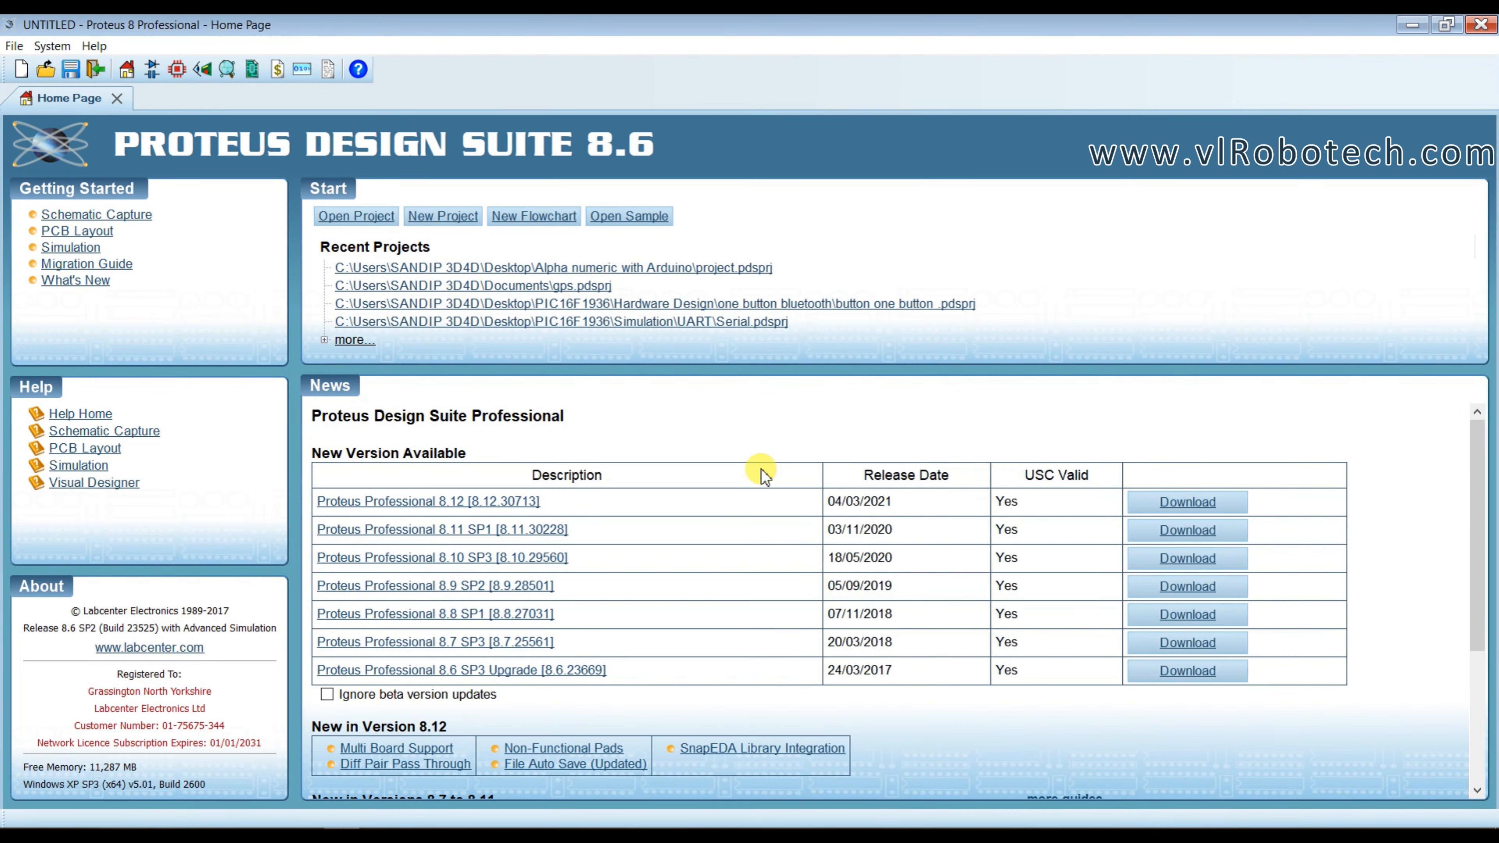
mouse_move(562, 405)
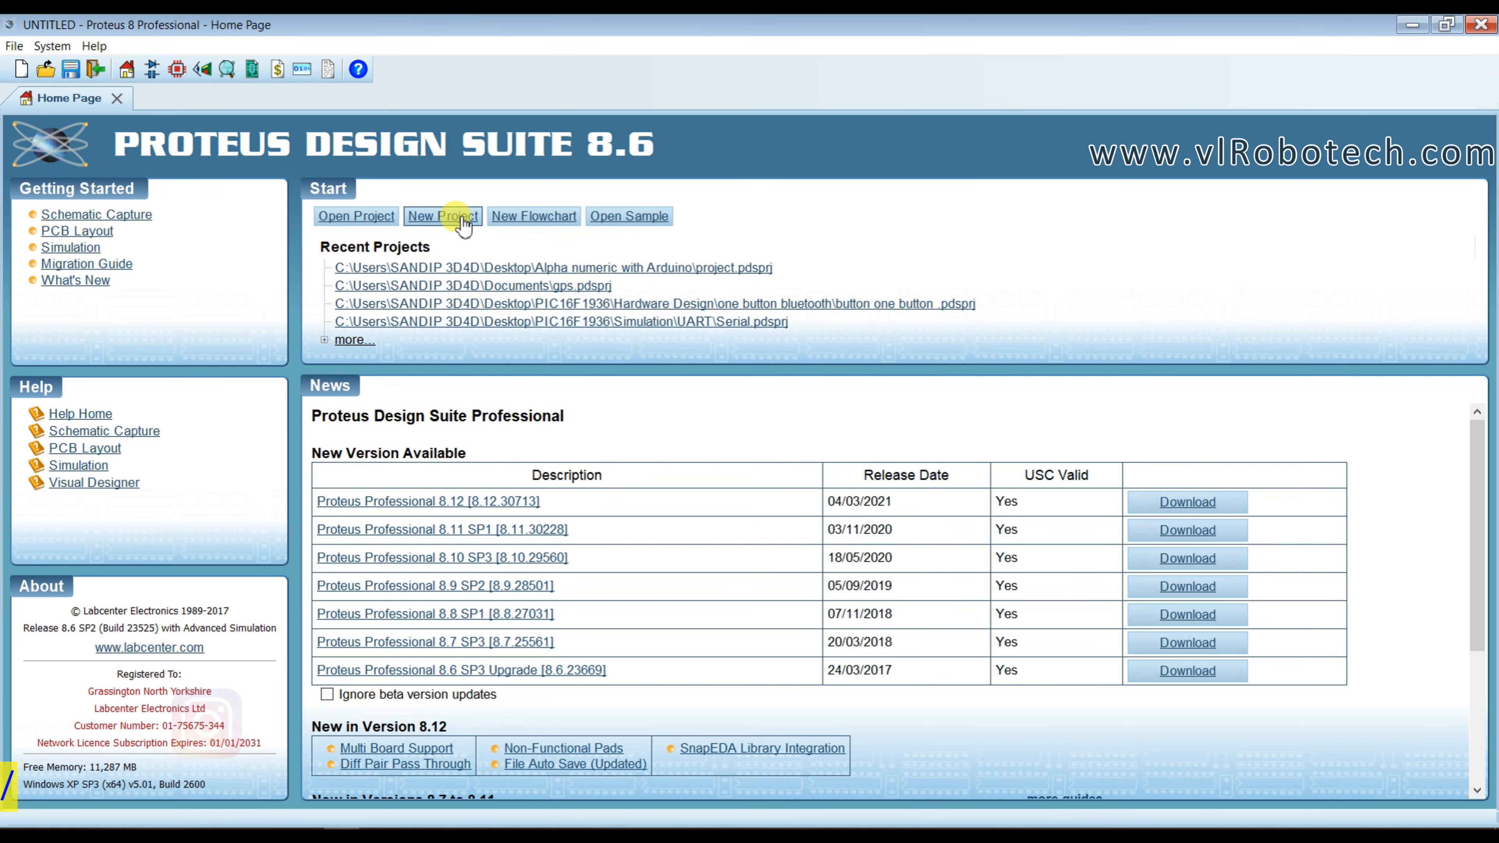
Create a new project named 'i2C LCD16x2' in the Desktop folder, with no firmware project.
left_click(442, 216)
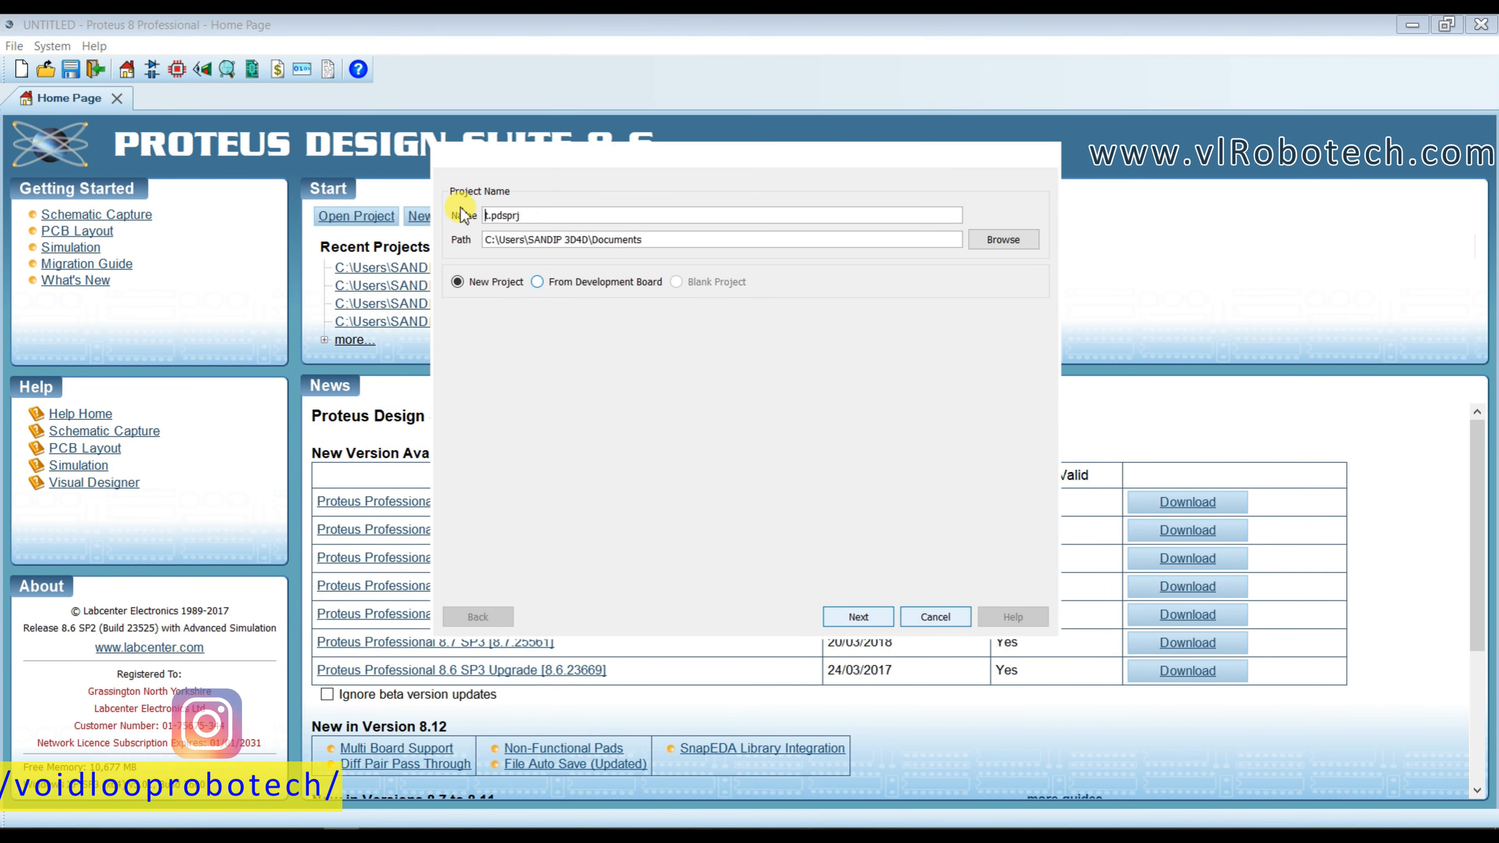
type("i2C LCD")
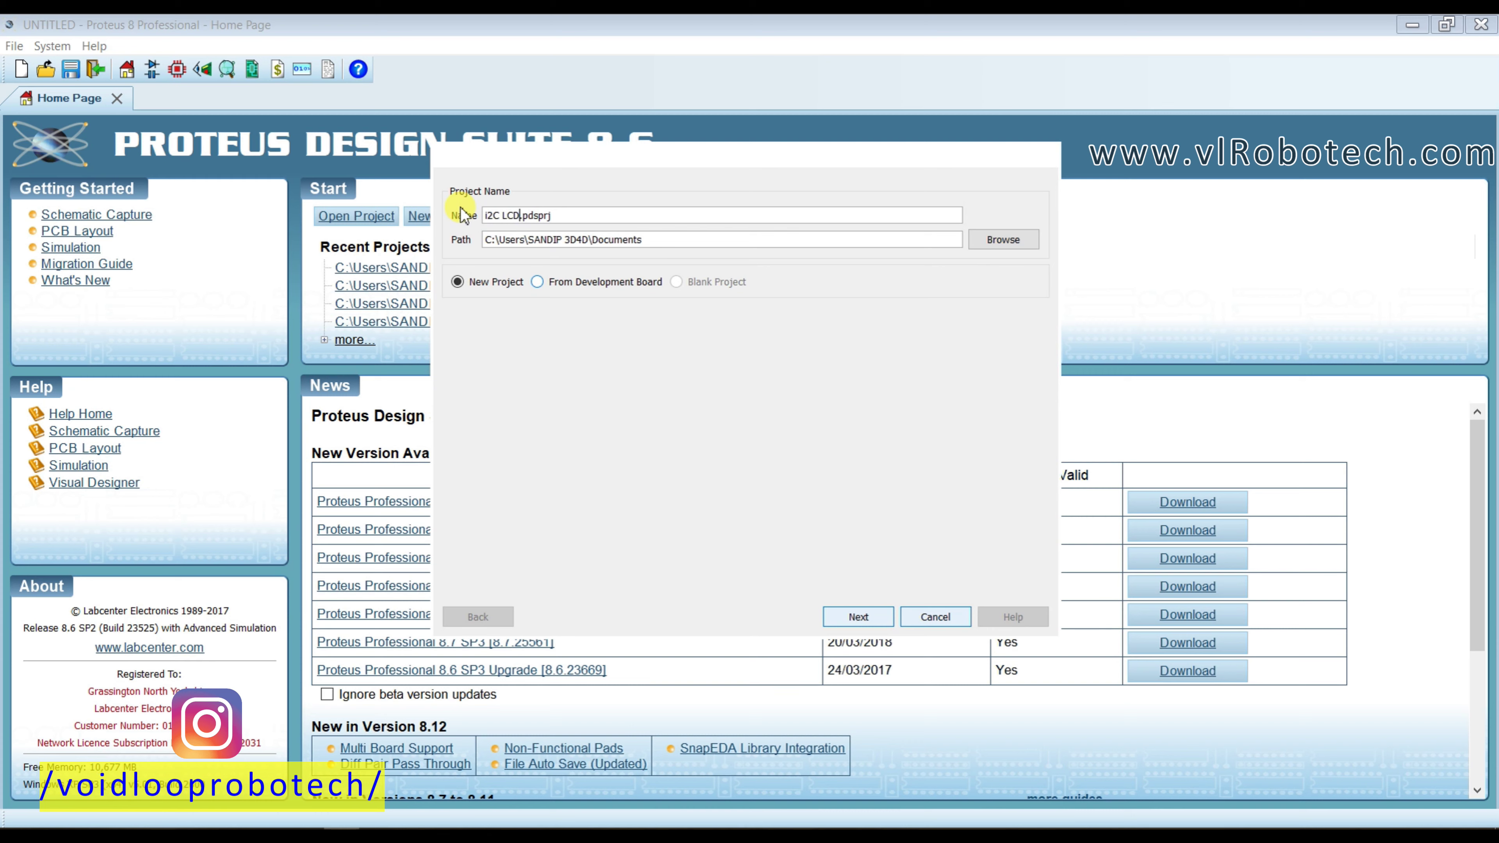
left_click(1002, 239)
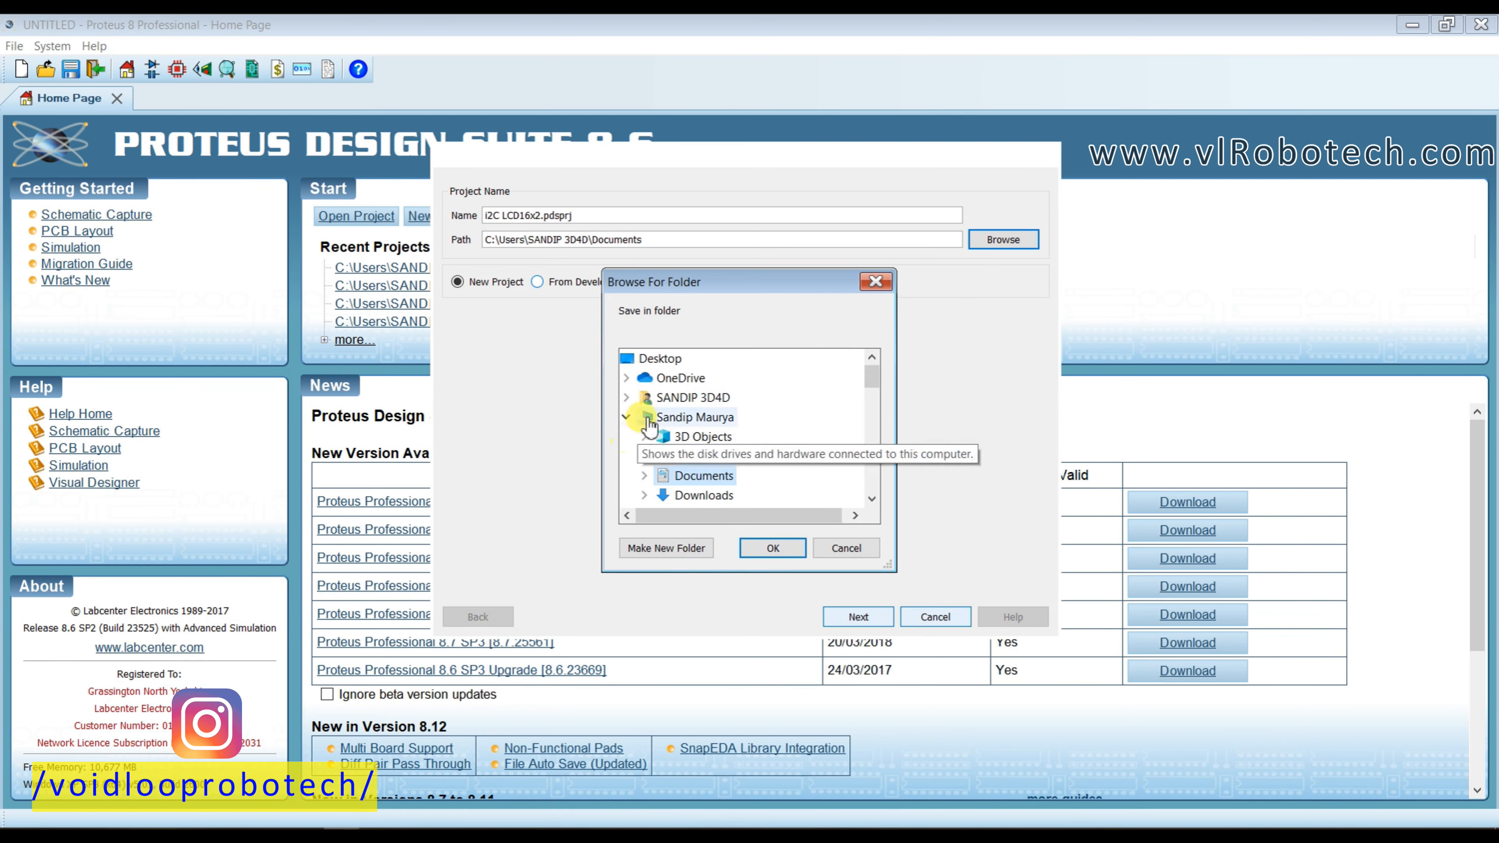
scroll("down", 3)
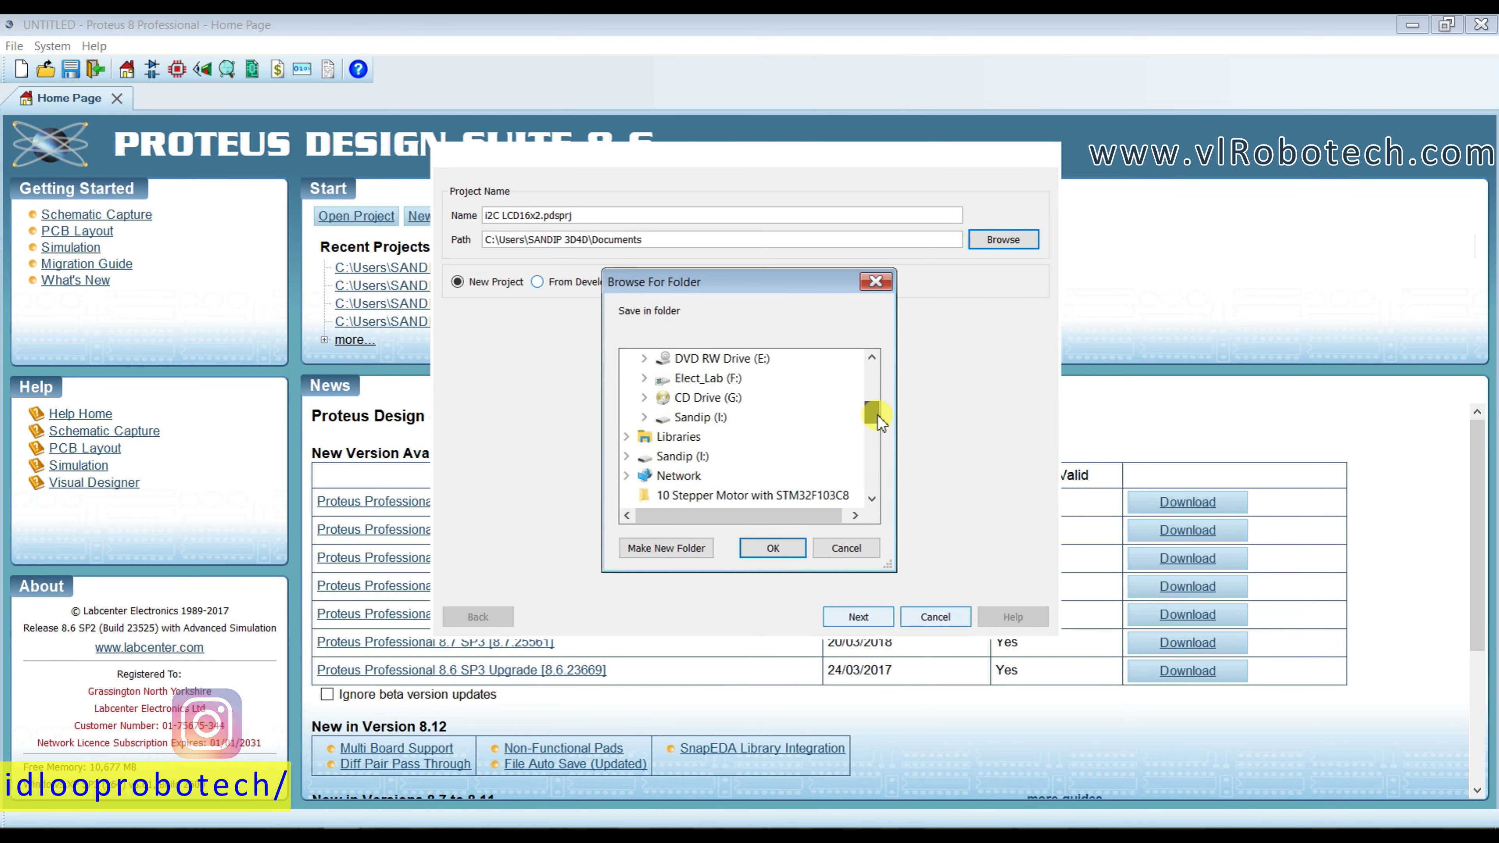
left_click(770, 548)
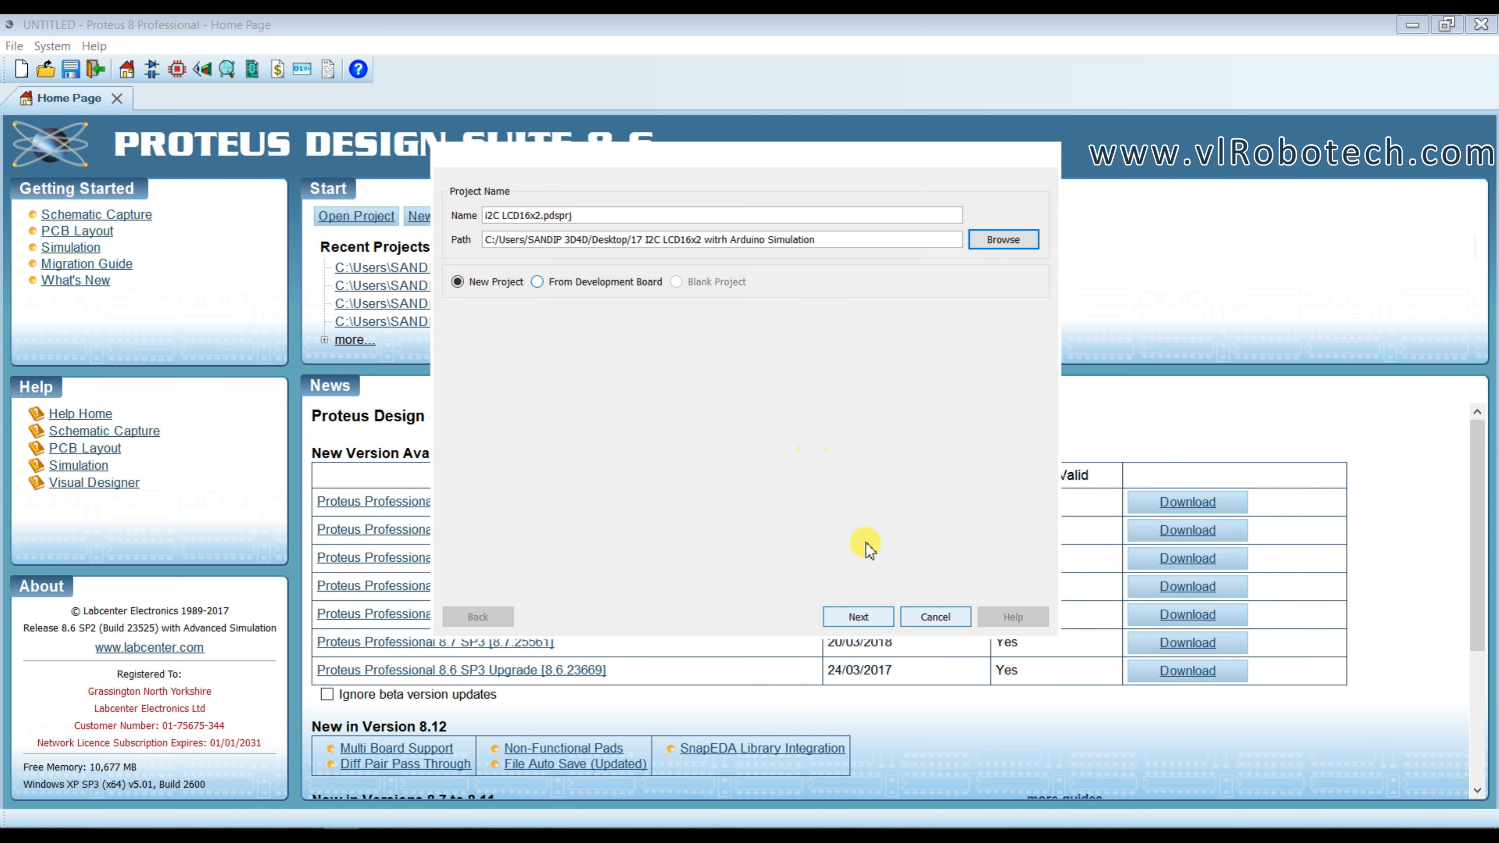
left_click(856, 617)
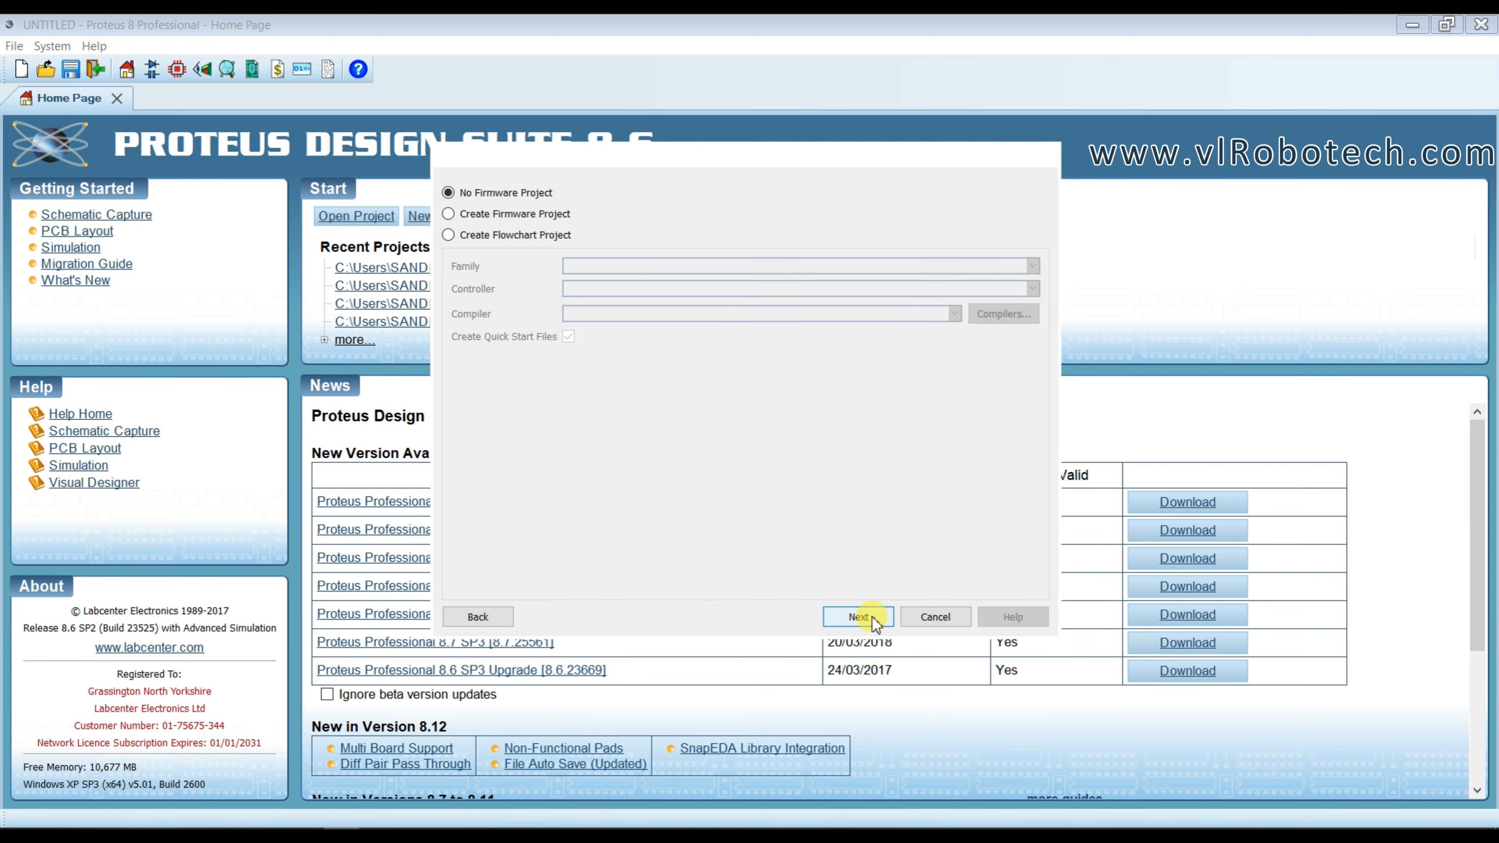
left_click(857, 617)
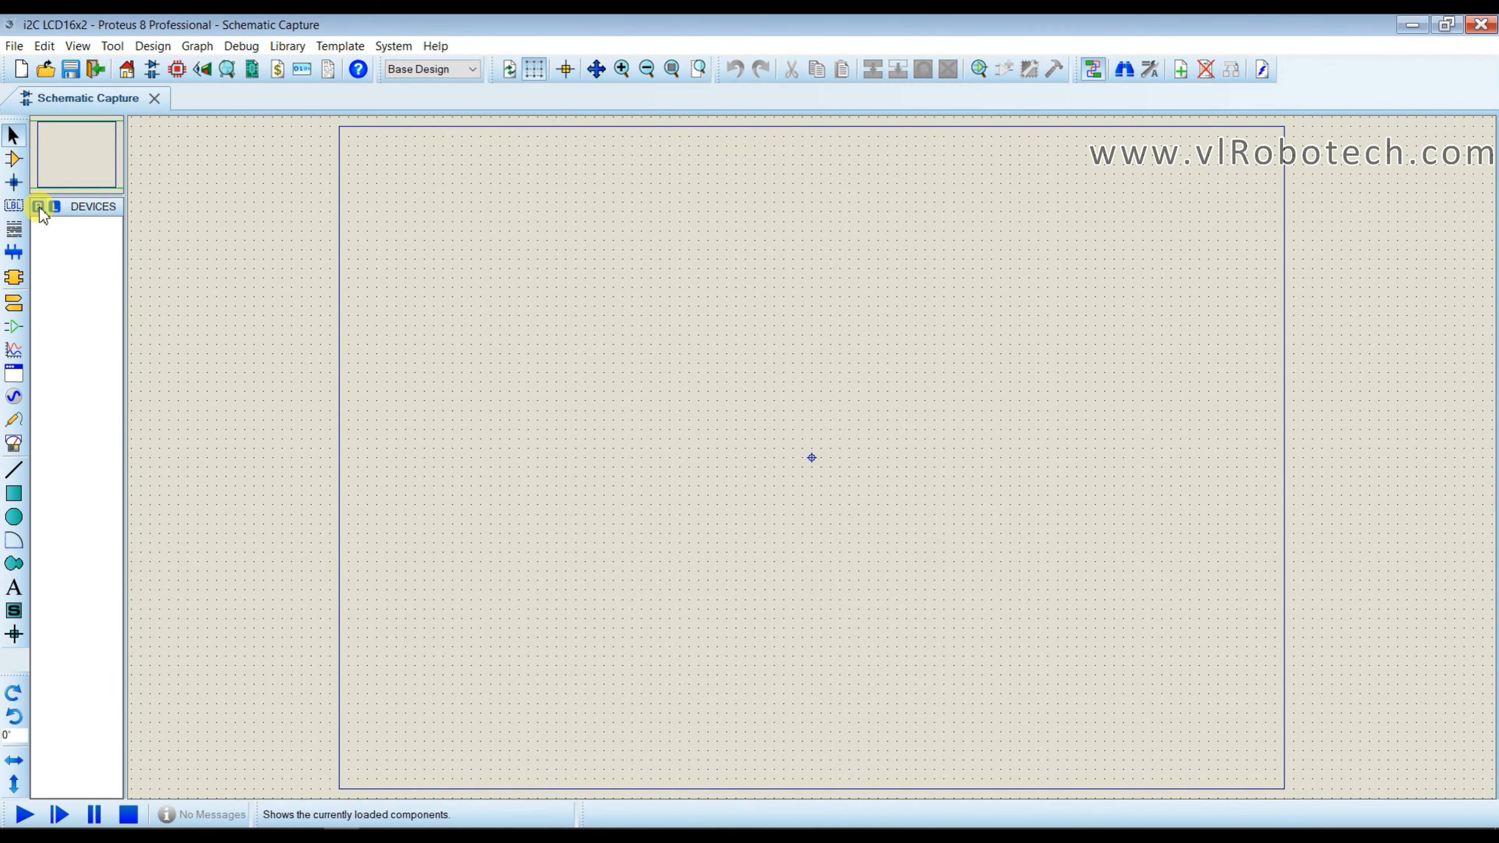
Add the ARDUINO UNO board to the project devices from the Pick Devices search.
left_click(40, 208)
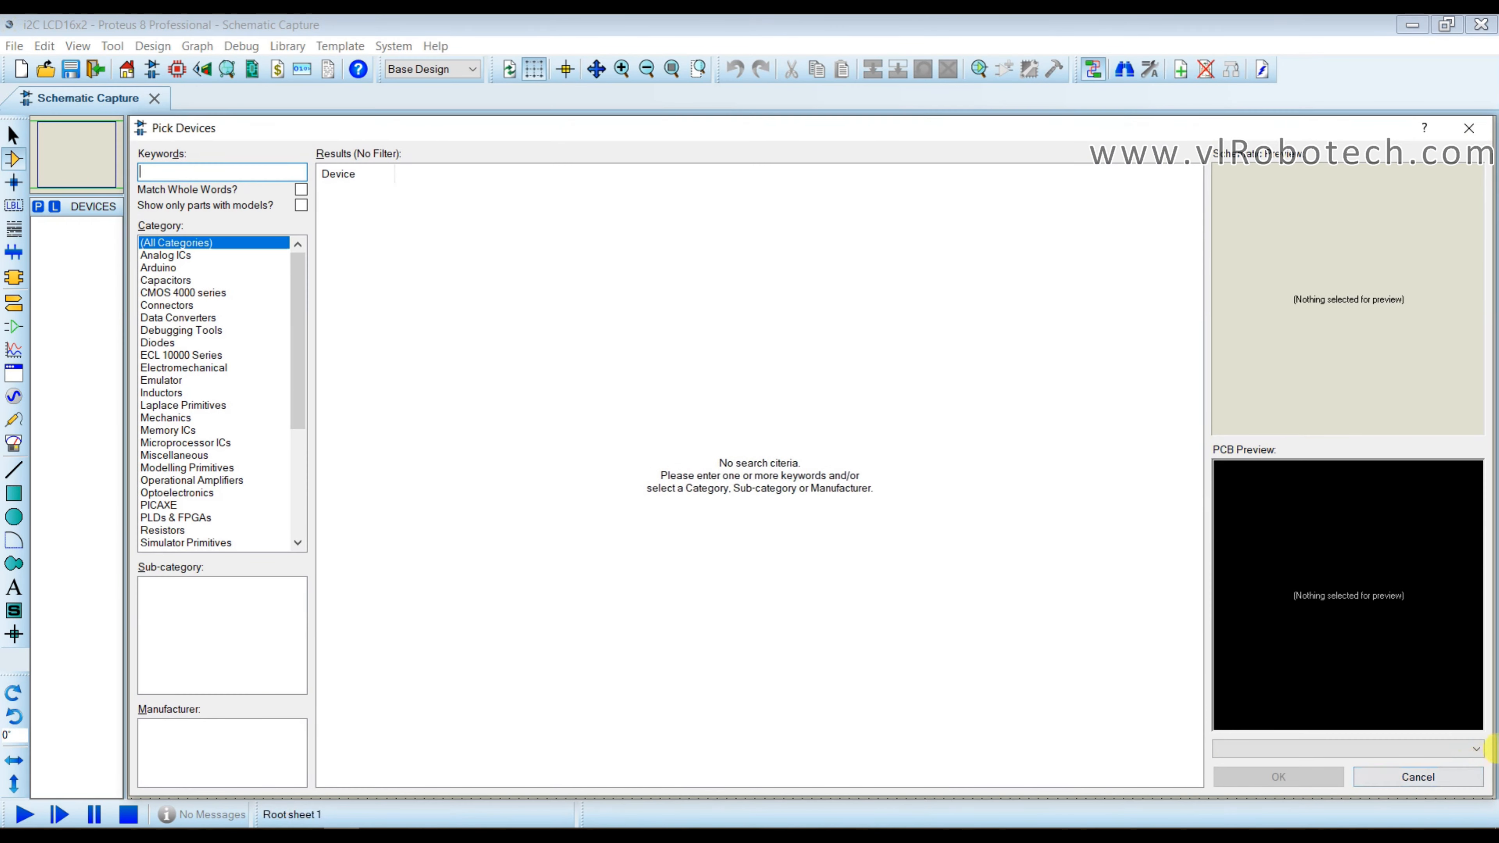
type("Arduino")
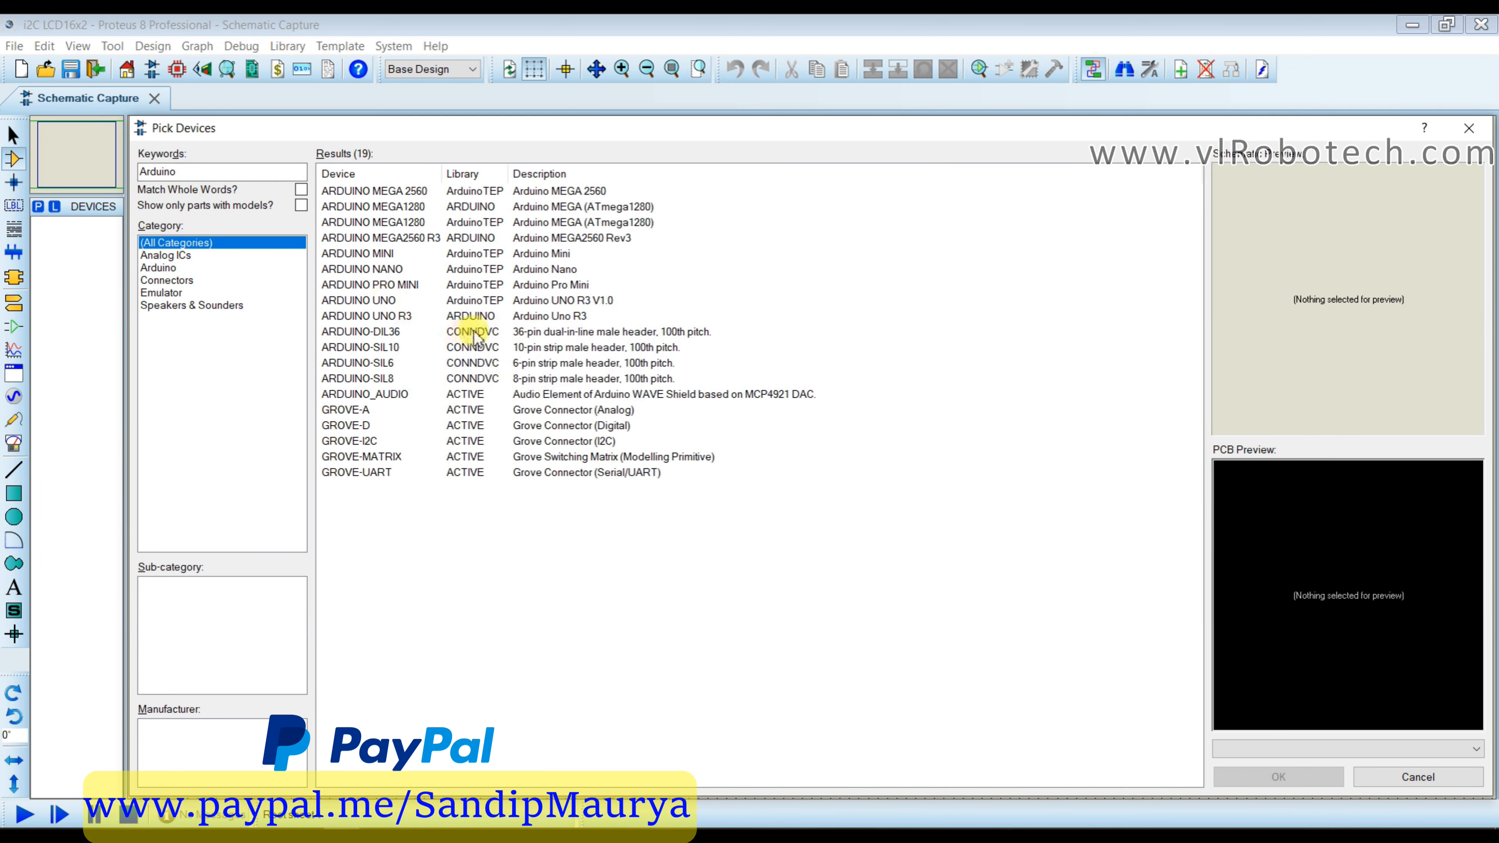
left_click(356, 300)
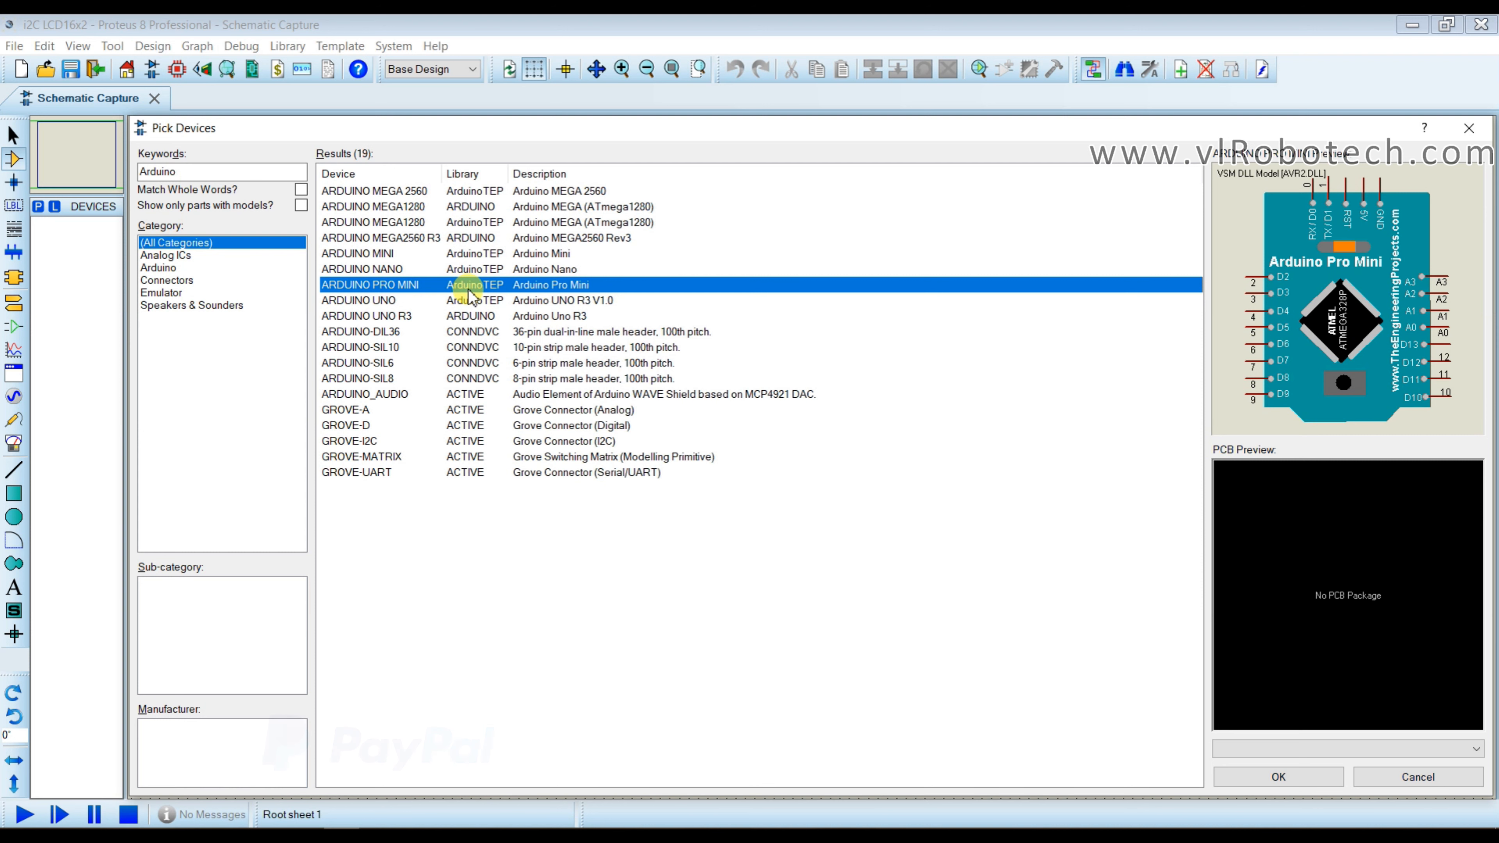
left_click(357, 299)
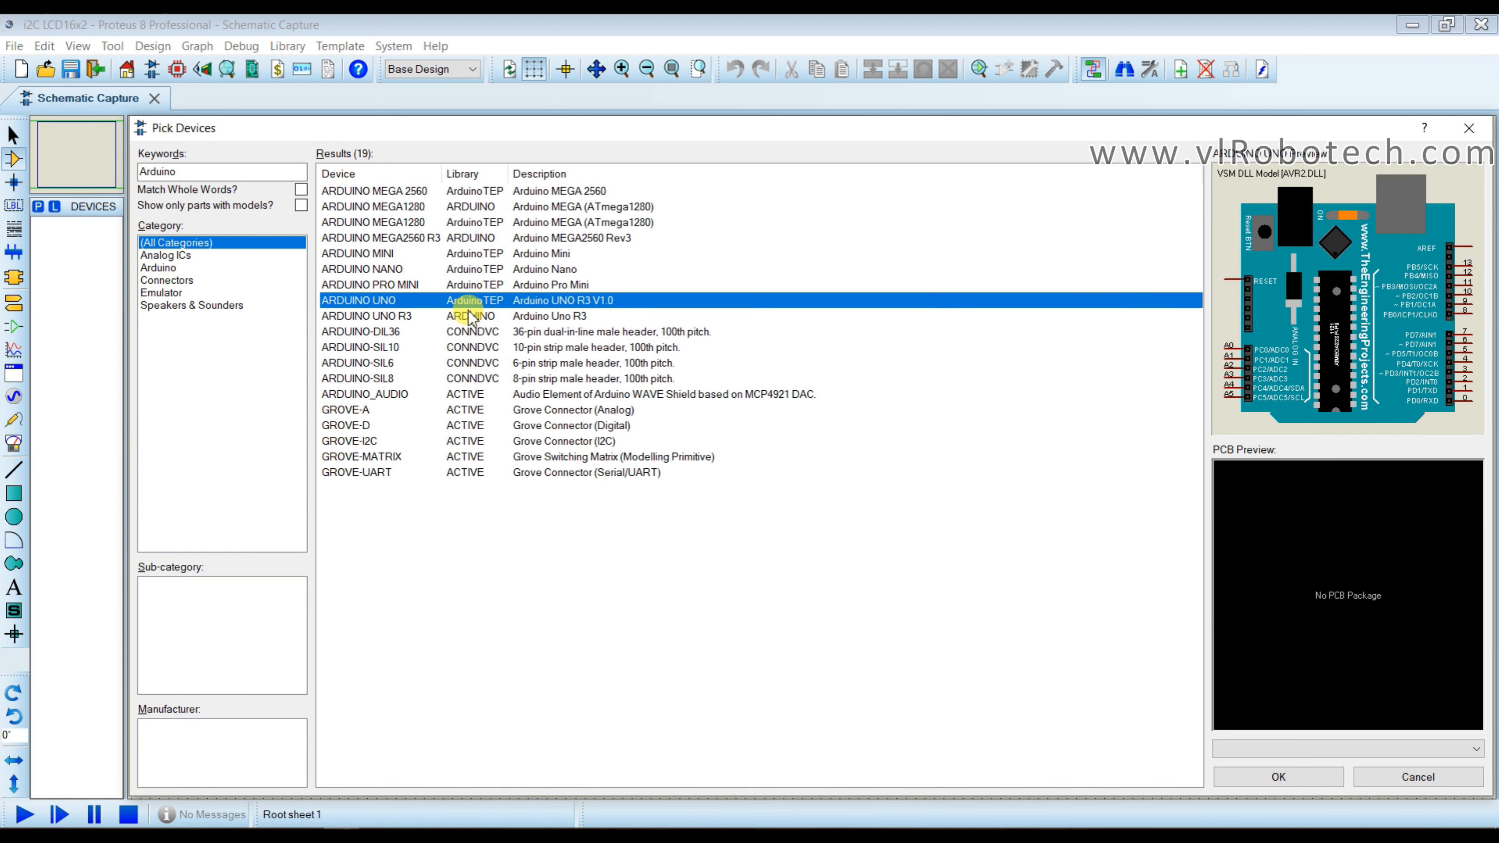
mouse_move(1239, 745)
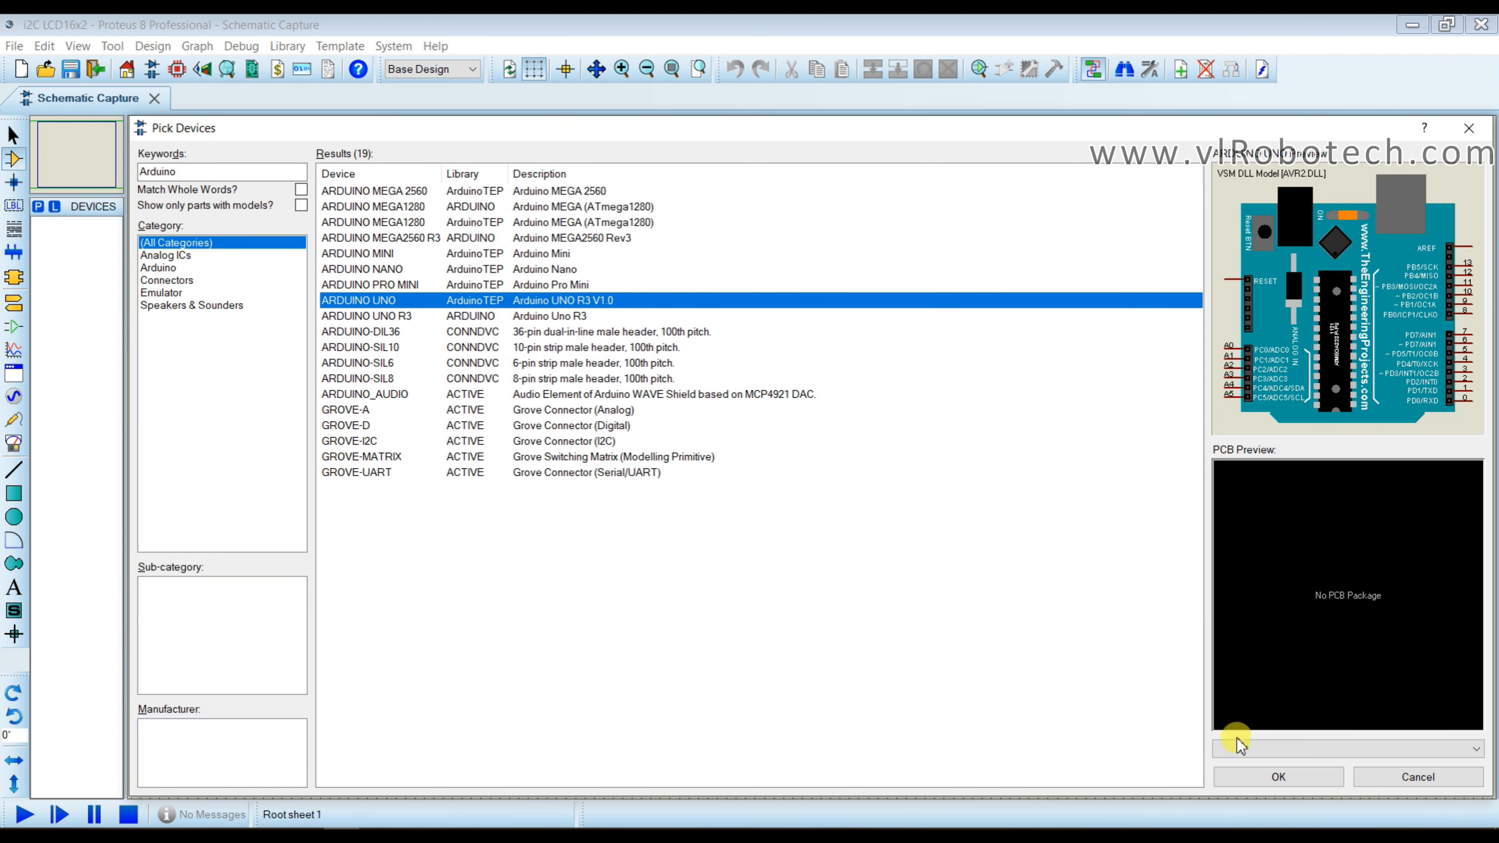
left_click(1278, 777)
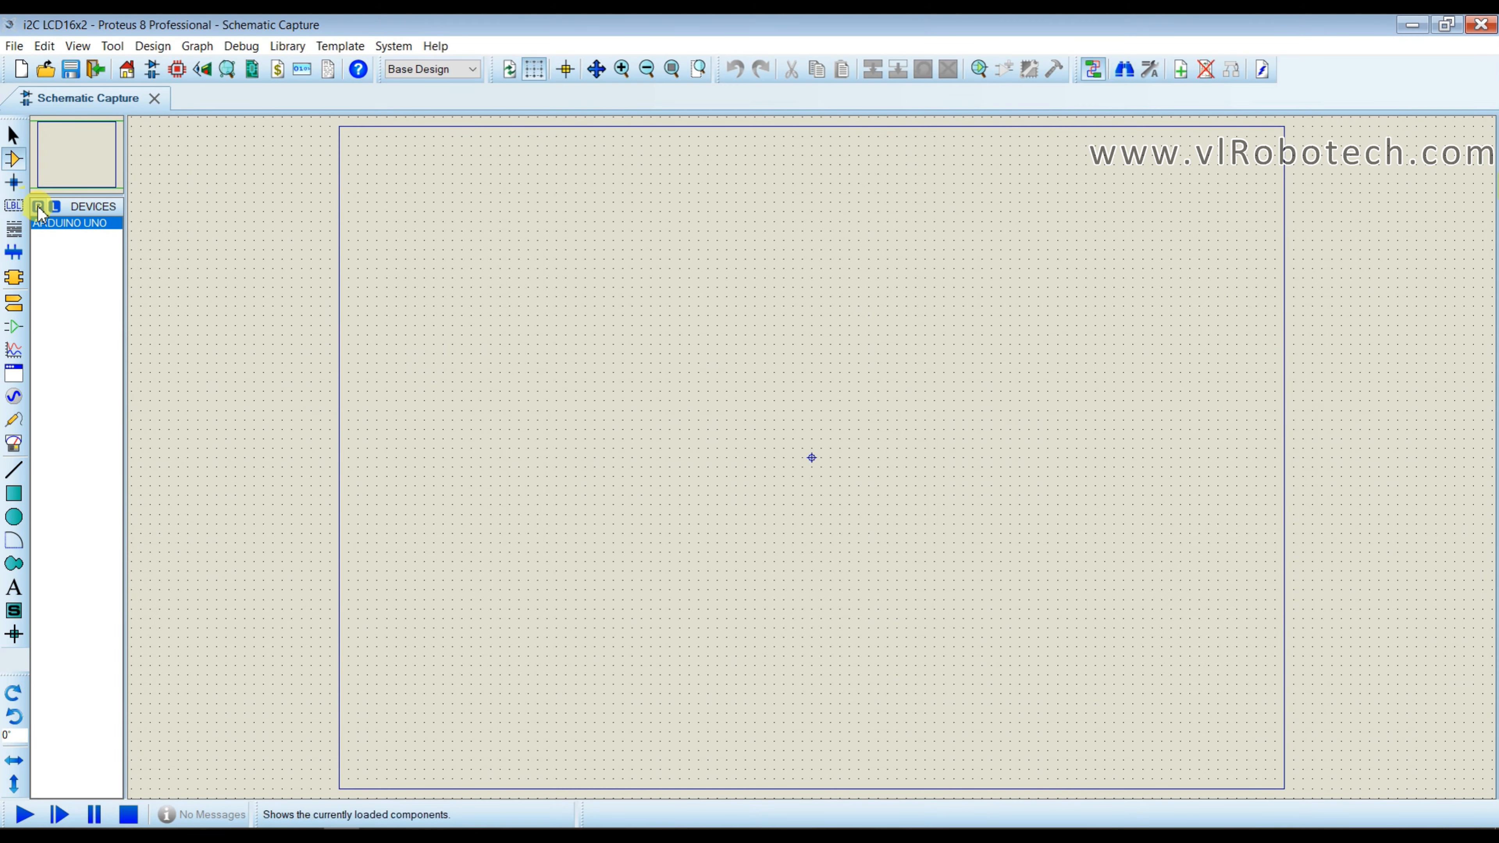
left_click(69, 221)
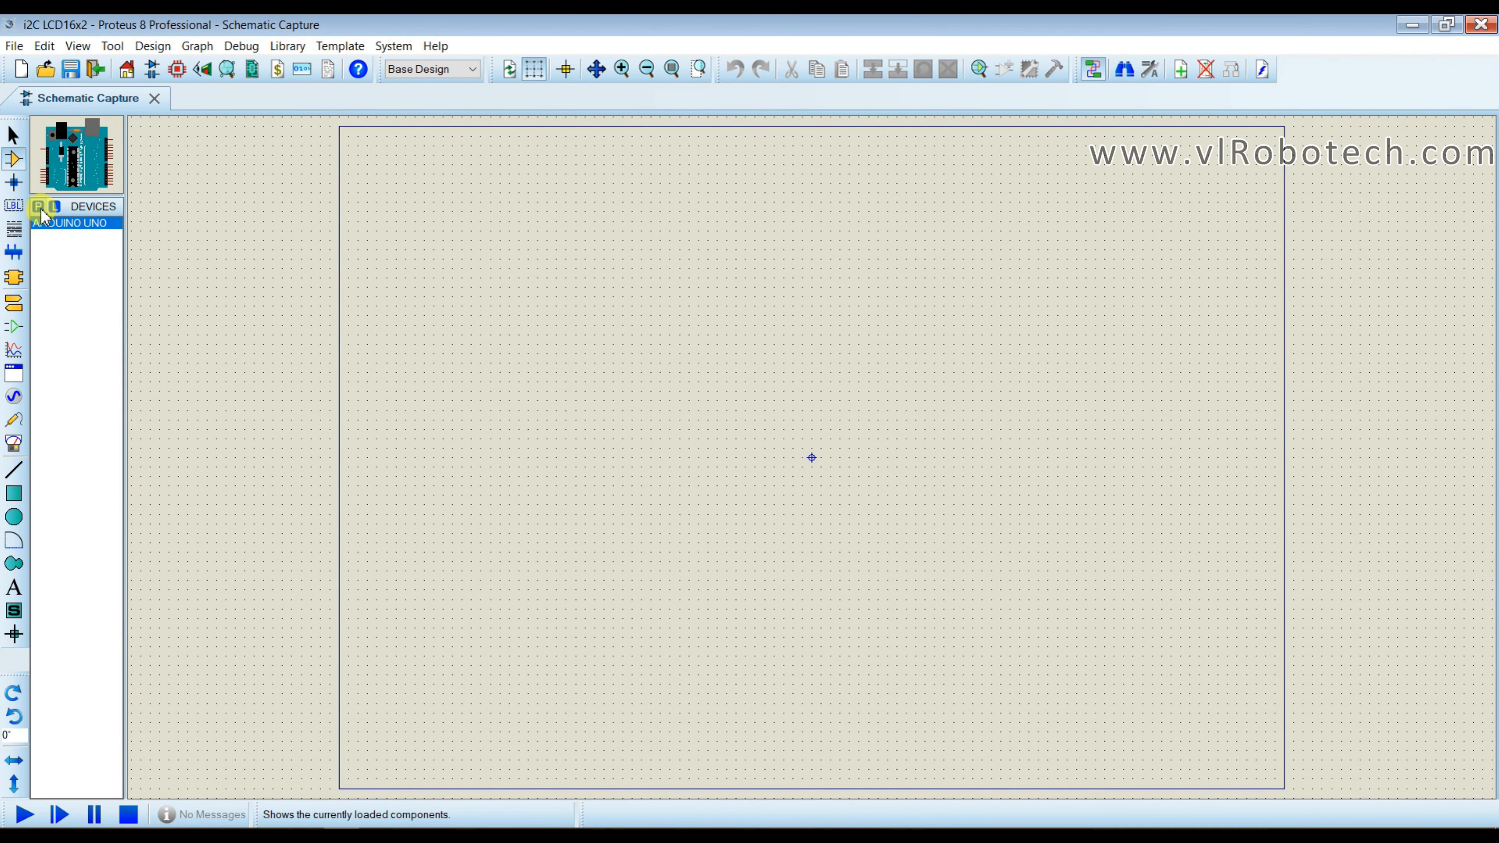
Add the LM016L 16x2 LCD and the PCF8574 I/O expander to the project devices.
left_click(45, 207)
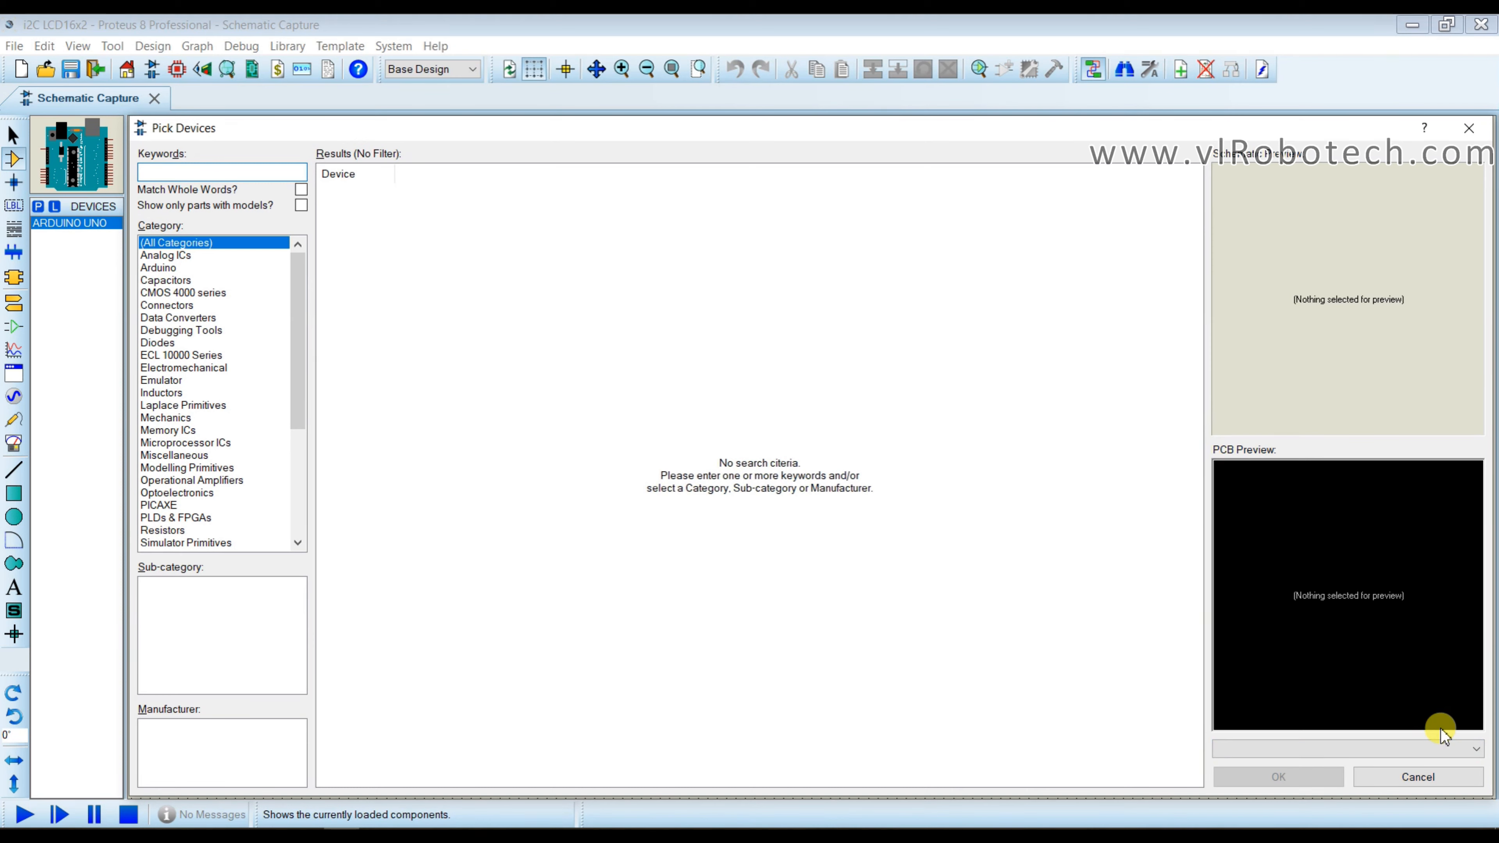
type("LCD 16x2")
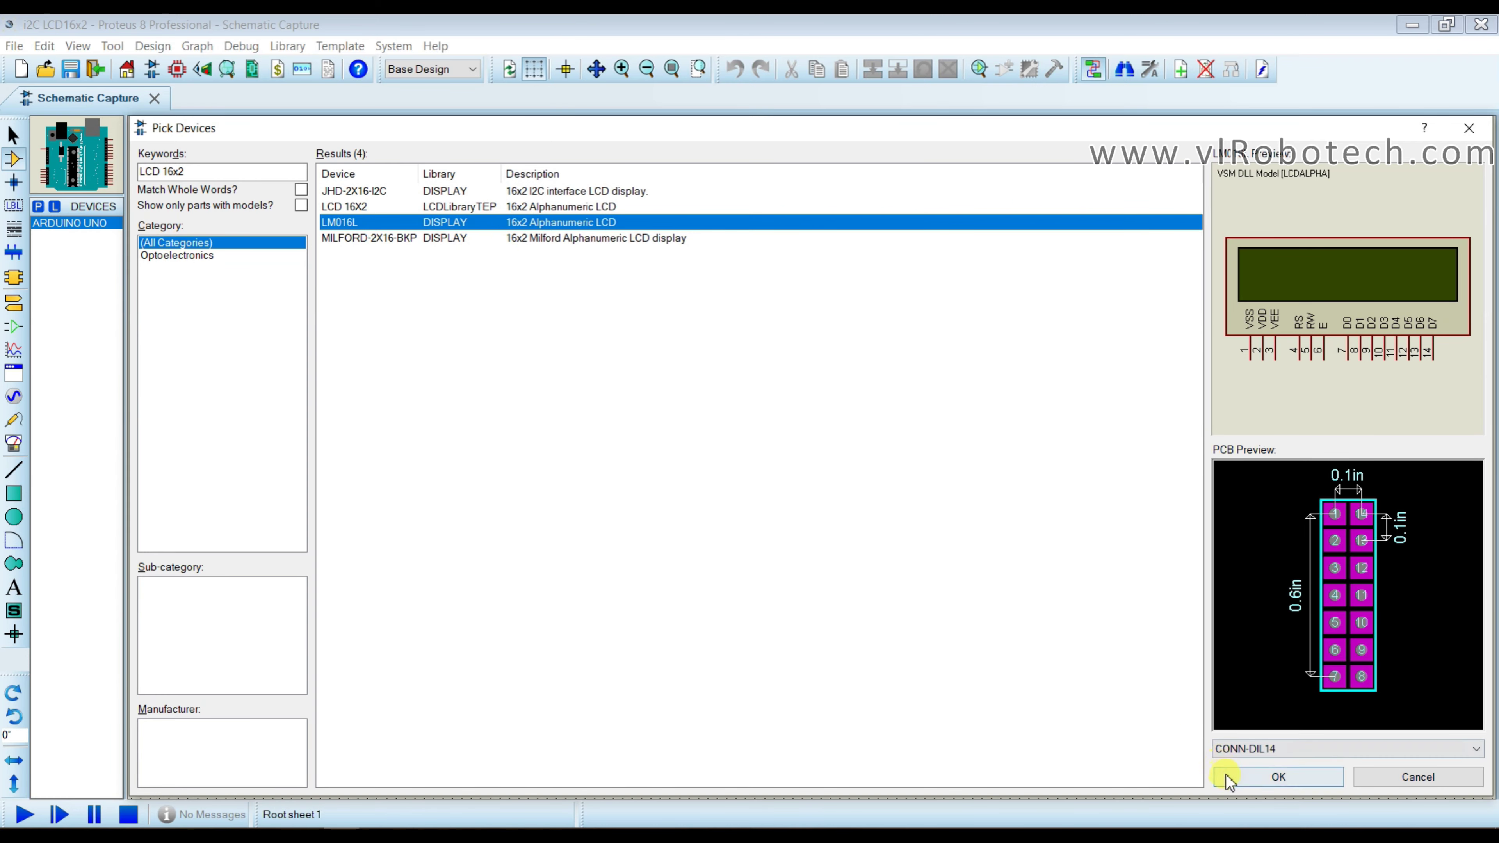
left_click(1277, 776)
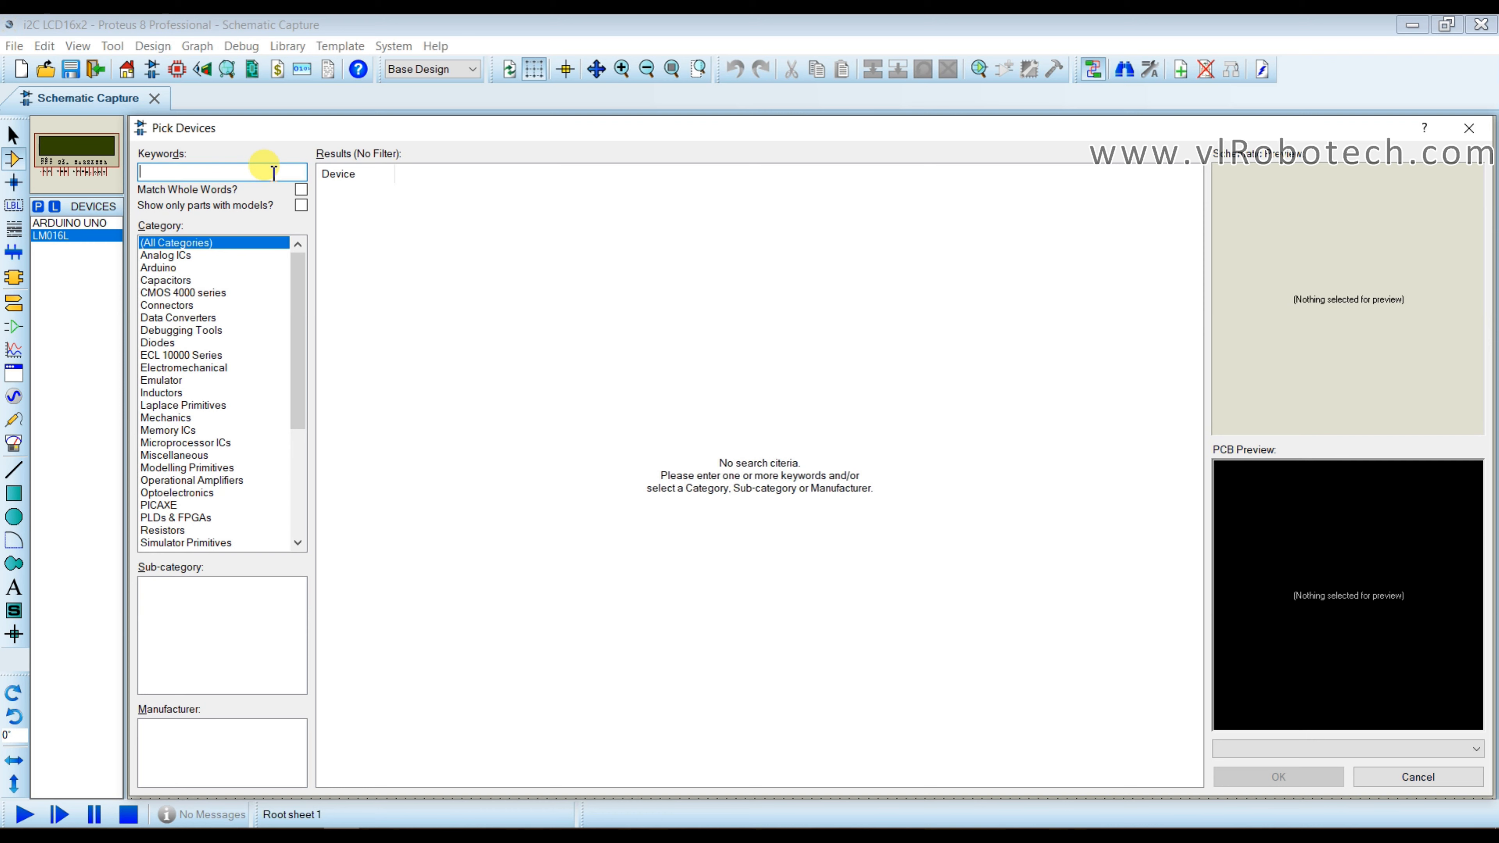
type("P")
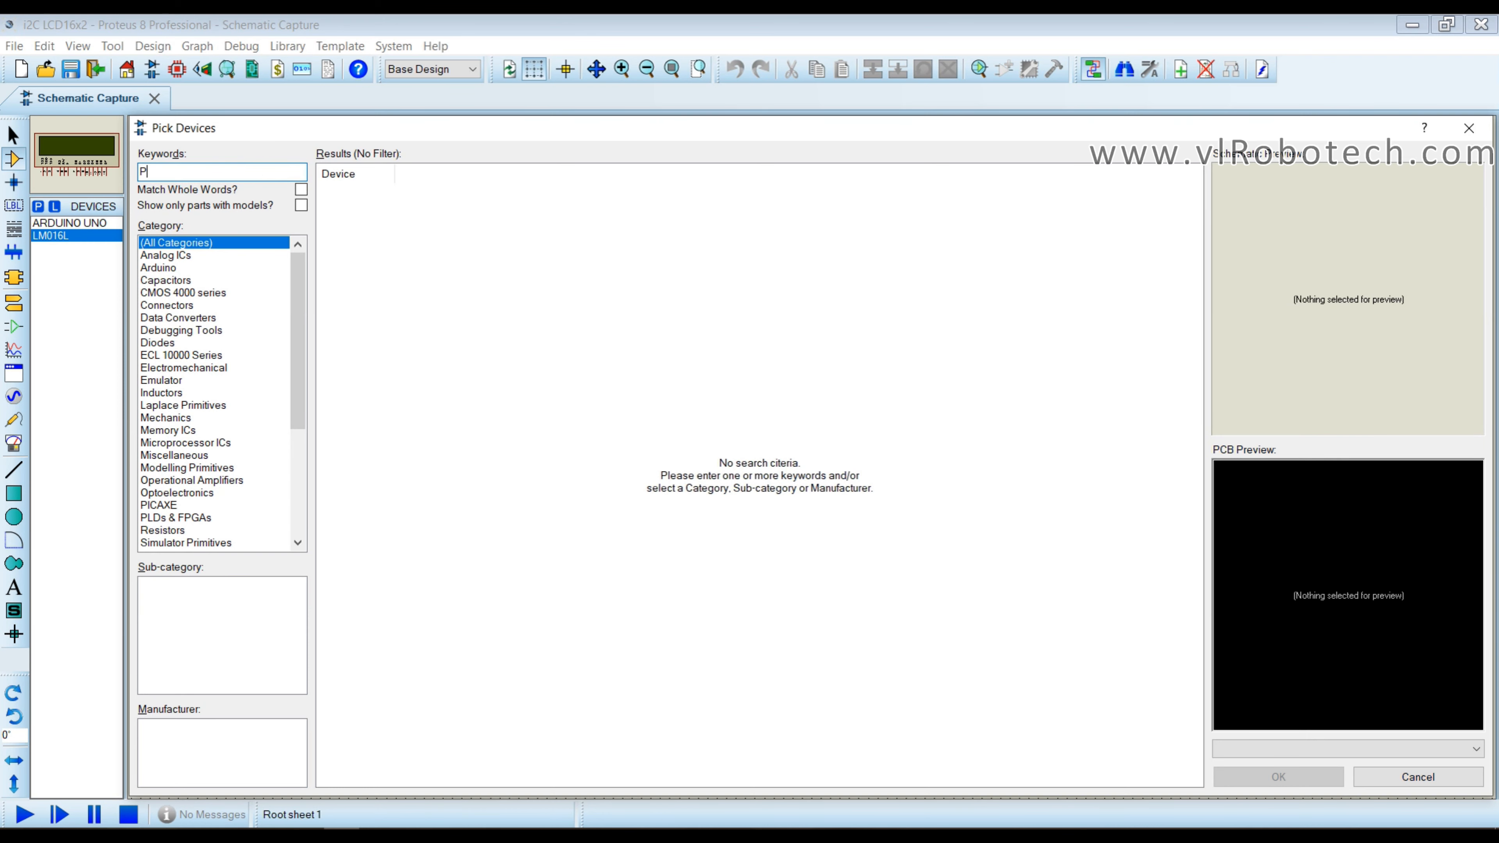
type("CF8574")
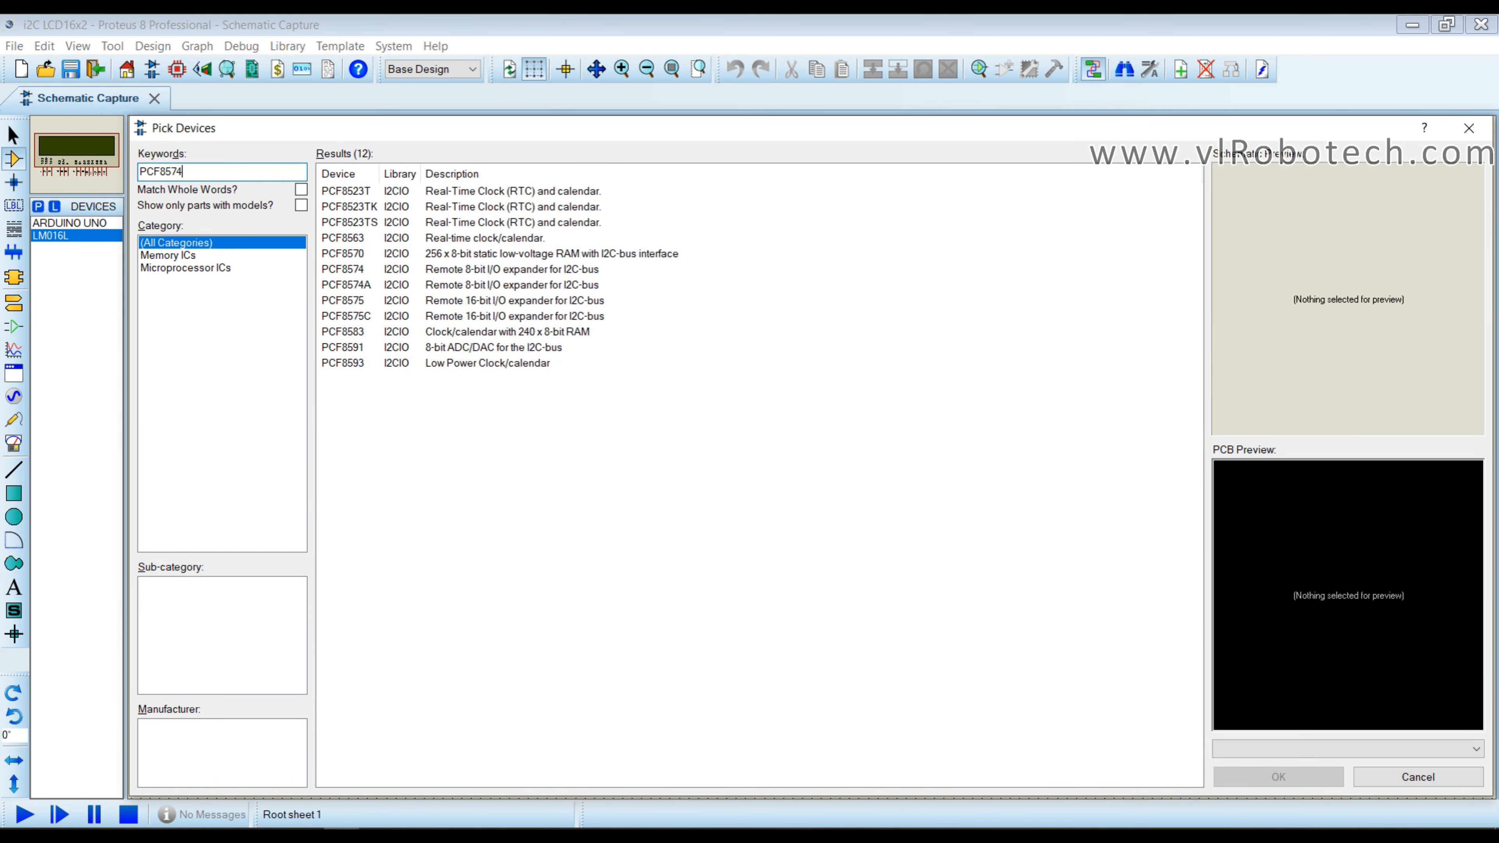
left_click(341, 190)
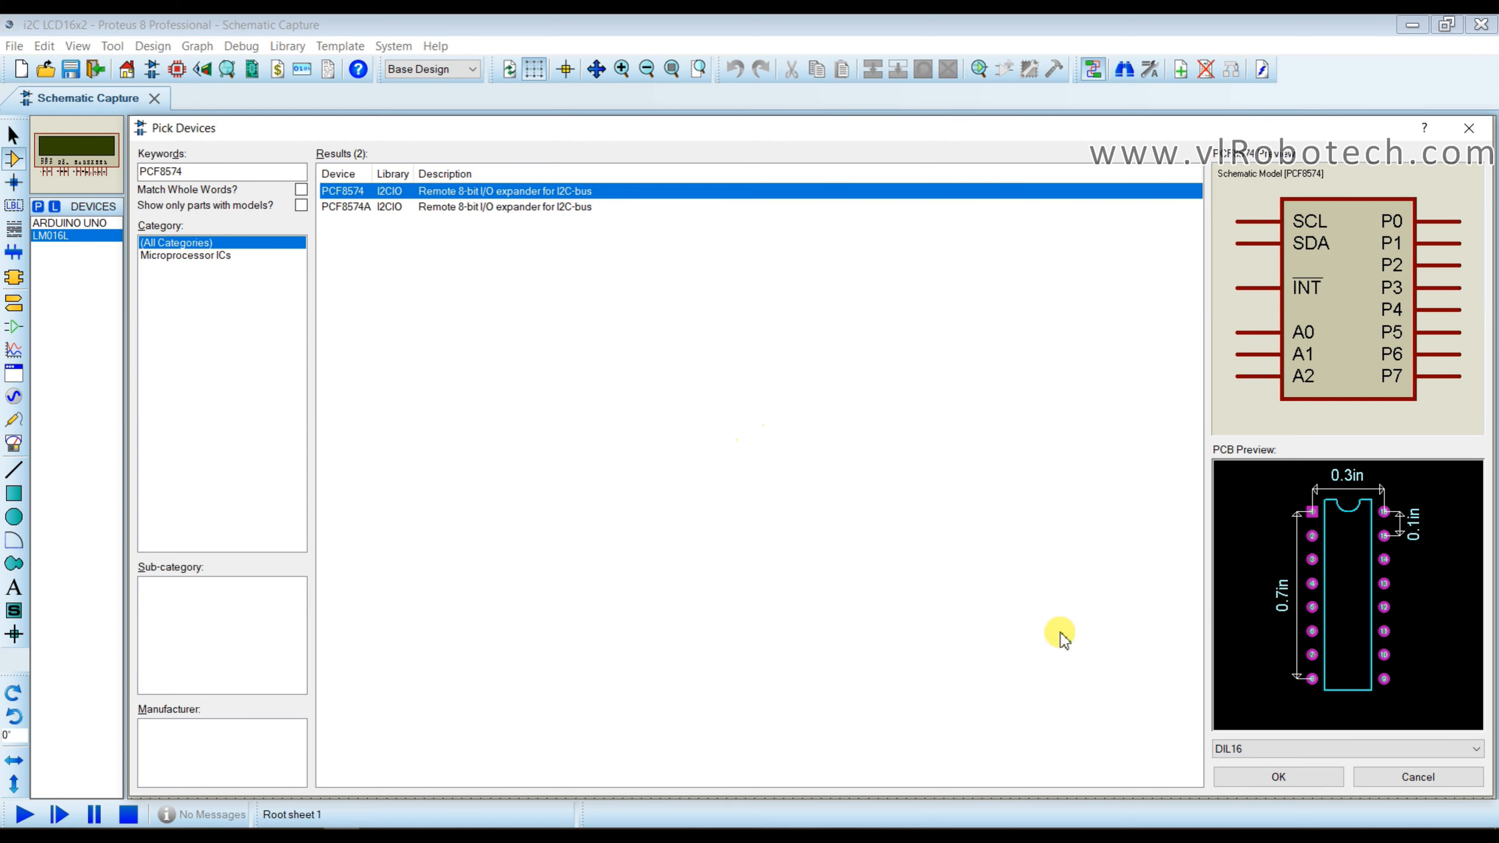
left_click(1277, 776)
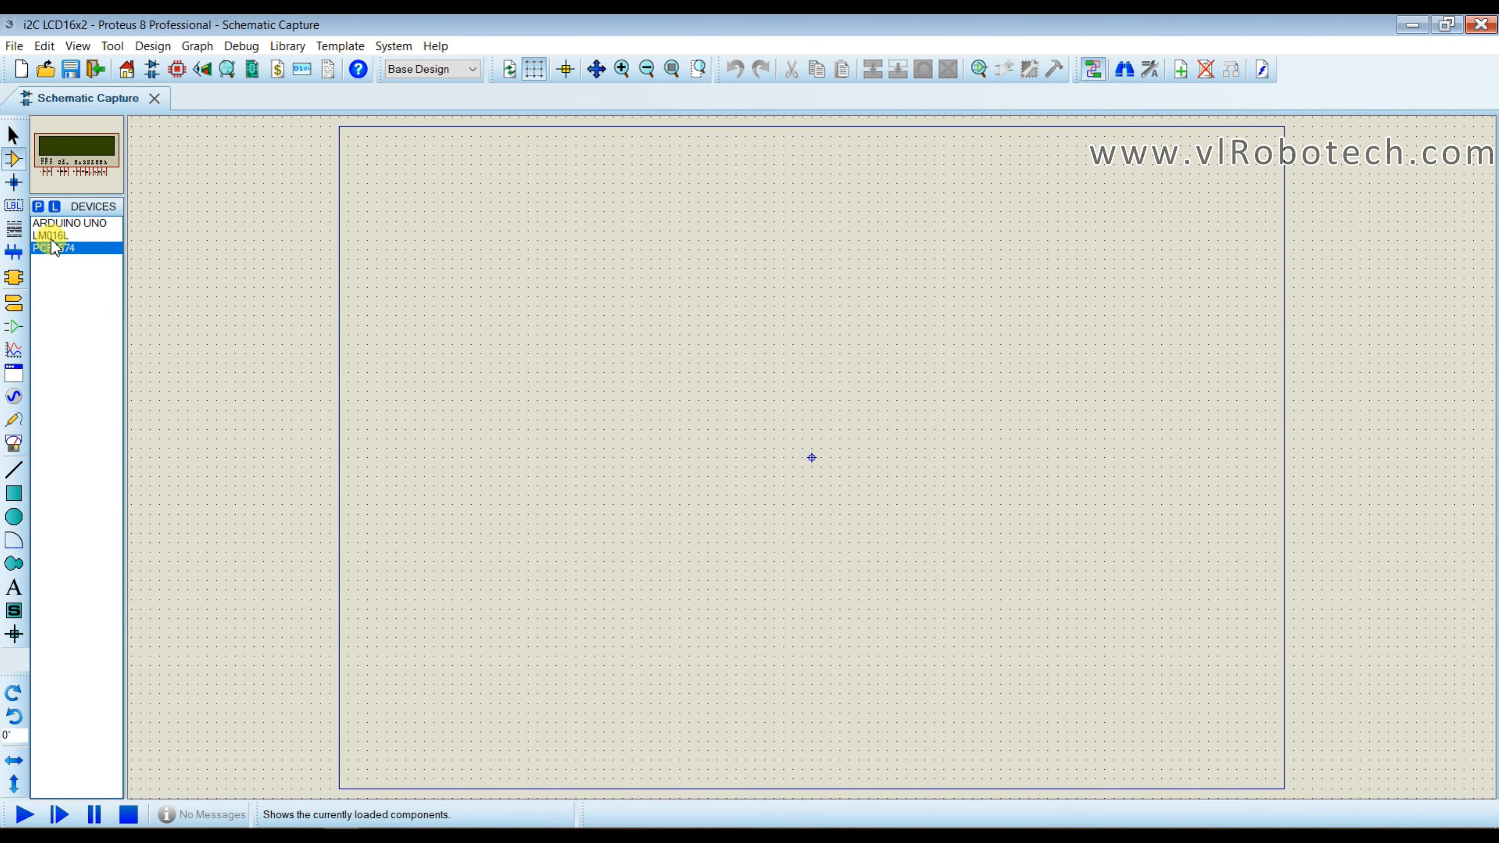
Place the Arduino UNO, LM016L LCD and PCF8574 expander on the schematic sheet.
left_click(68, 223)
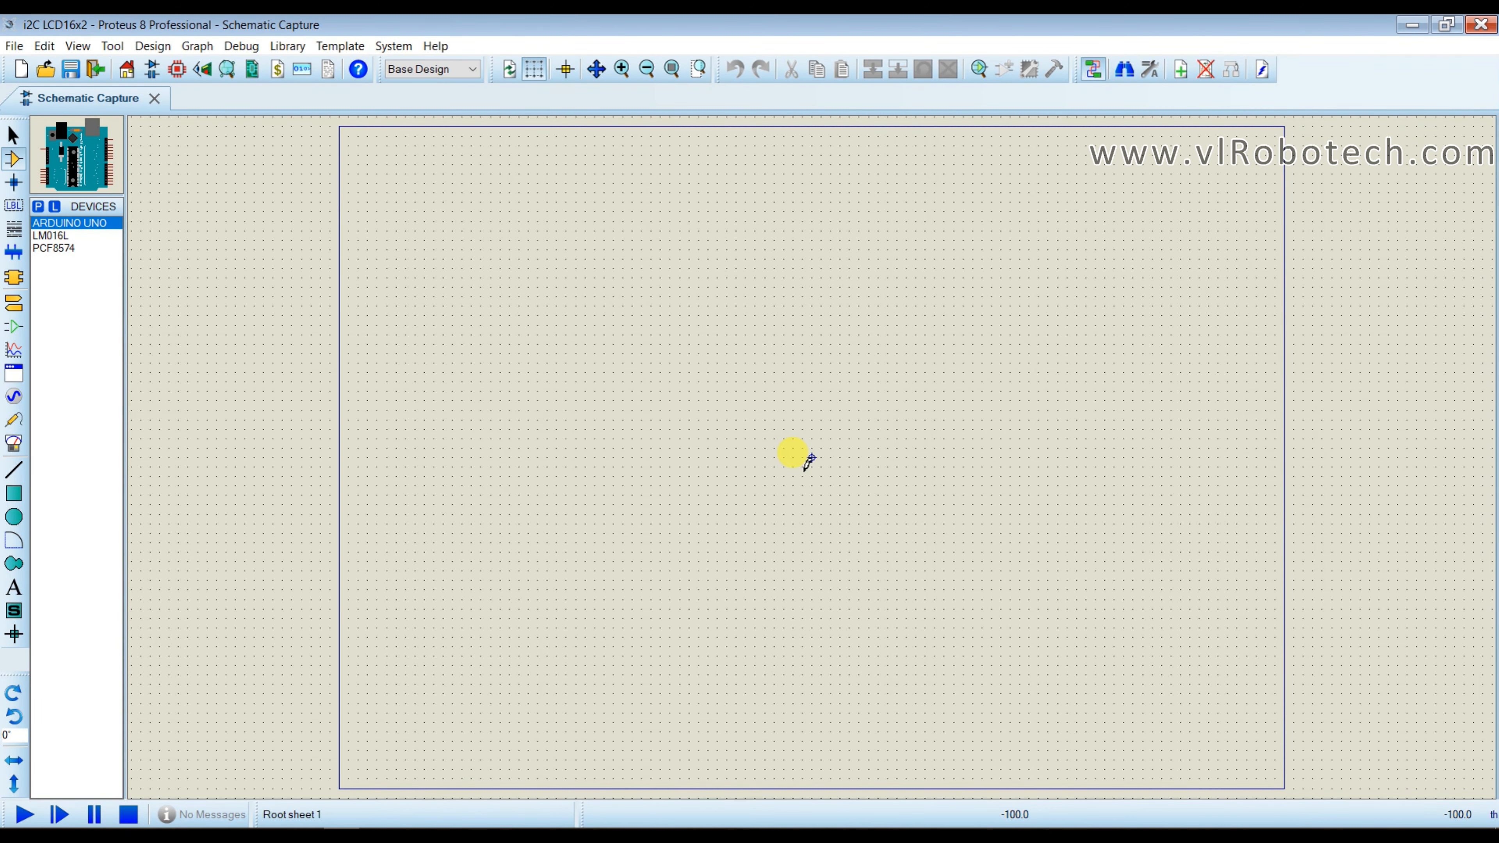
left_click(792, 456)
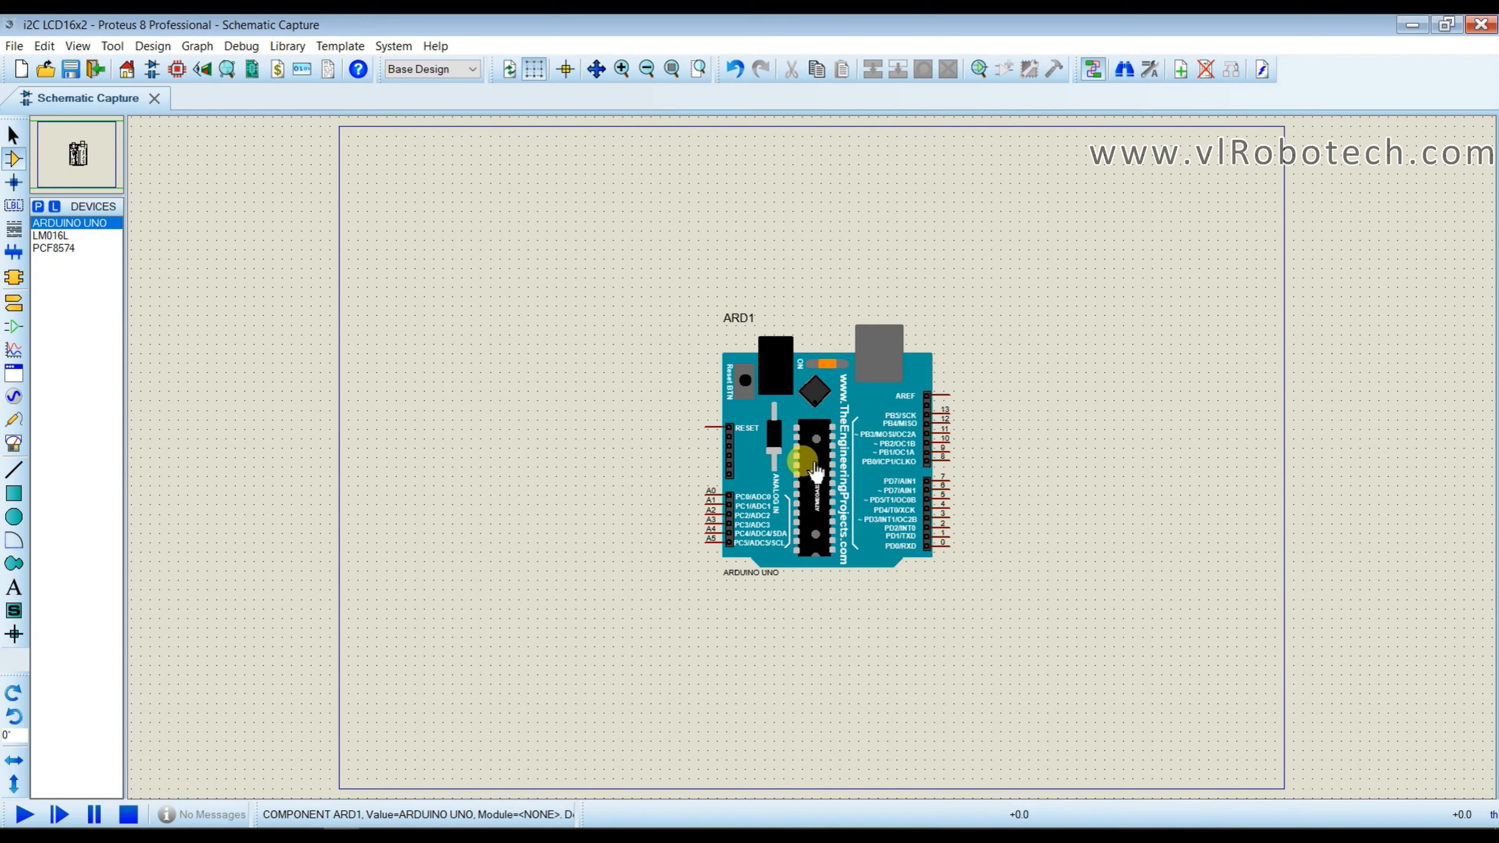
left_click(50, 235)
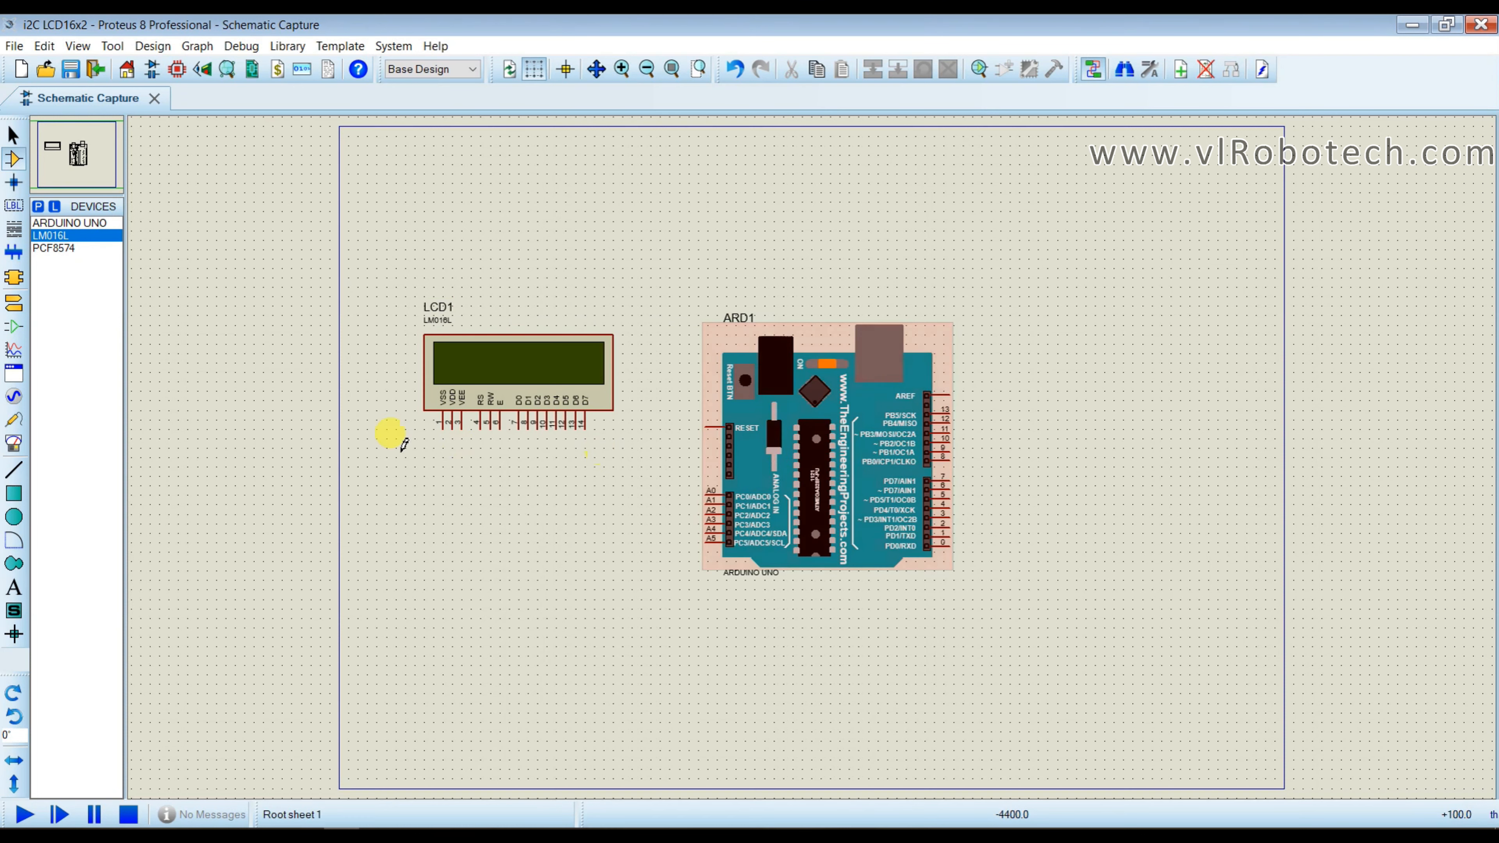
left_click(55, 248)
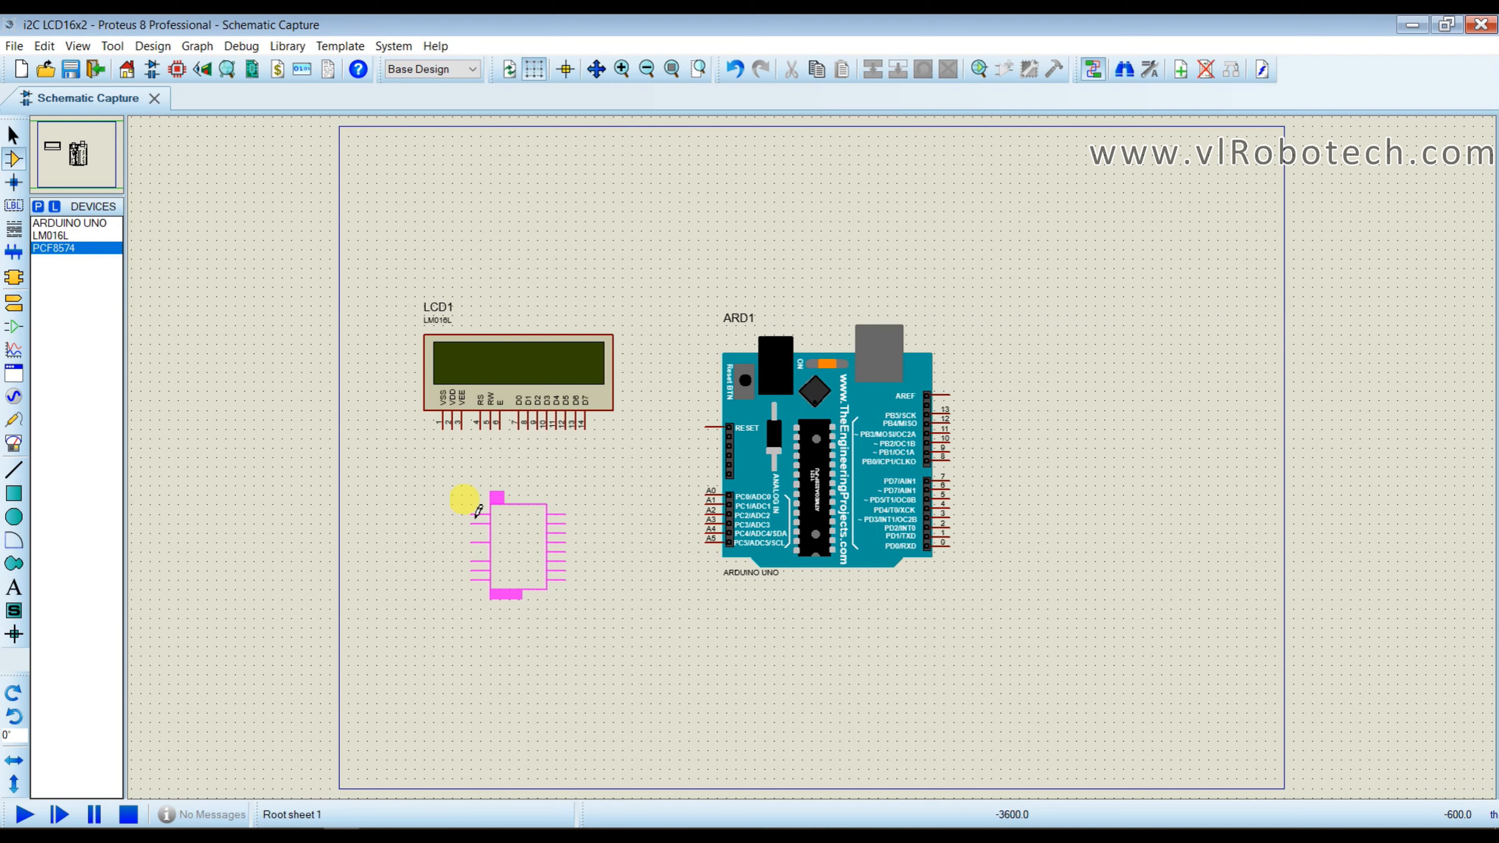
right_click(502, 536)
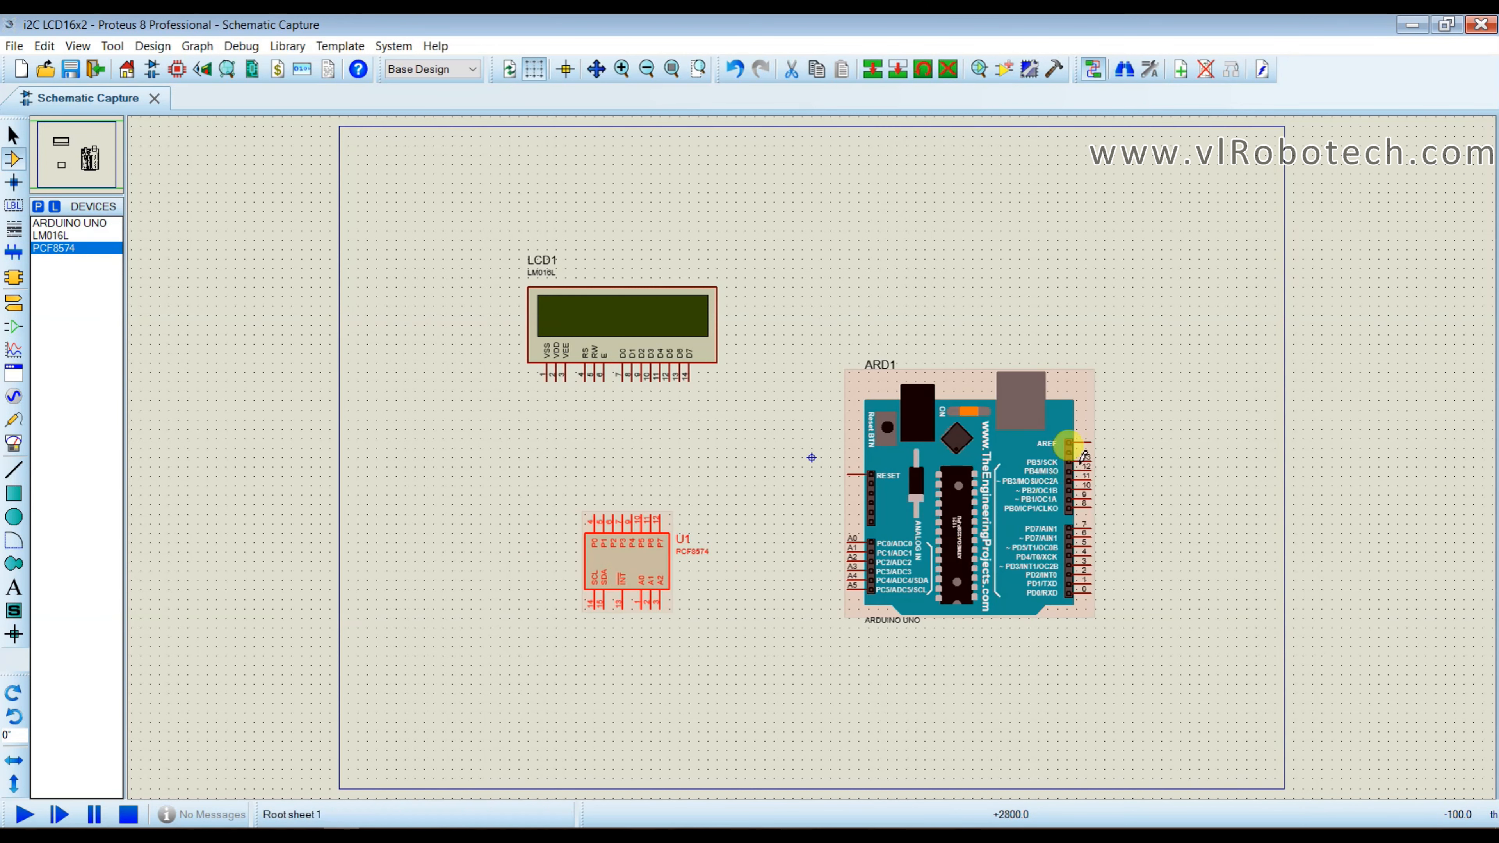
Rearrange the LCD and components into position on the sheet.
left_click(621, 559)
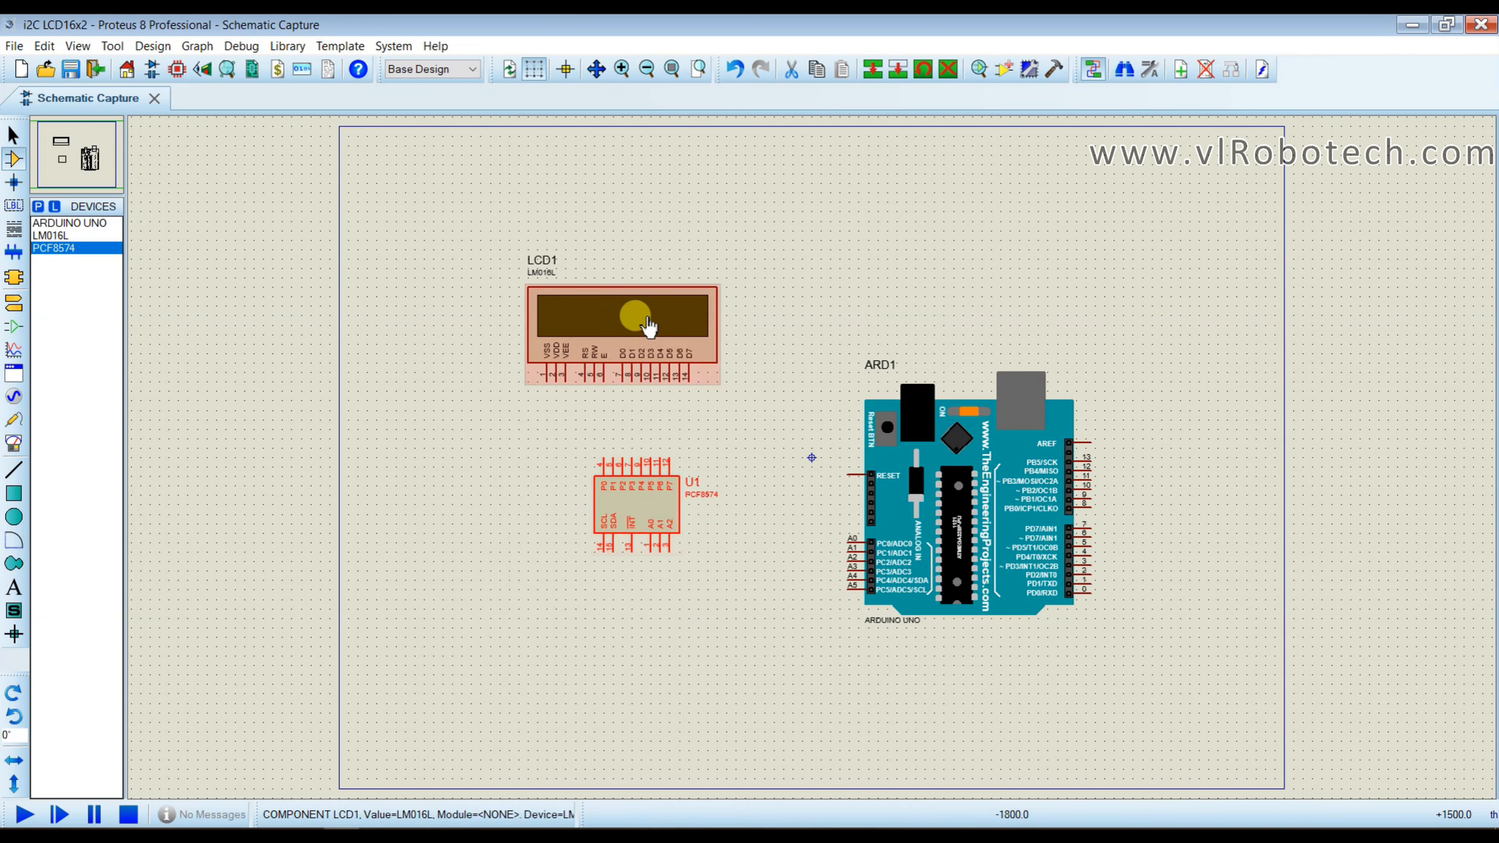
left_click(622, 315)
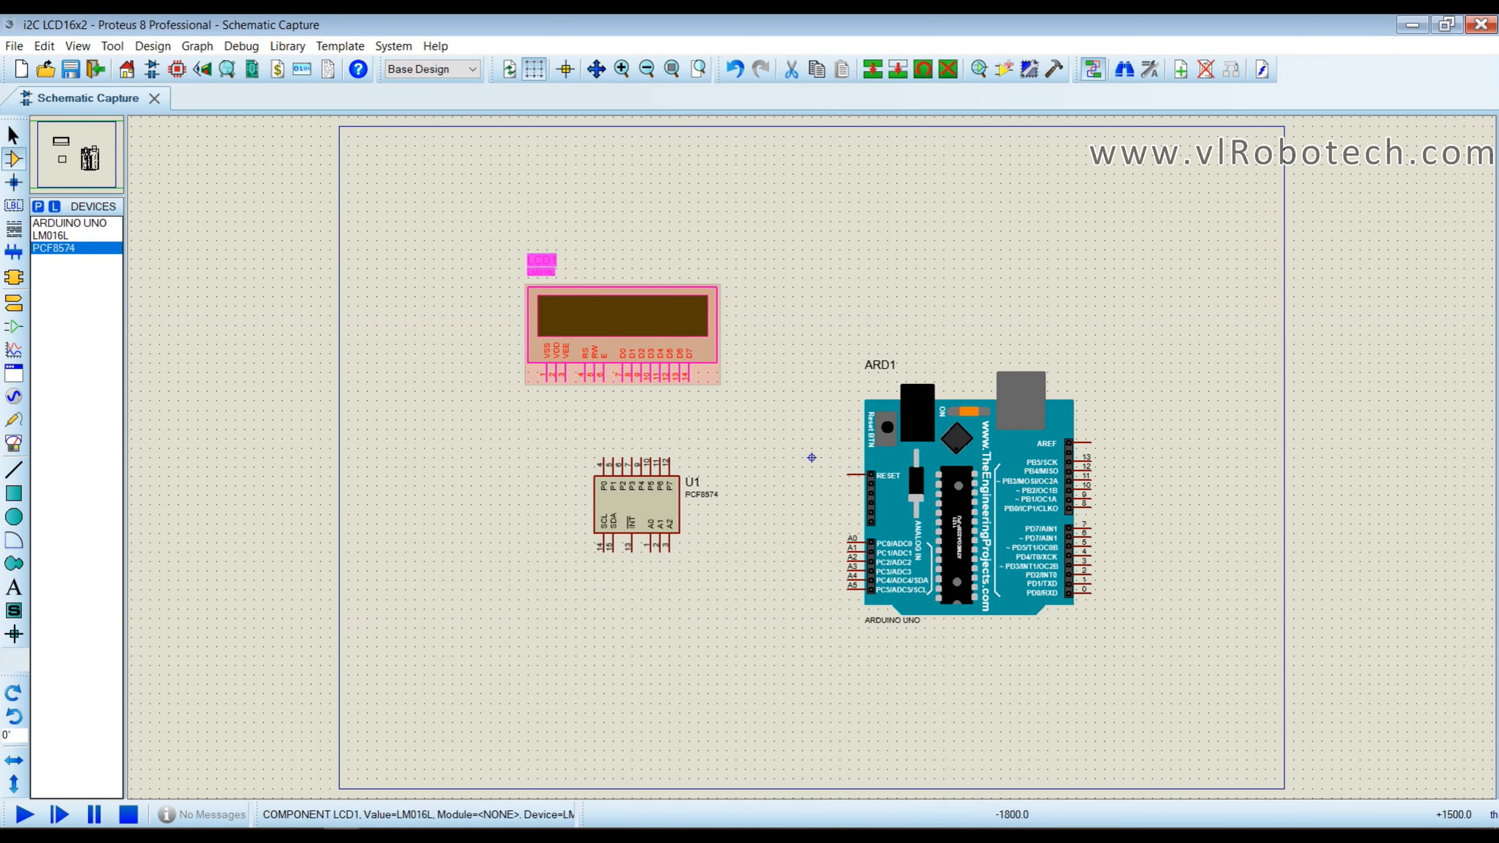
left_click(725, 663)
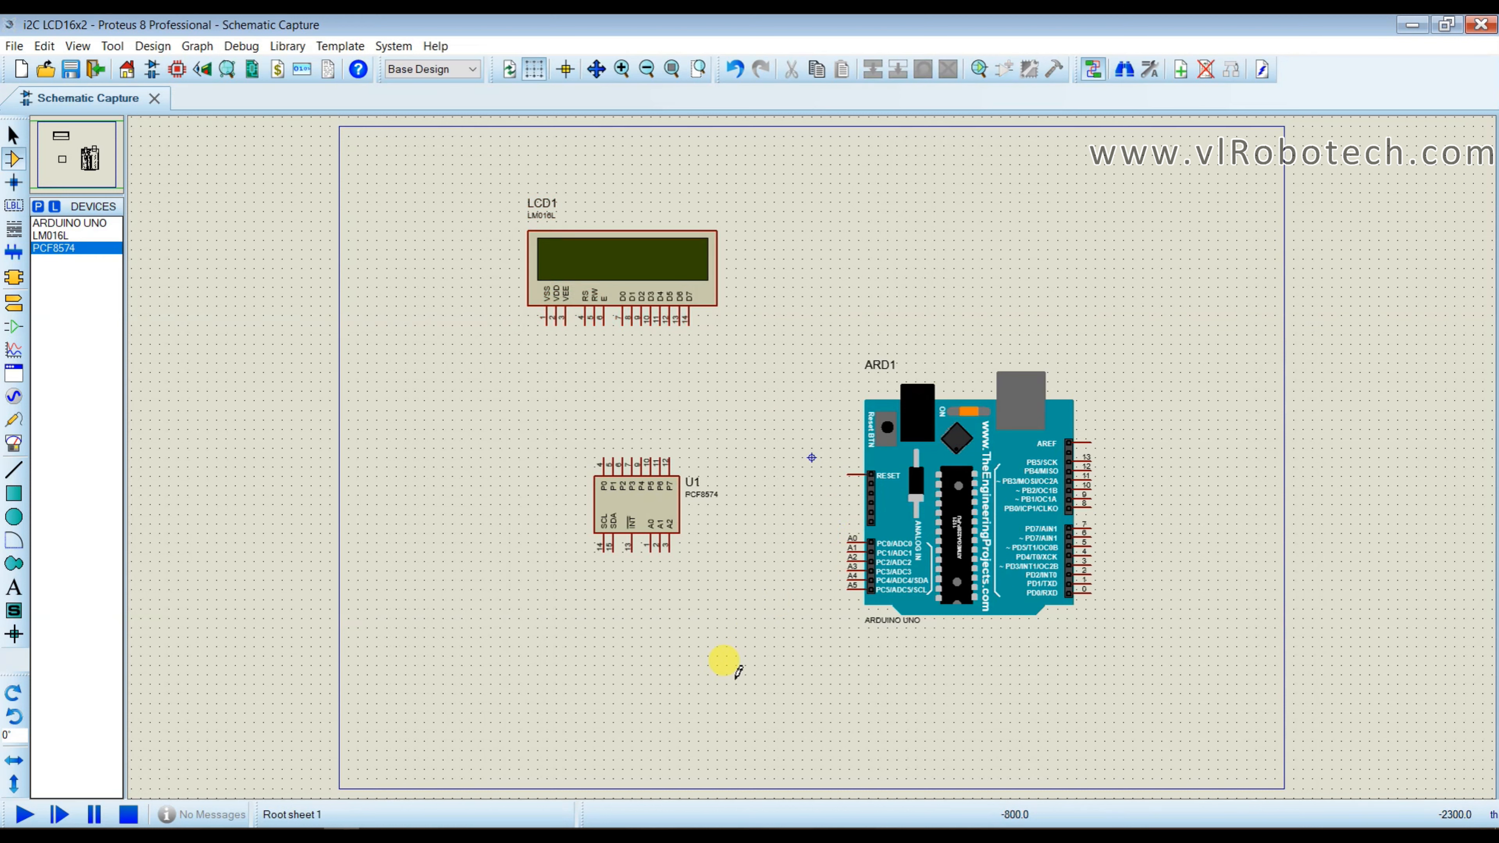
mouse_move(693, 531)
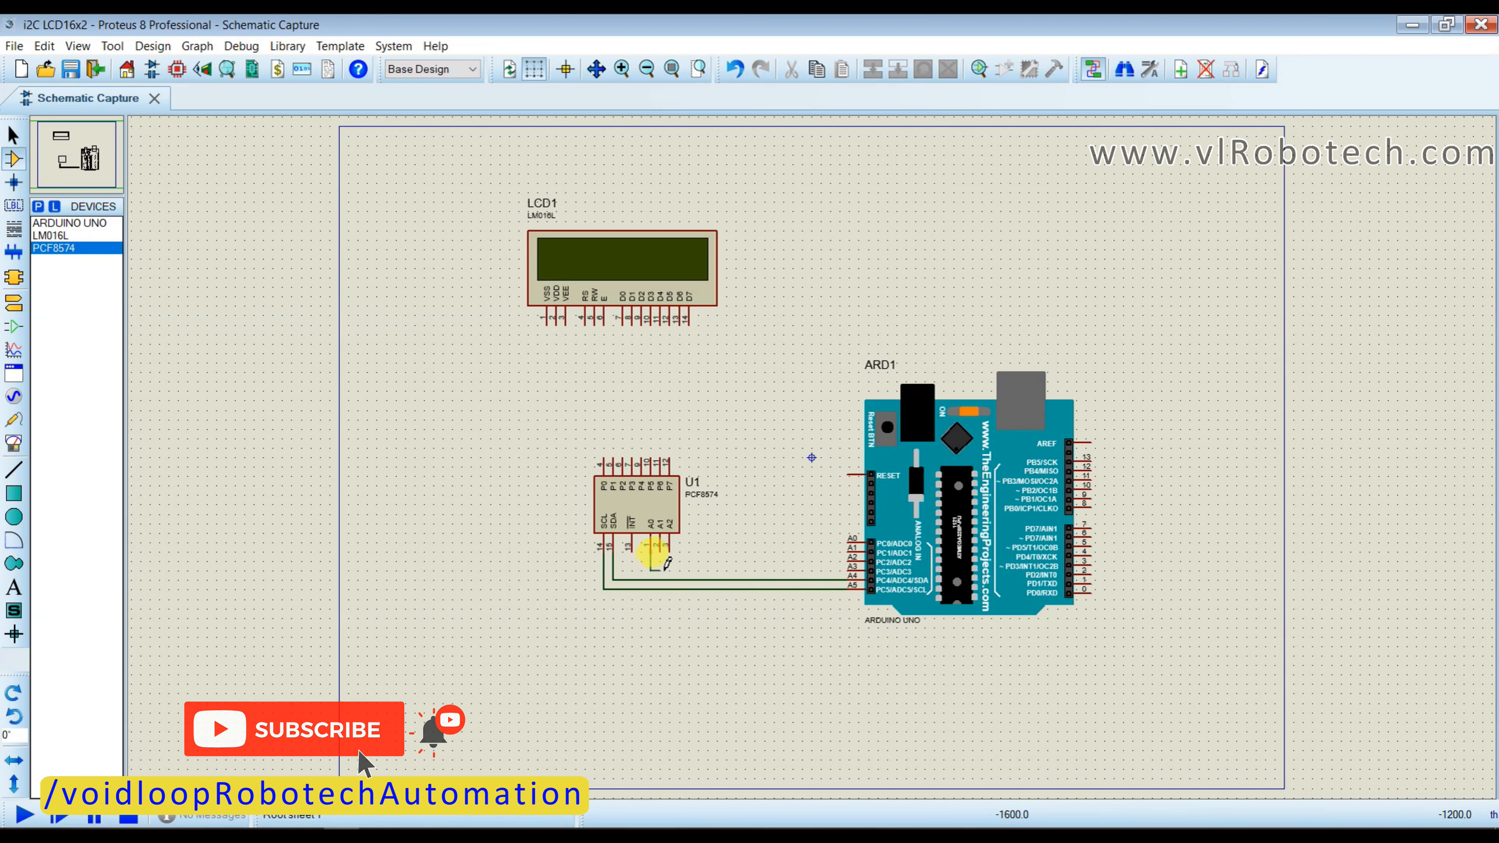
Wire the PCF8574 SDA and SCL pins to the Arduino Uno's A4 and A5 pins.
left_click(655, 545)
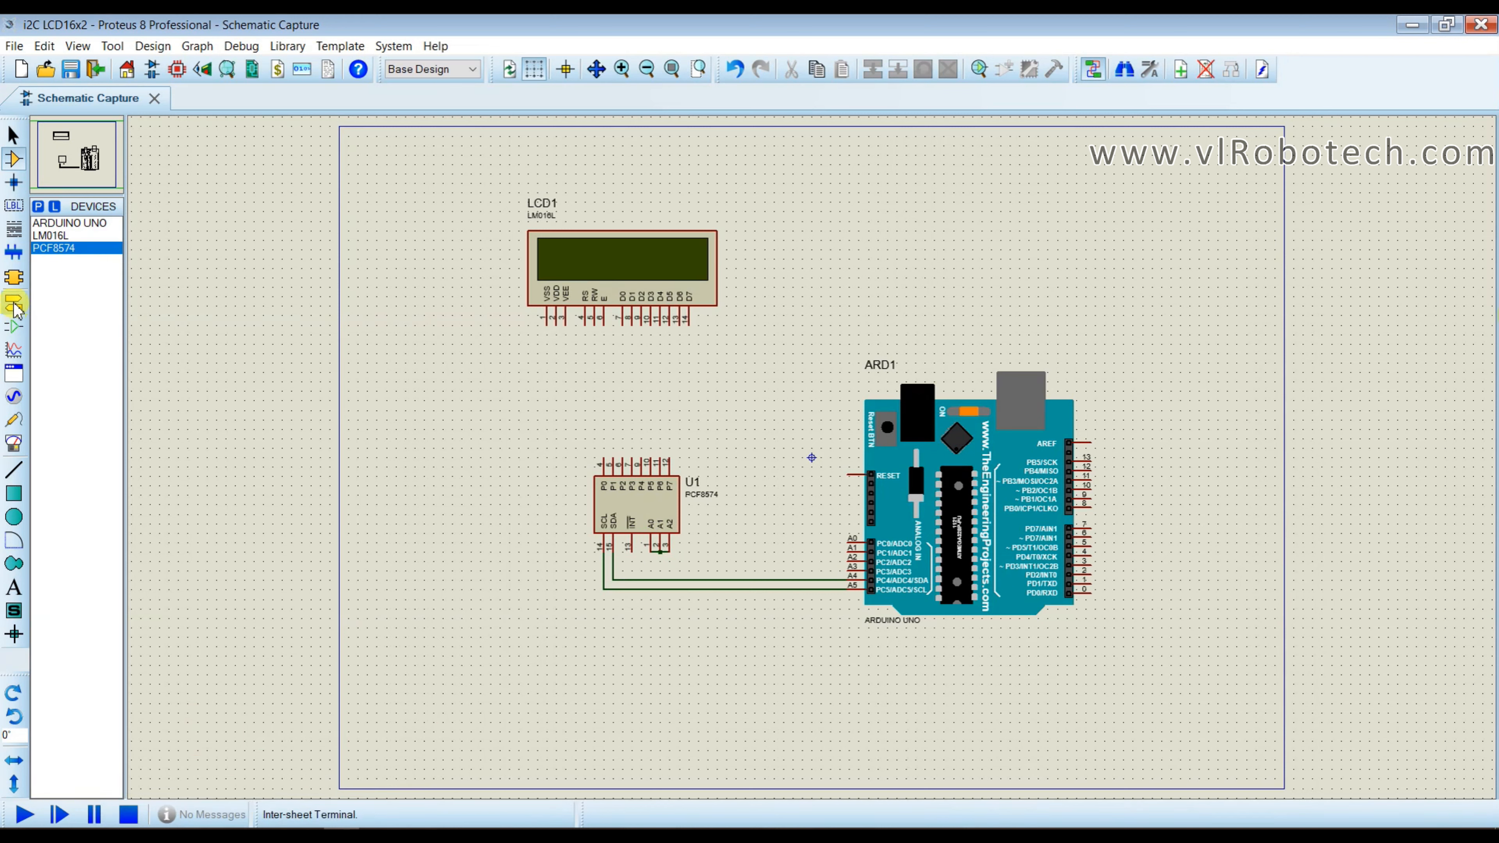
Place a GROUND terminal for tying the PCF8574 address pins A0–A2 low.
left_click(14, 303)
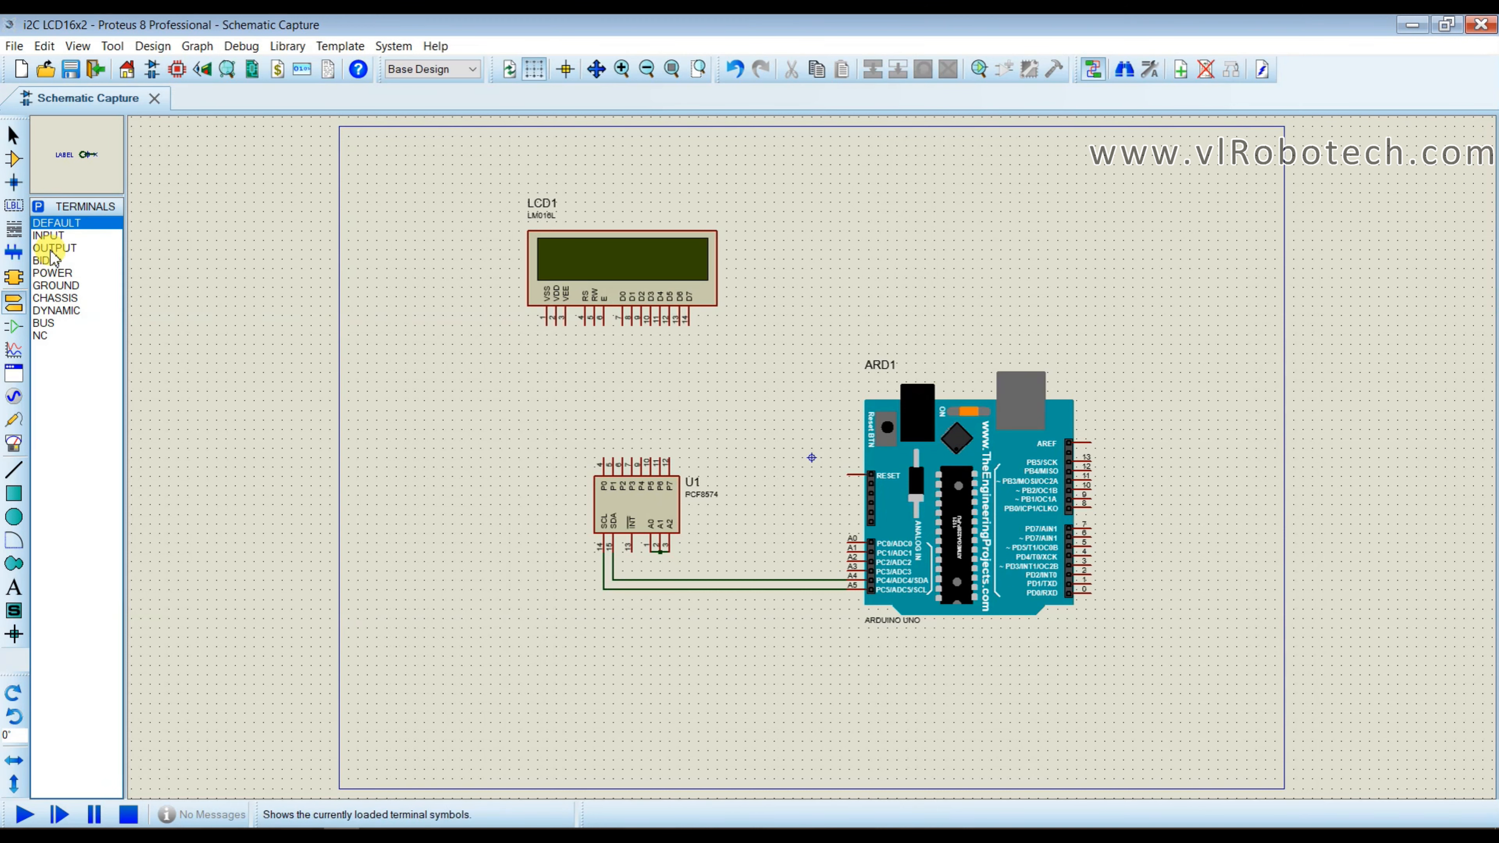
left_click(53, 272)
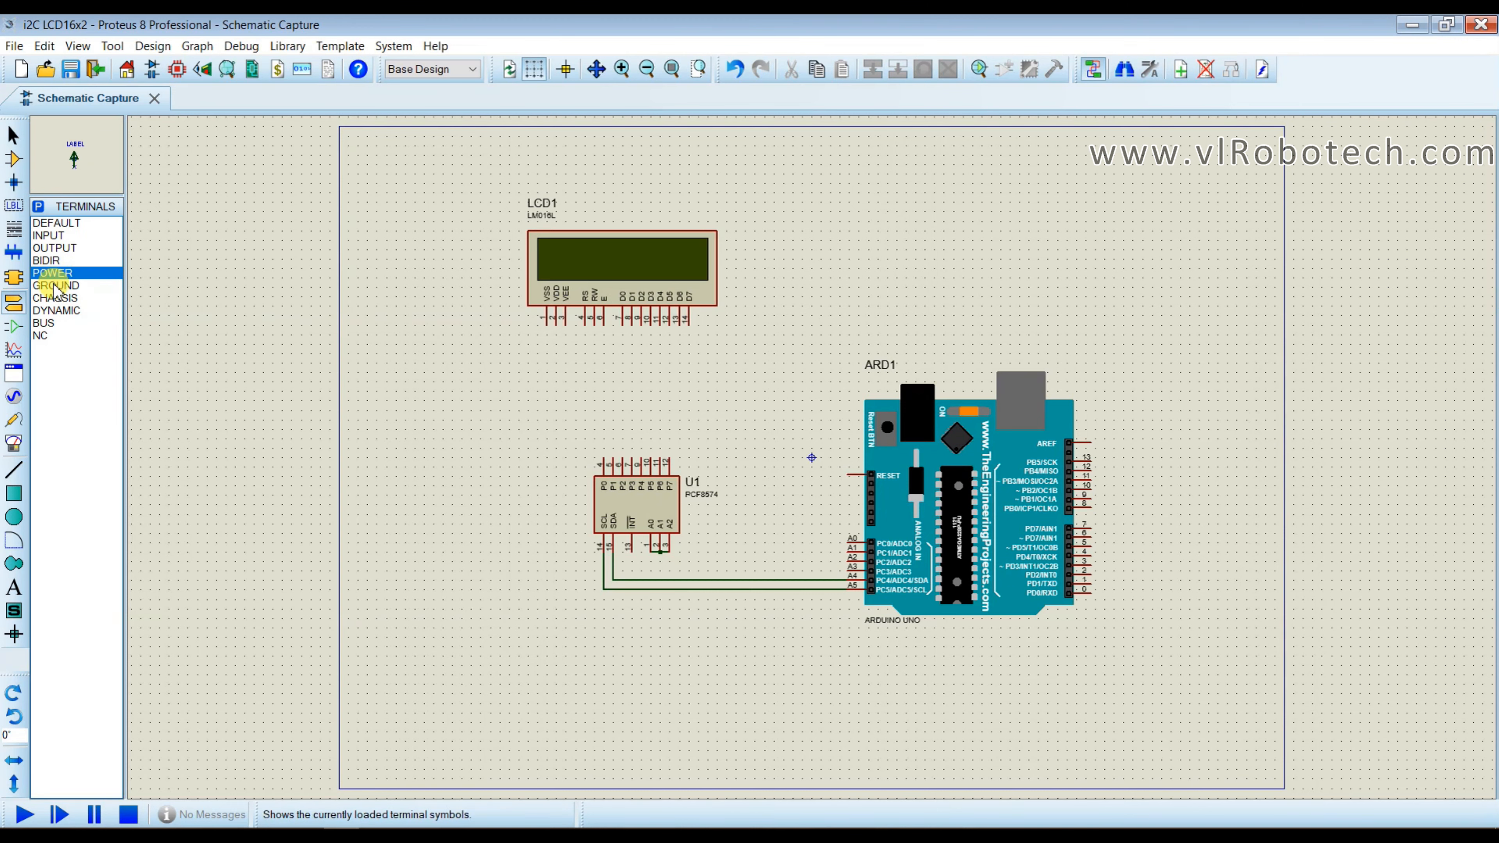
left_click(55, 285)
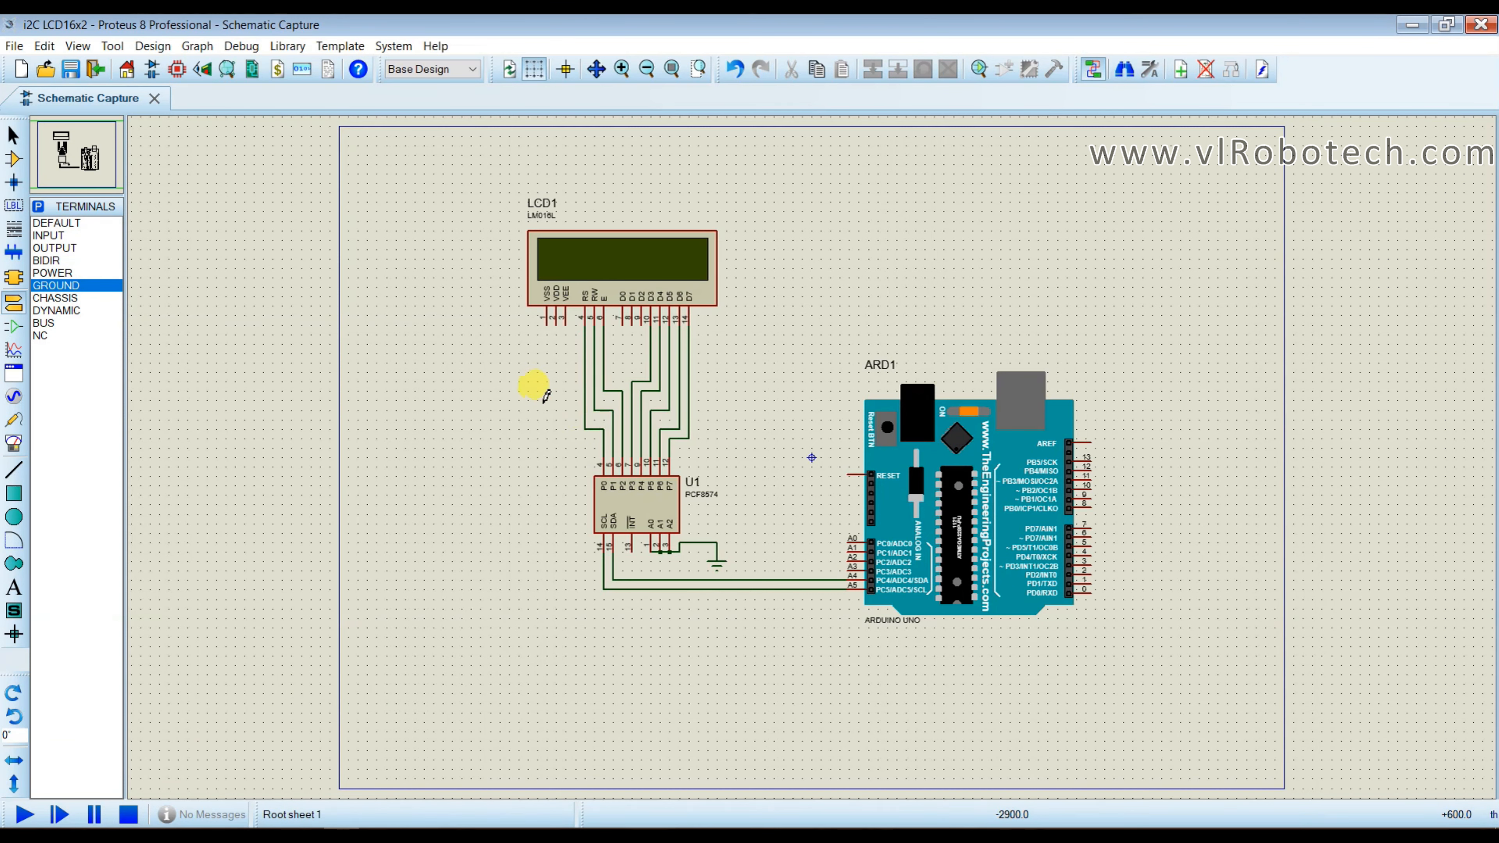
mouse_move(531, 581)
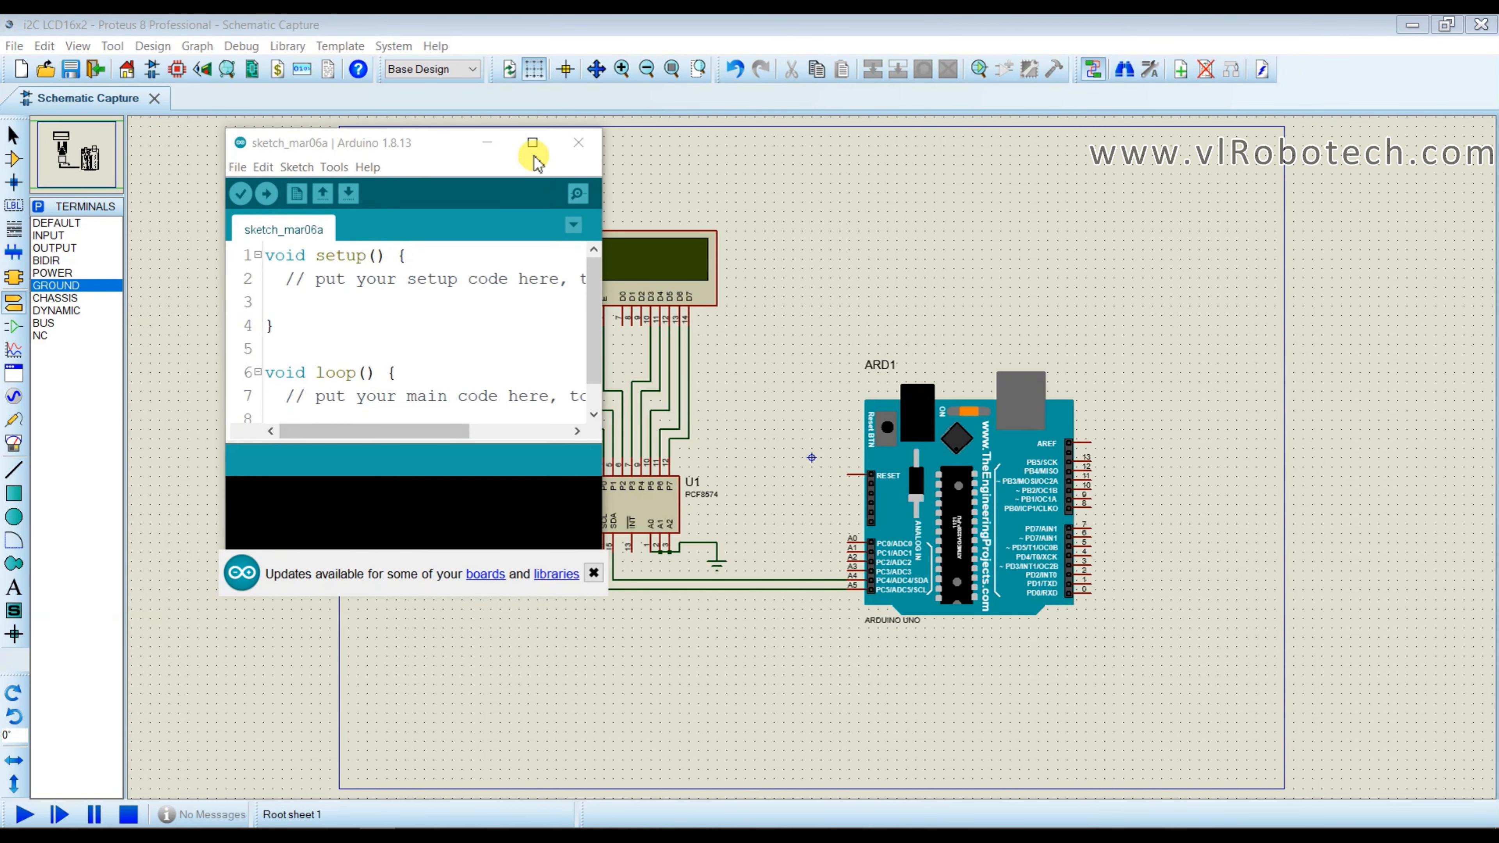
Load the LiquidCrystal_I2C HelloWorld example in Arduino IDE and compile it with Verify.
left_click(532, 142)
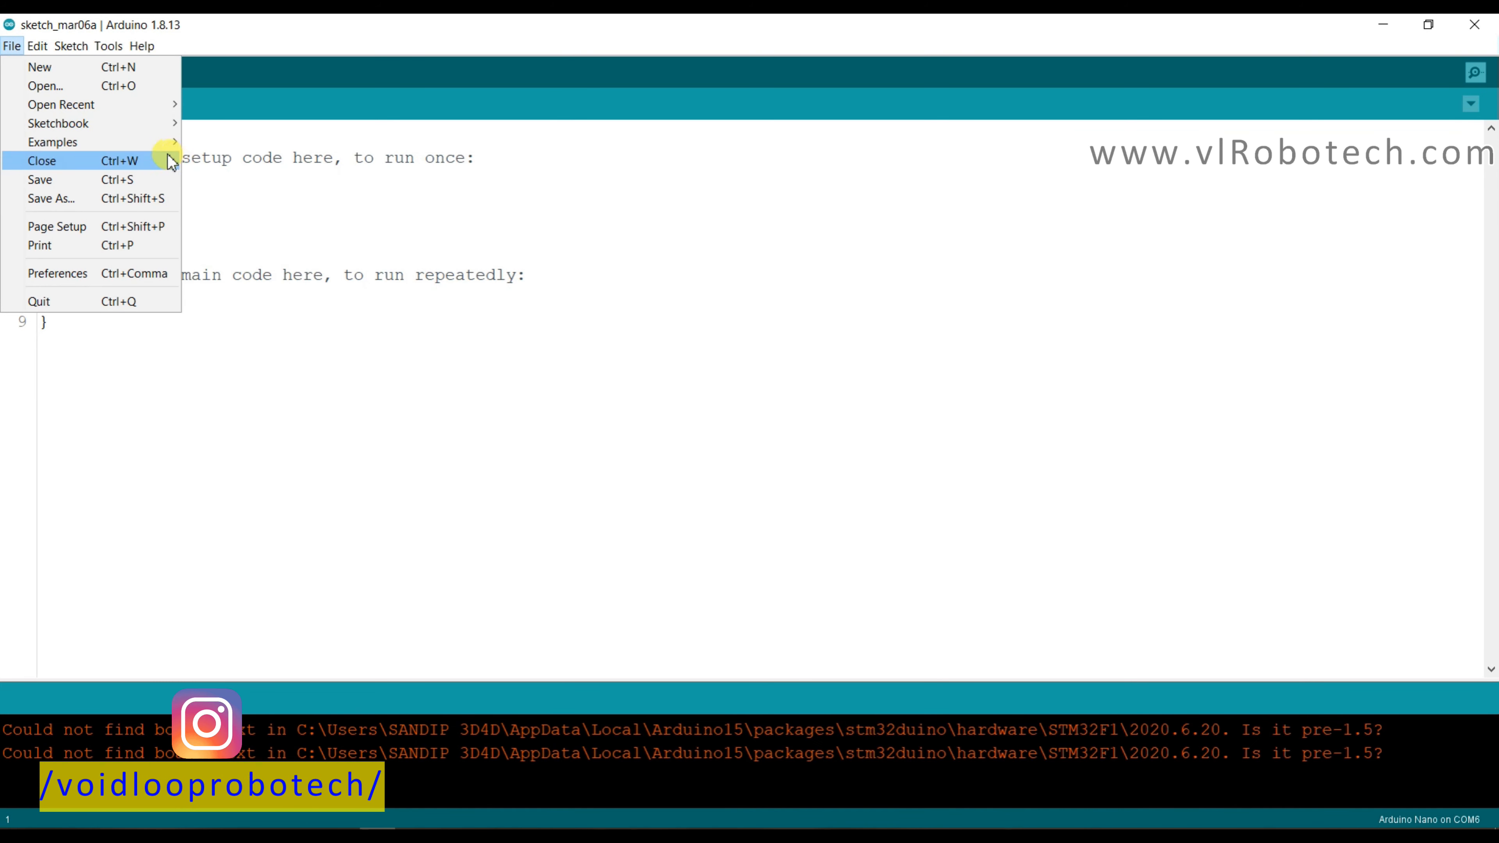
left_click(53, 142)
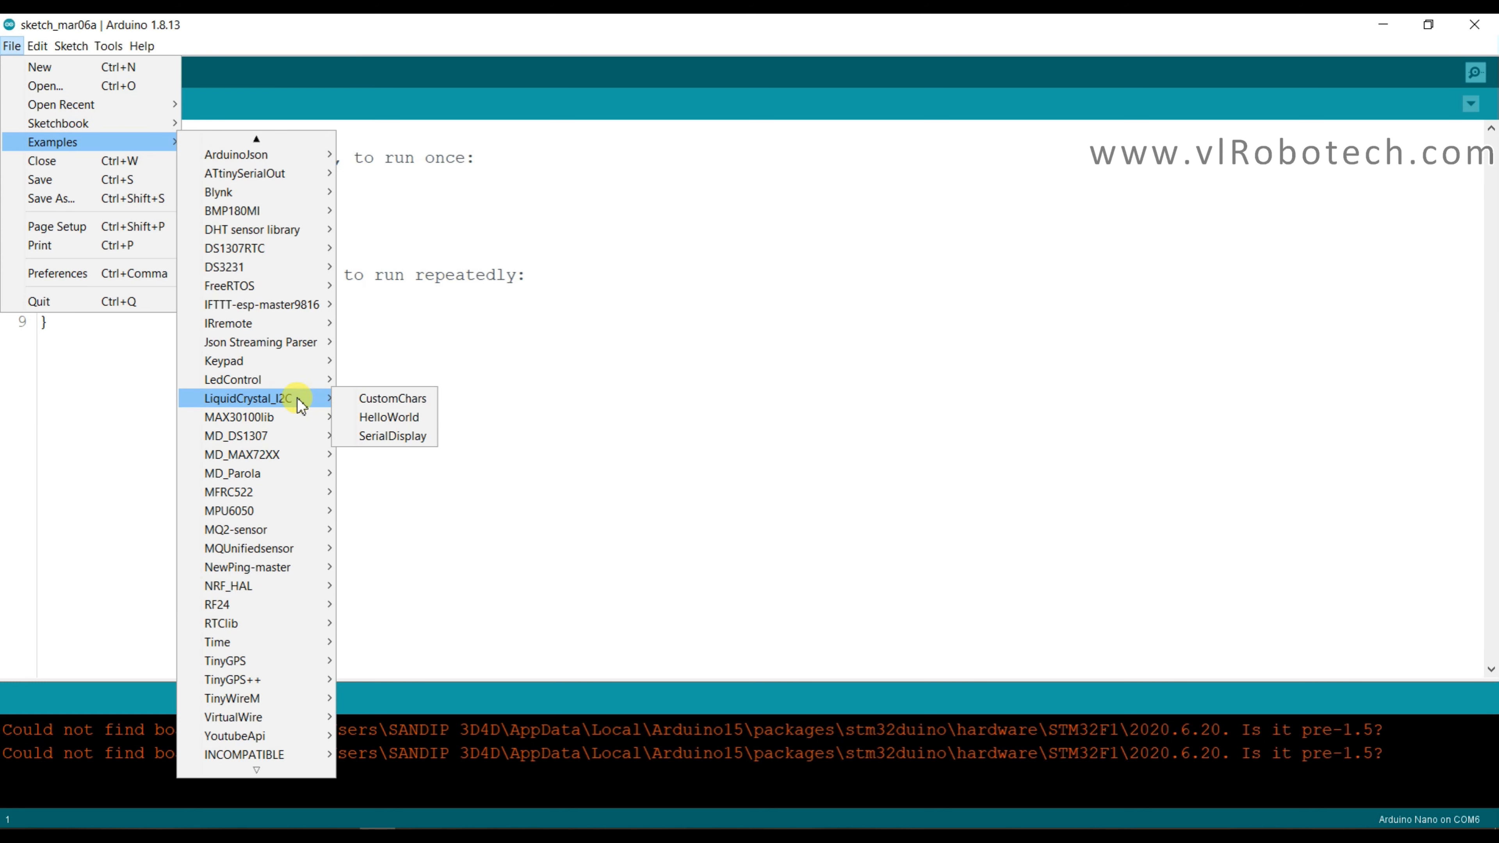
mouse_move(315, 406)
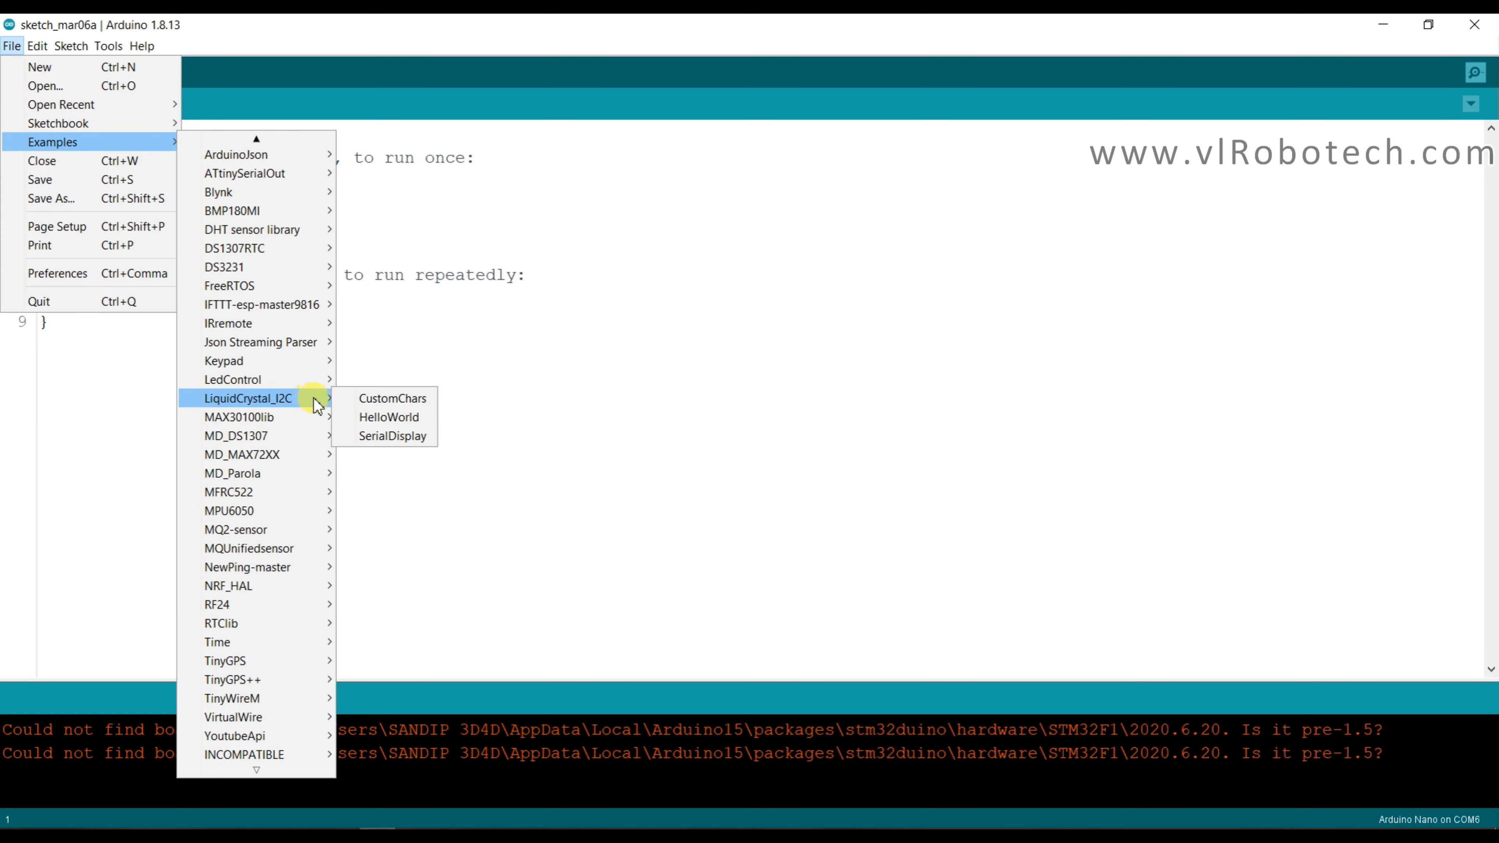
left_click(388, 417)
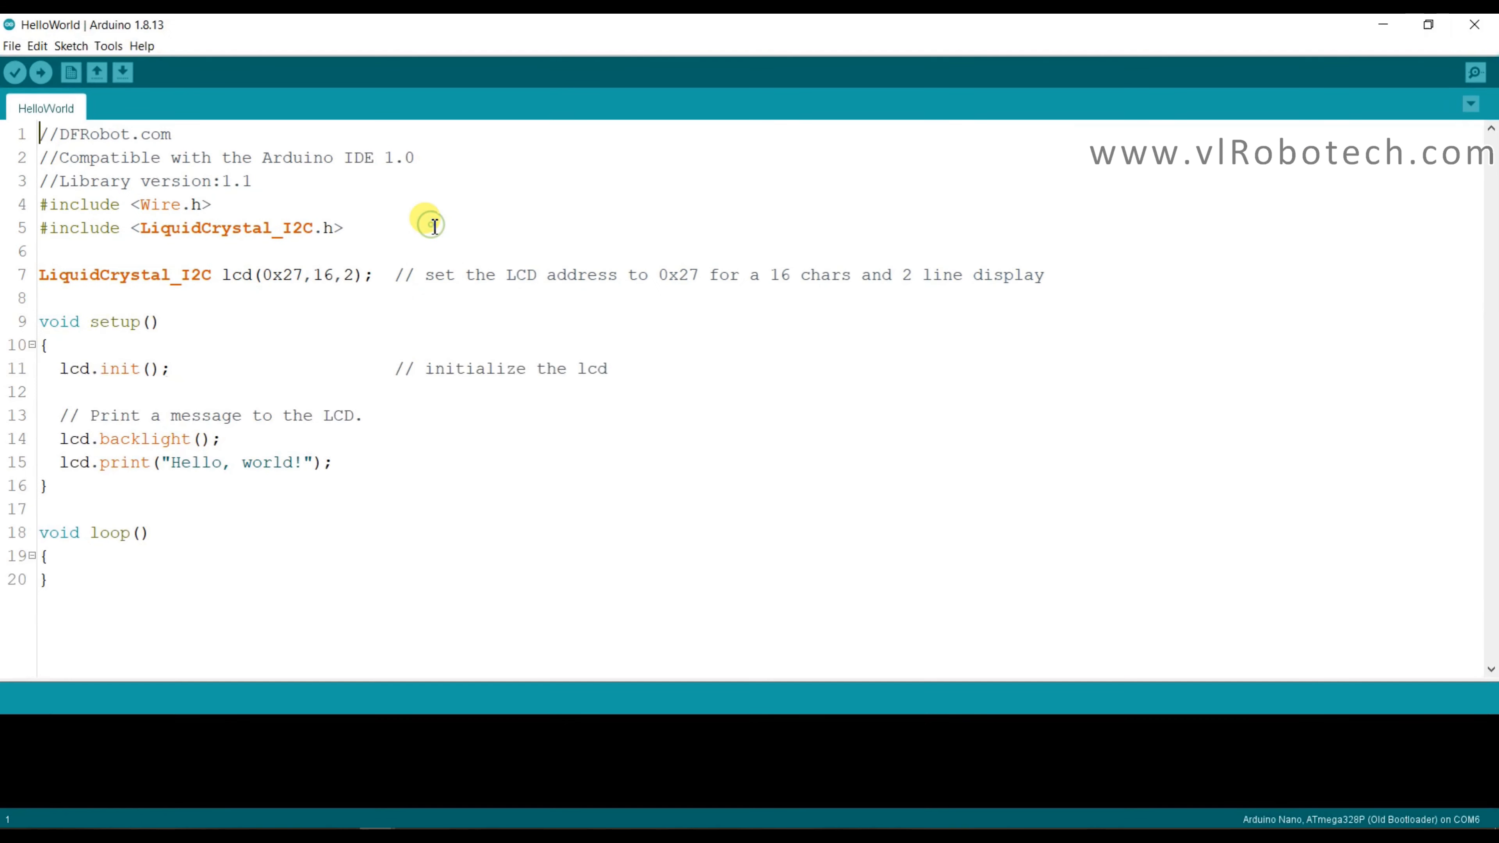
mouse_move(253, 505)
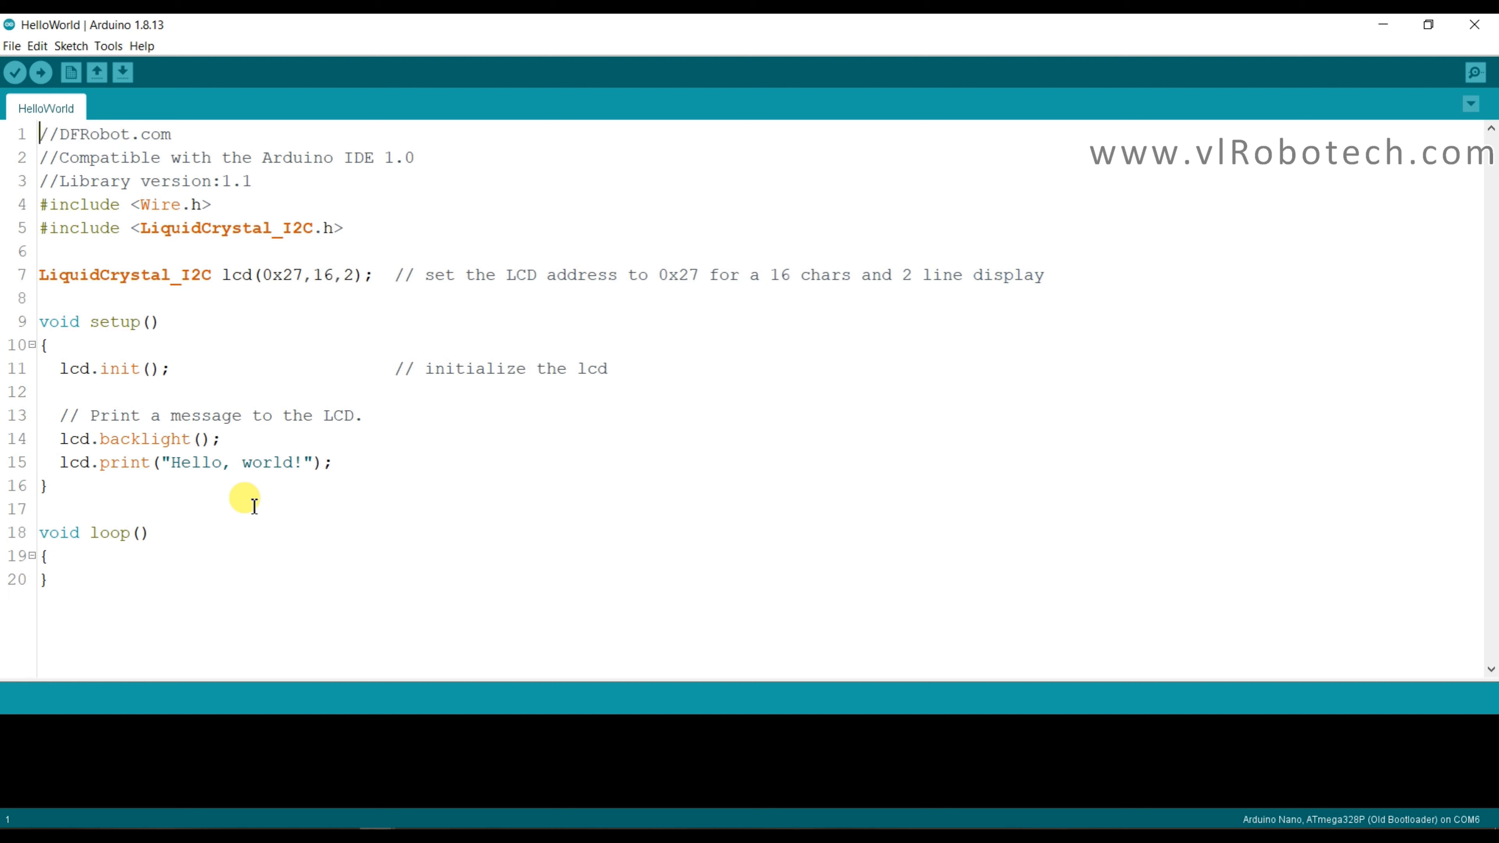
mouse_move(8, 103)
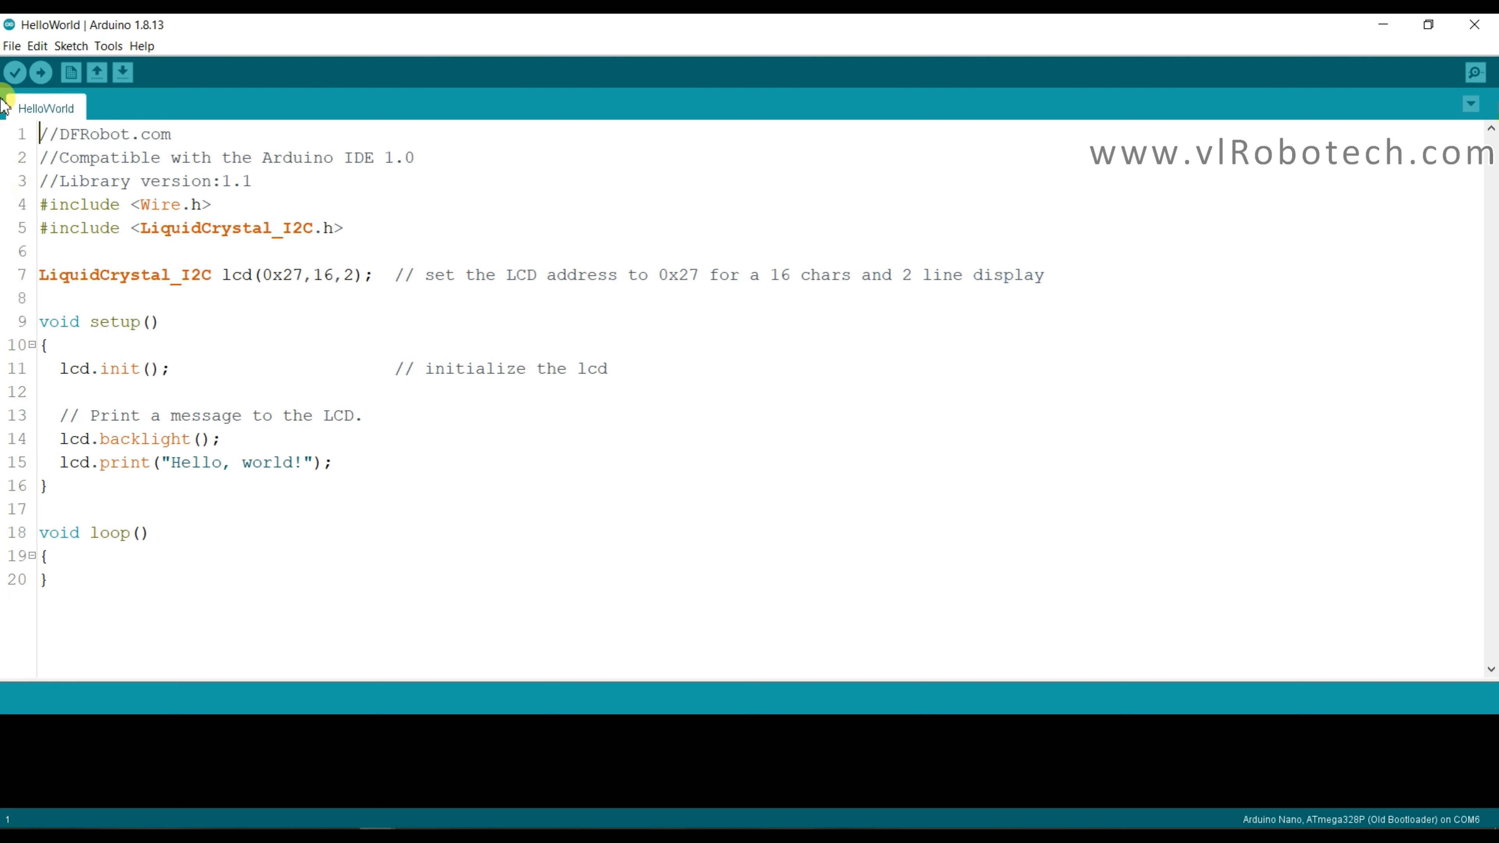
left_click(14, 72)
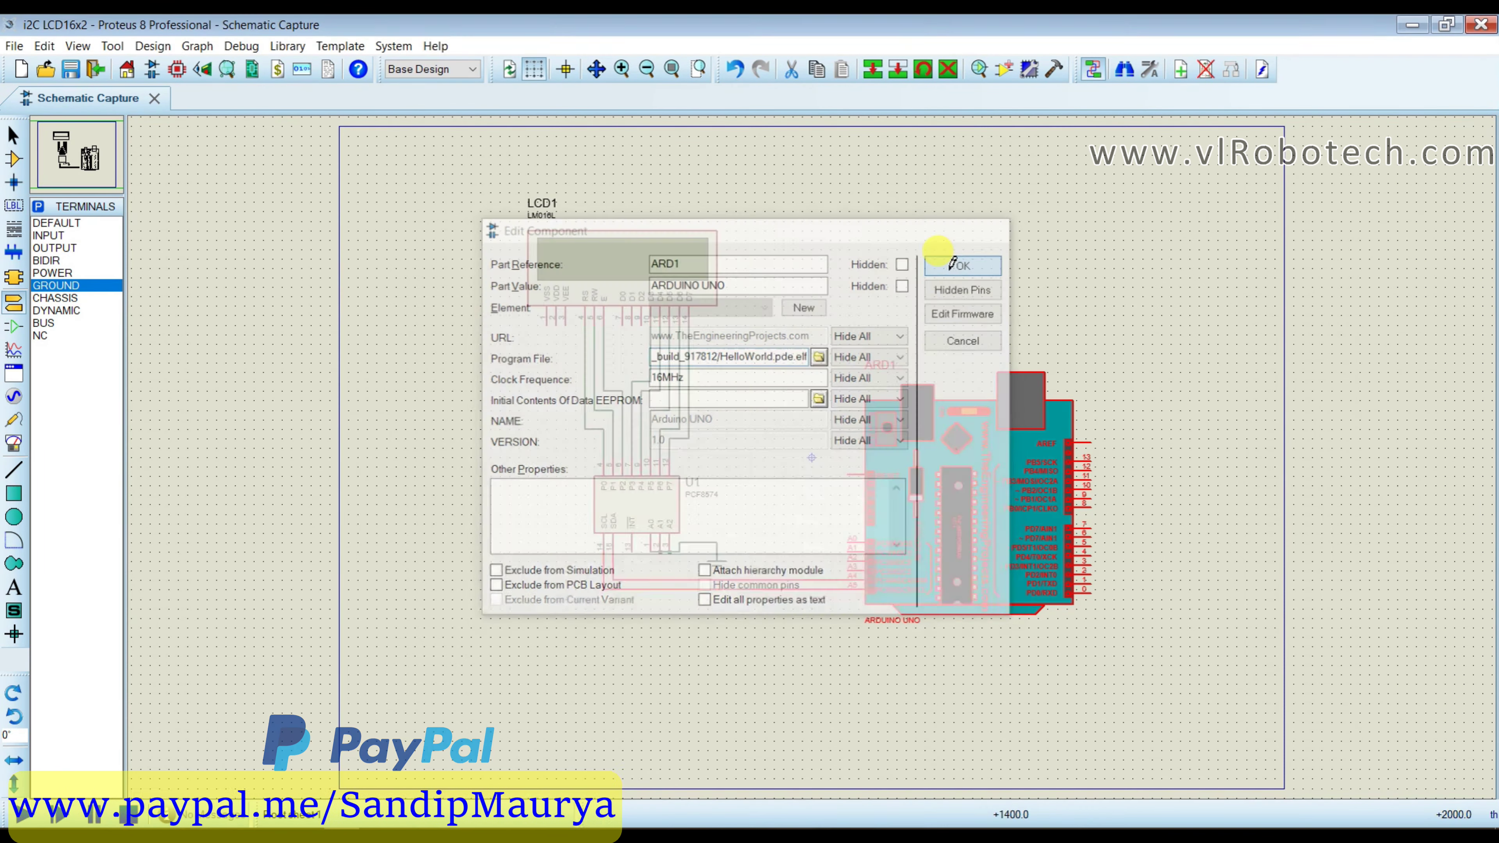
Confirm the HelloWorld .elf as the Arduino's program file and run the simulation.
left_click(961, 265)
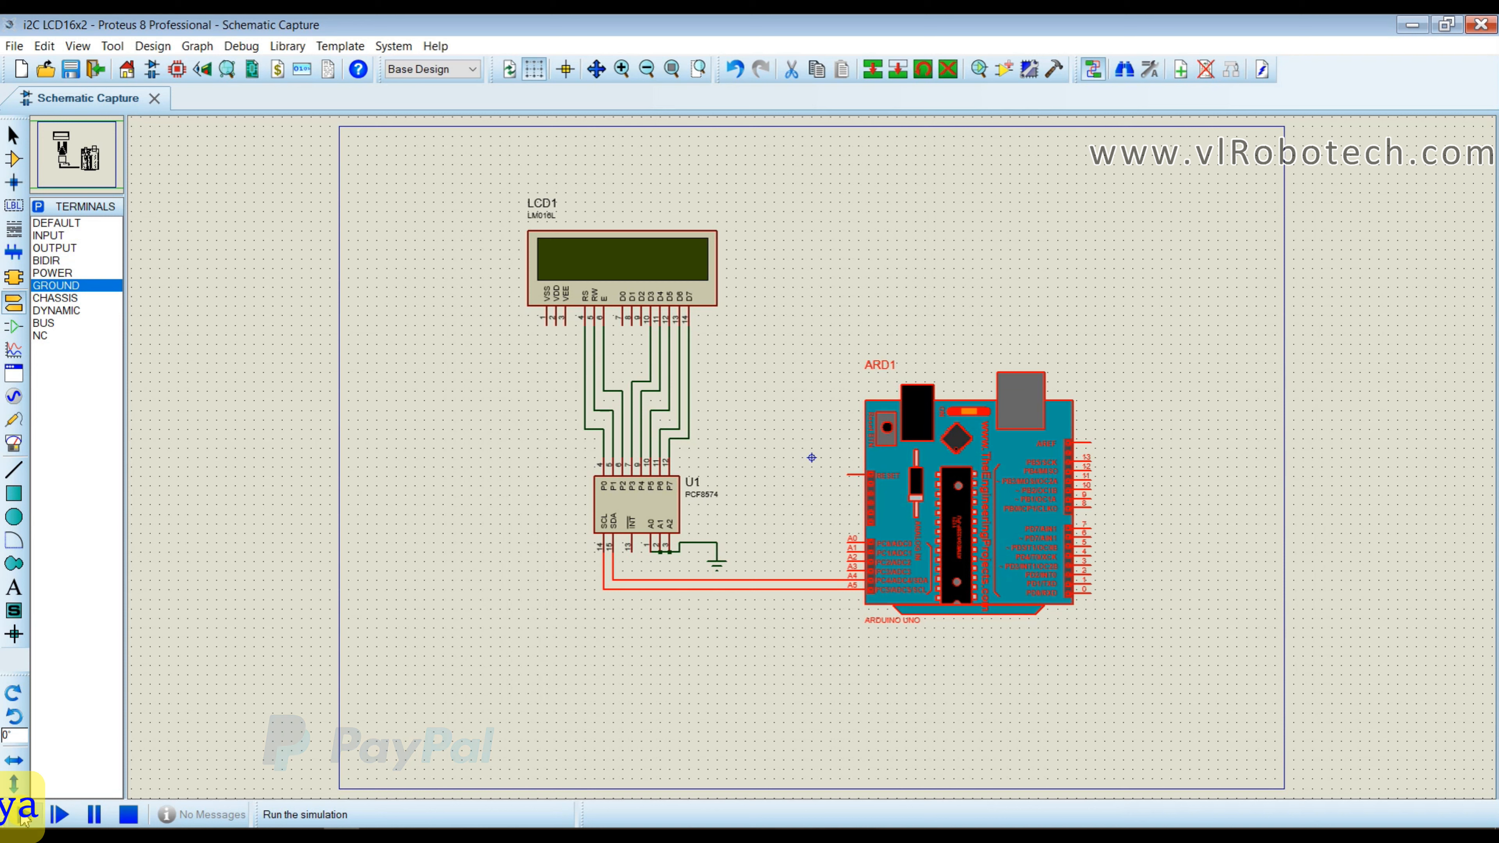
left_click(56, 815)
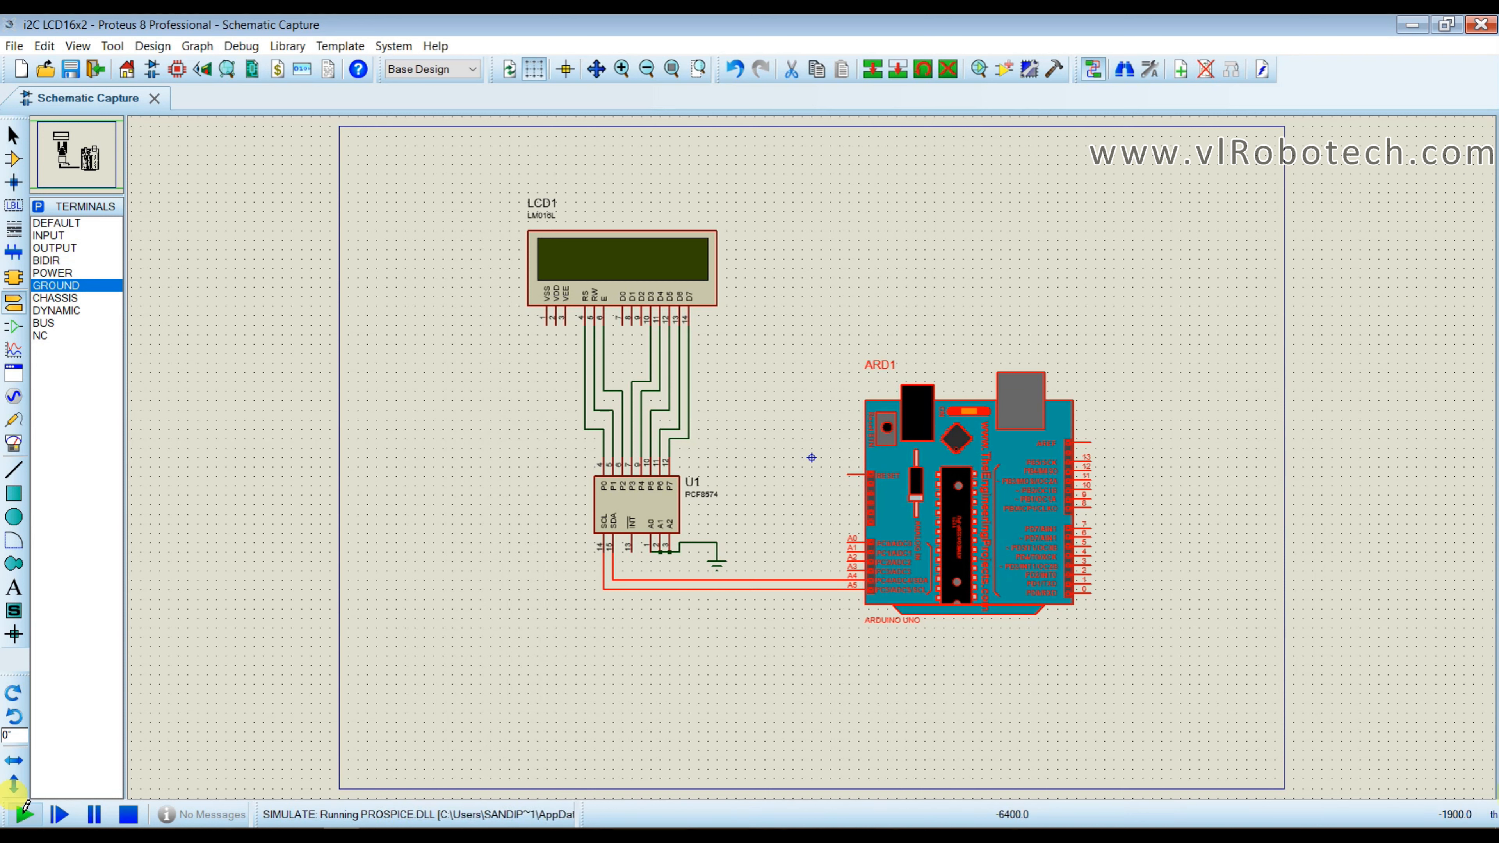
left_click(29, 819)
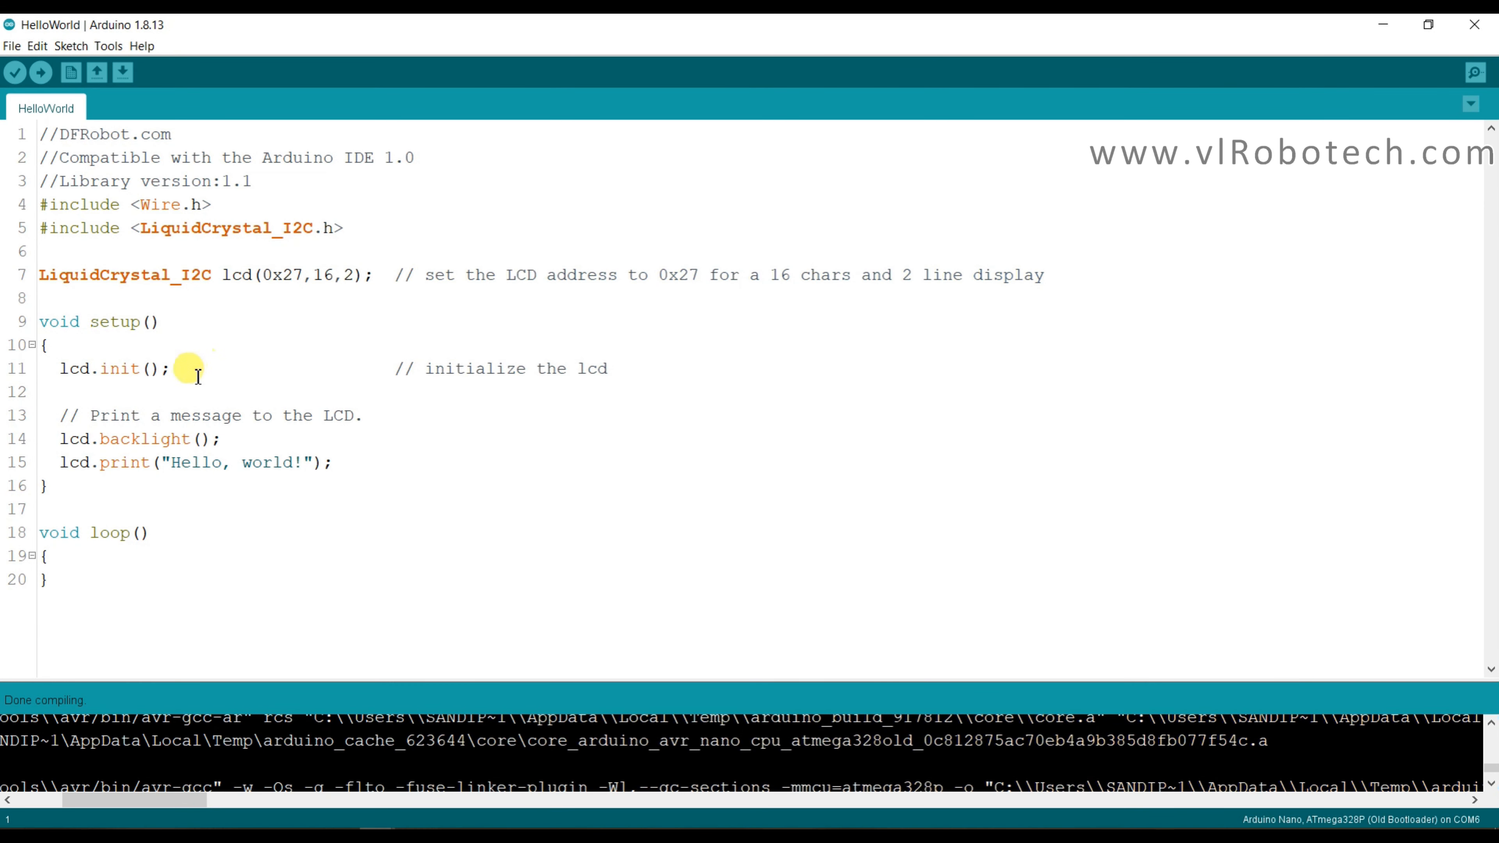
mouse_move(260, 274)
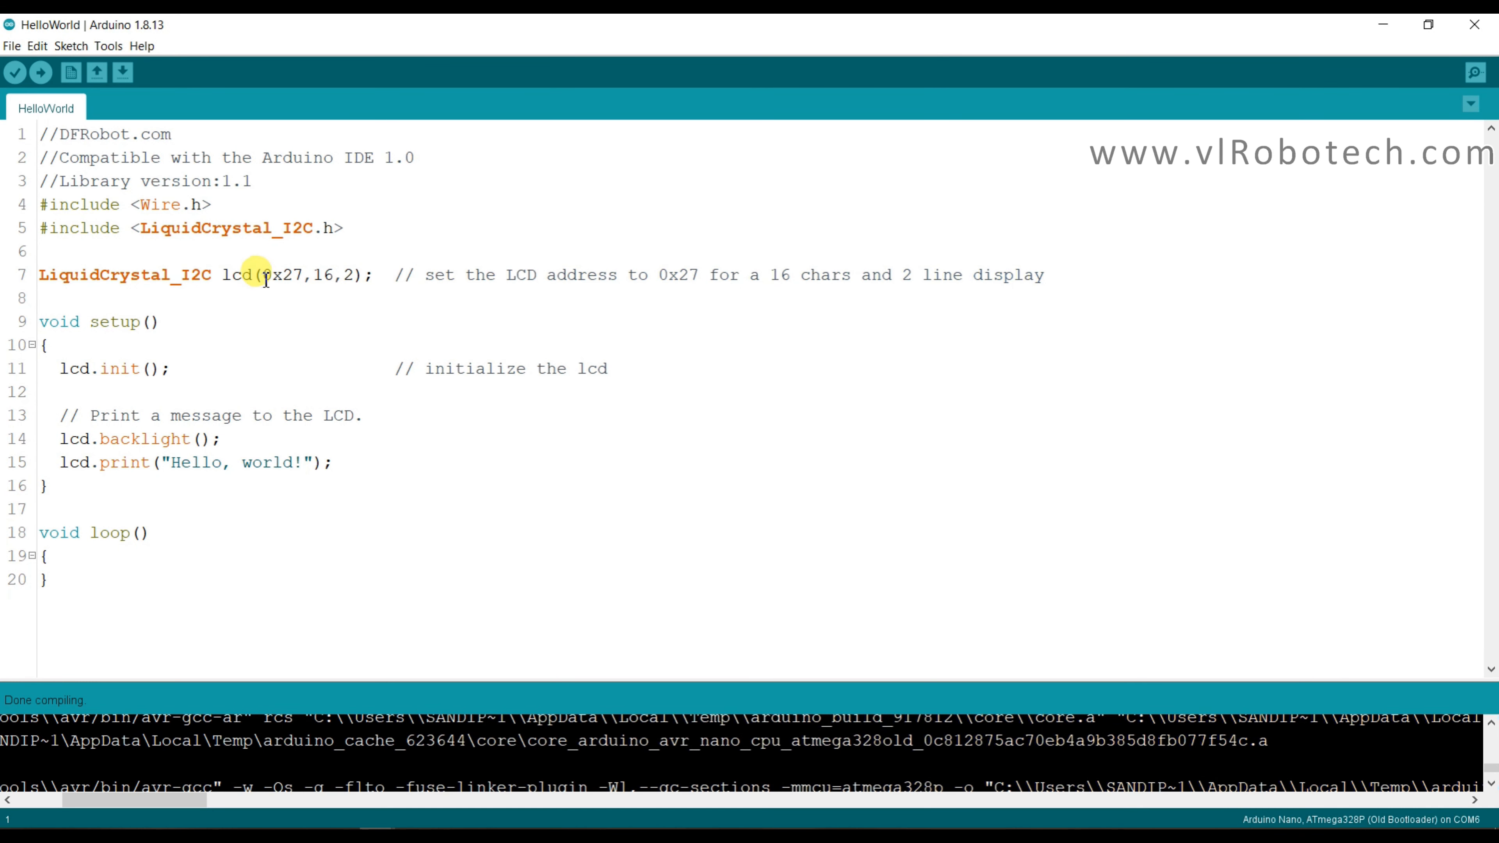
double_click(280, 275)
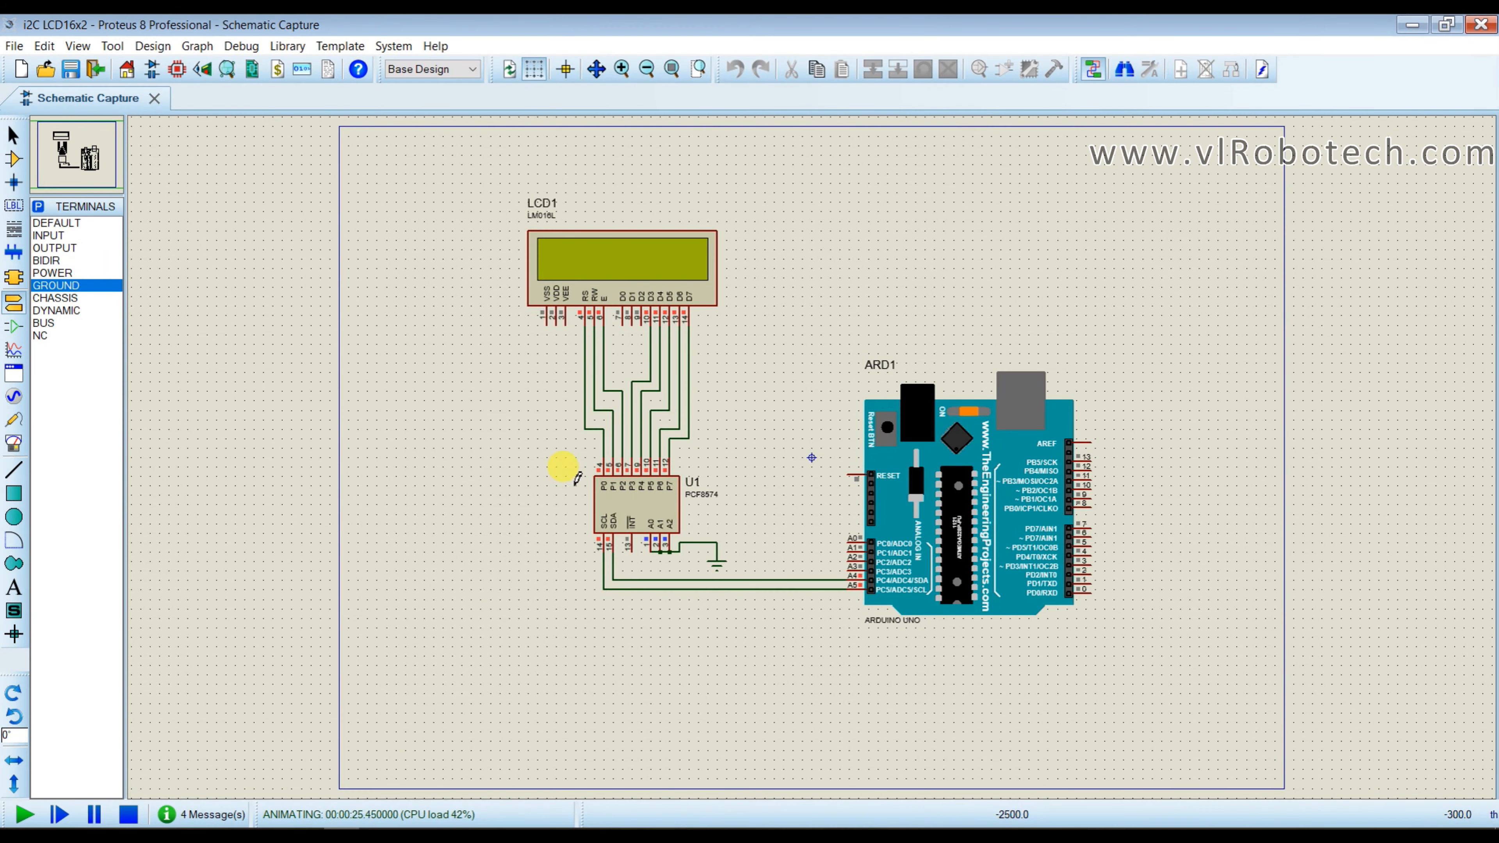
mouse_move(636, 525)
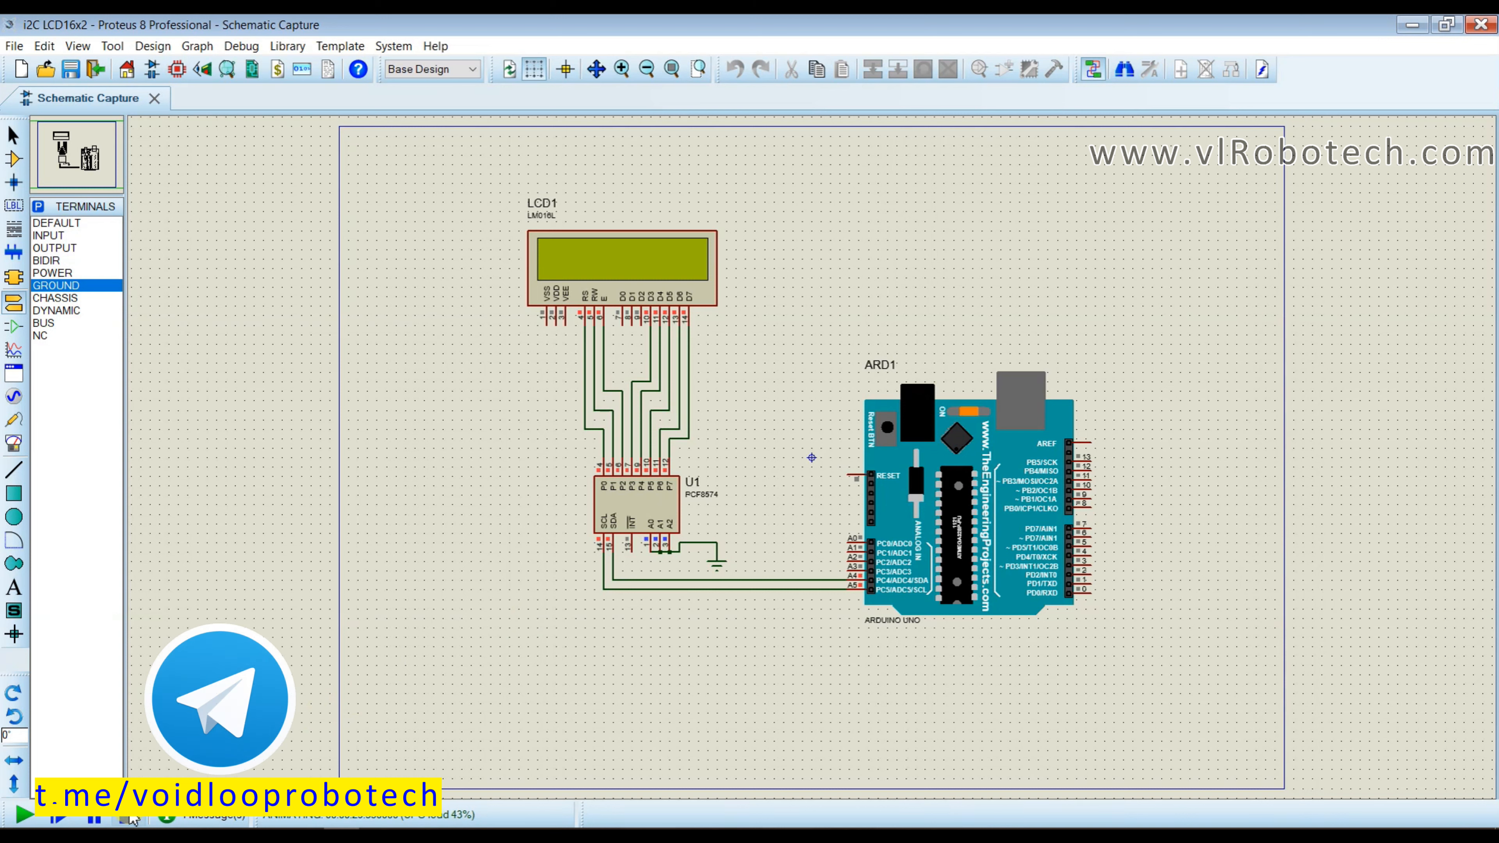
mouse_move(13, 373)
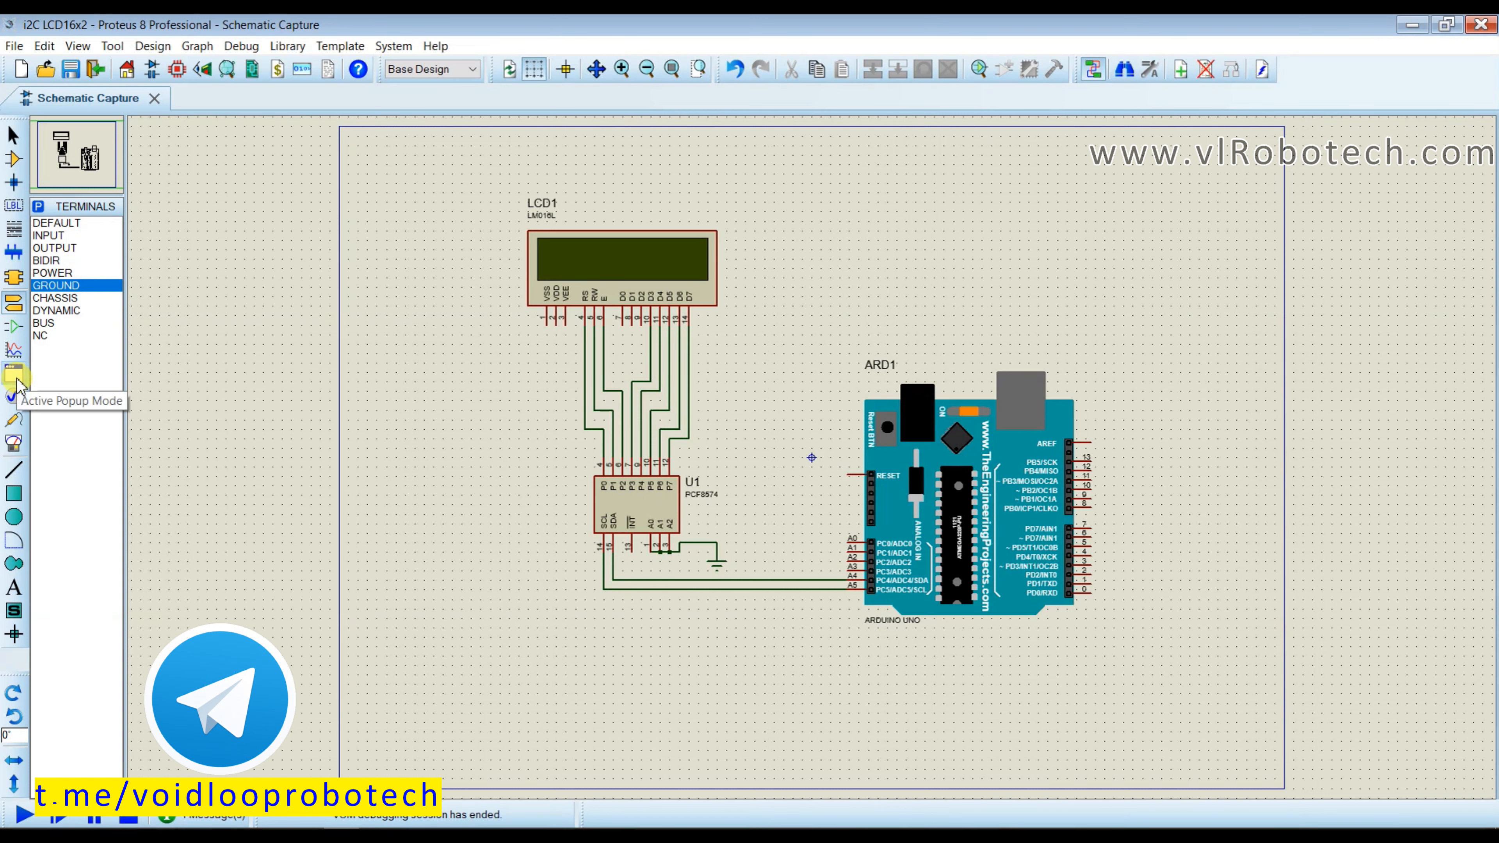
Place a VIRTUAL TERMINAL from the virtual instruments onto the schematic.
left_click(12, 382)
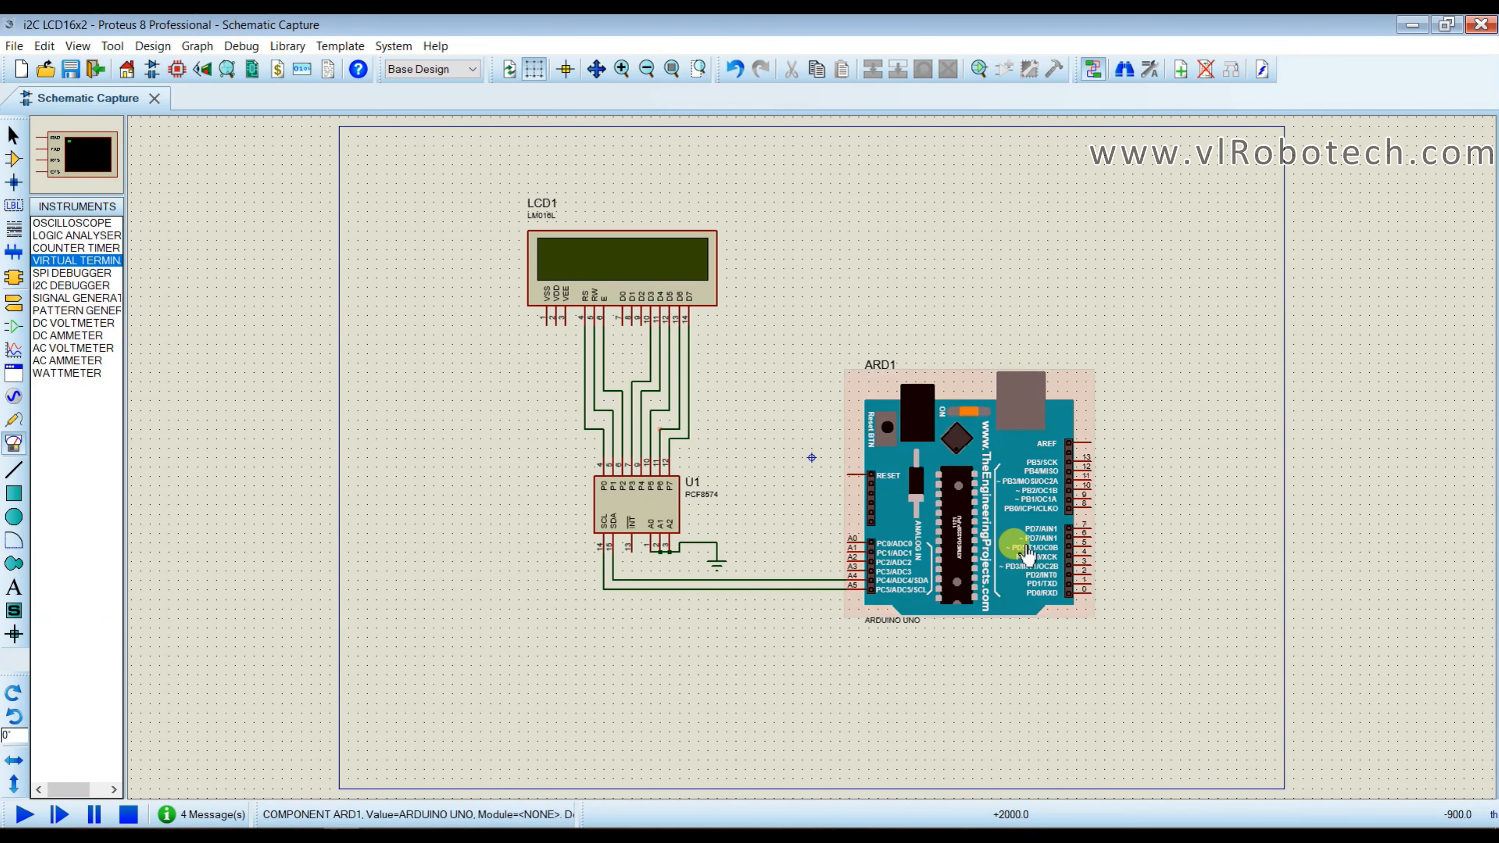
left_click(1257, 609)
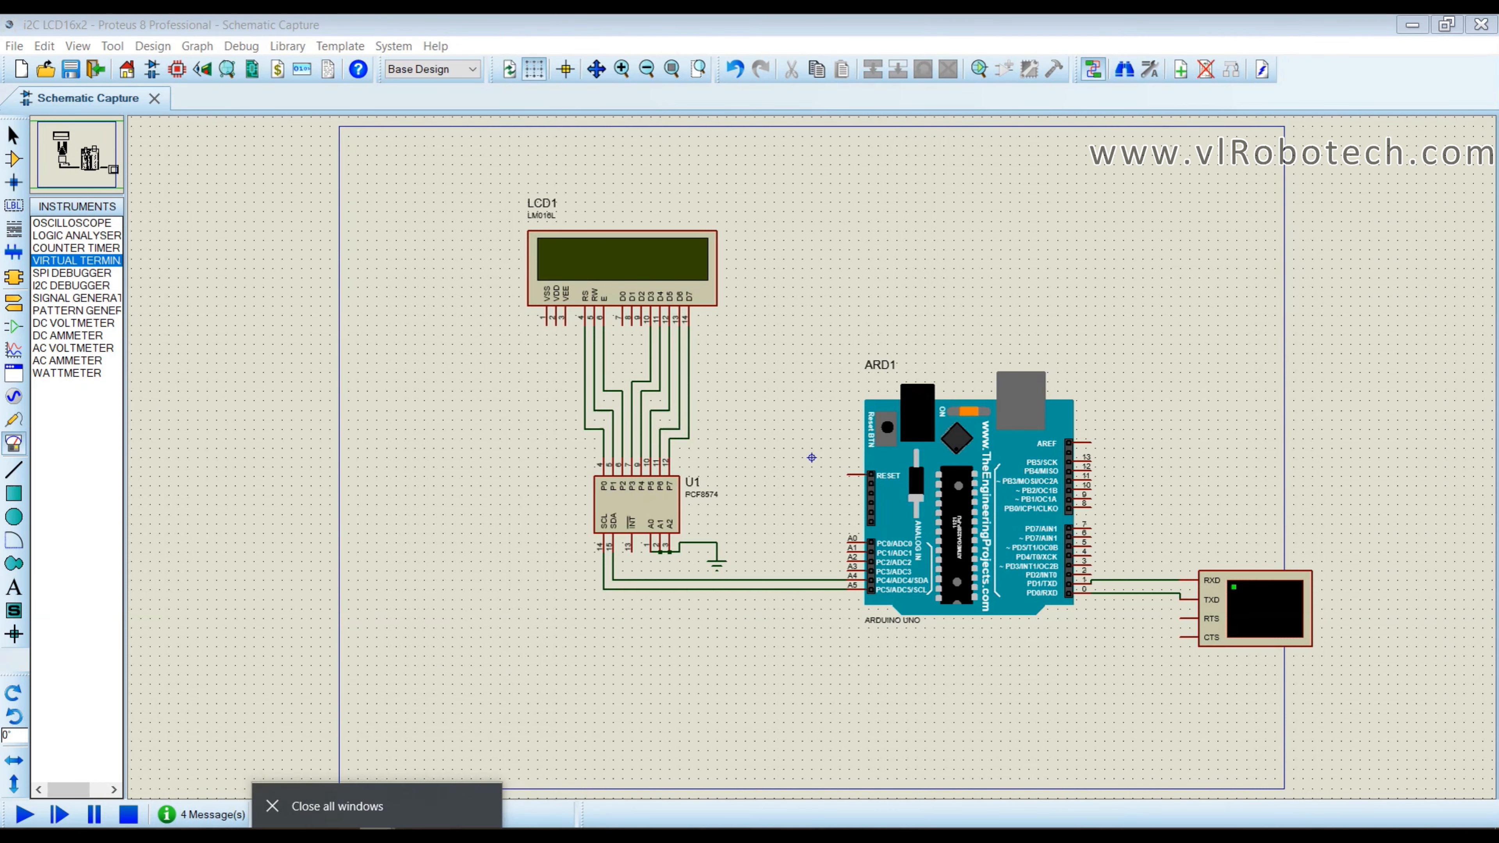
mouse_move(524, 609)
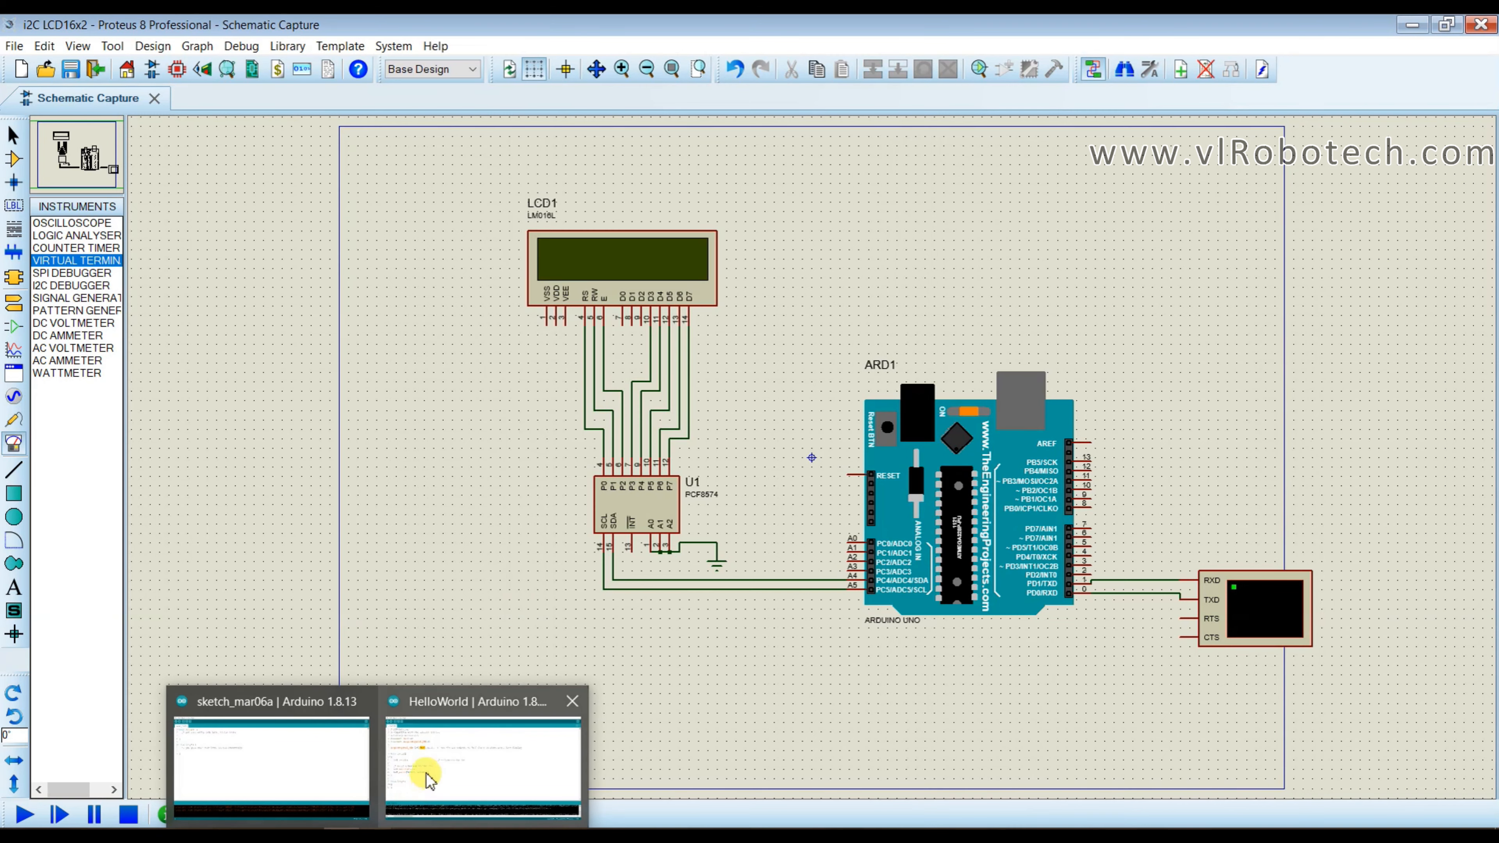
Load the Wire library's i2c_scanner example in Arduino IDE and compile it with Verify.
left_click(271, 765)
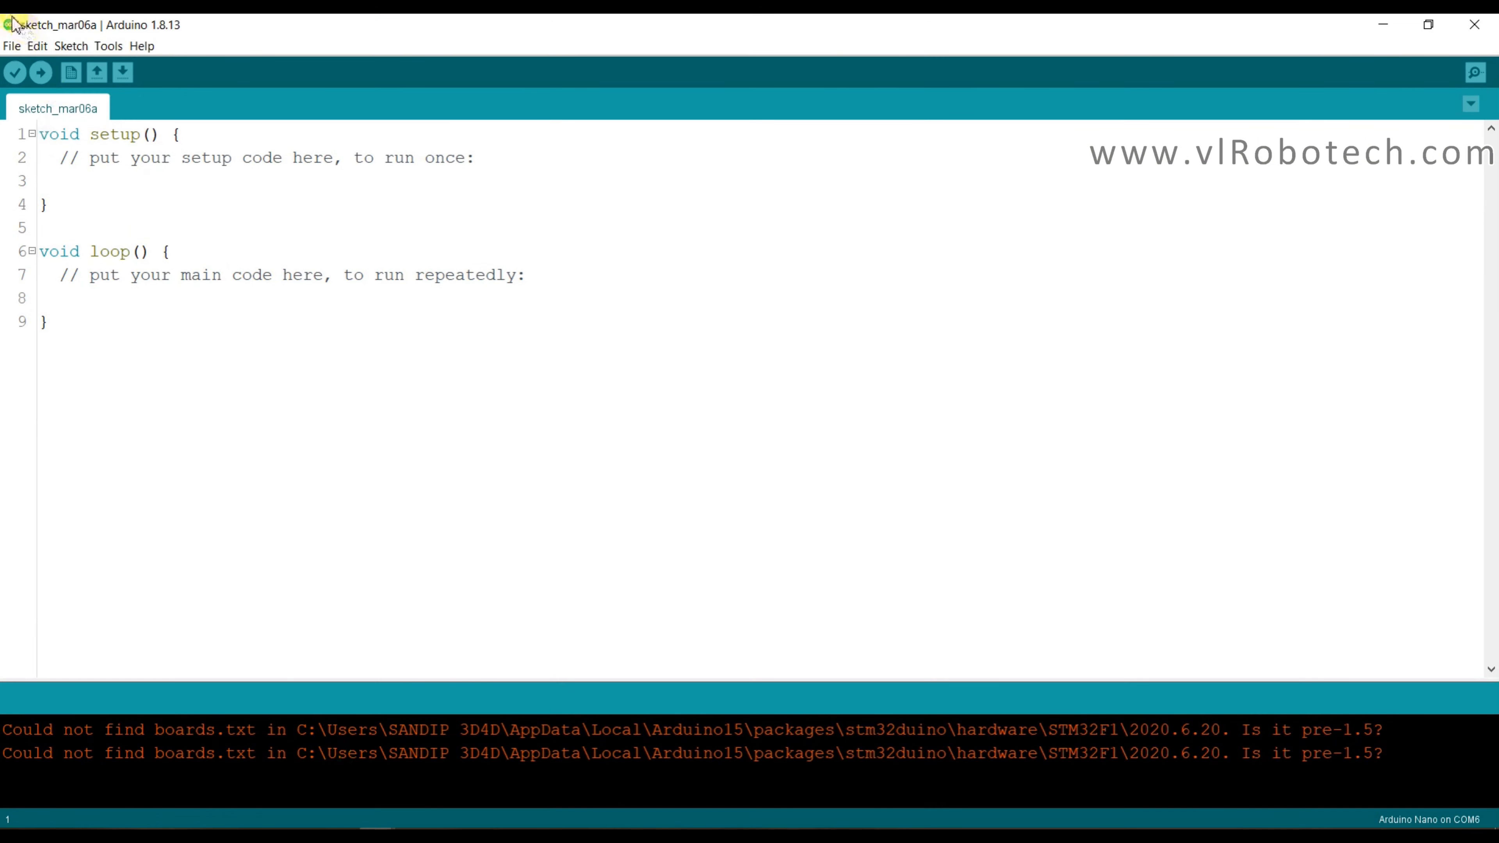
left_click(12, 46)
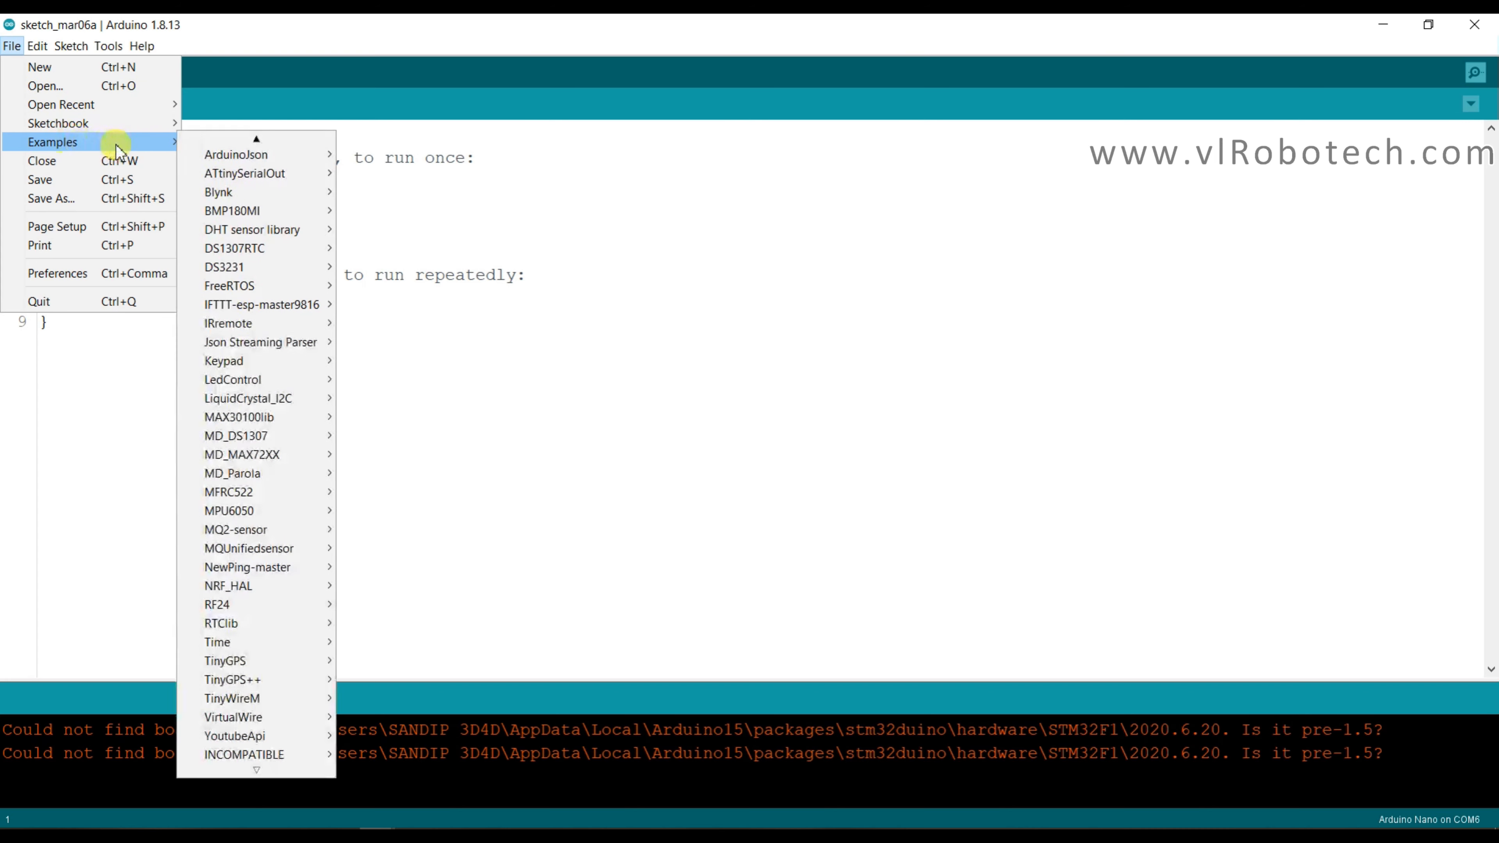
mouse_move(260, 342)
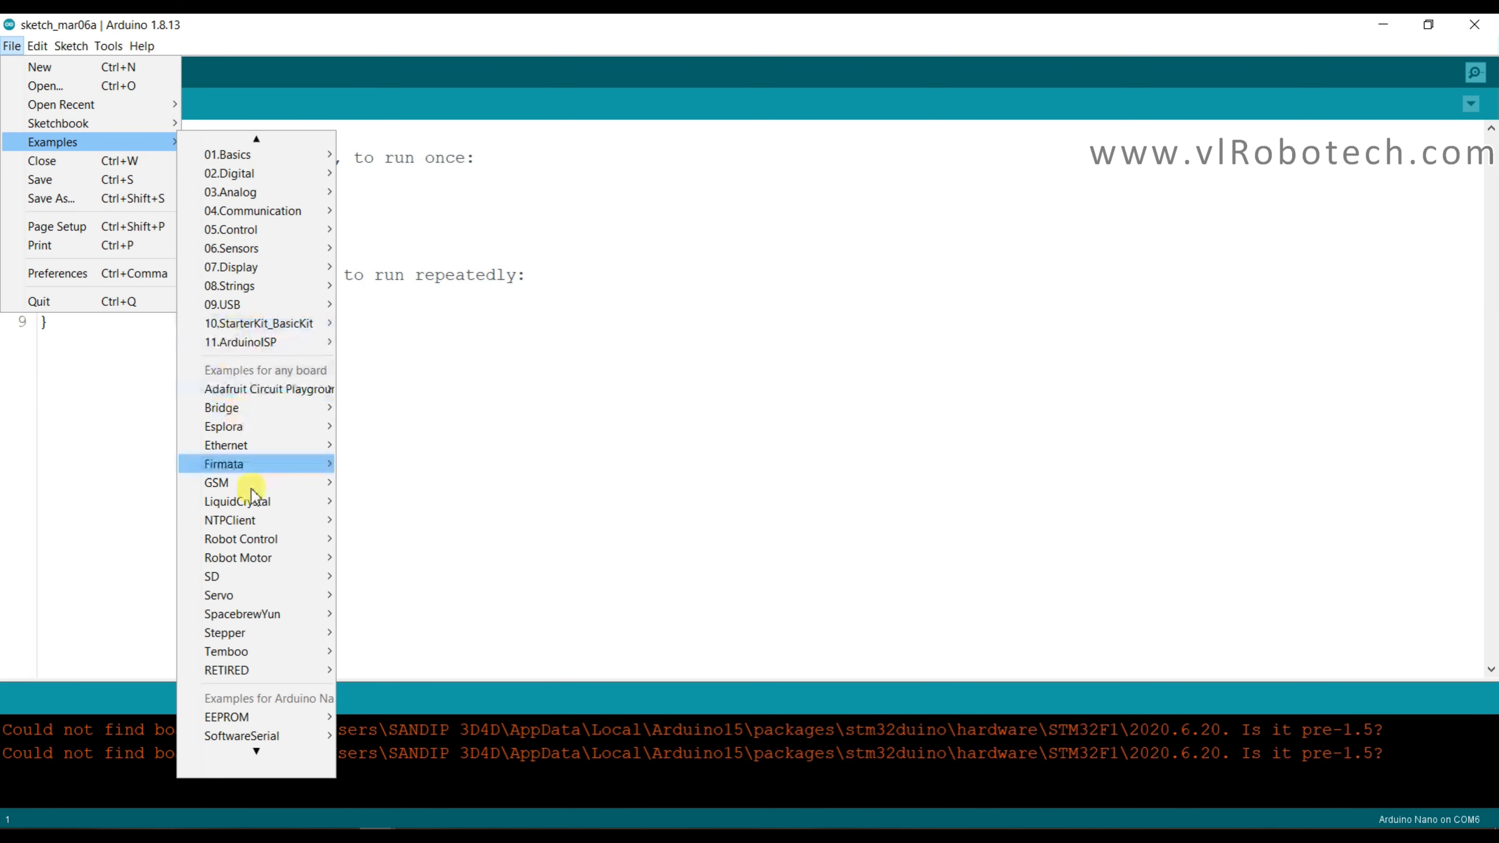
mouse_move(238, 432)
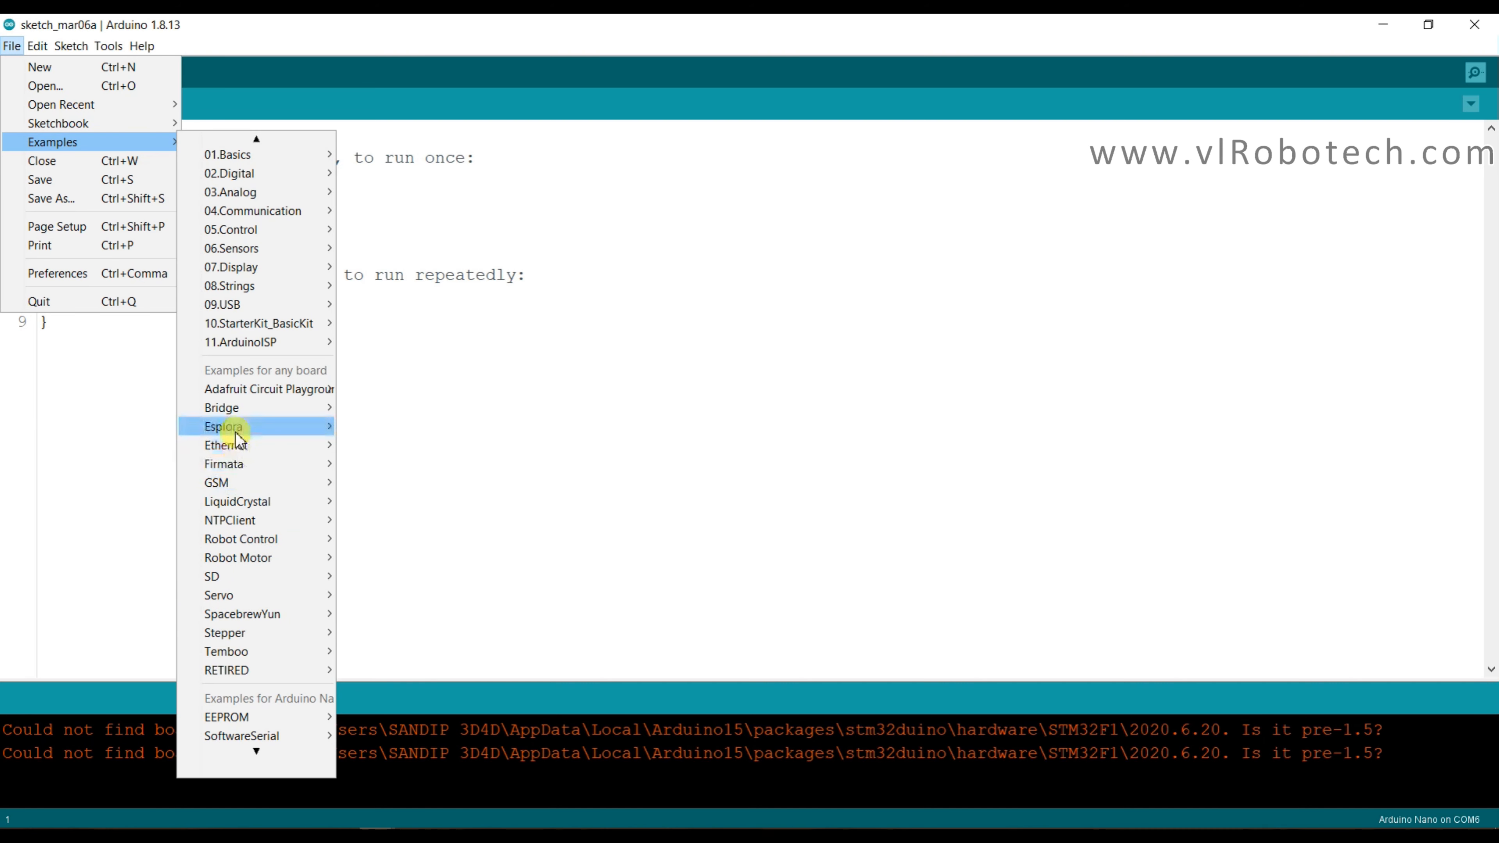
mouse_move(256, 342)
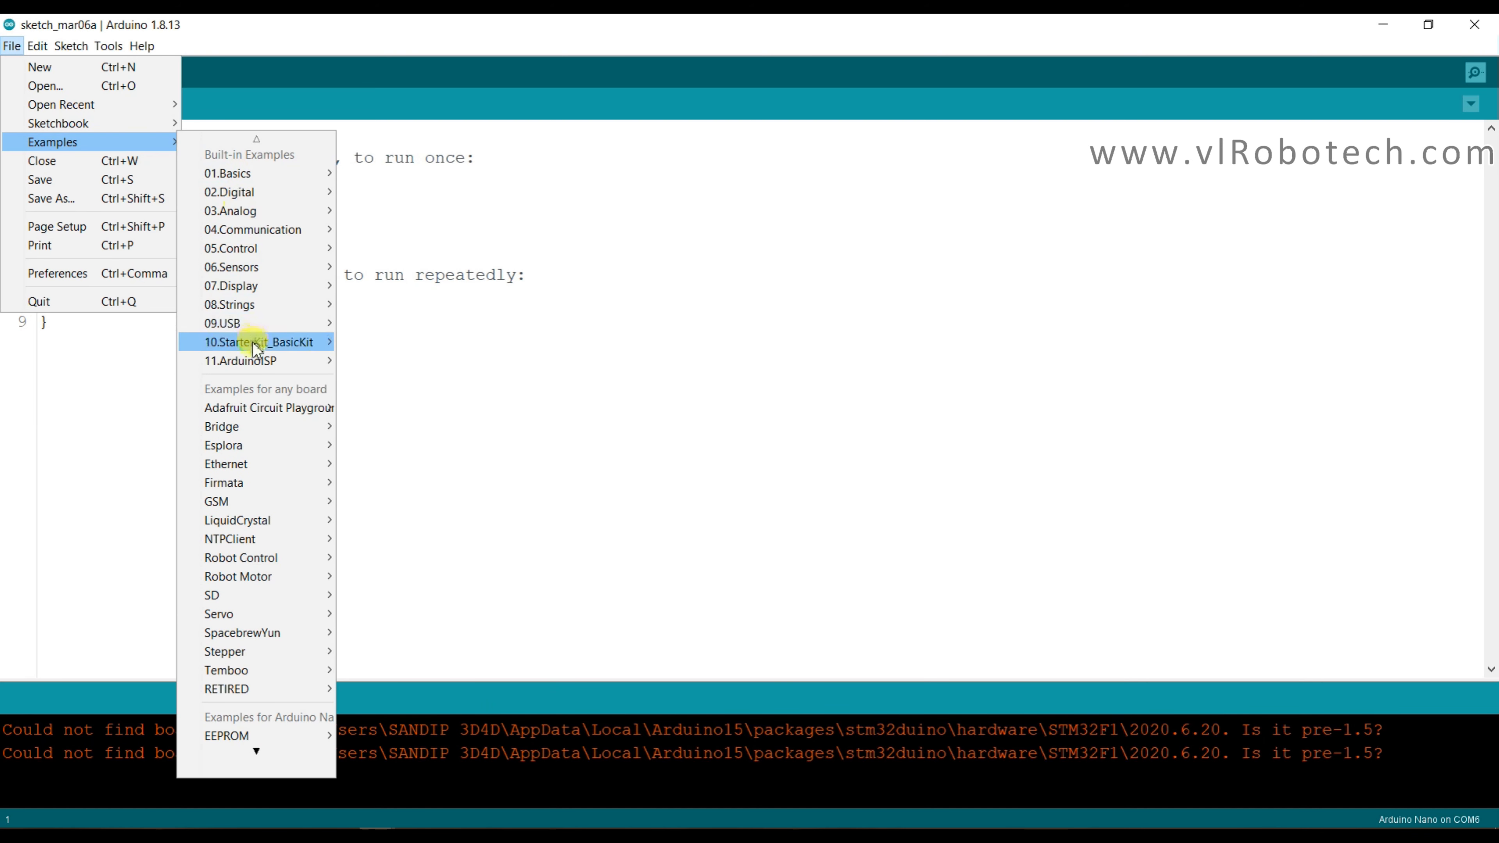
mouse_move(261, 613)
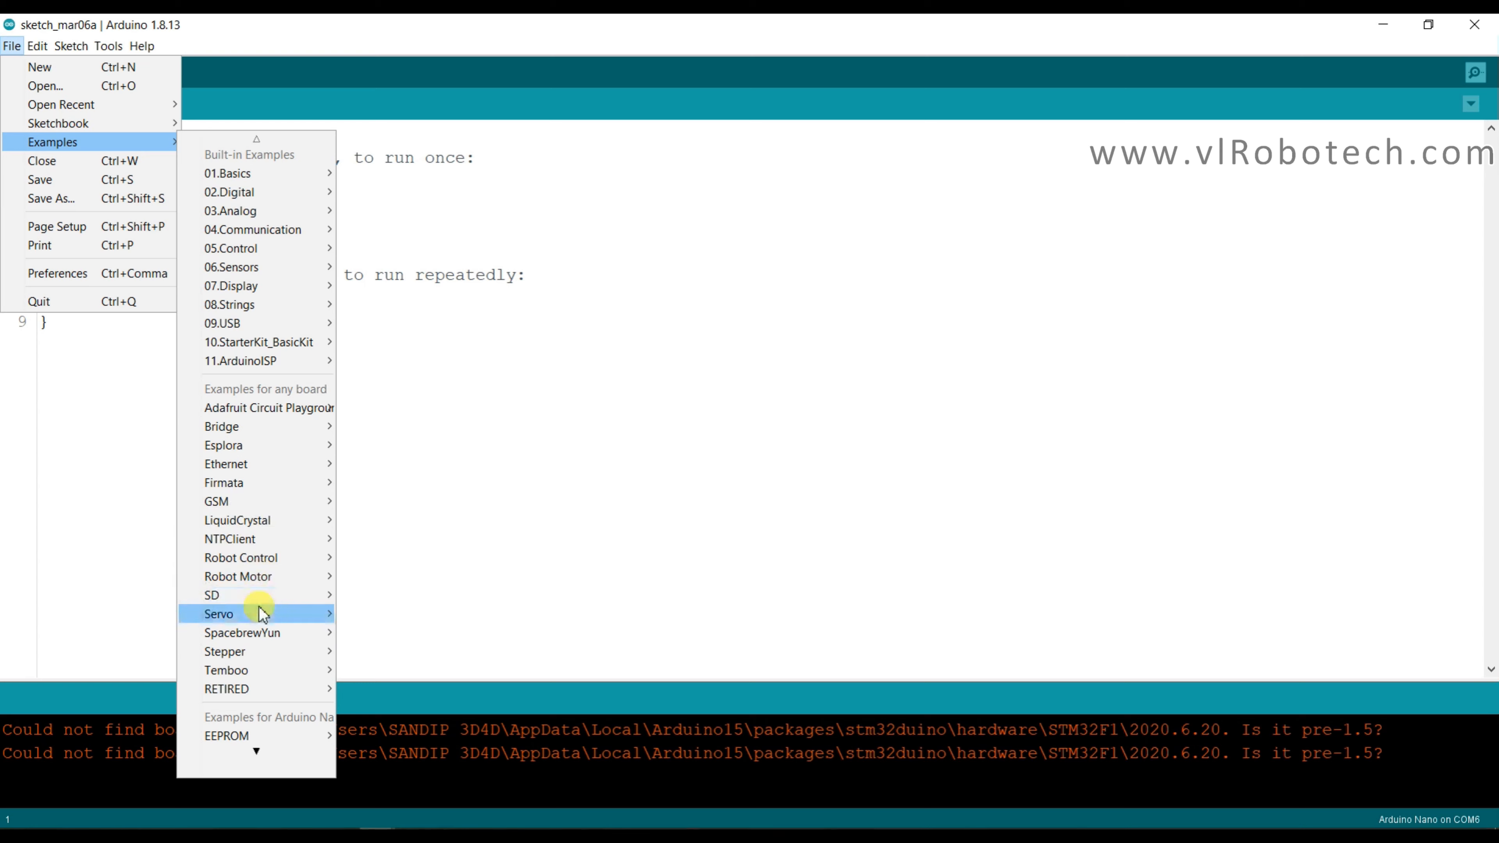
scroll("down", 3)
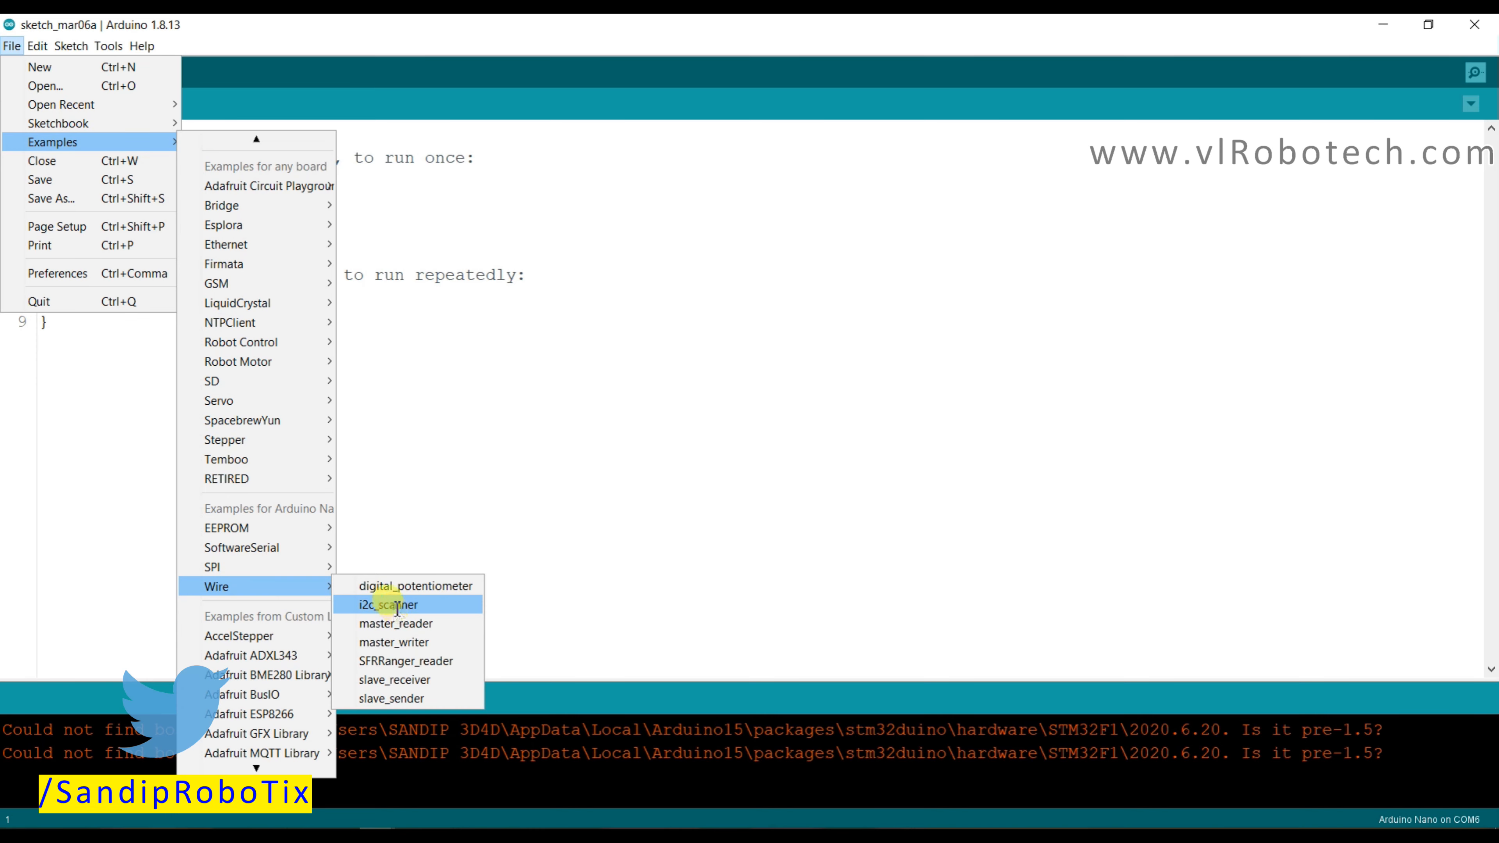
left_click(386, 604)
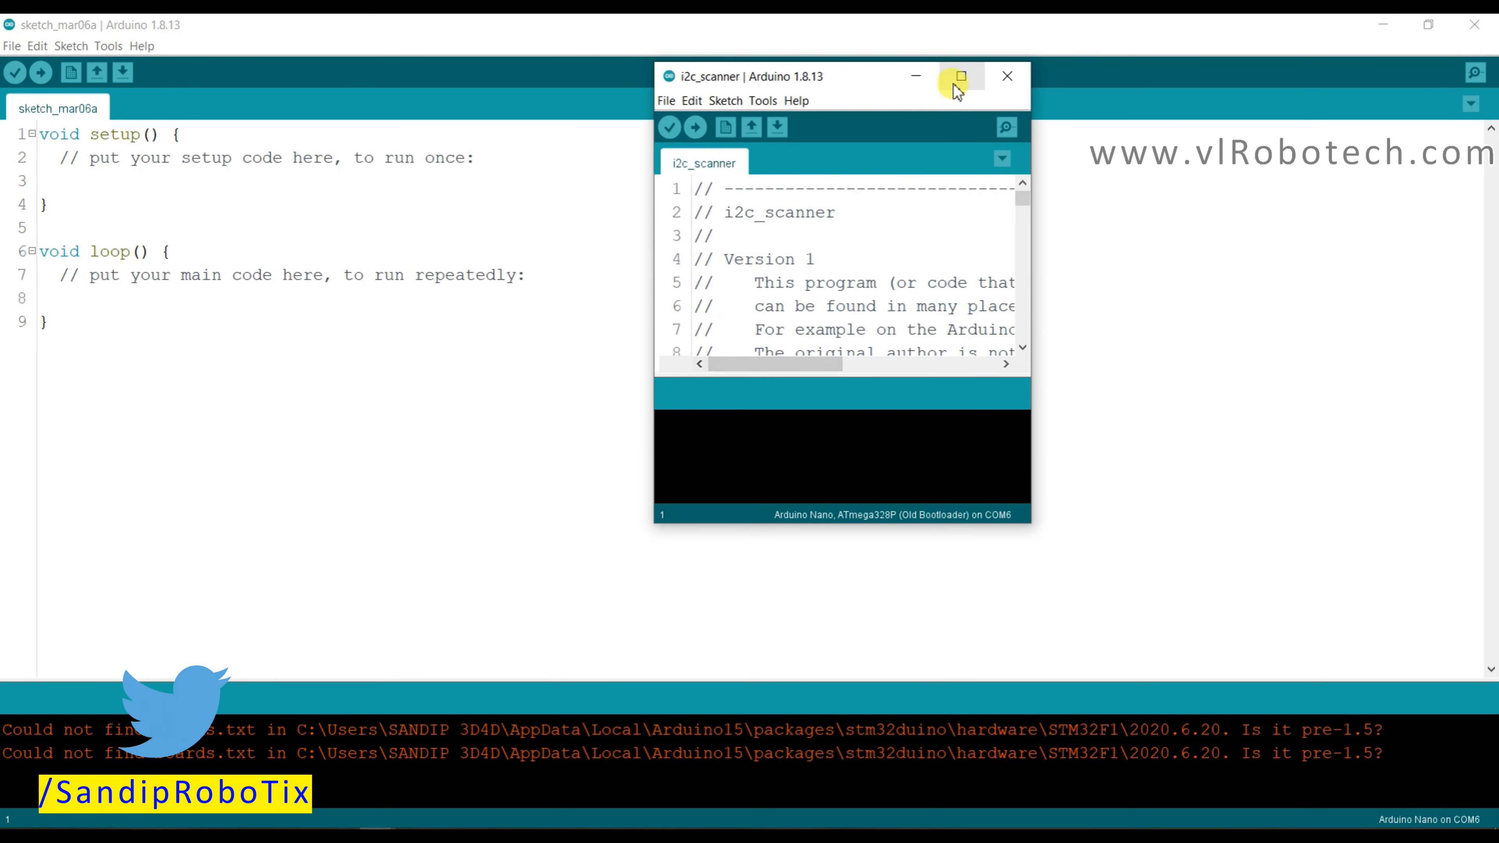
left_click(958, 76)
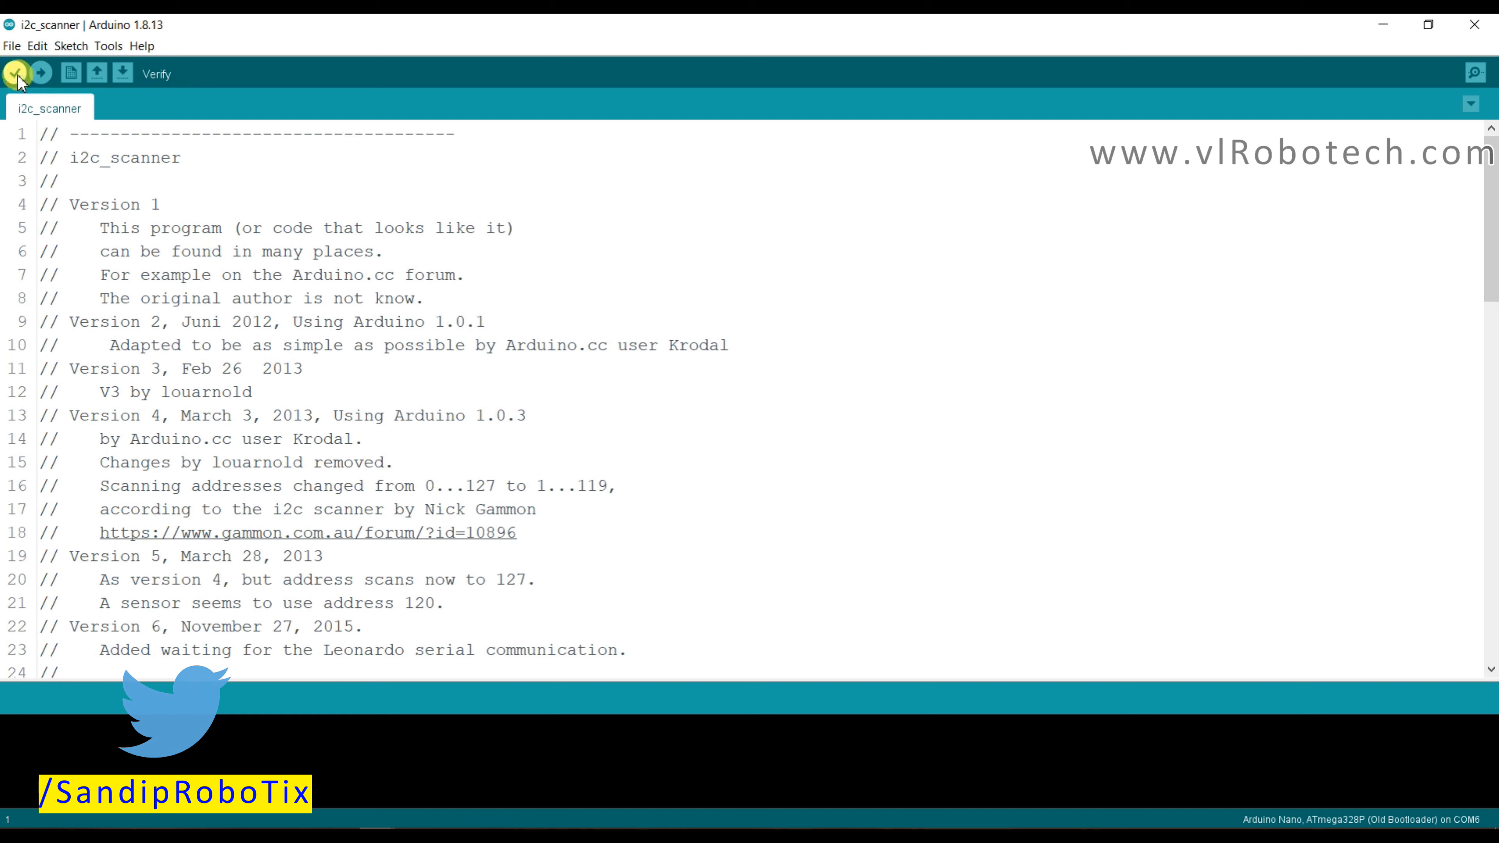
left_click(16, 72)
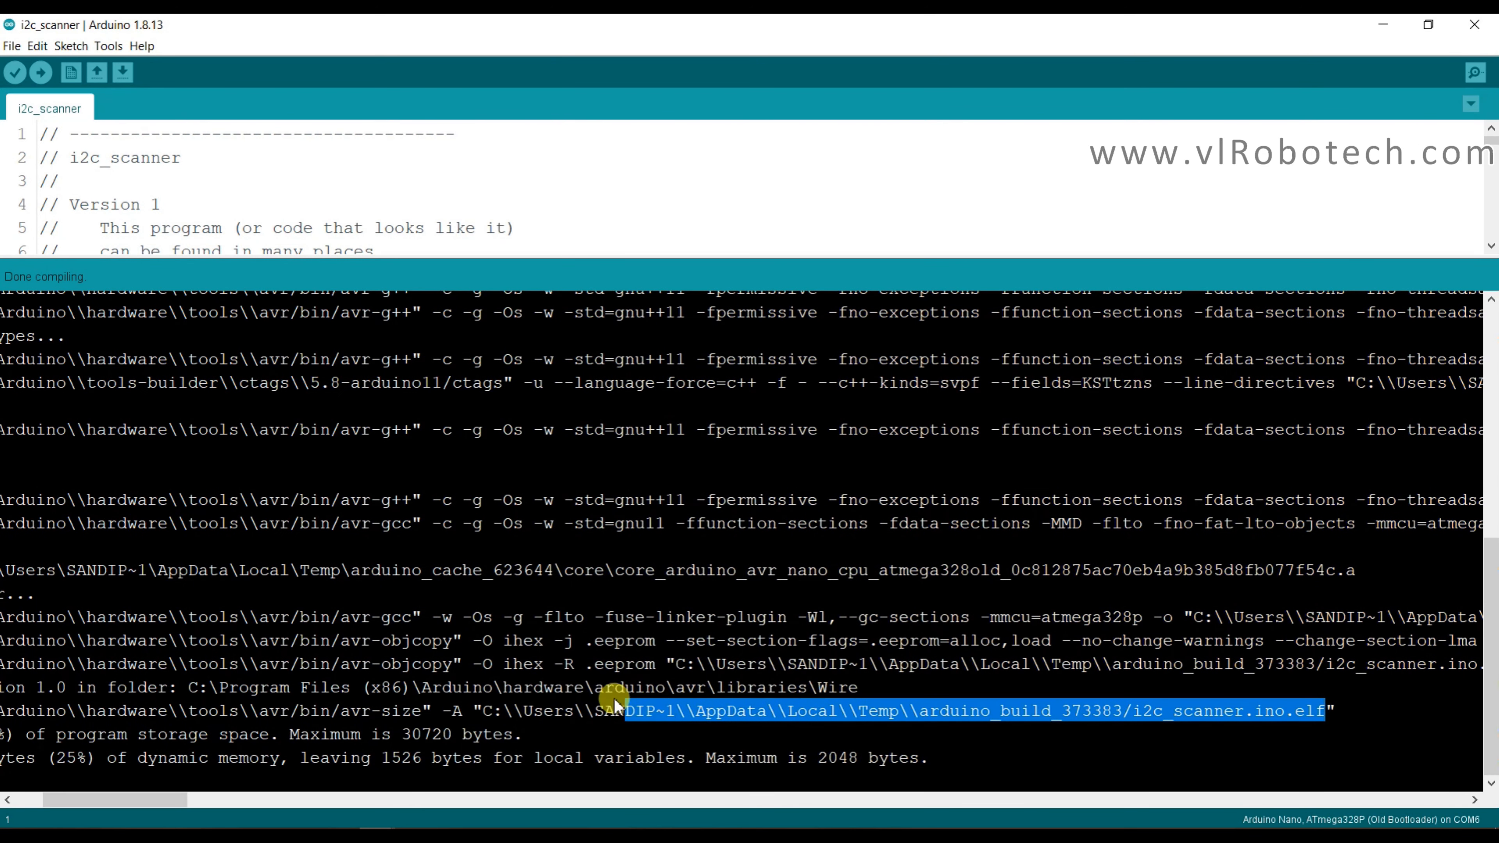
mouse_move(487, 716)
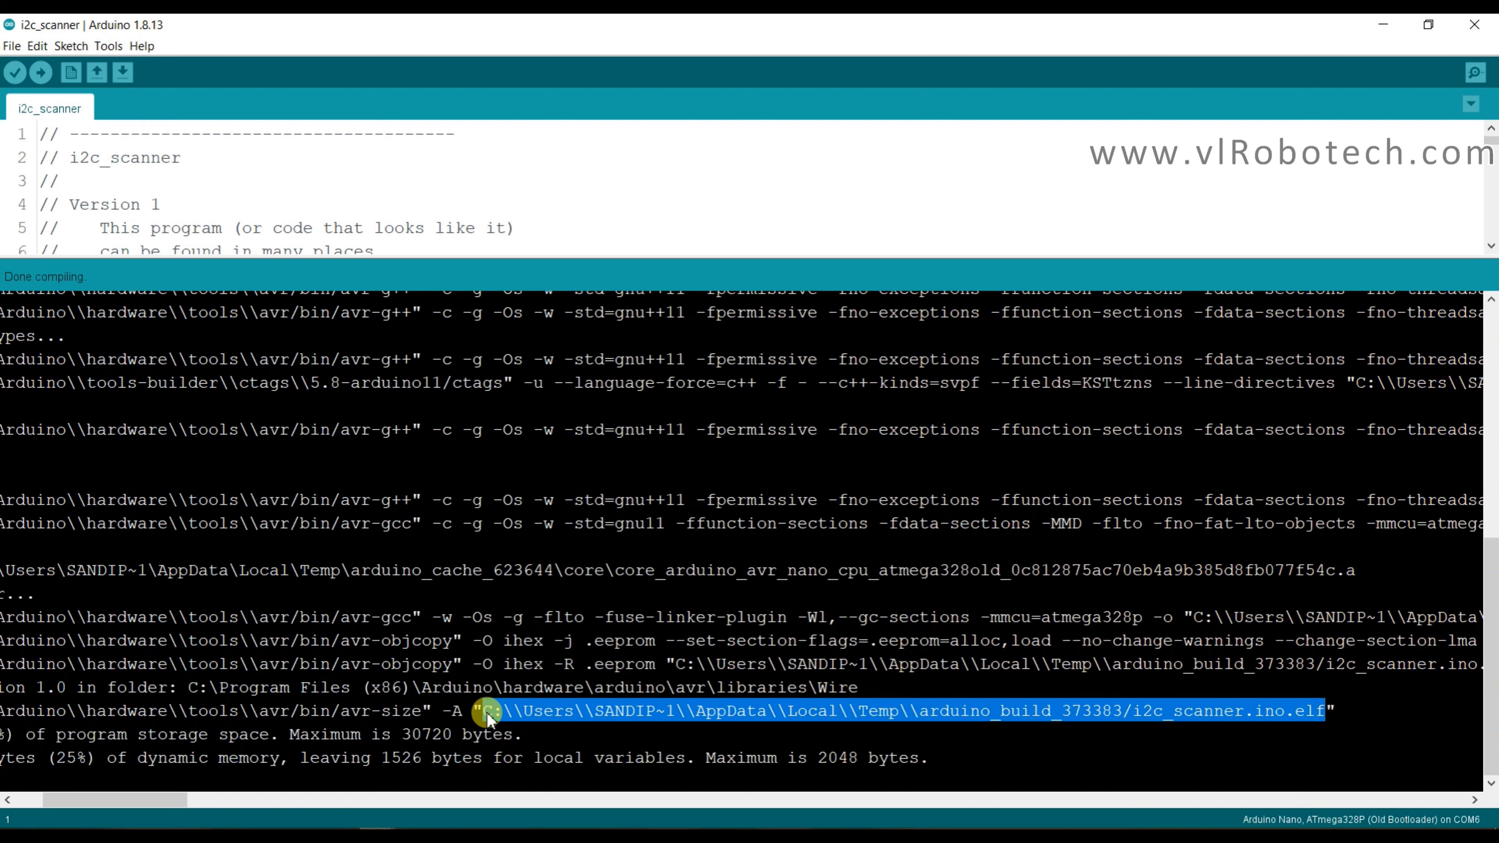
mouse_move(487, 712)
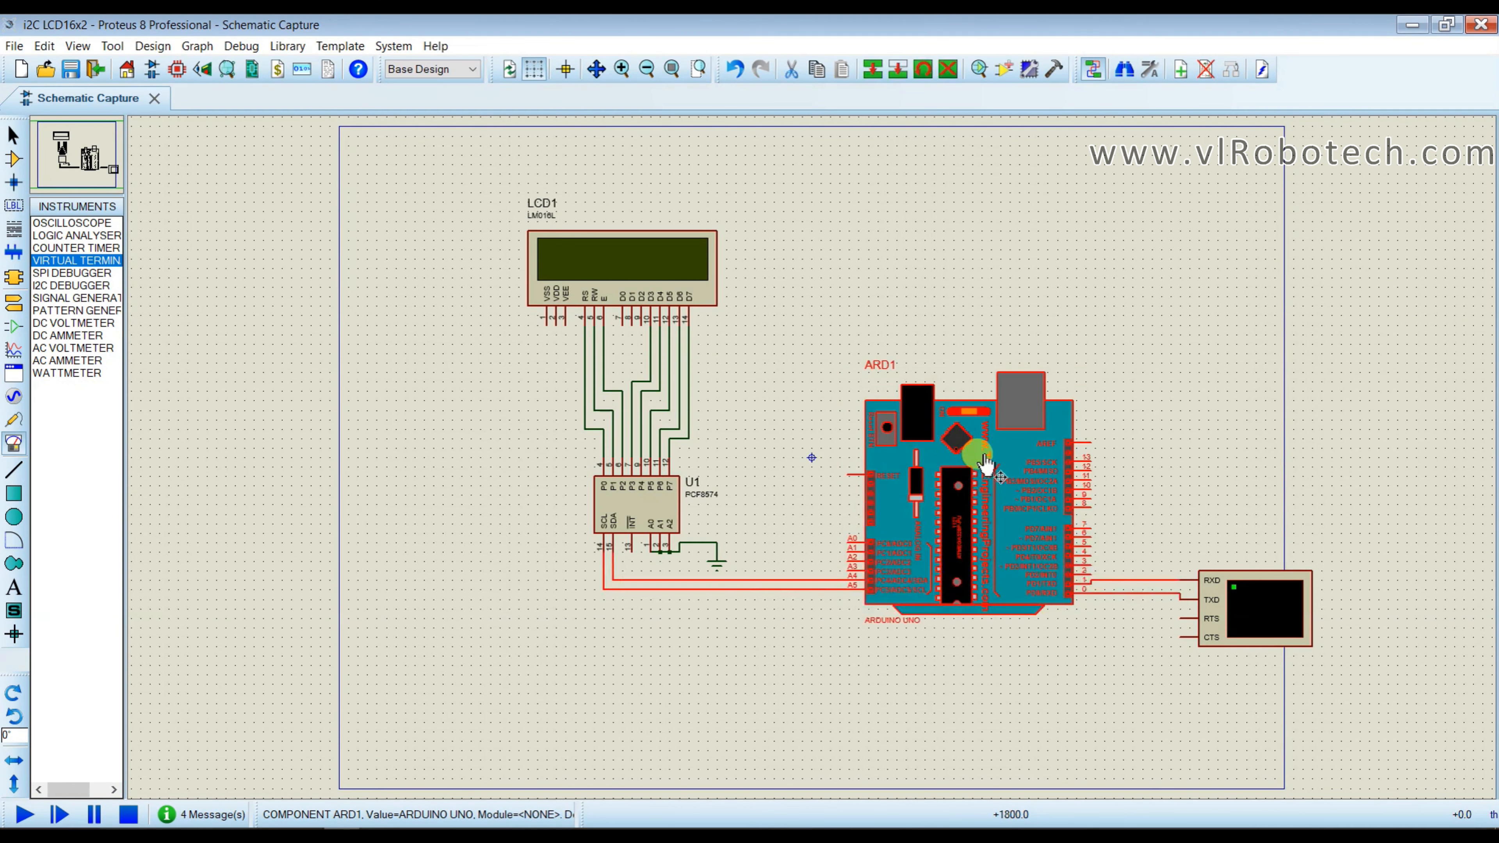
Load the i2c_scanner .elf into ARD1, run the simulation to find the device at 0x20, then stop it.
double_click(975, 454)
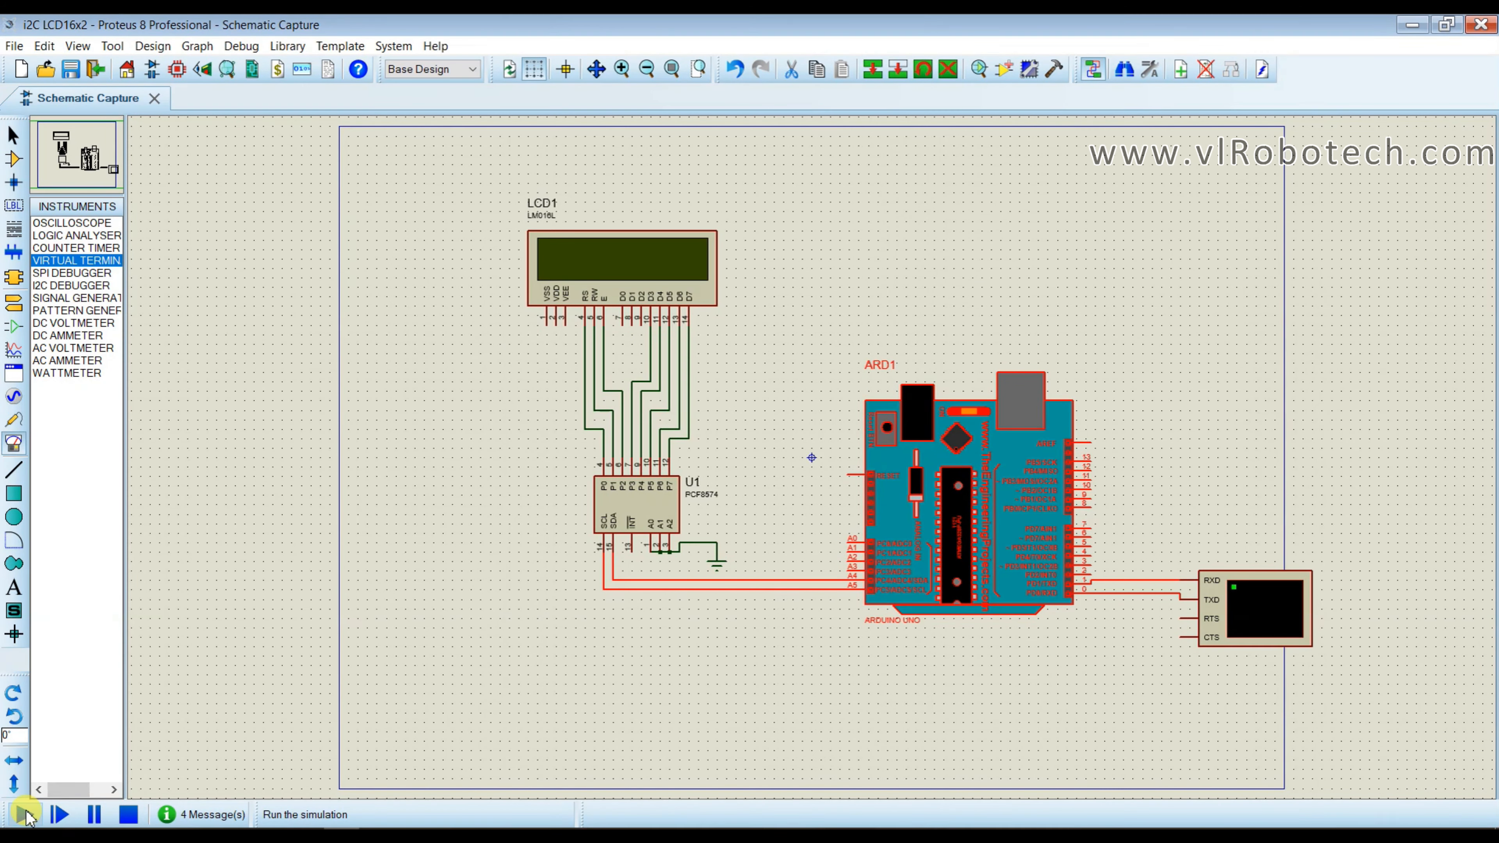
left_click(24, 814)
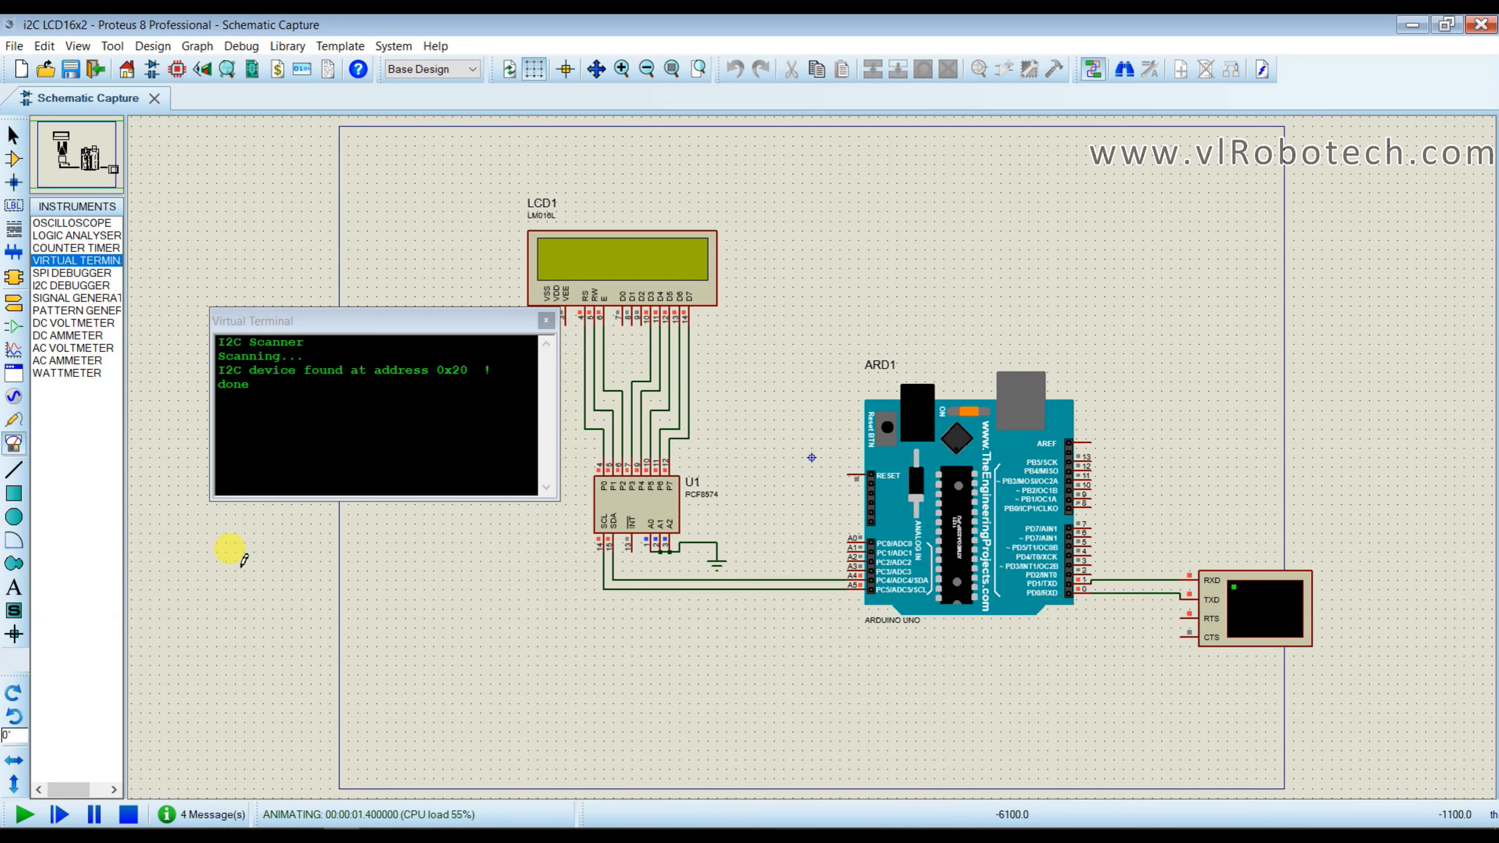
mouse_move(417, 432)
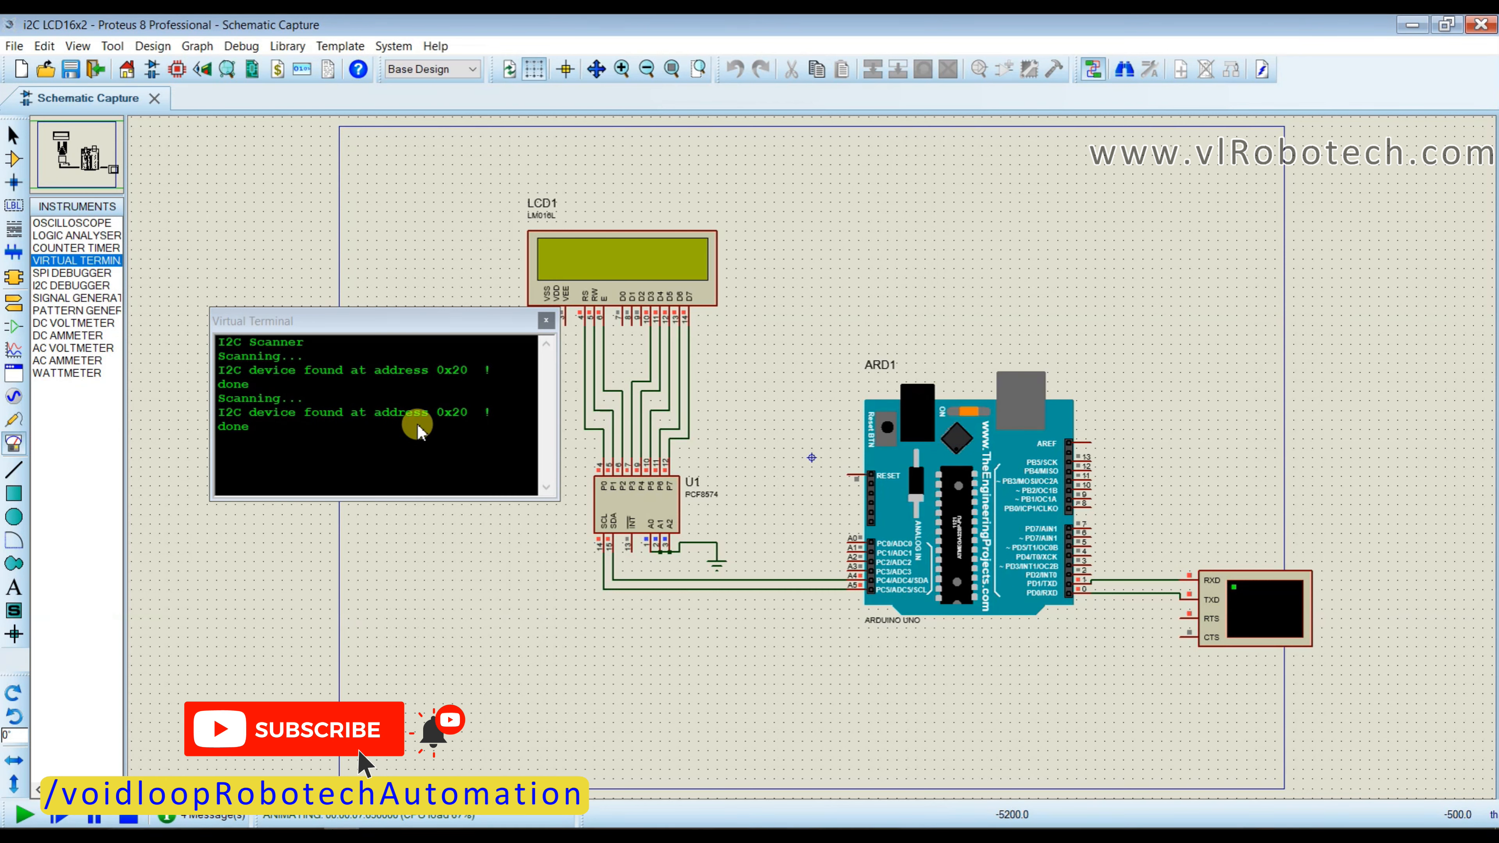
mouse_move(457, 424)
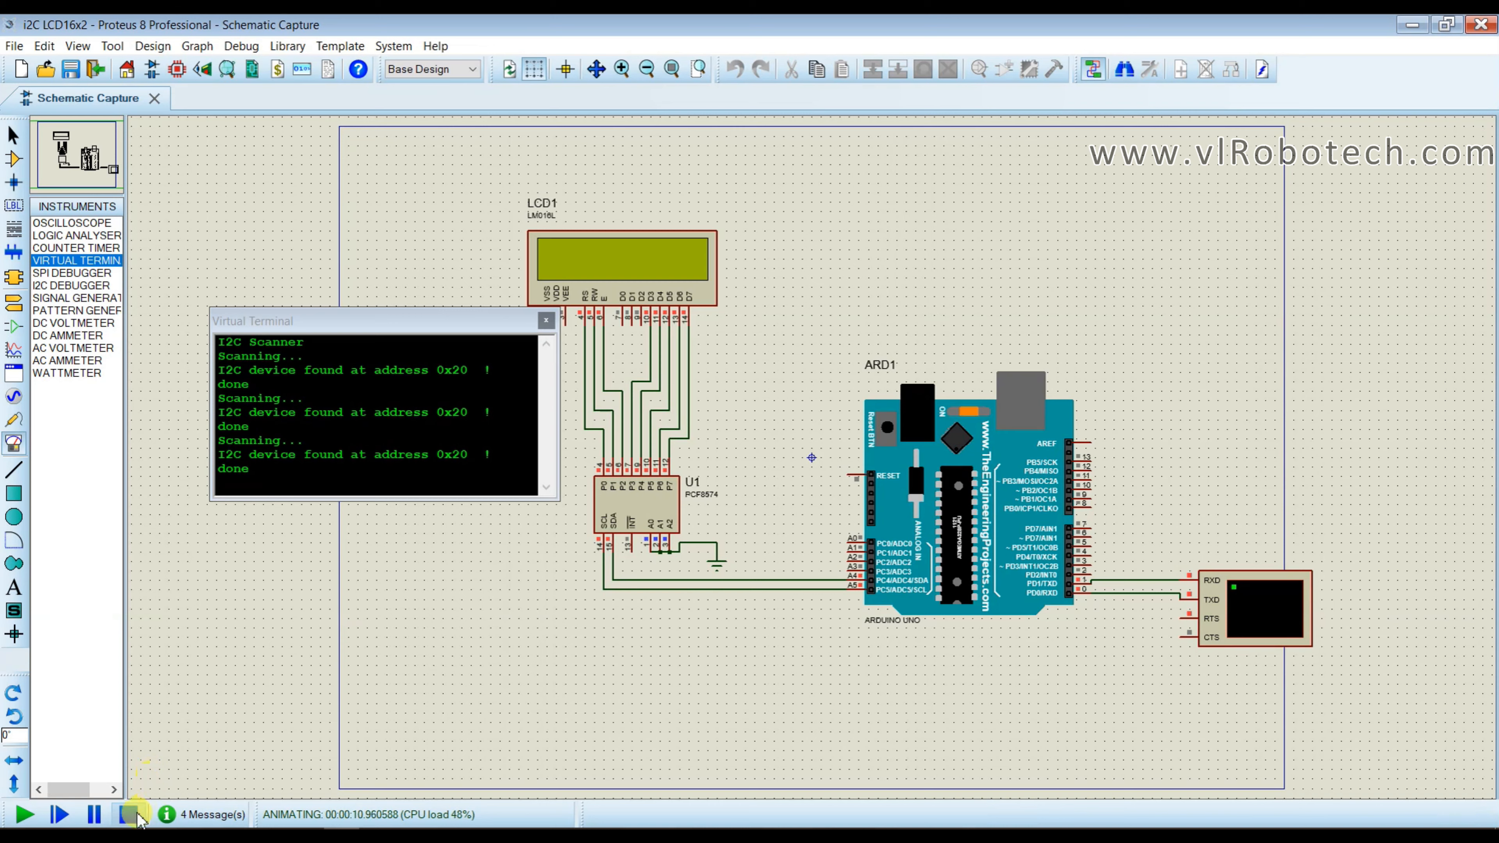
left_click(136, 814)
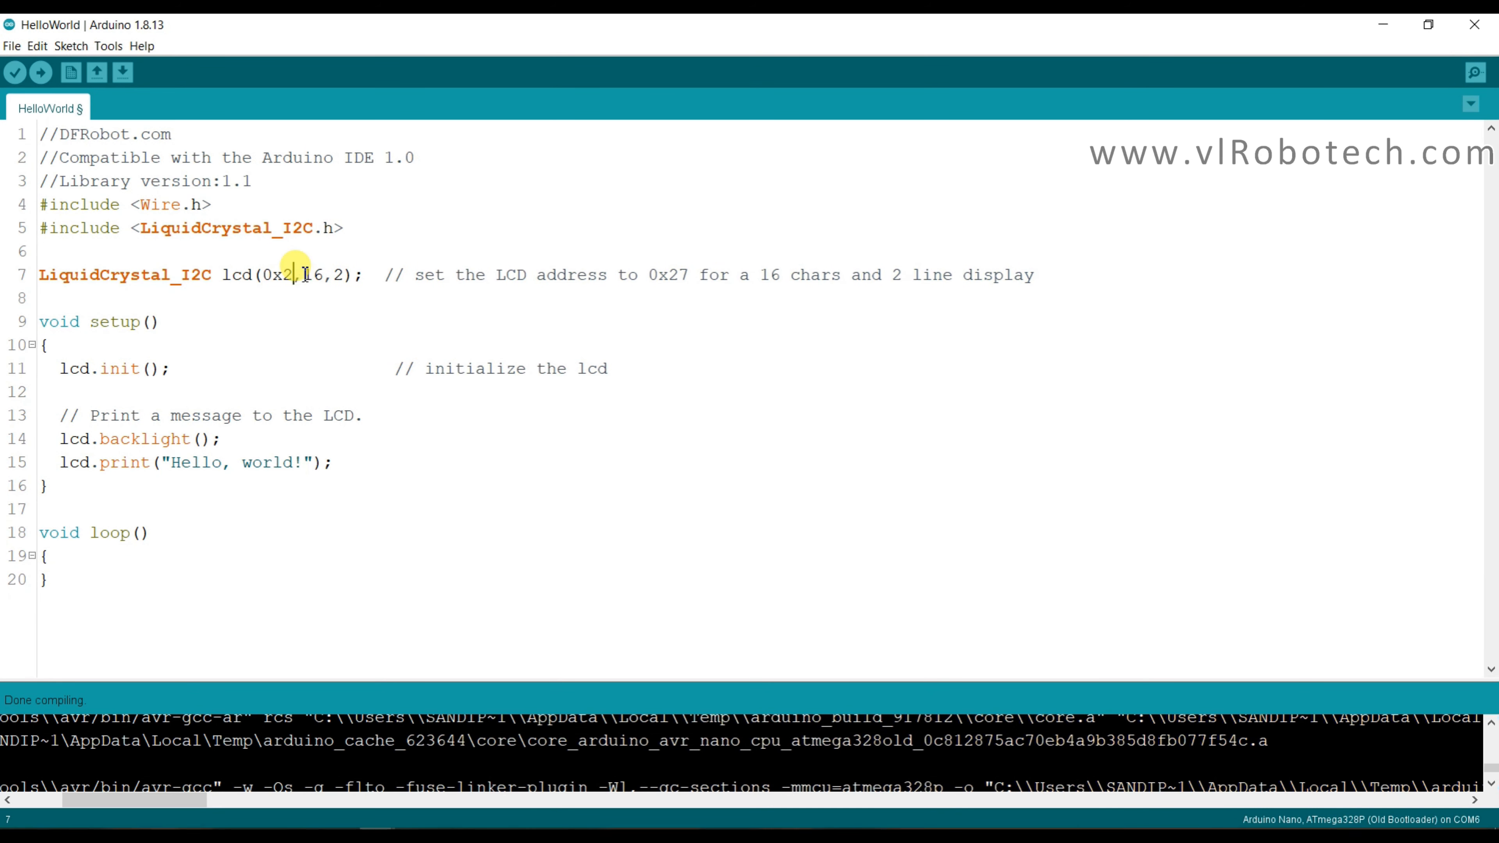
Set the LCD address to 0x20 and add delay(1500); lcd.clear(); to setup.
type("0")
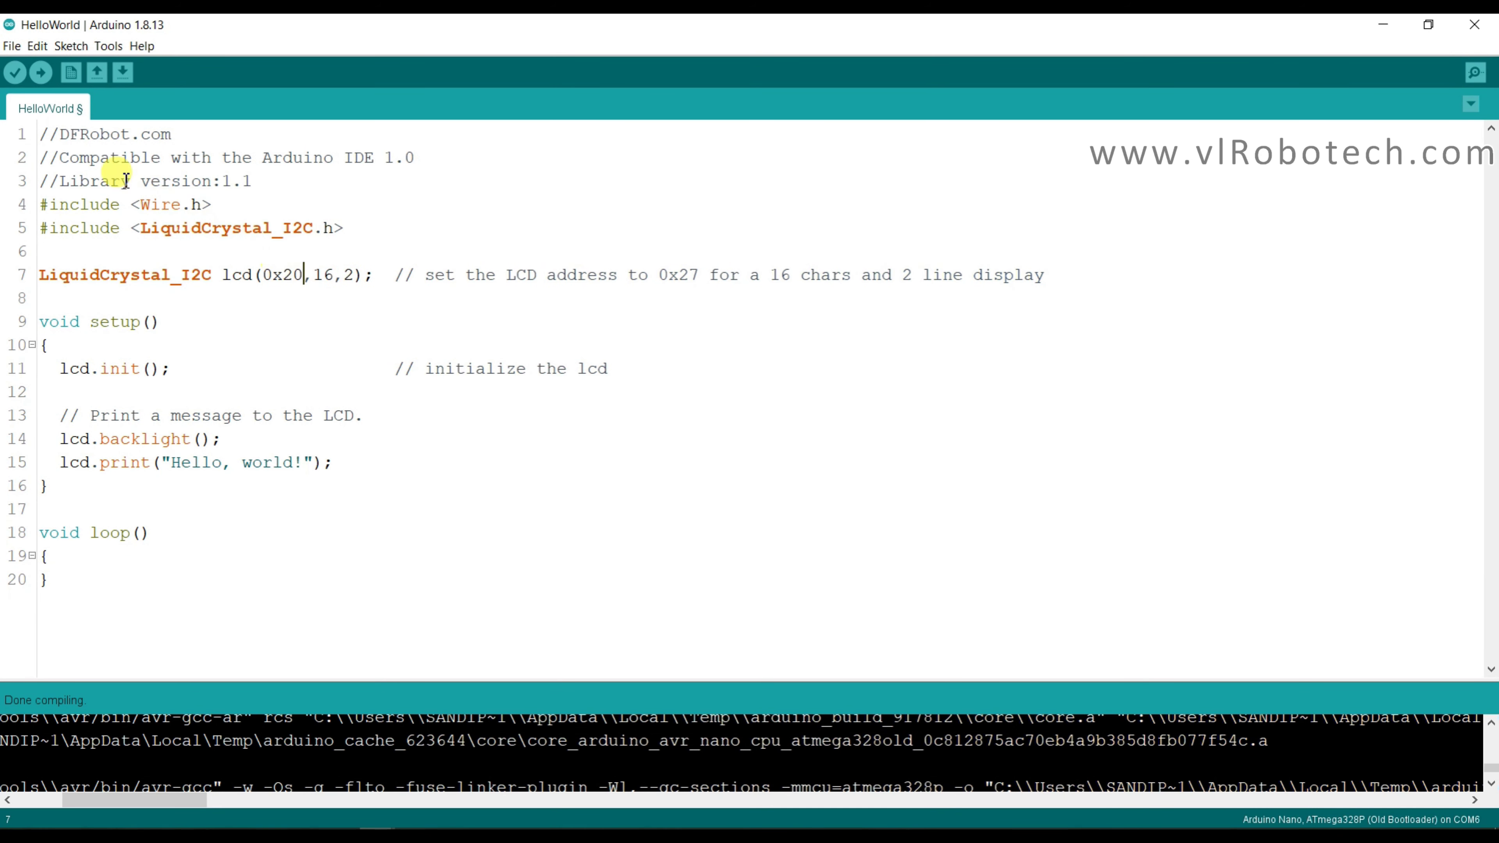
mouse_move(297, 461)
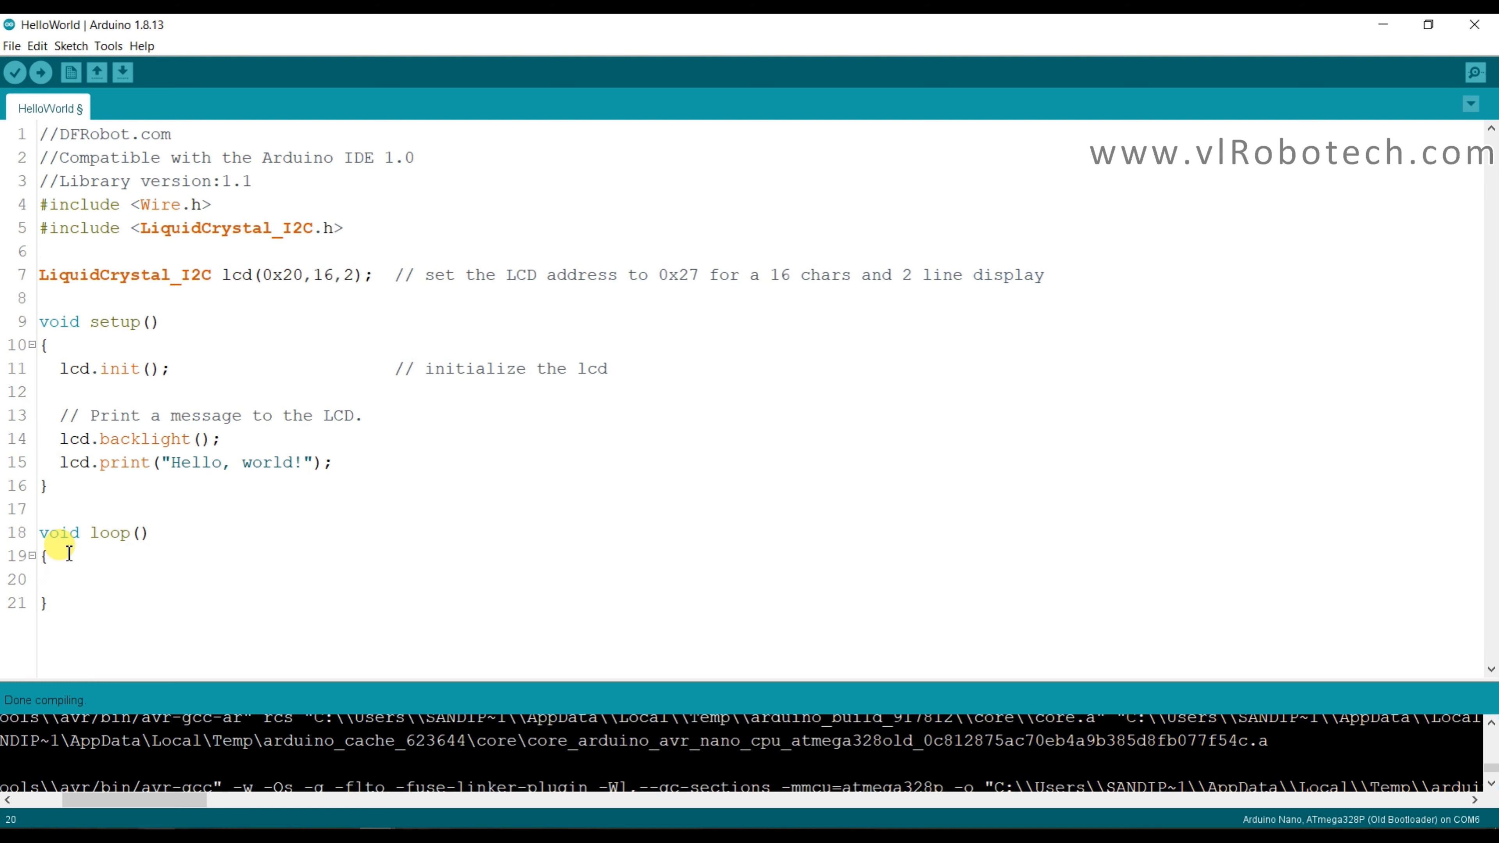
mouse_move(320, 490)
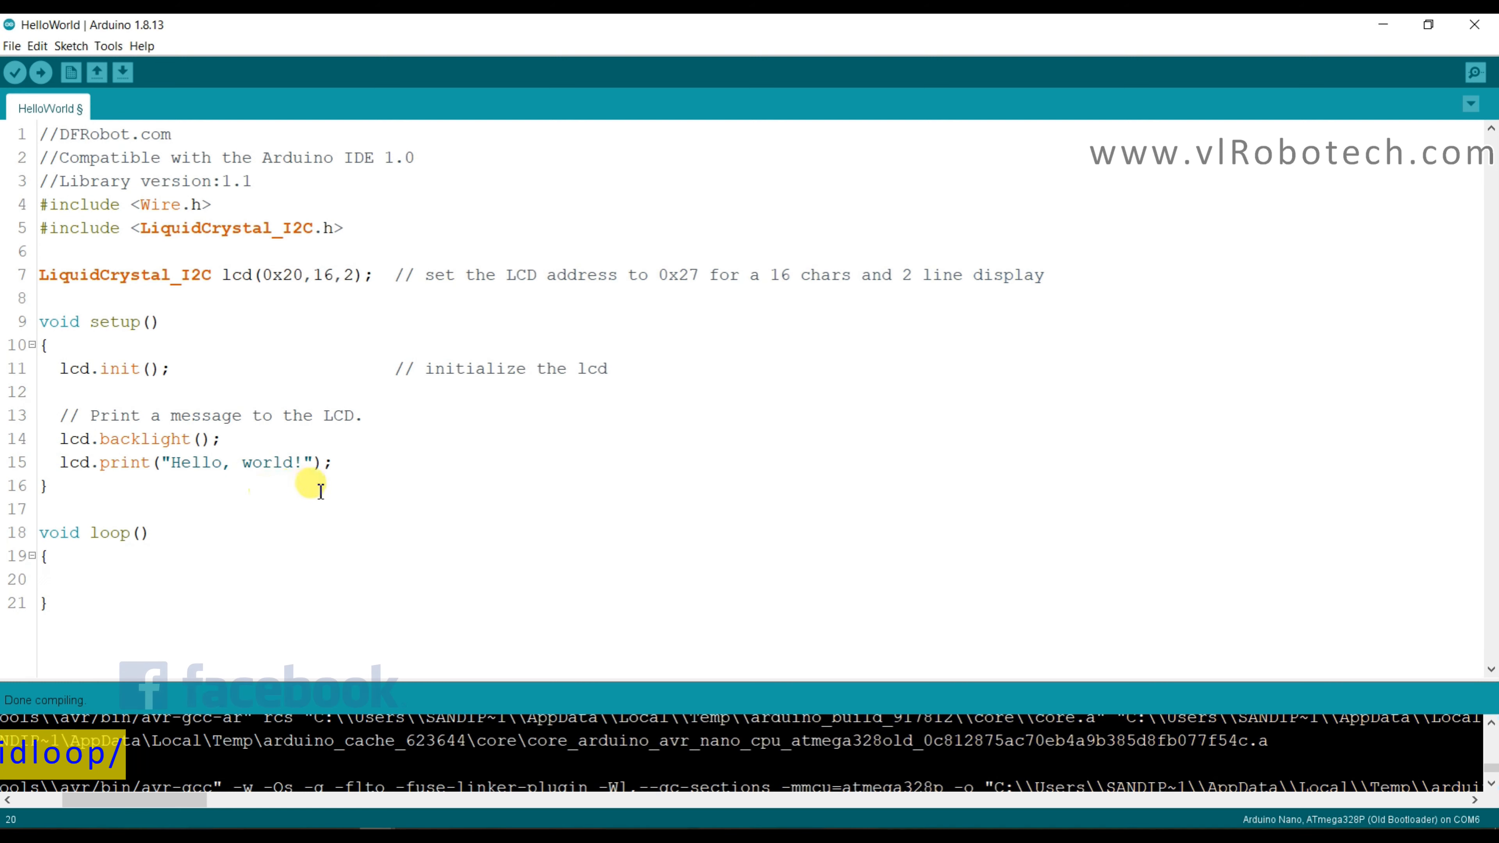
type("d")
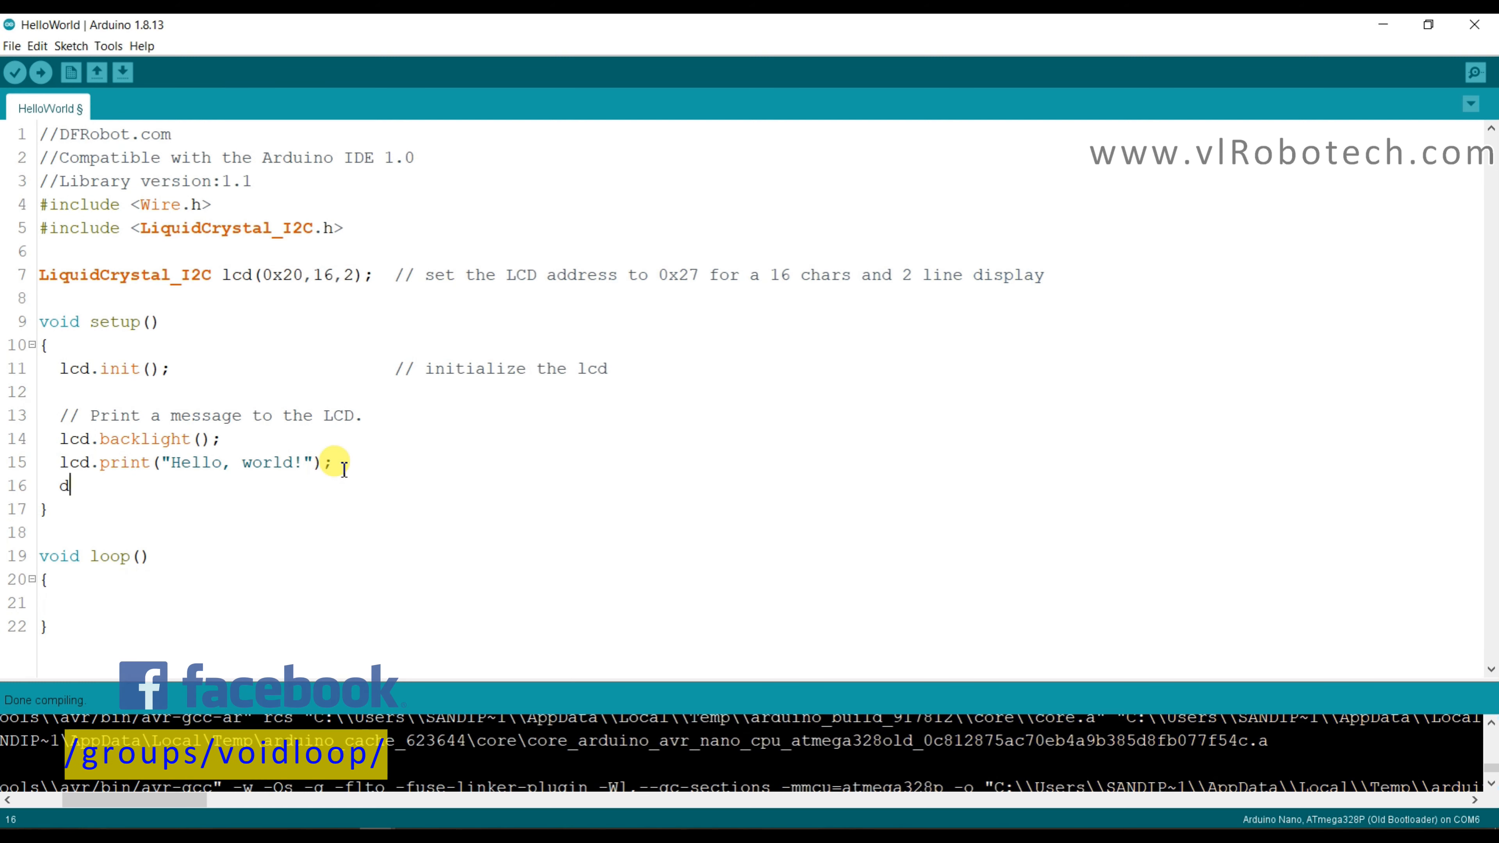
type("ela")
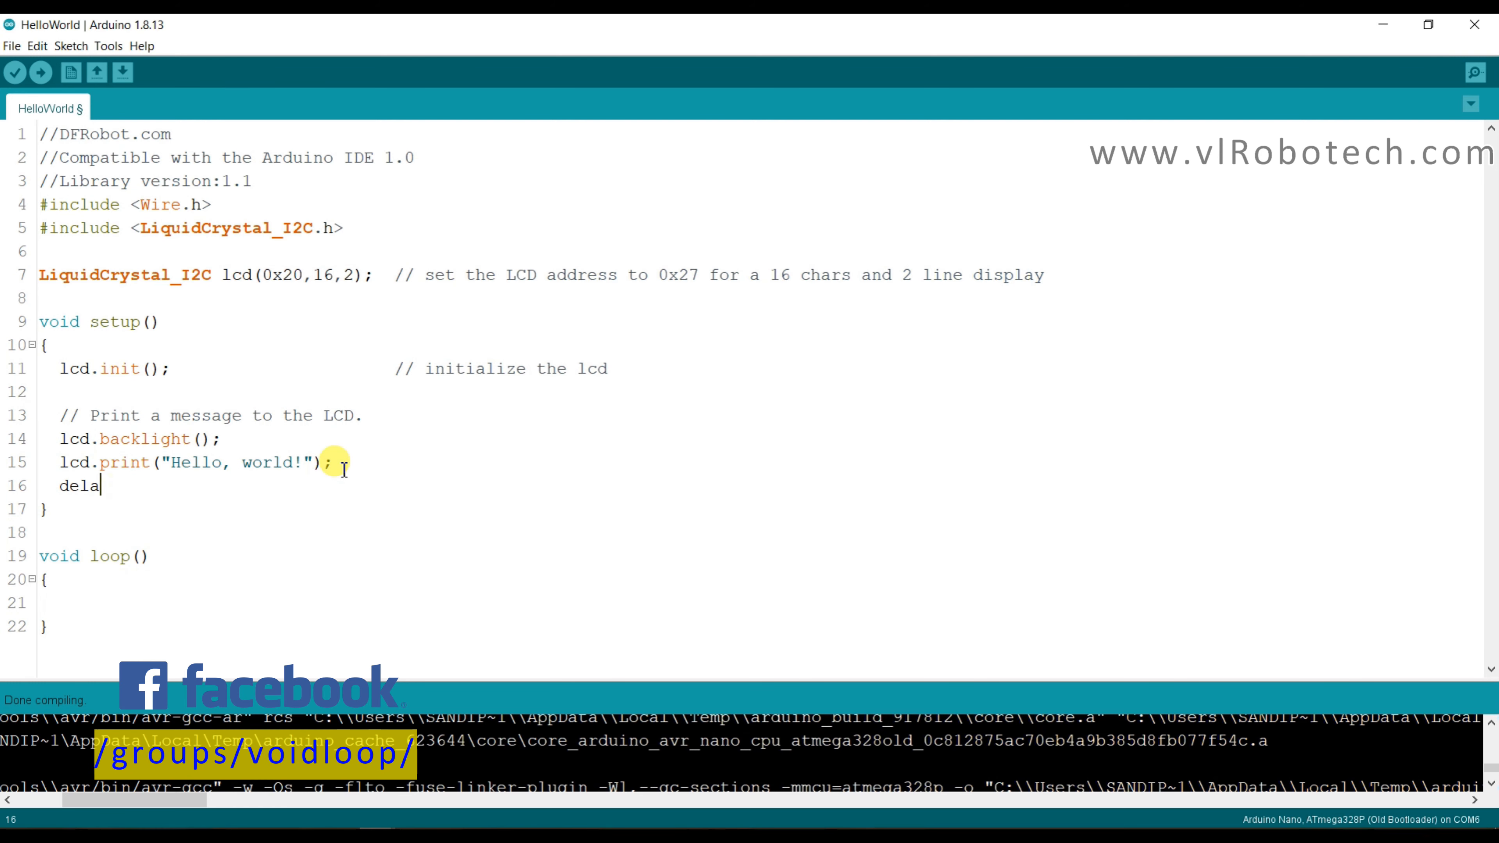
type("y")
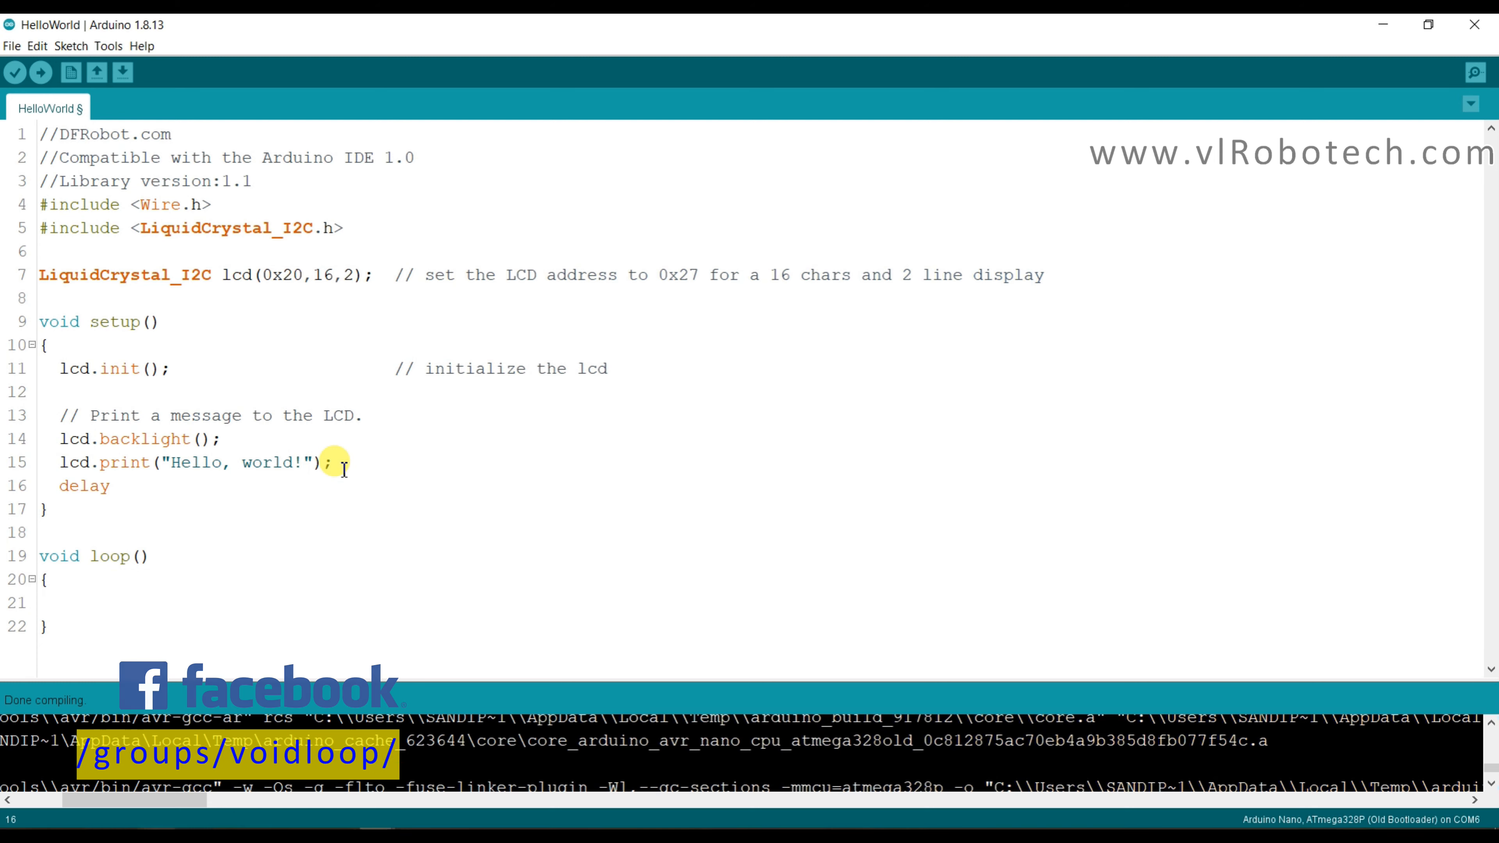
type("()")
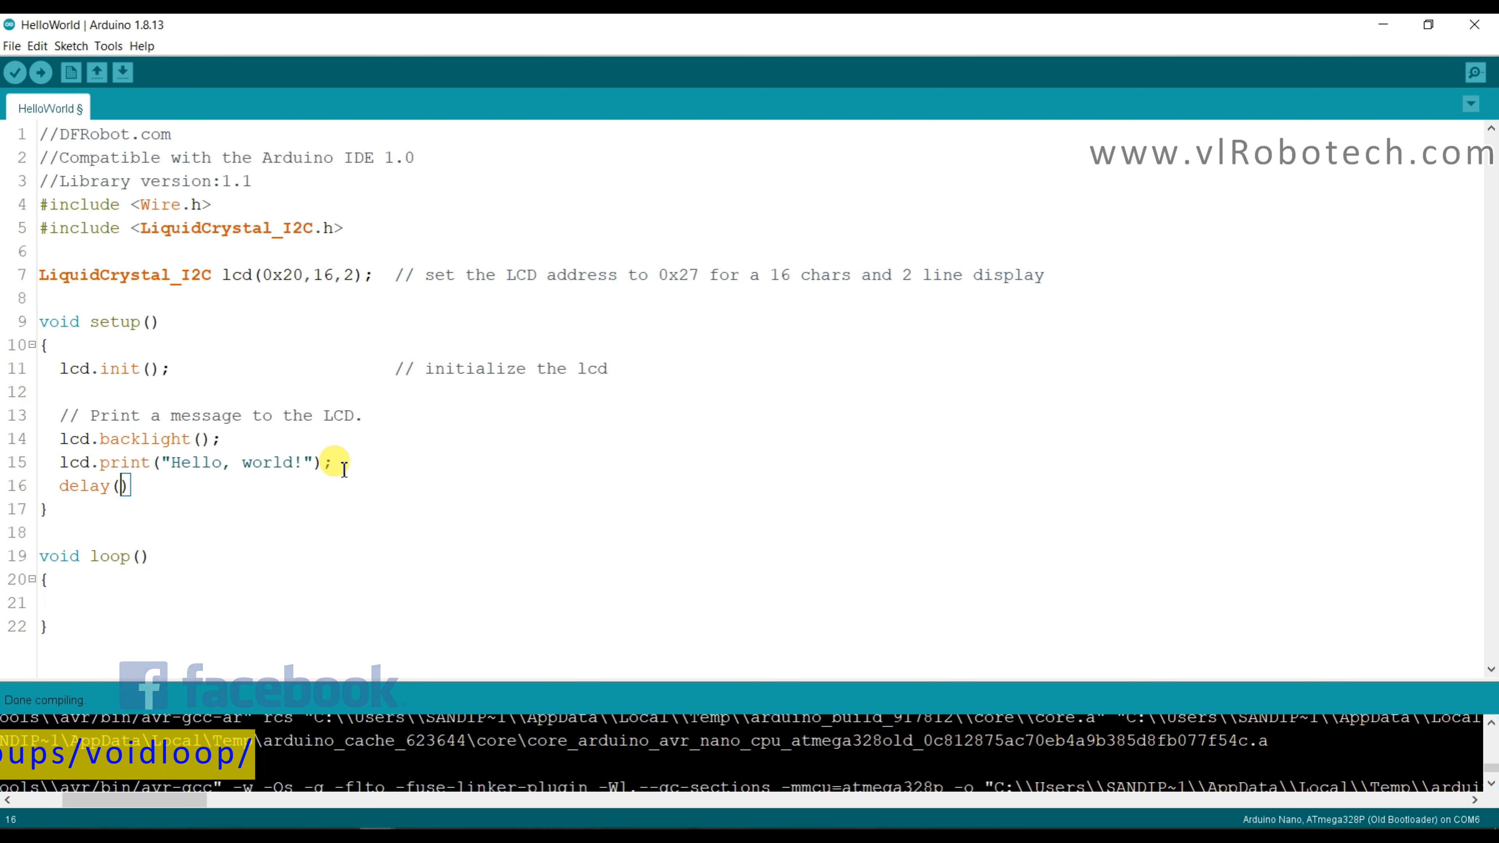
type("1500")
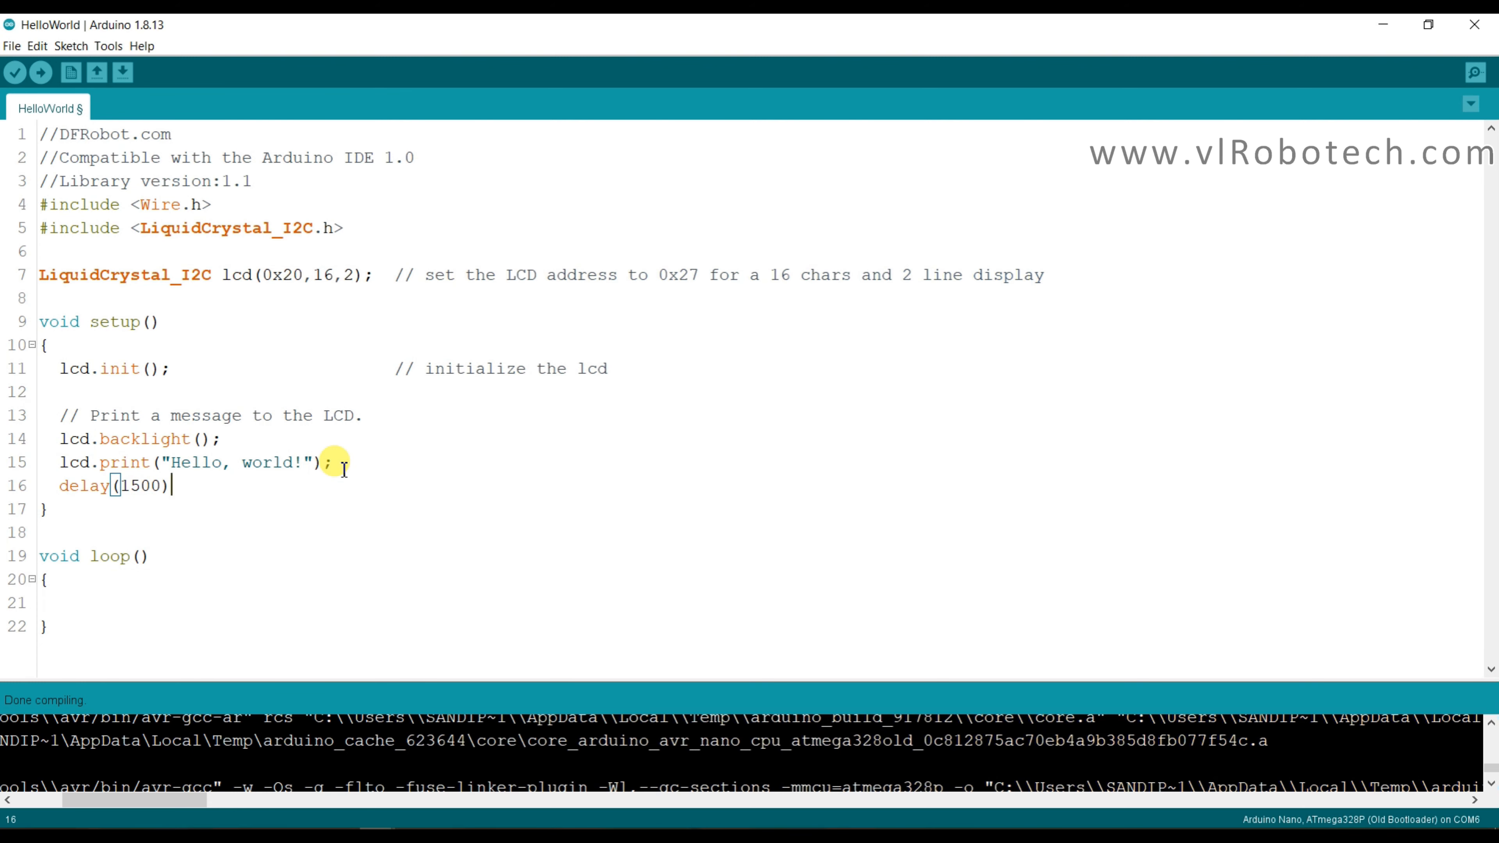
type("lc")
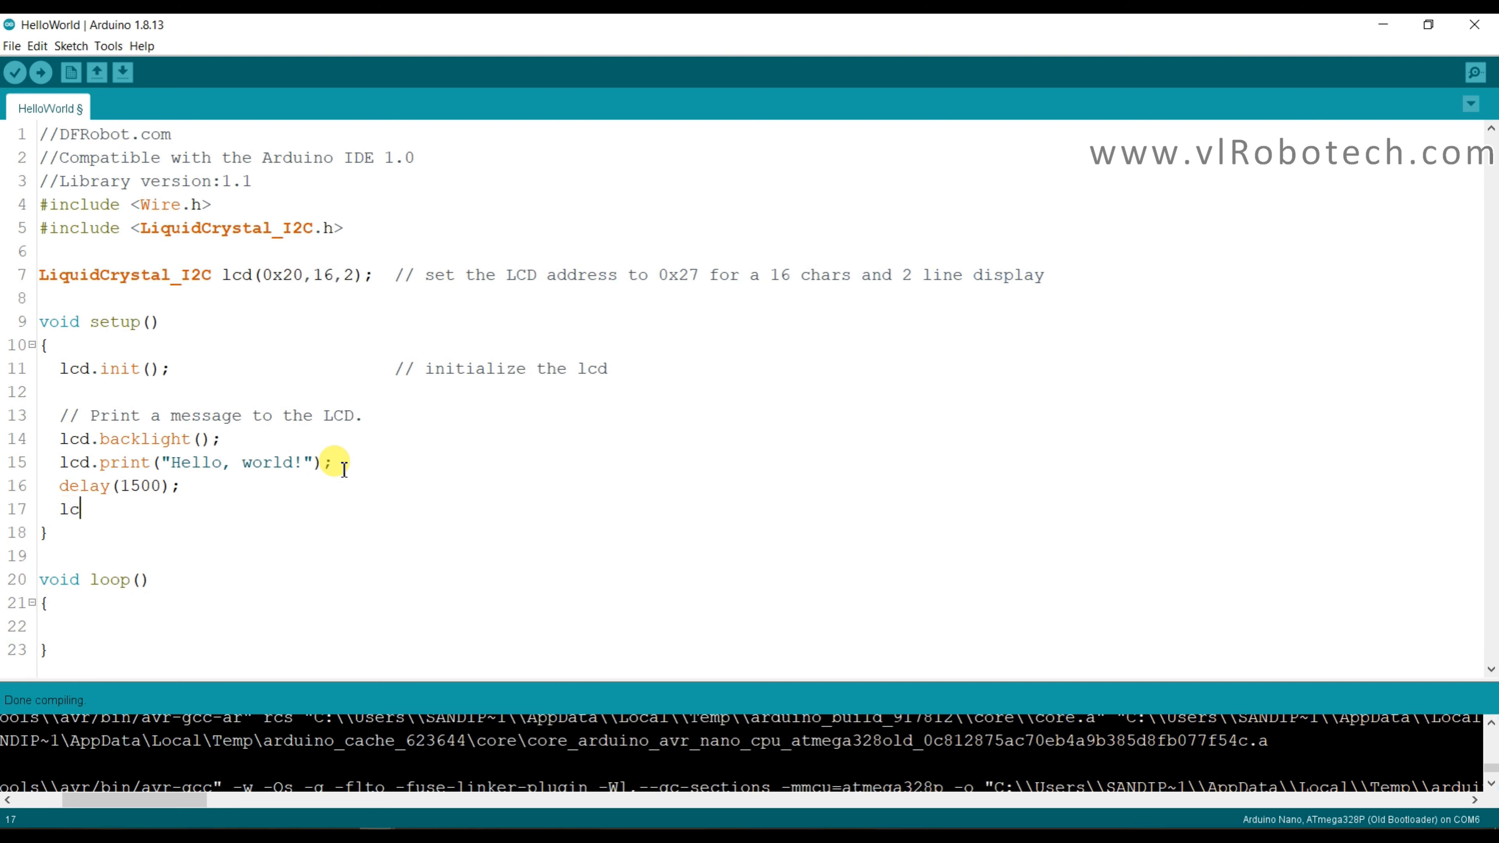
type("d.clear")
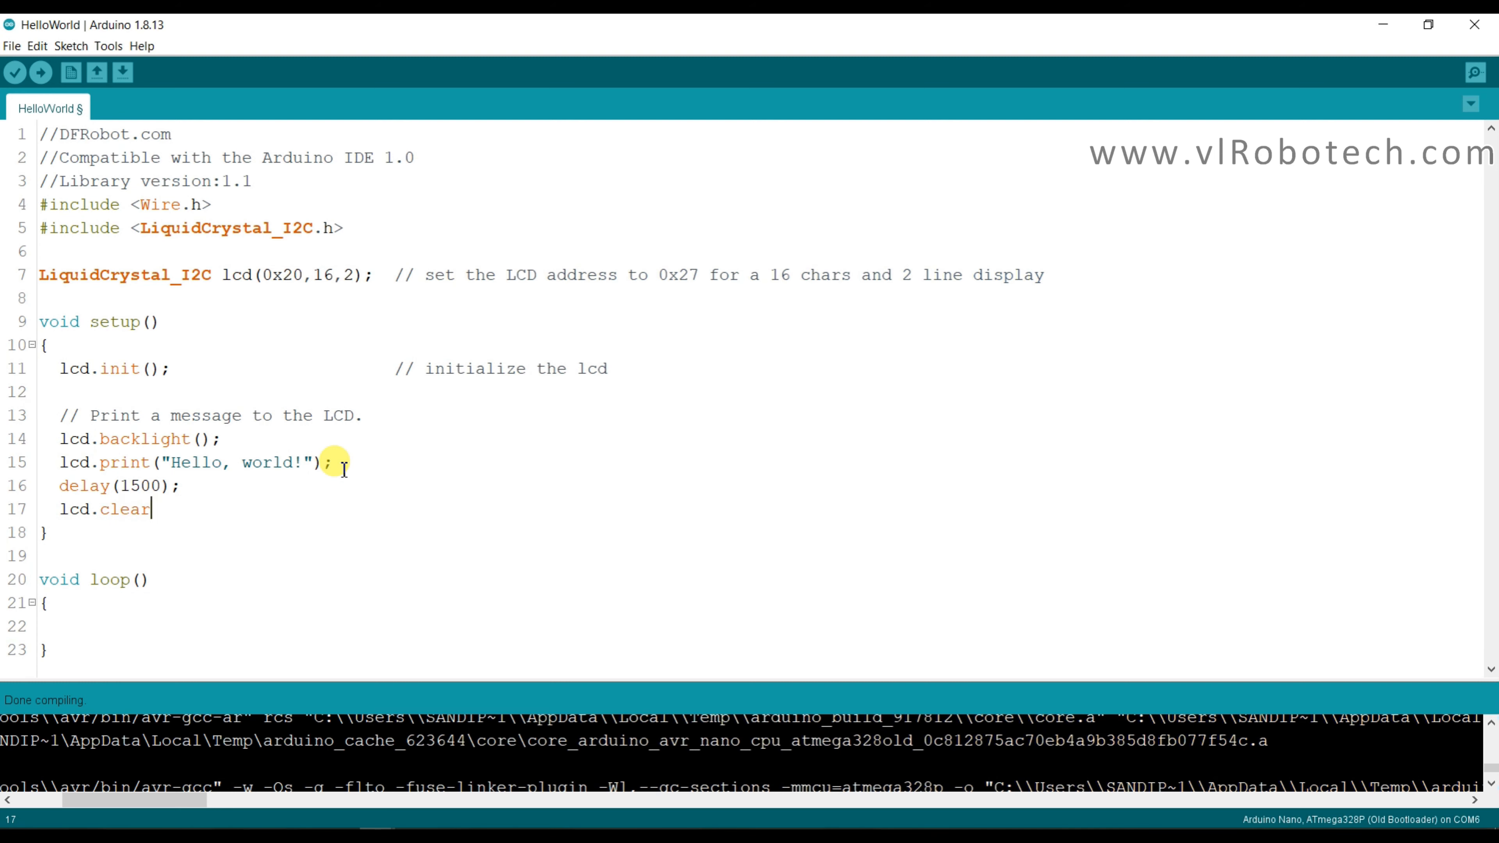
type("();")
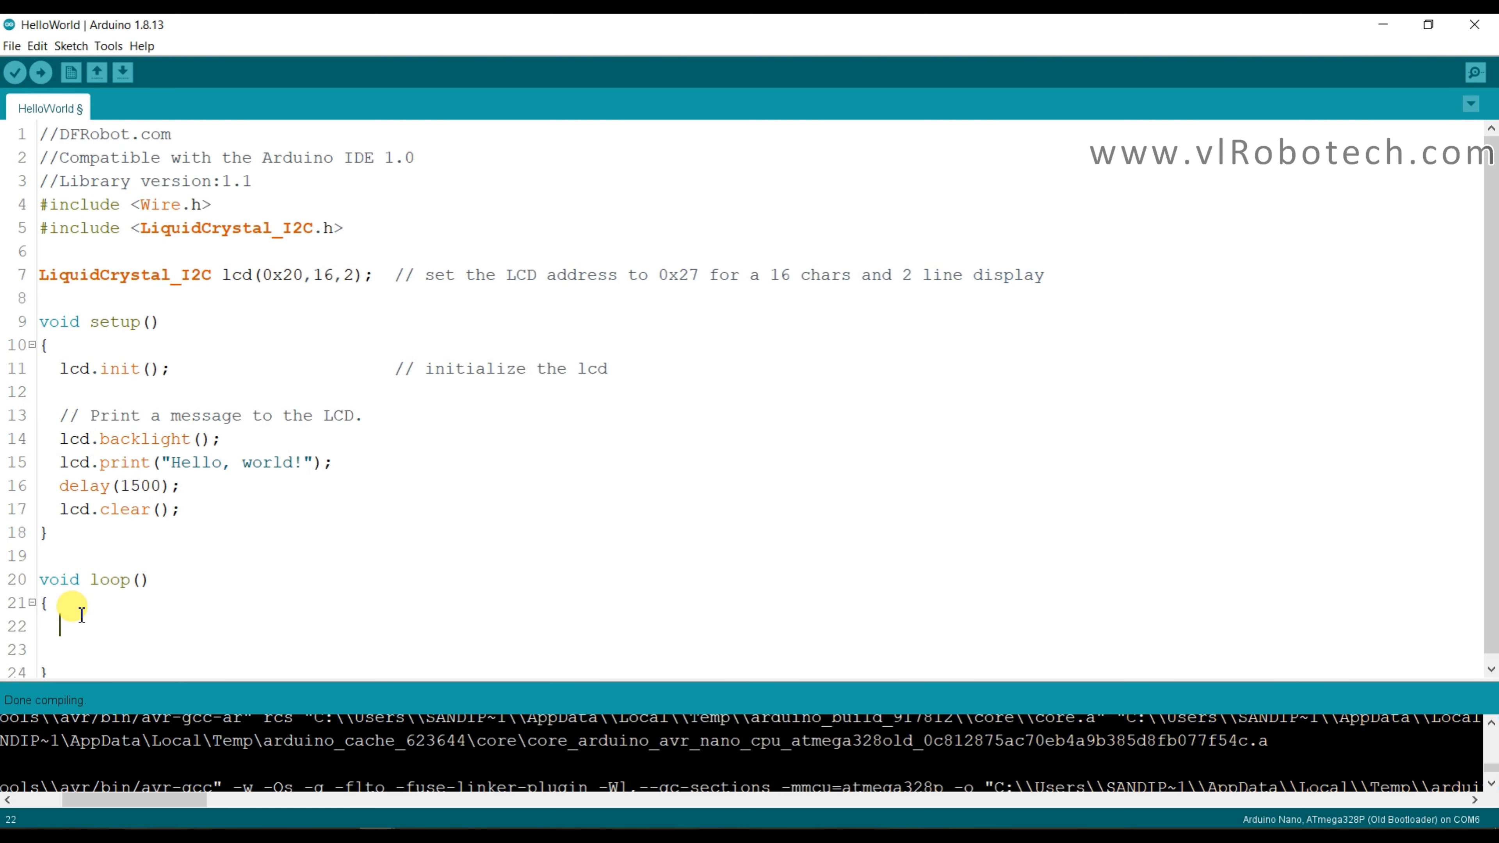
Add print("voidloopRobotech") to loop, after first typing and erasing Subscribe.
type("Sub")
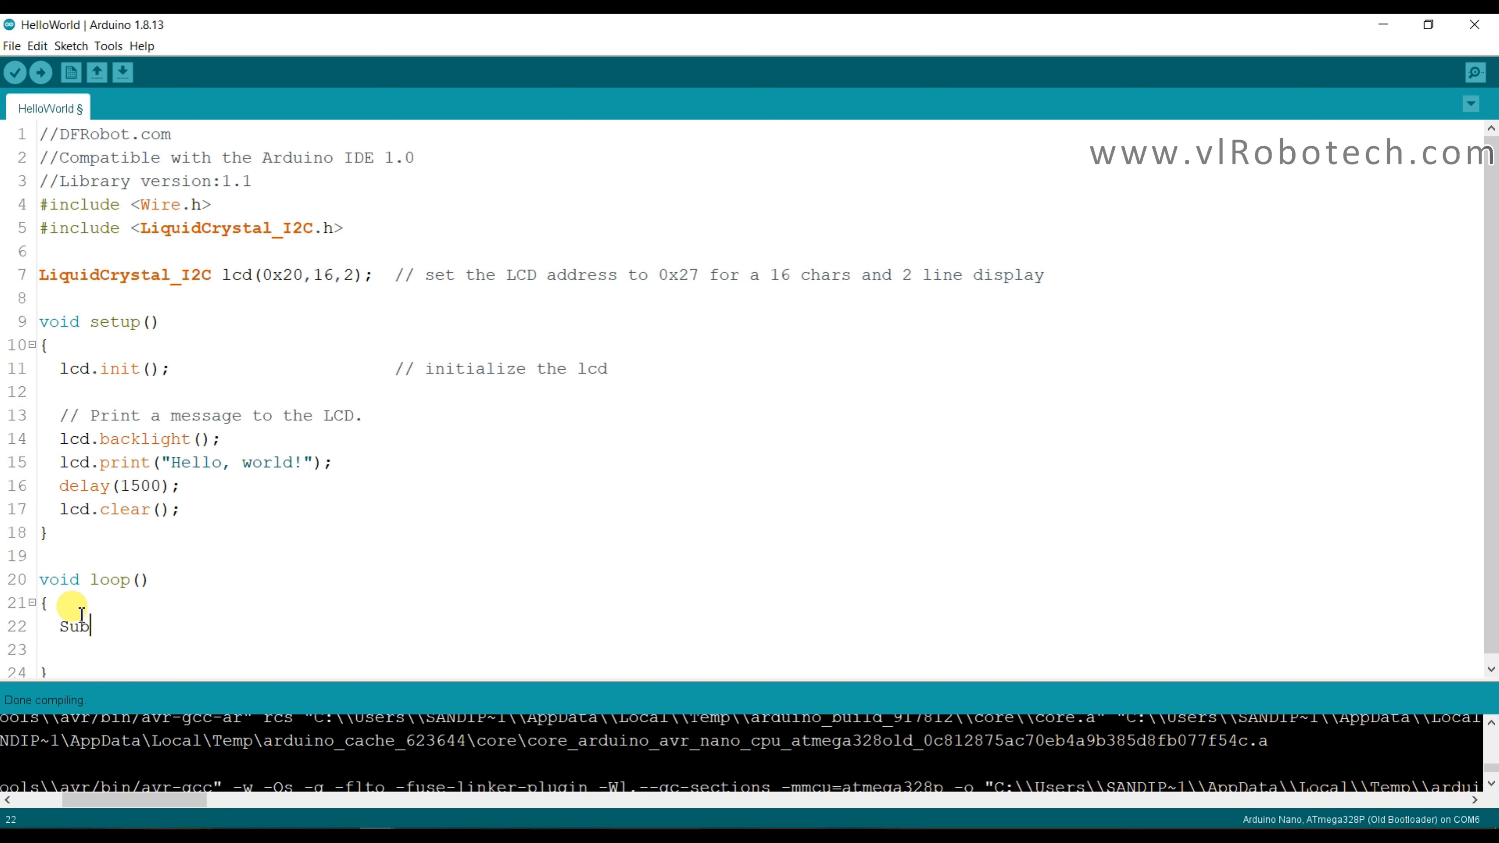
type("scribe")
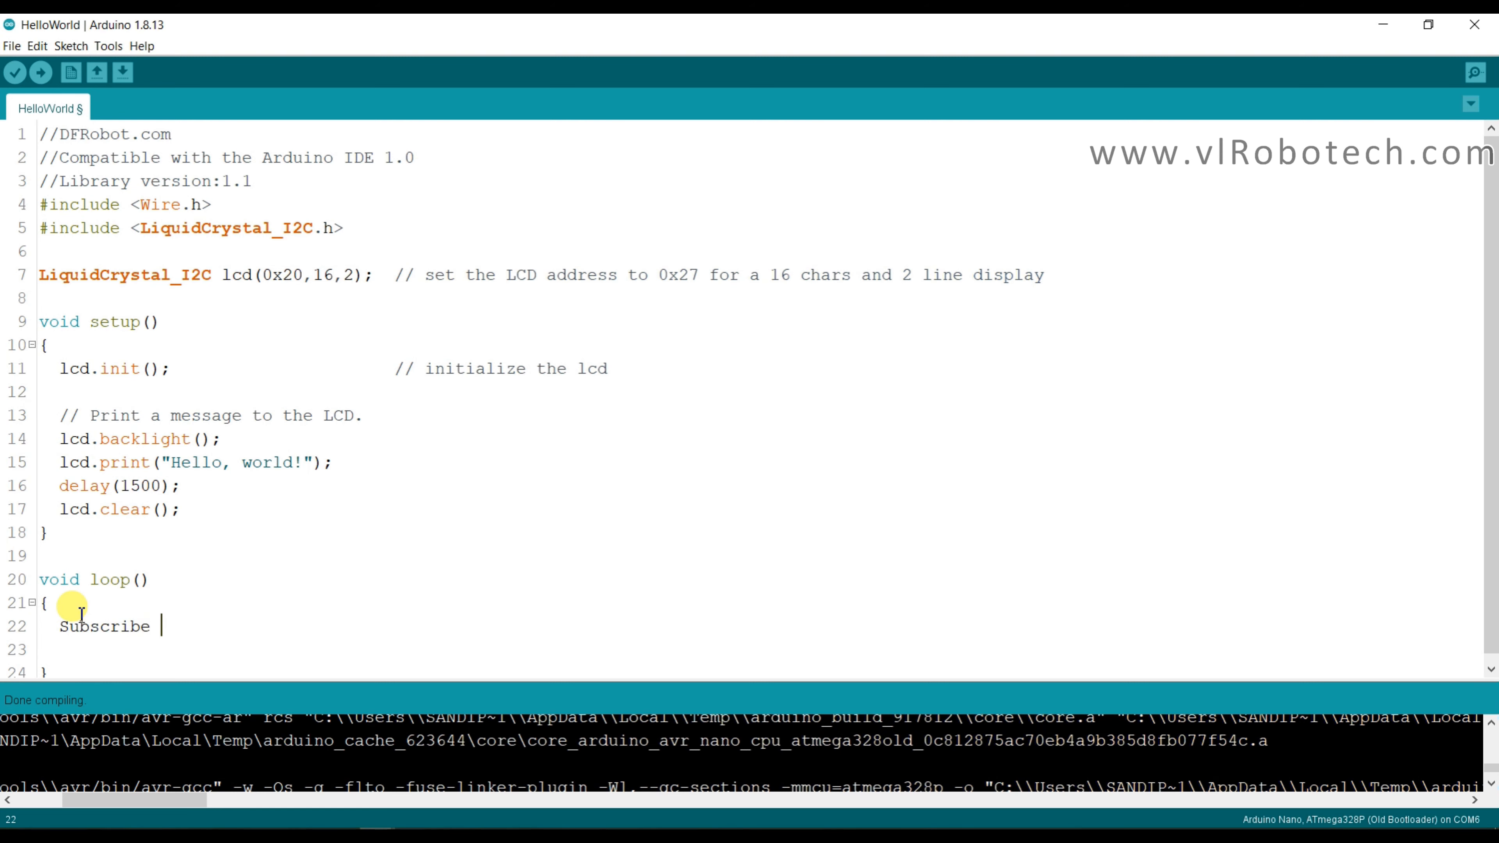
key("BackSpace")
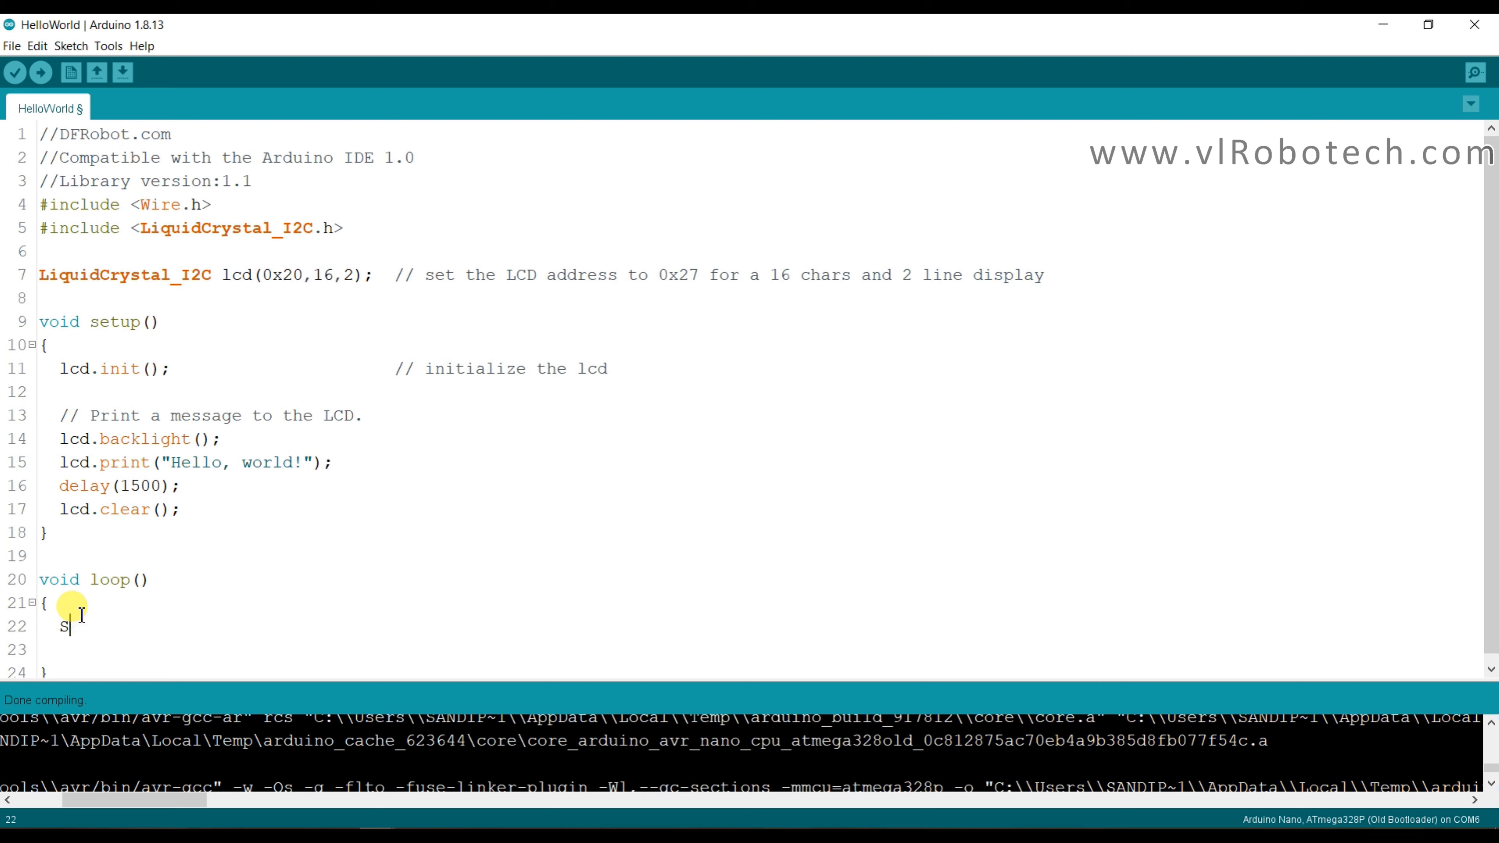
type("pri")
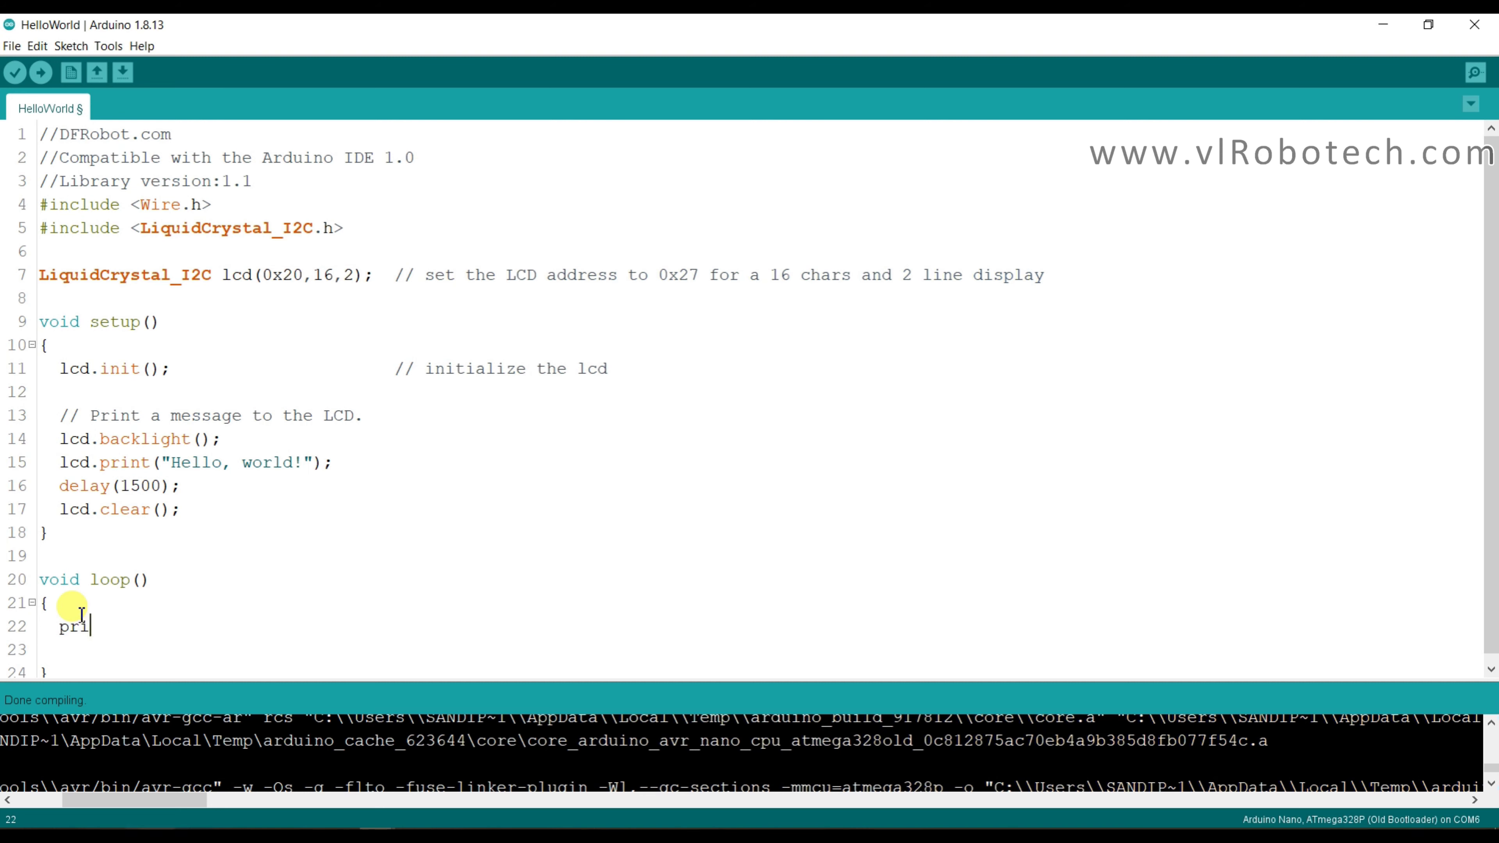
type("nt")
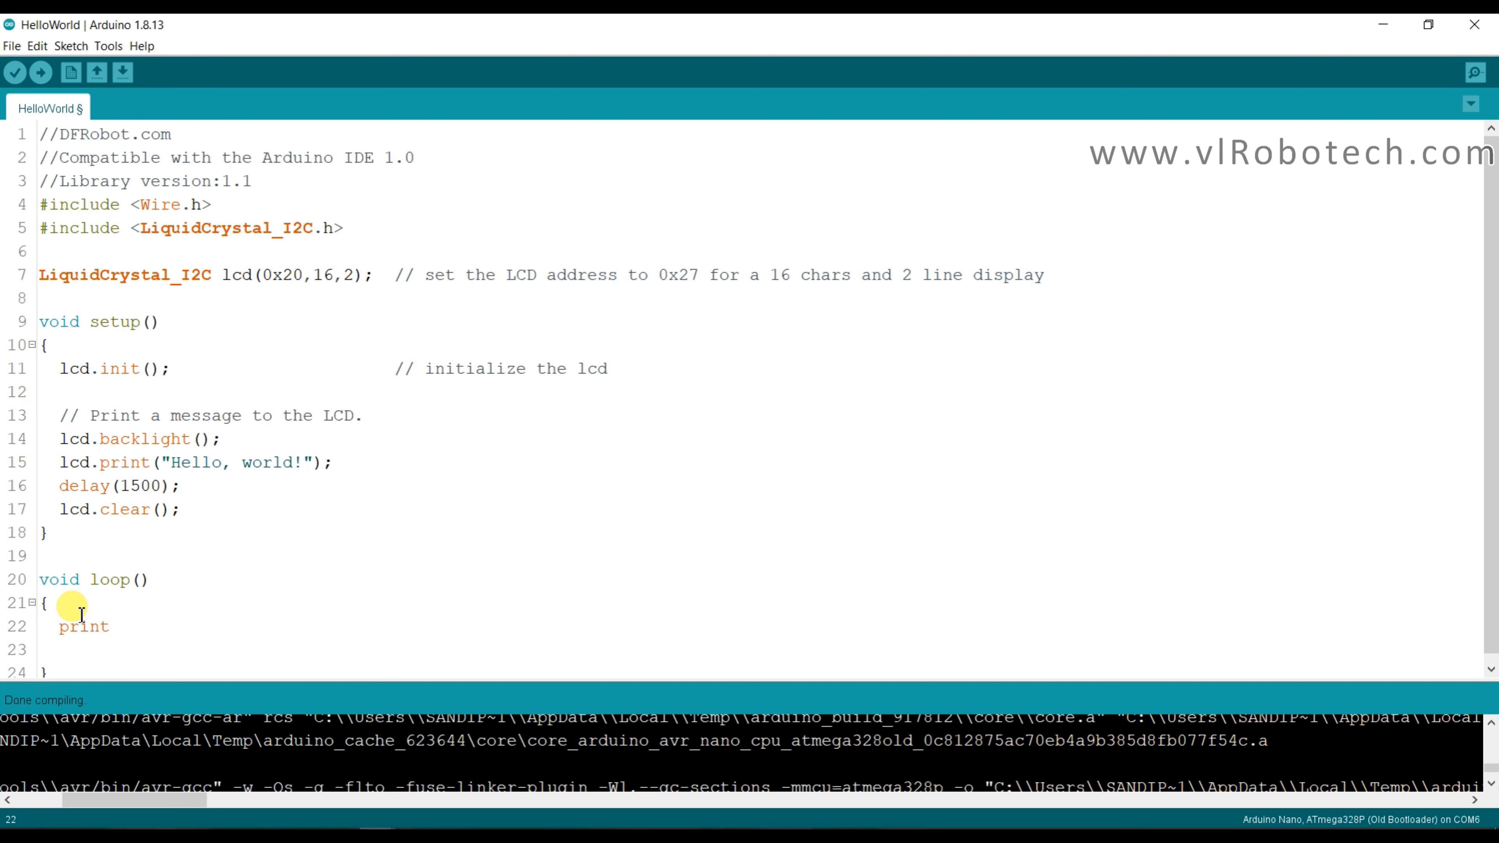
type("(\"voidloop\")")
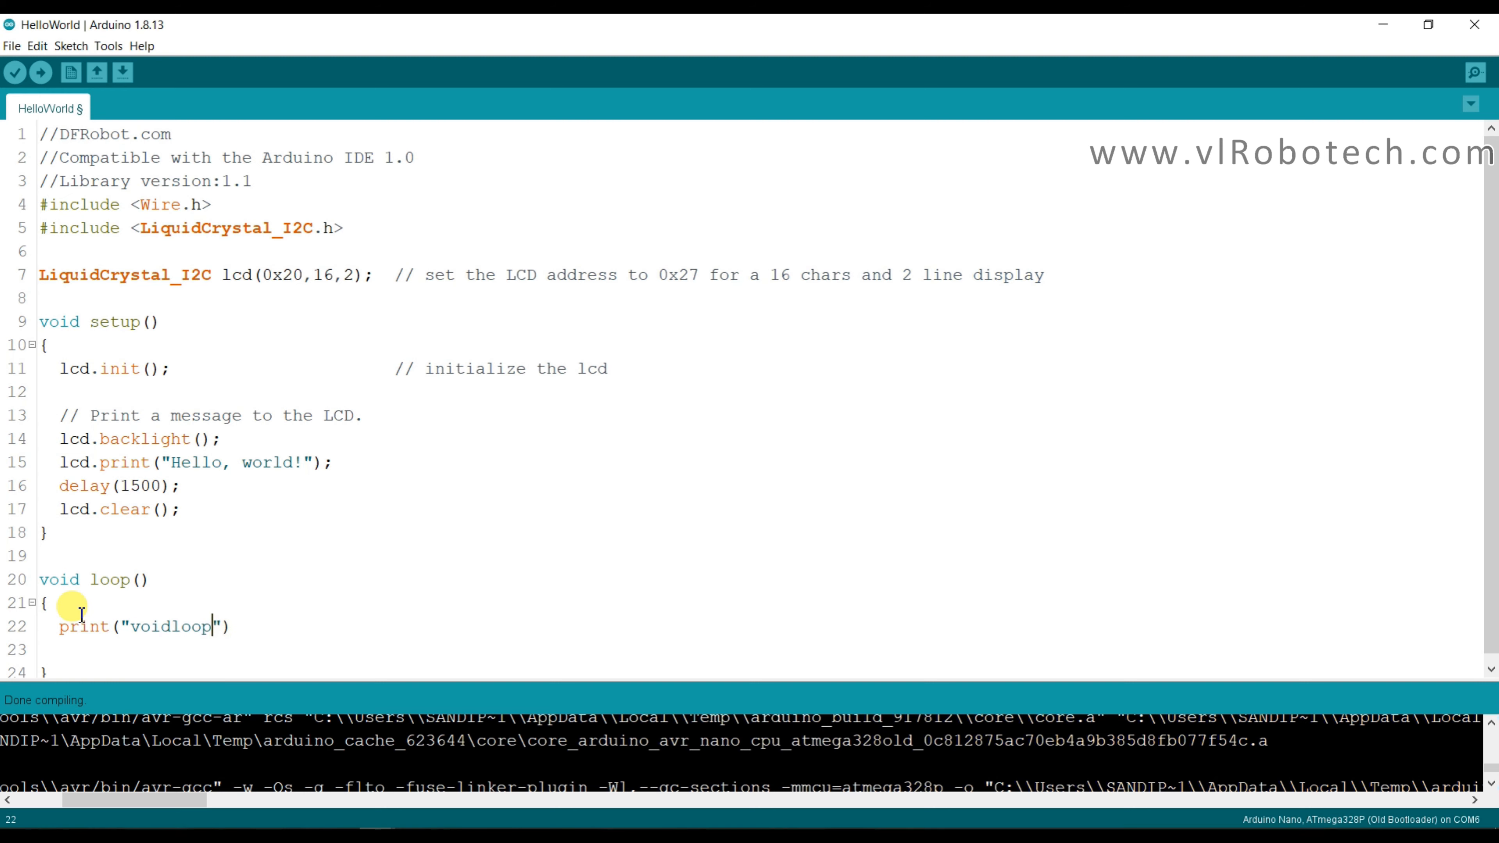
type("Robotech")
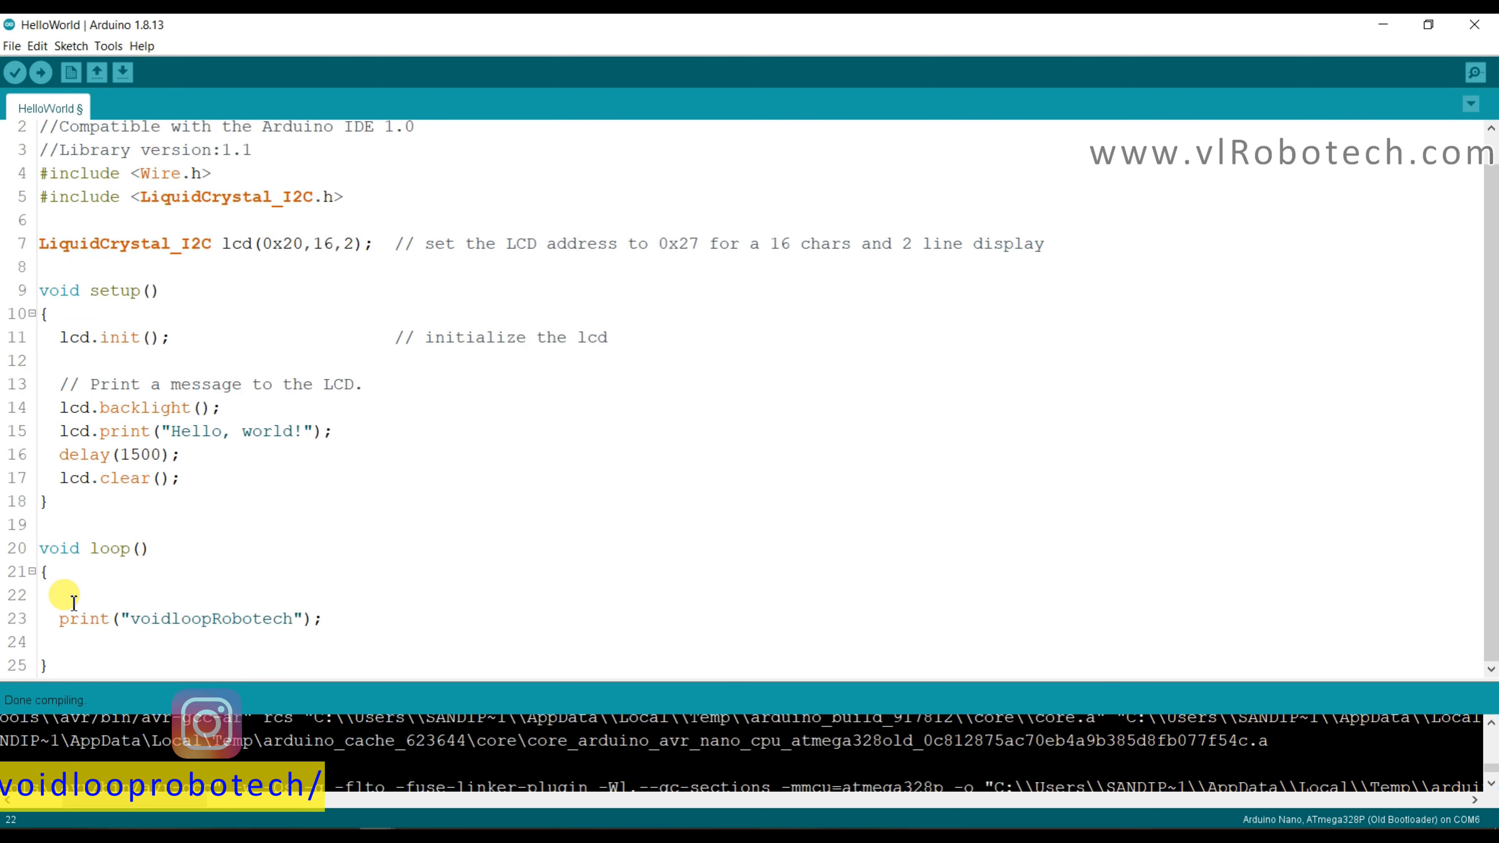
Add lcd.setCursor(0,0); and lcd.setCursor(0,1); with a print() call in loop.
type("setCursor()")
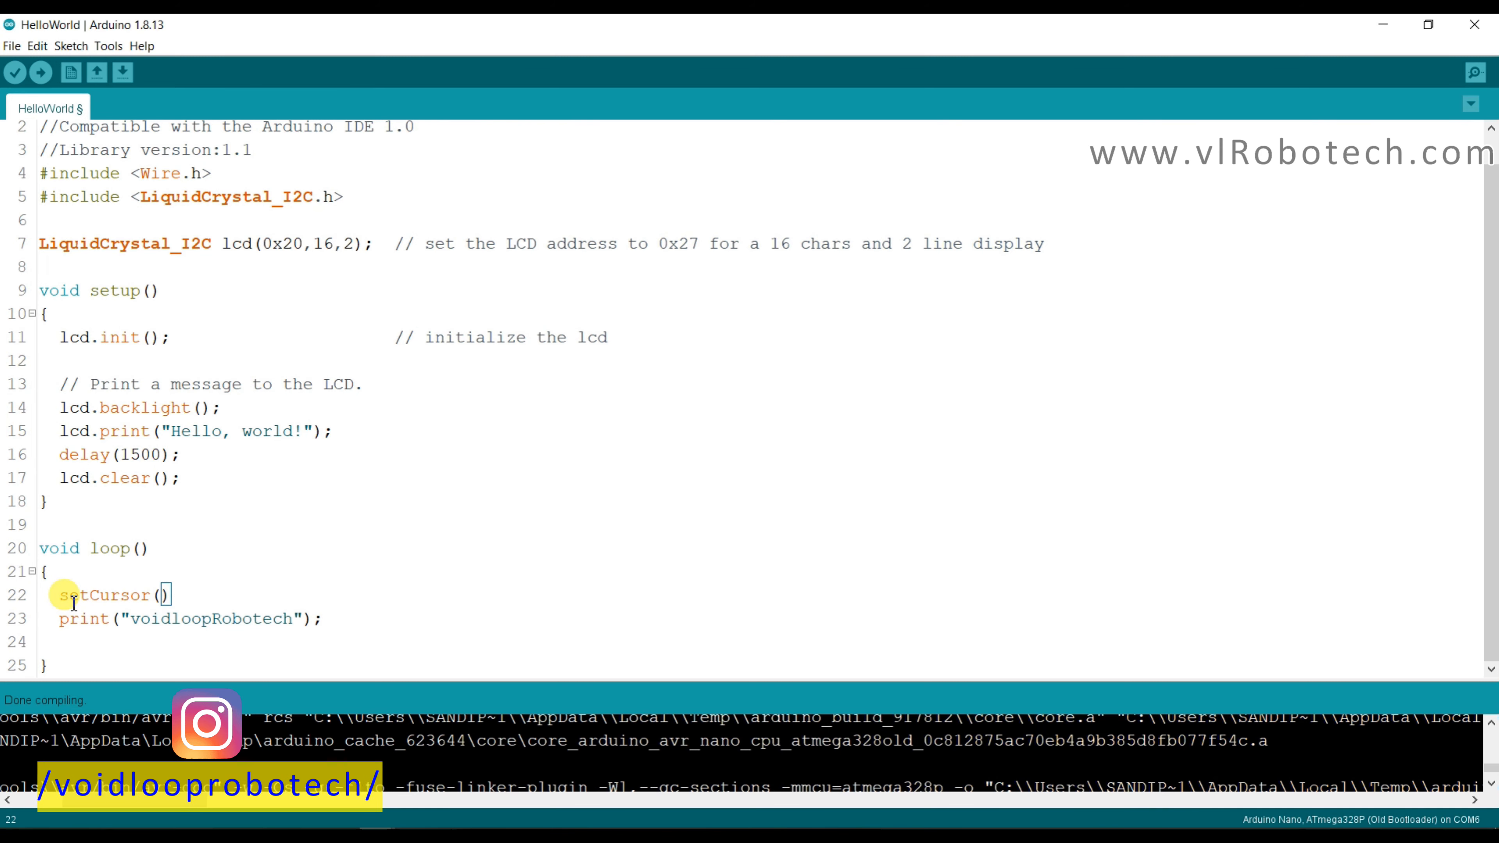
type("lcd.setCursor(0,0);")
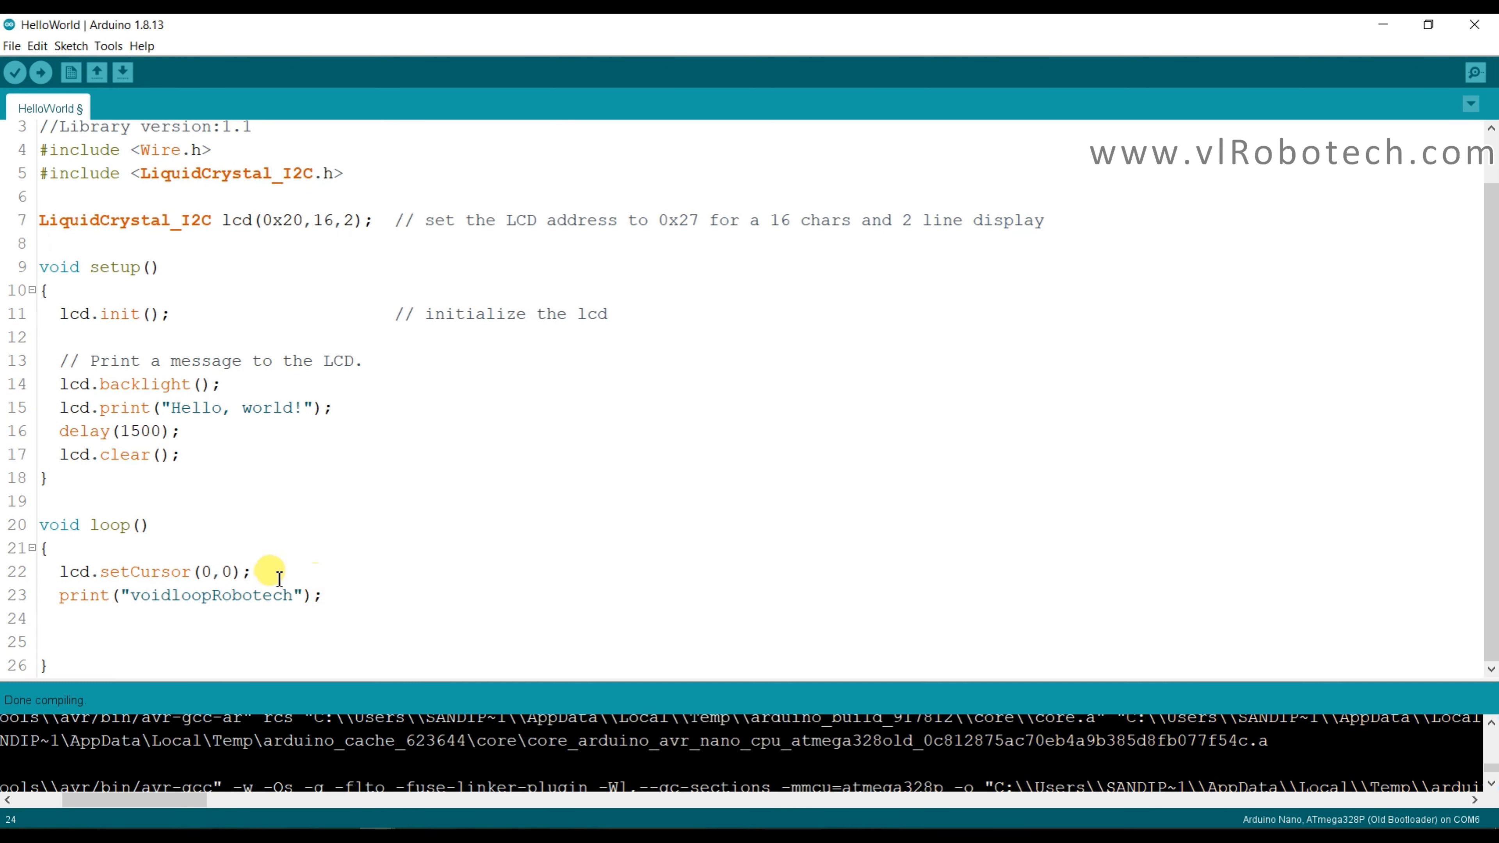
type("lcd.setCursor(0,0);")
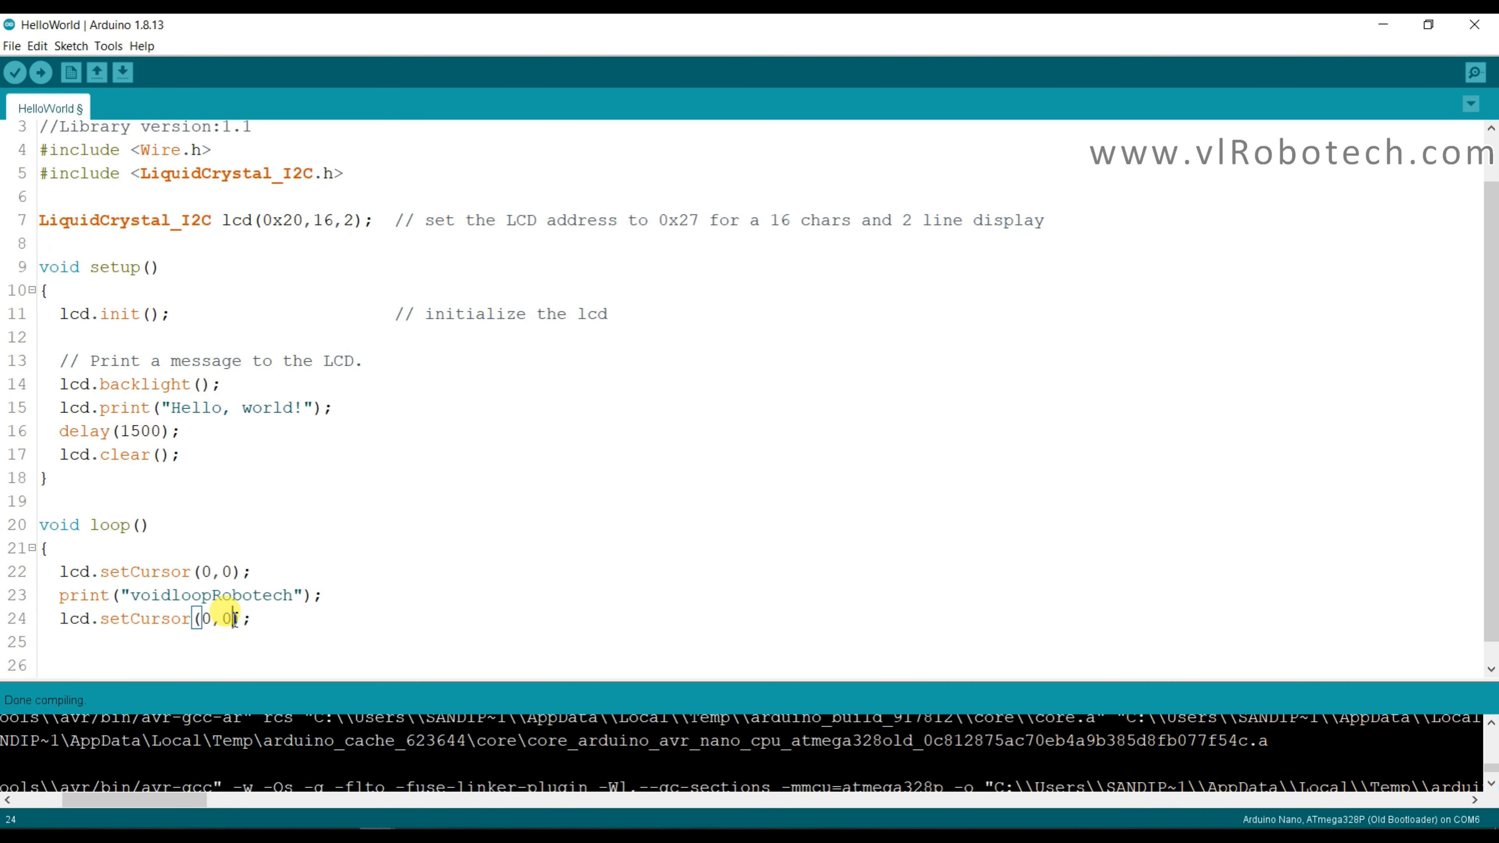
type("1")
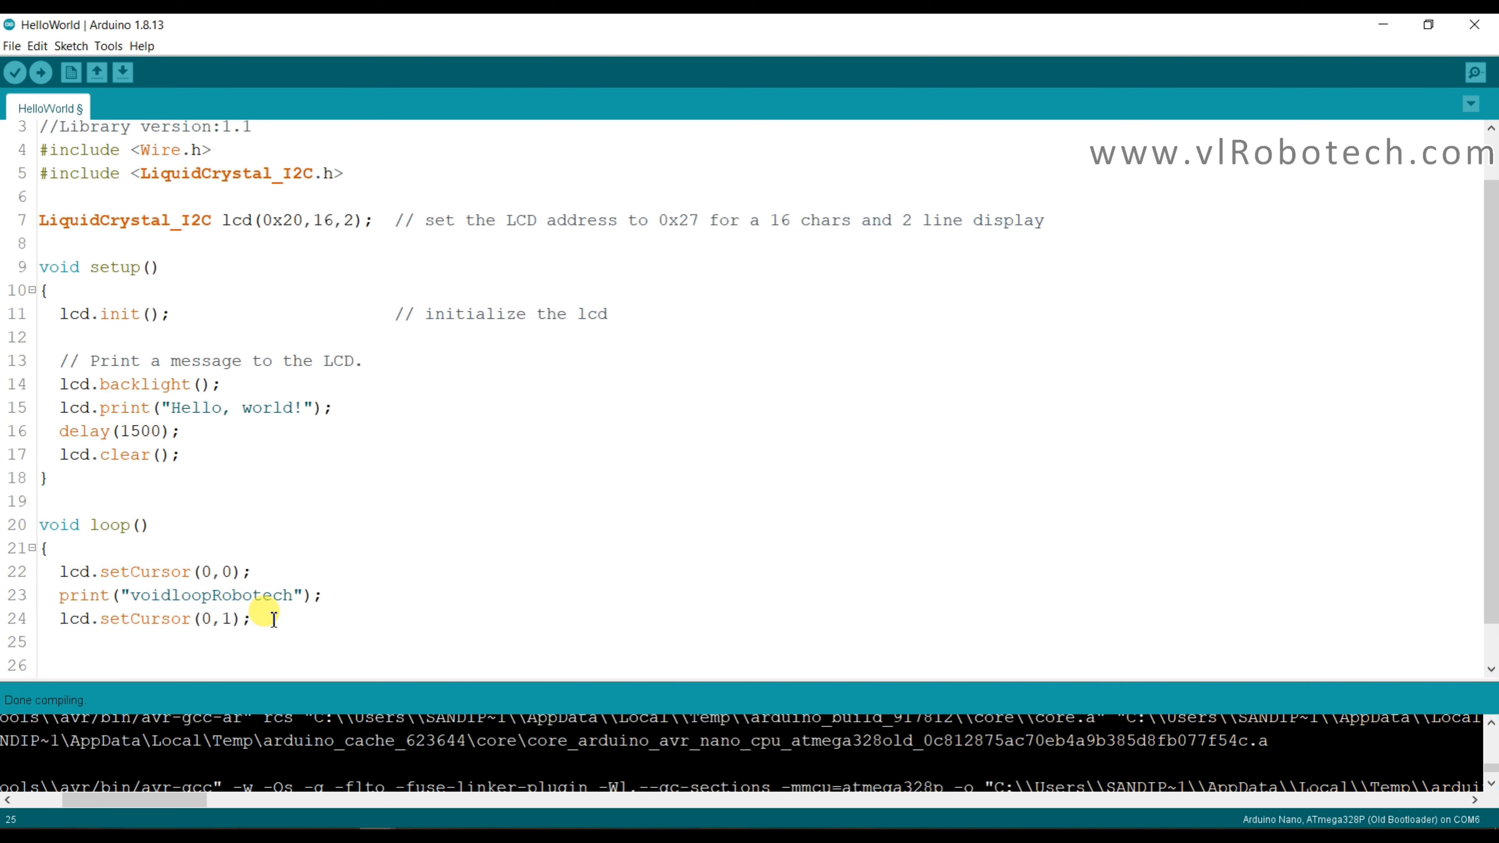
type("pri")
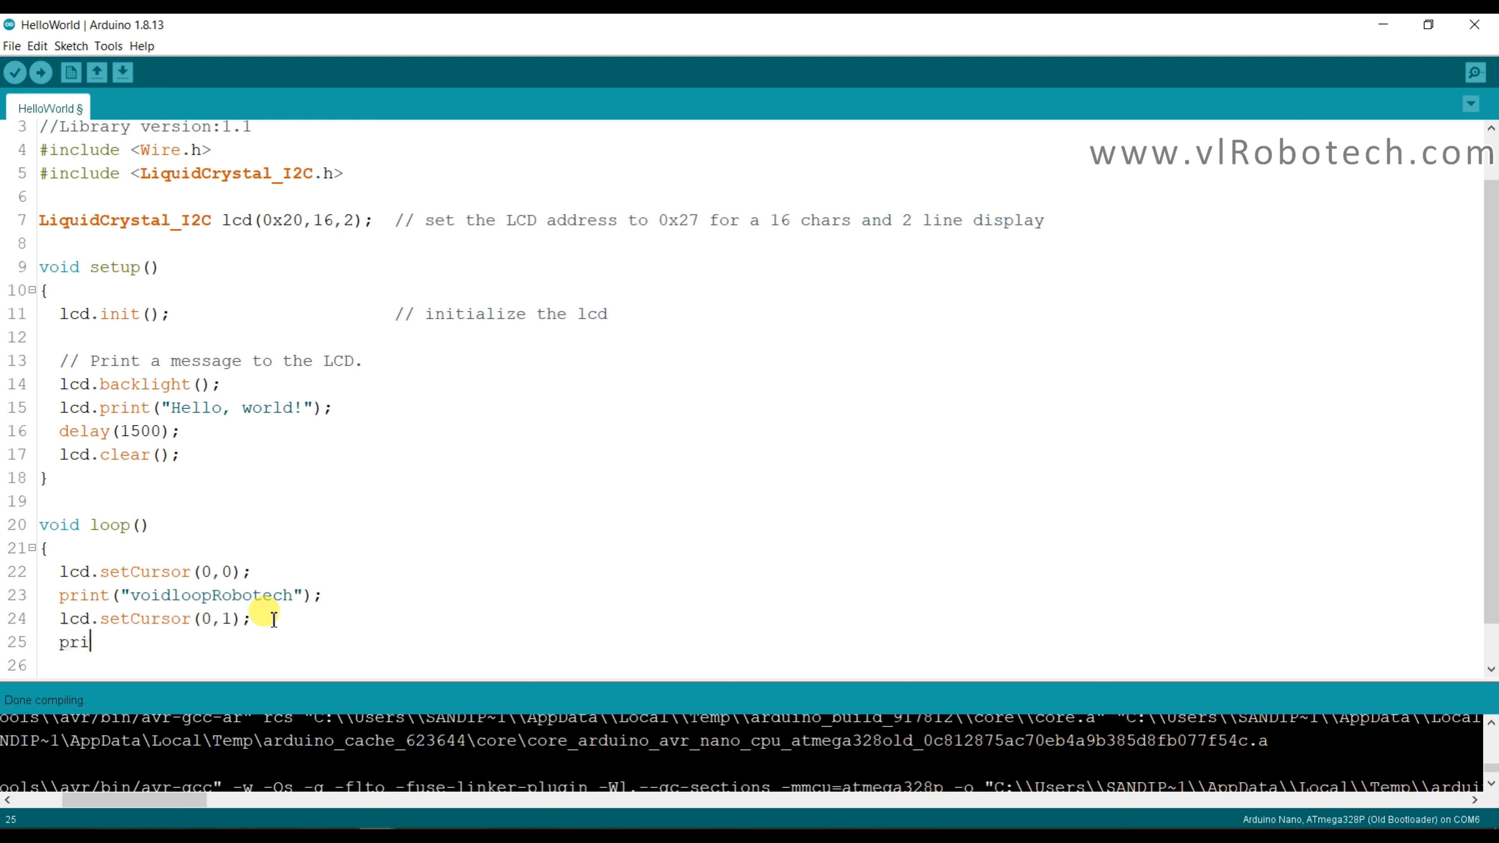
type("nt")
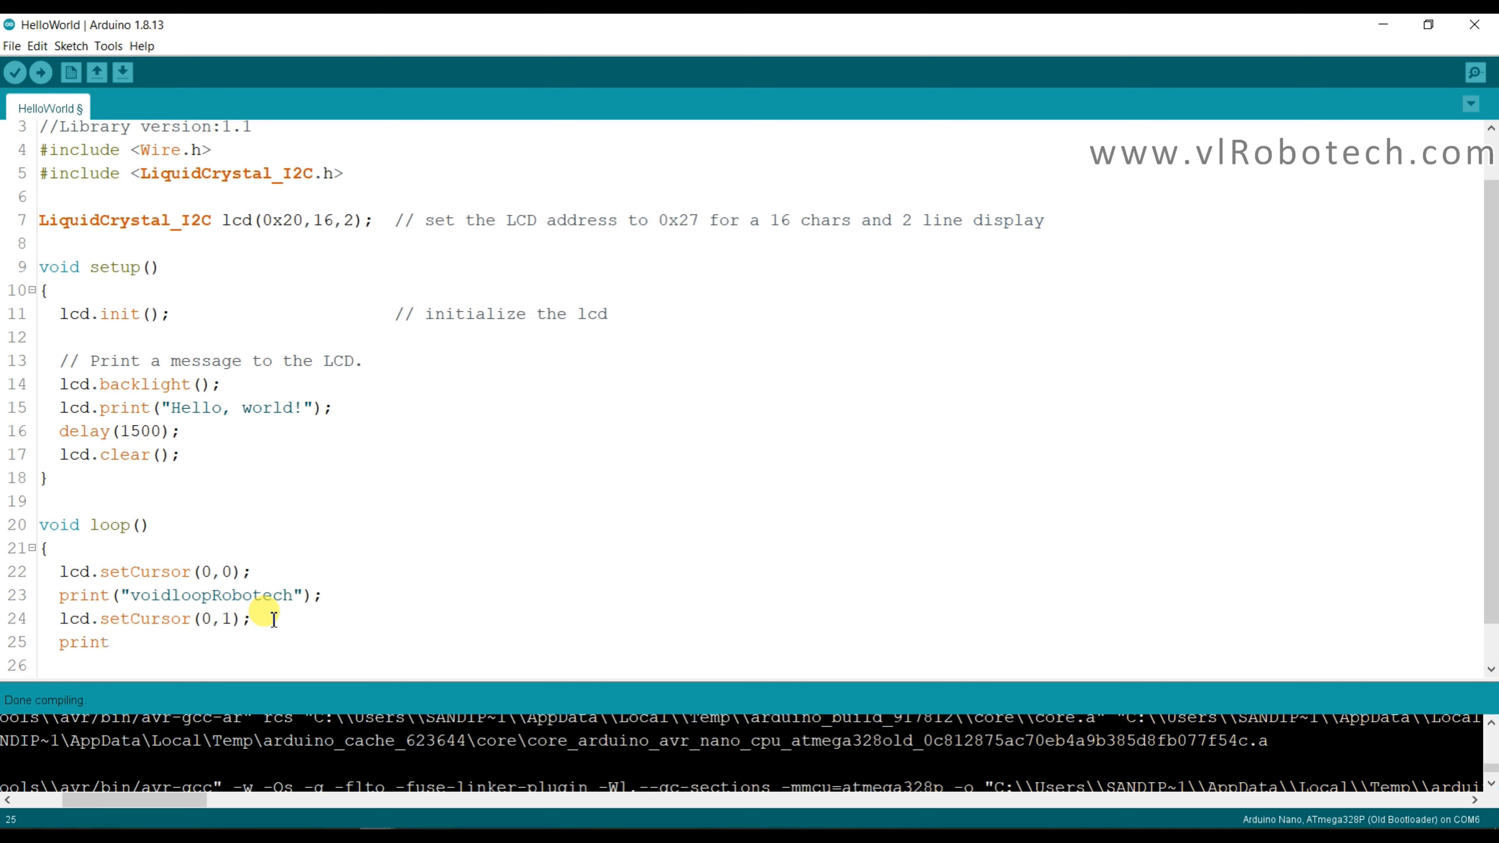
type("()")
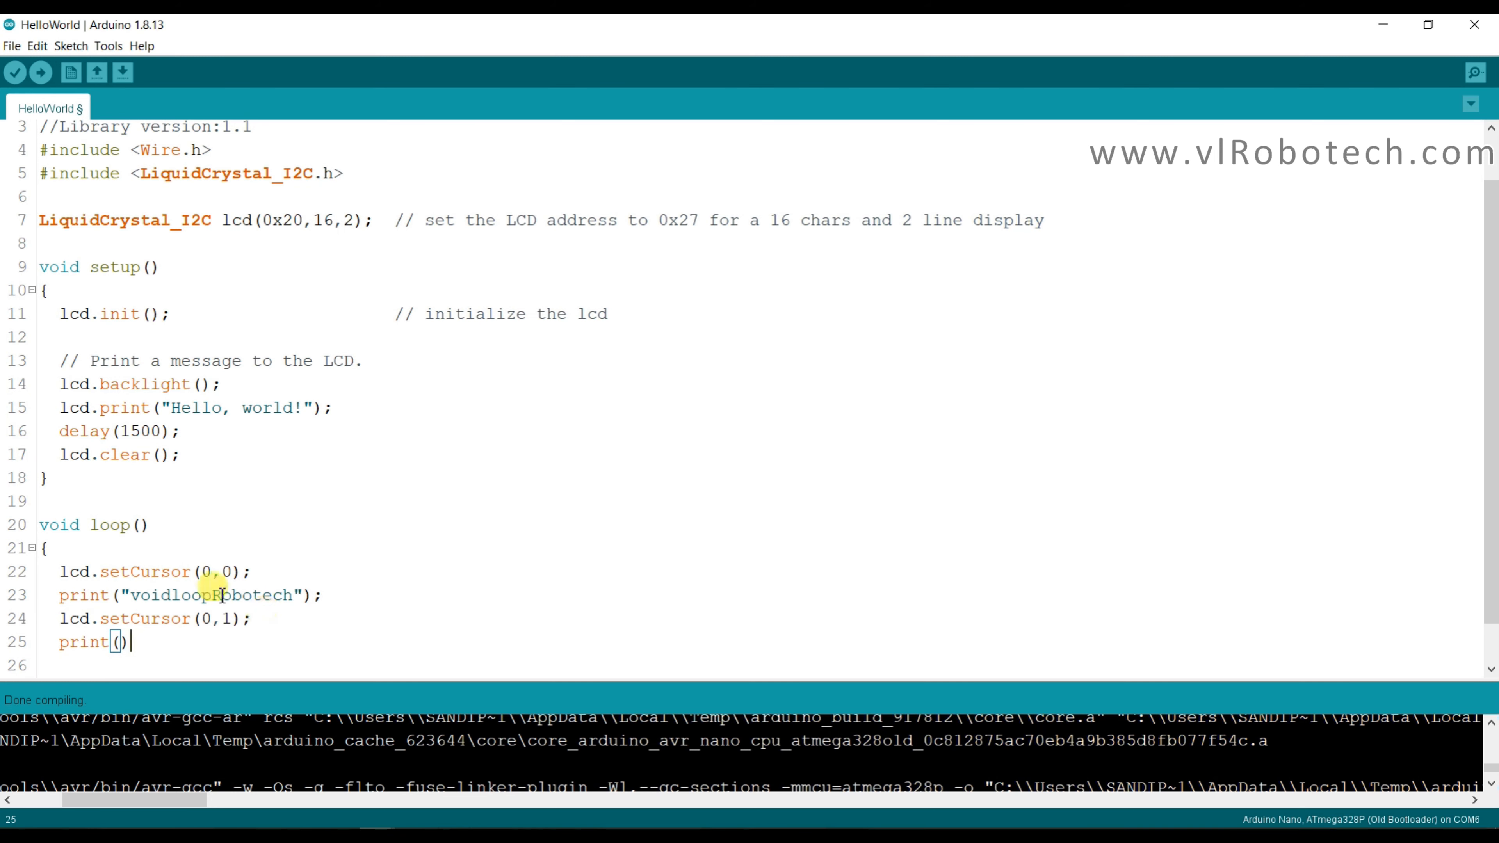
Fix the print on line 23 and fill the second-row print with "Subscribe".
left_click(59, 595)
type("lcd.")
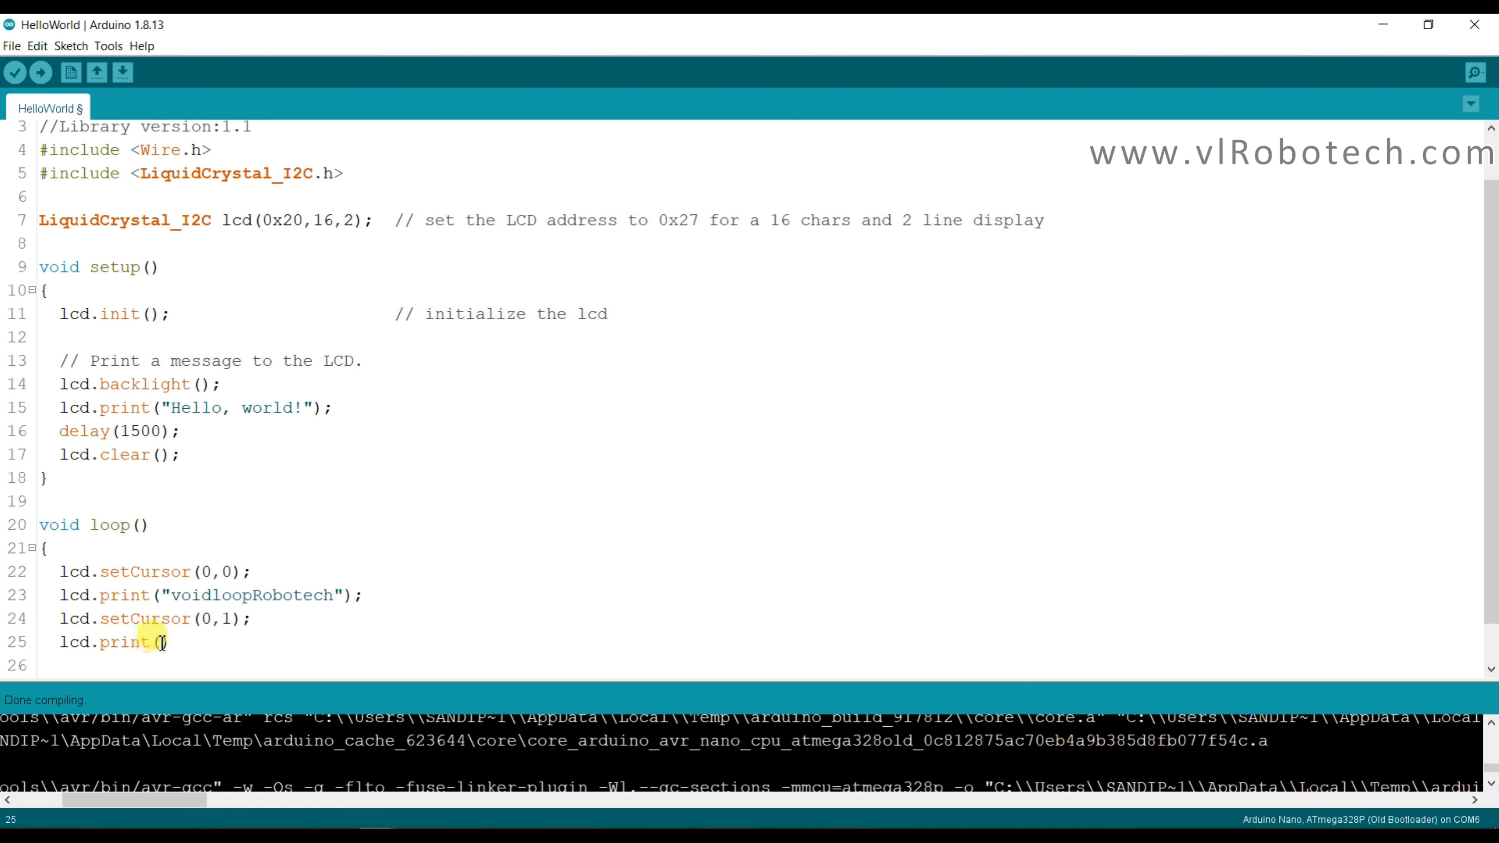
type("\"\"")
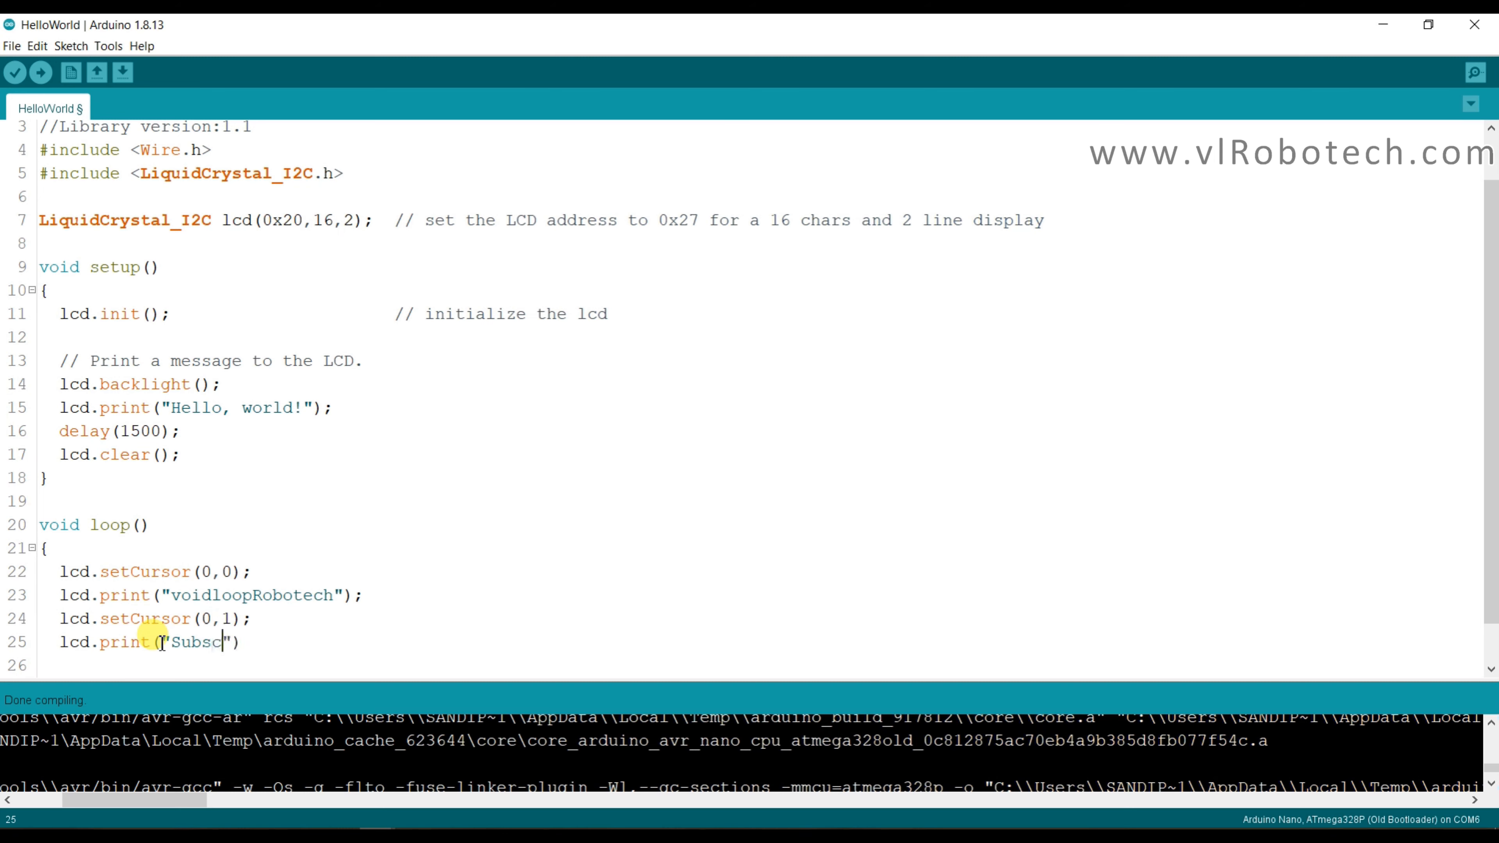
type("ribe")
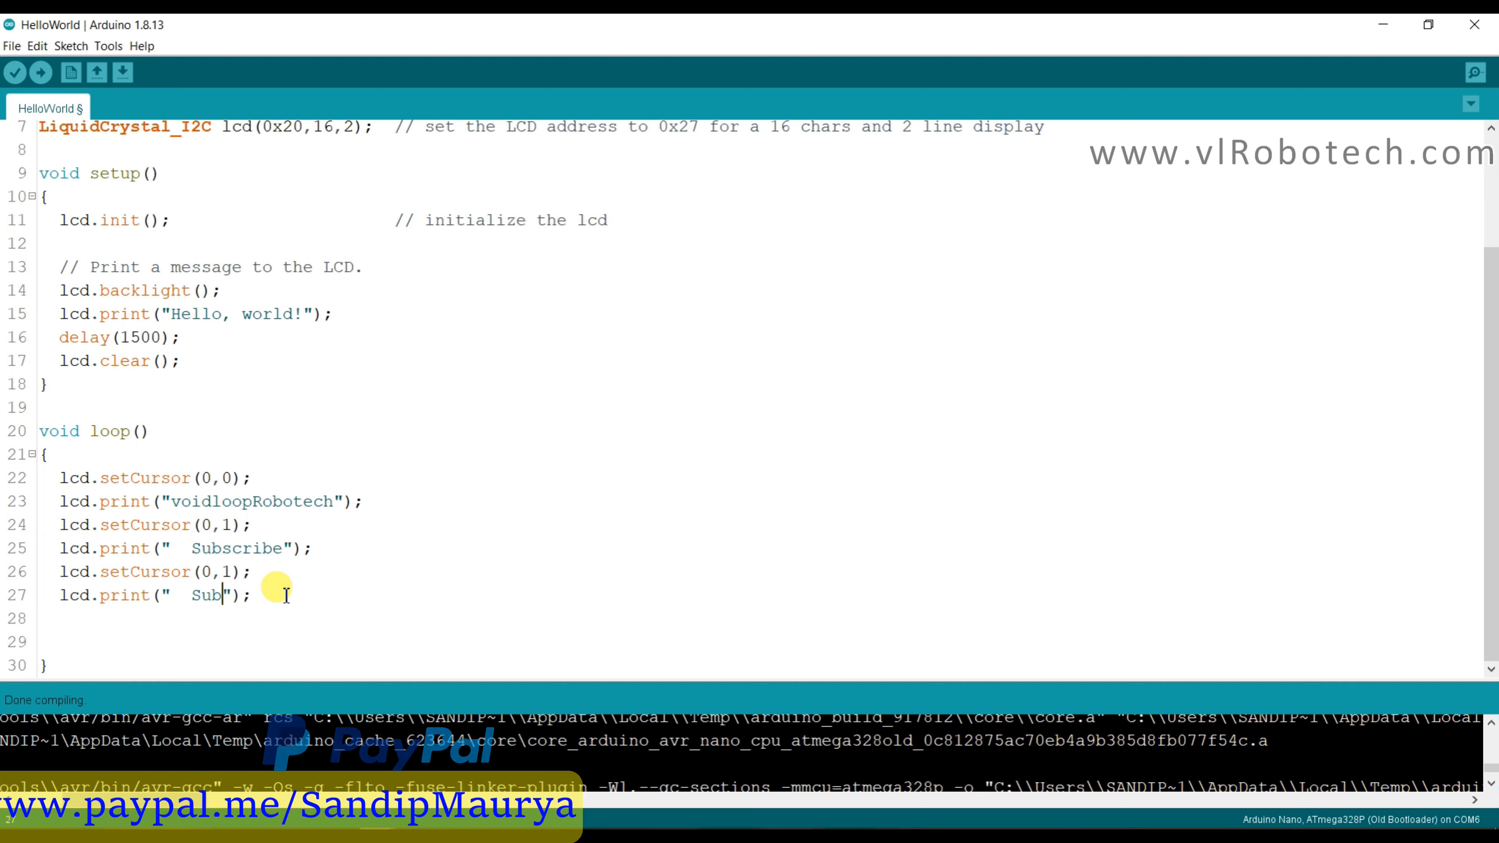
Blank the second print's text and add delay(500); after each second-row print.
key("Backspace")
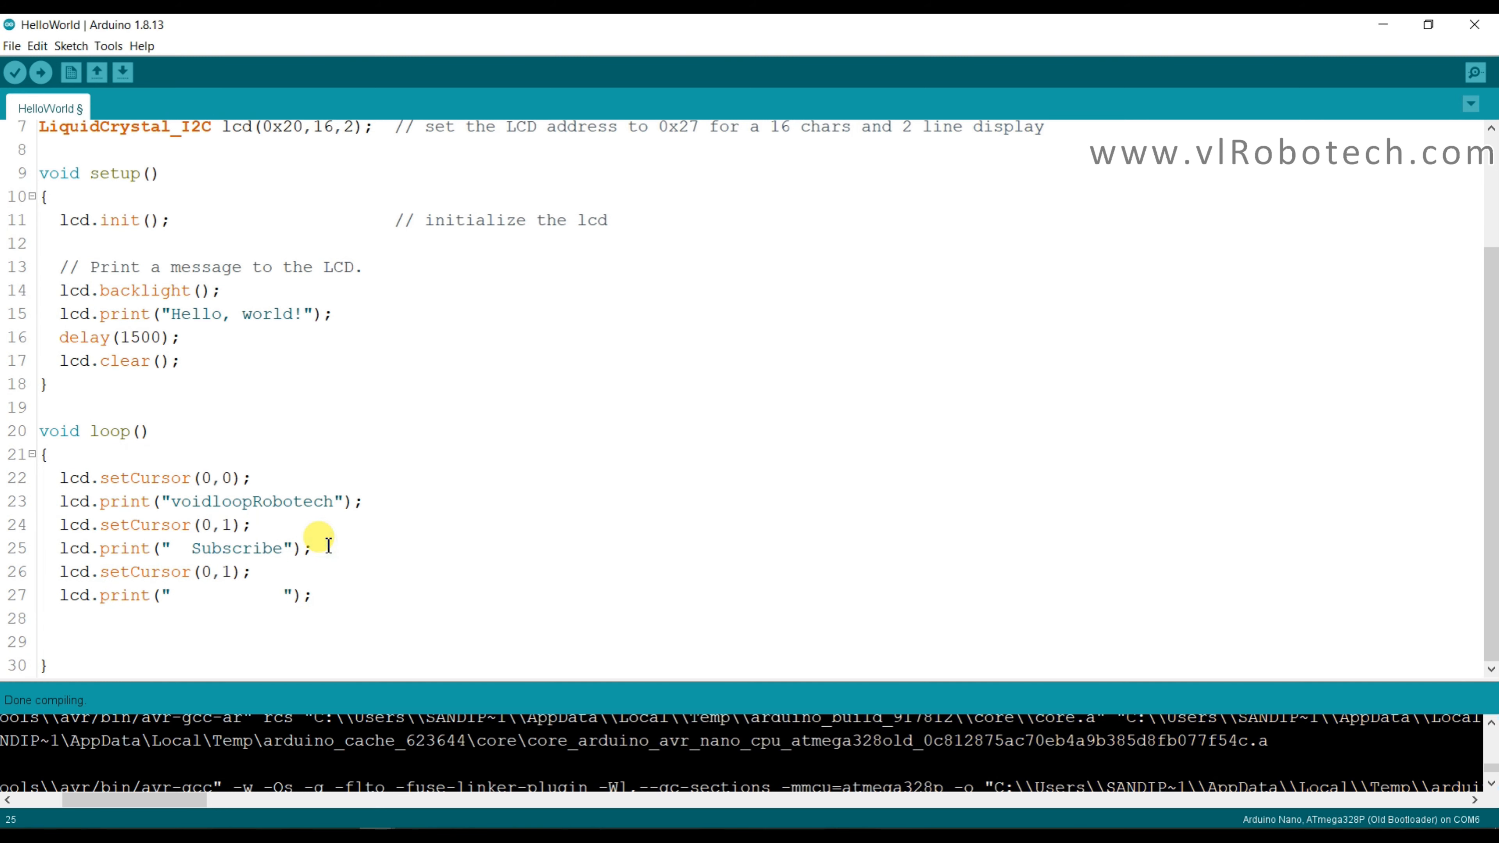
type("de")
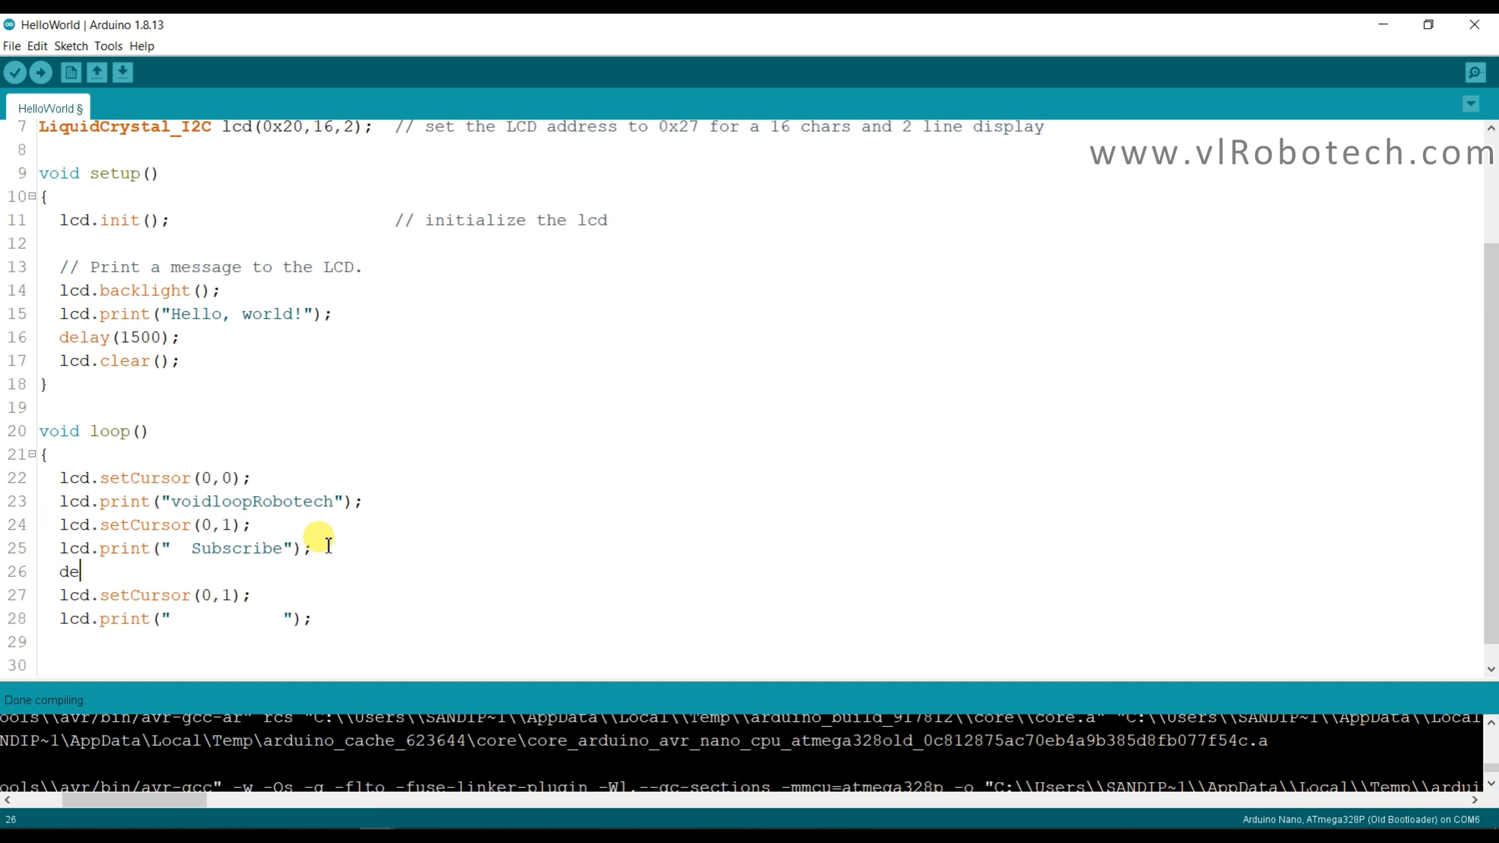
type("lay()")
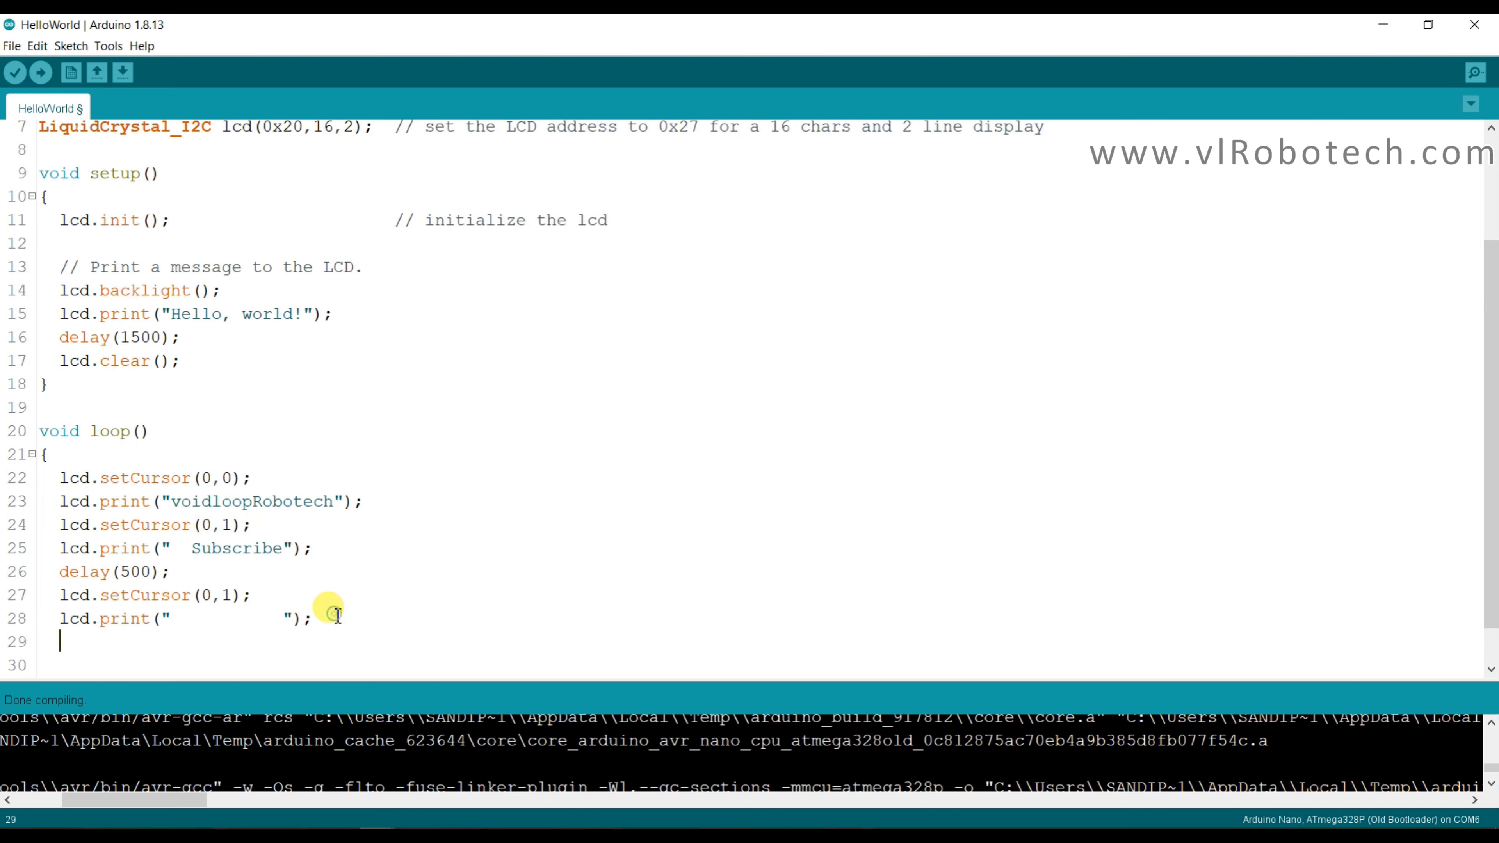
type("delay")
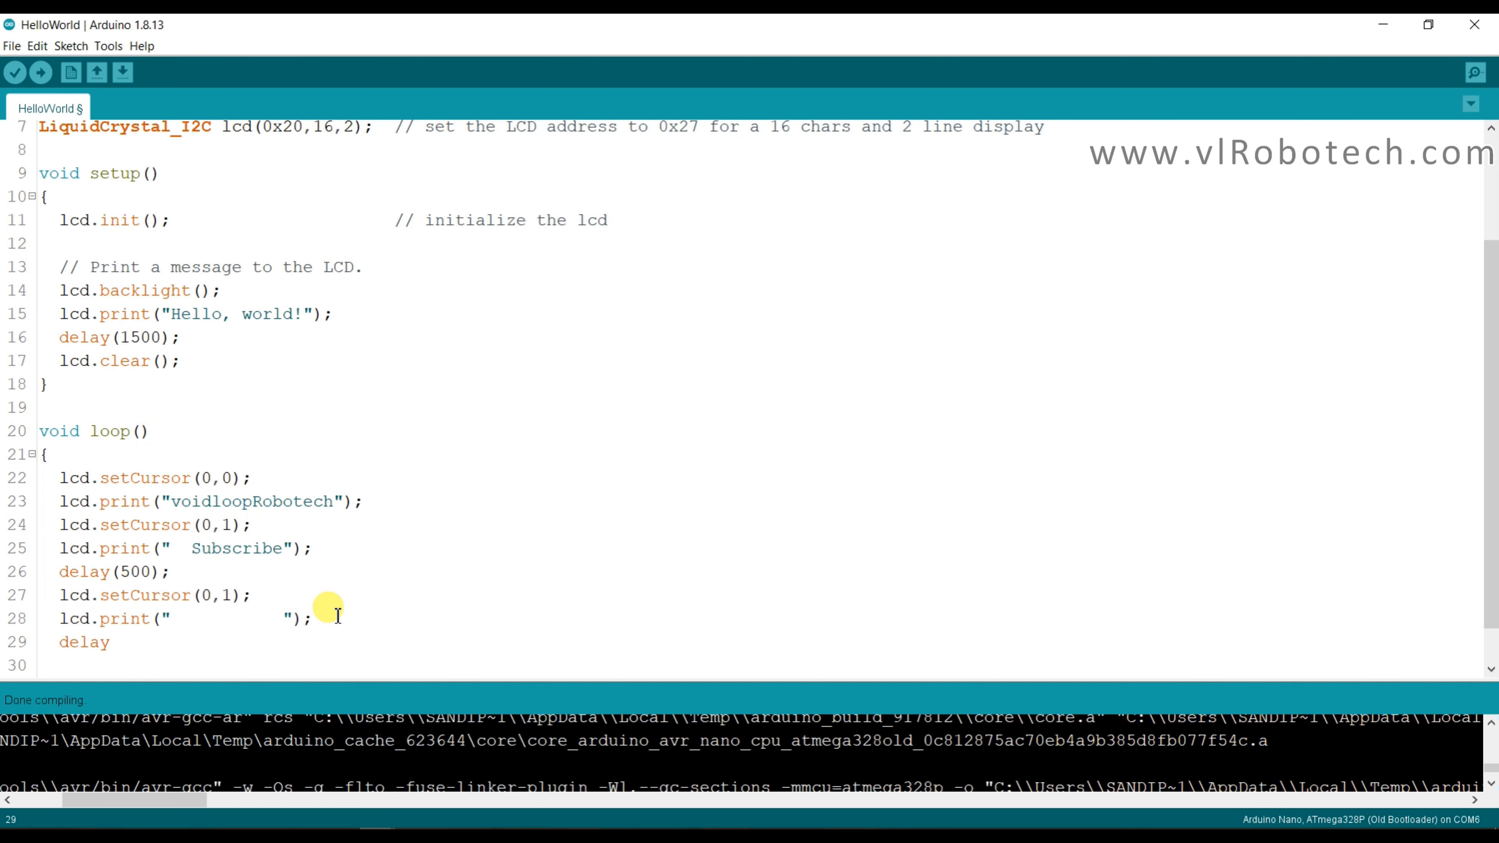
type("(500)")
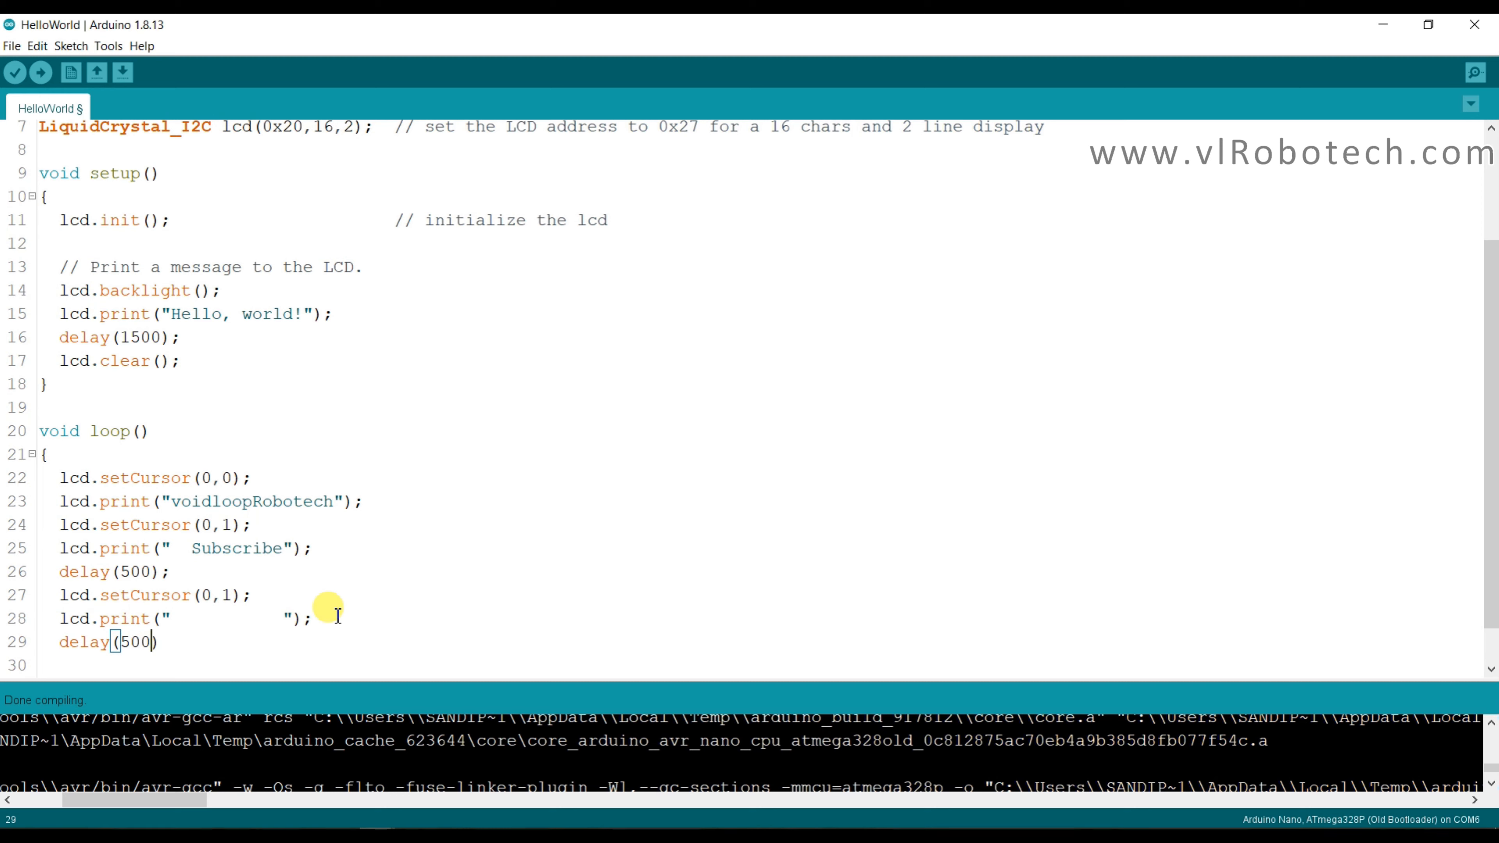
type(";")
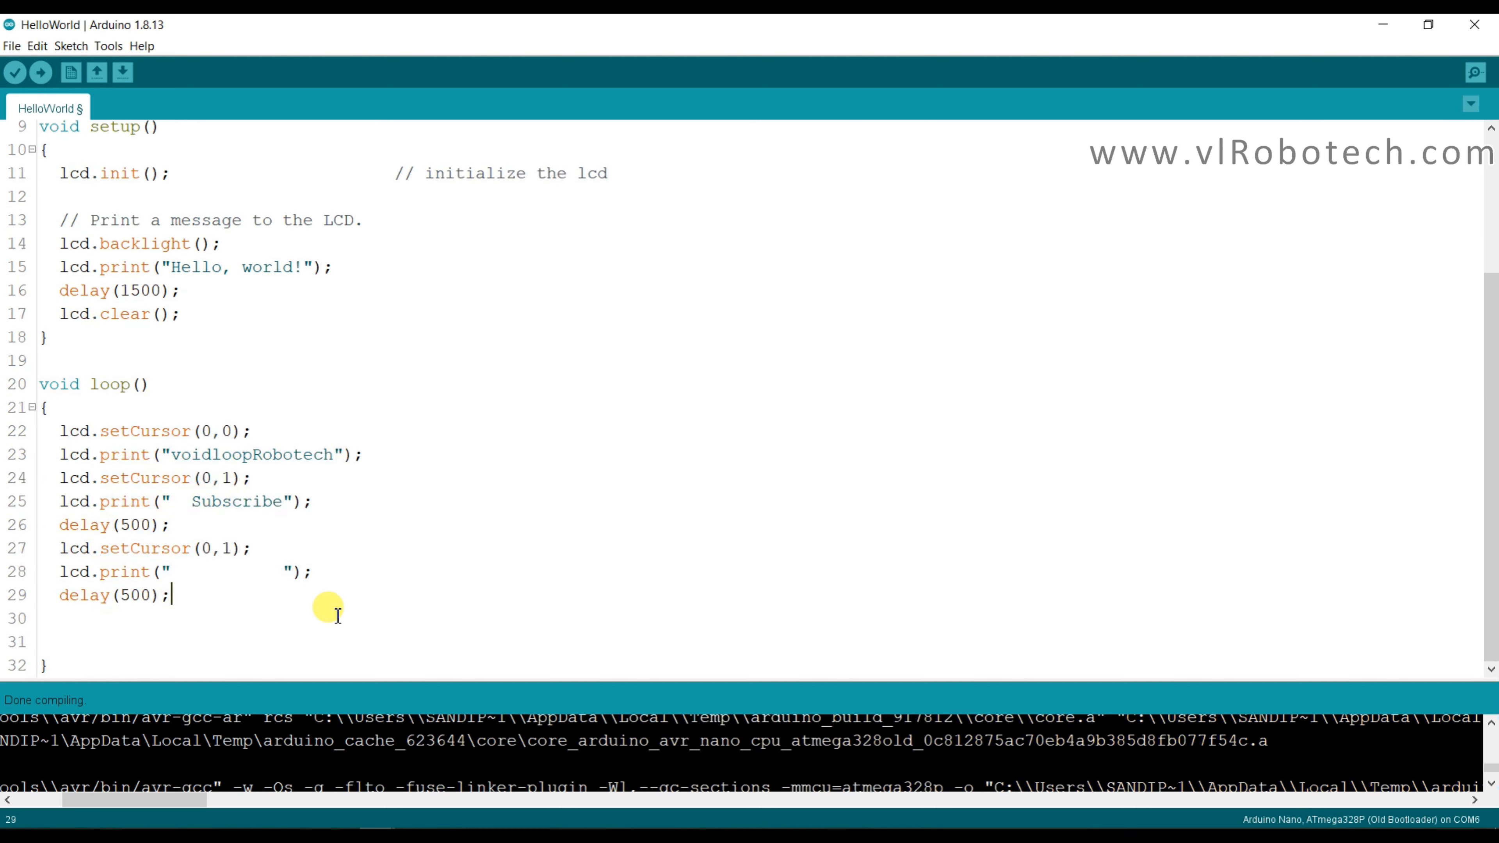
Restore the ! in "Hello, world!" near the top of the sketch.
scroll("up", 3)
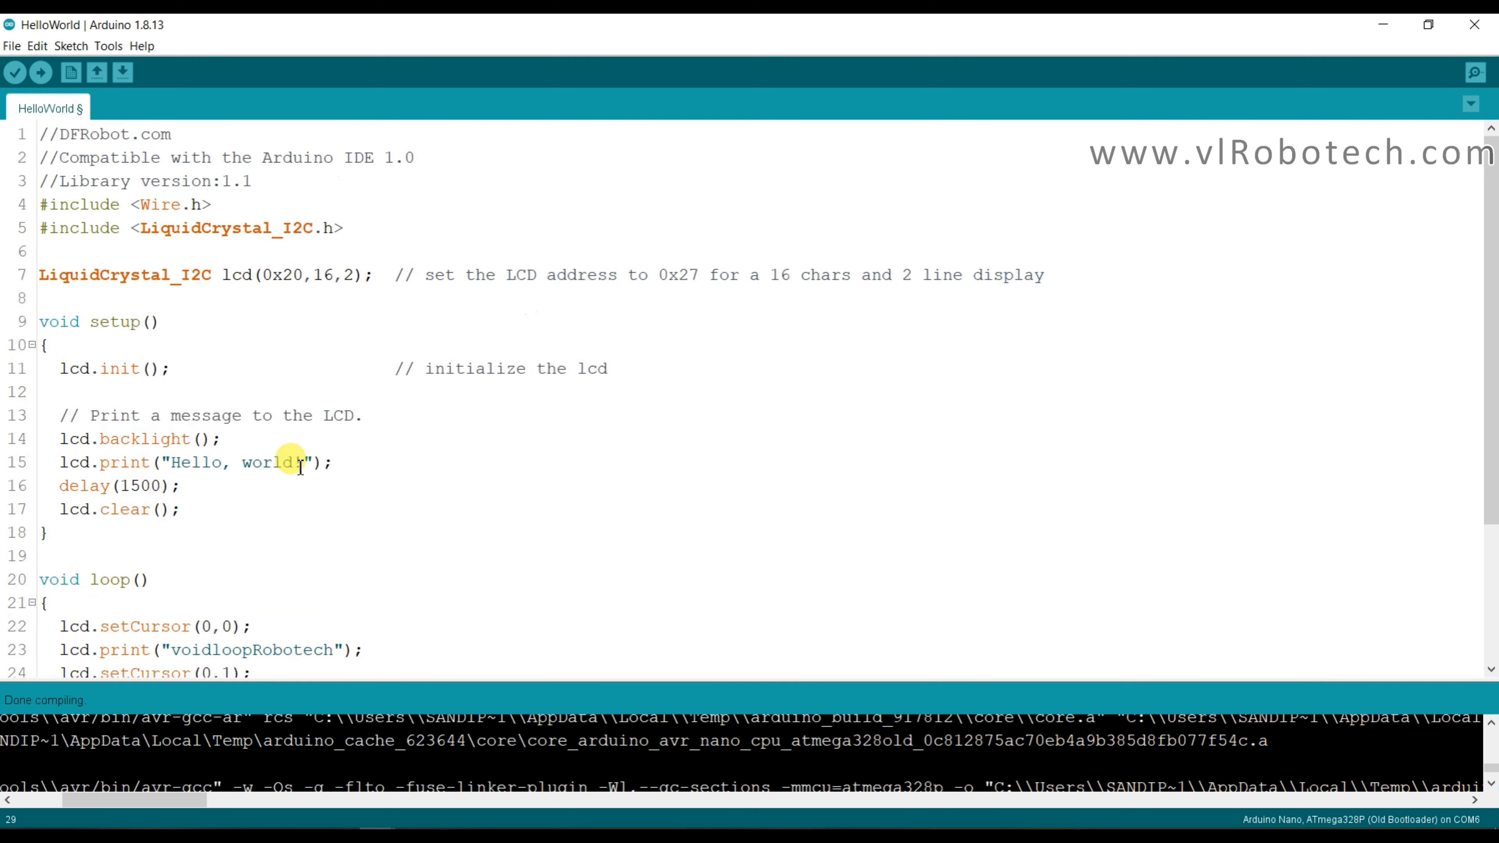
type("!")
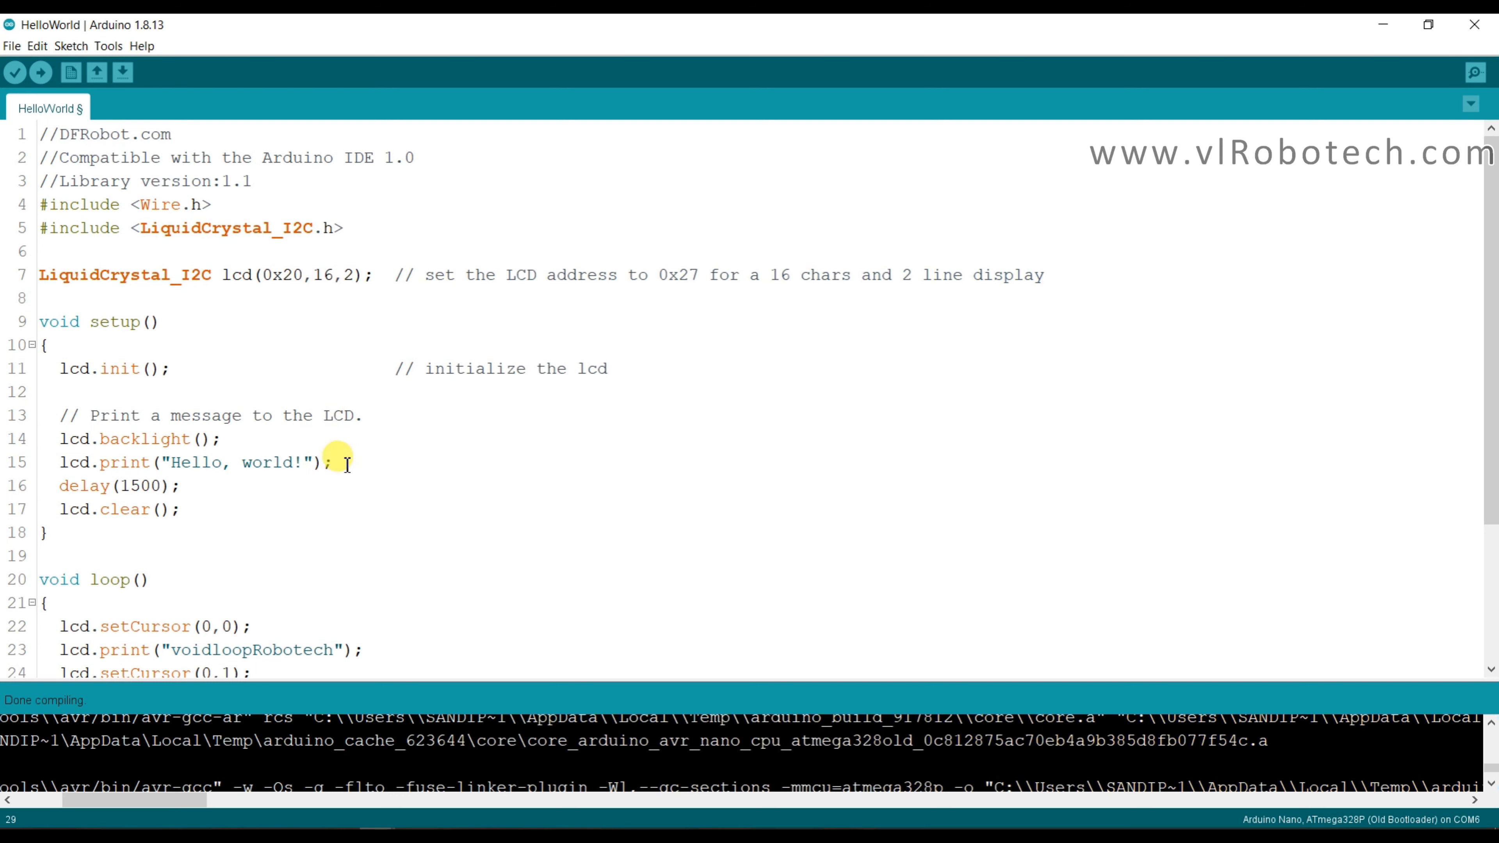
scroll("down", 3)
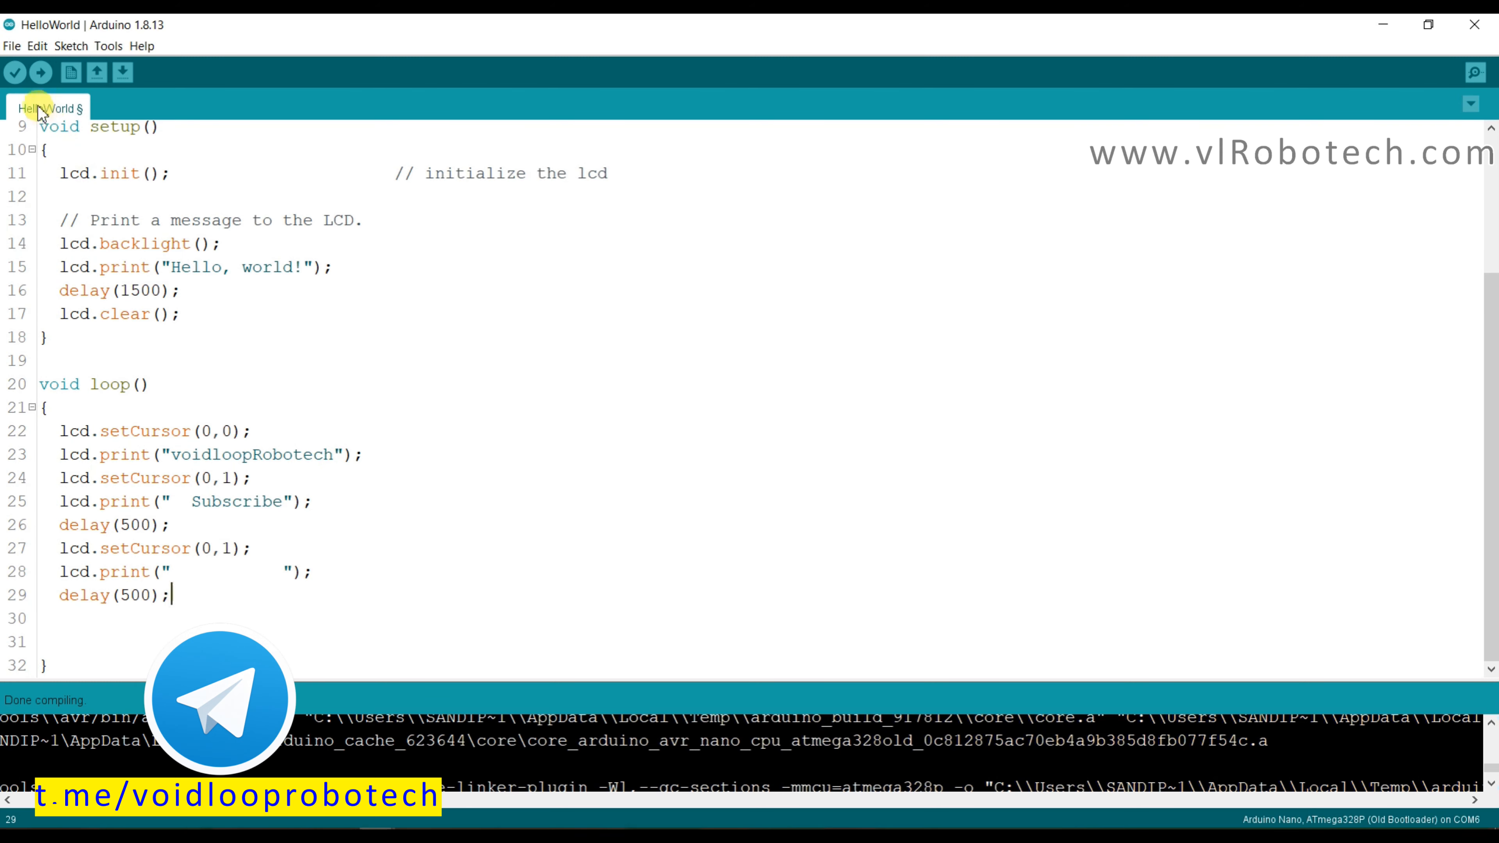
Compile the edited HelloWorld sketch with Verify.
left_click(14, 72)
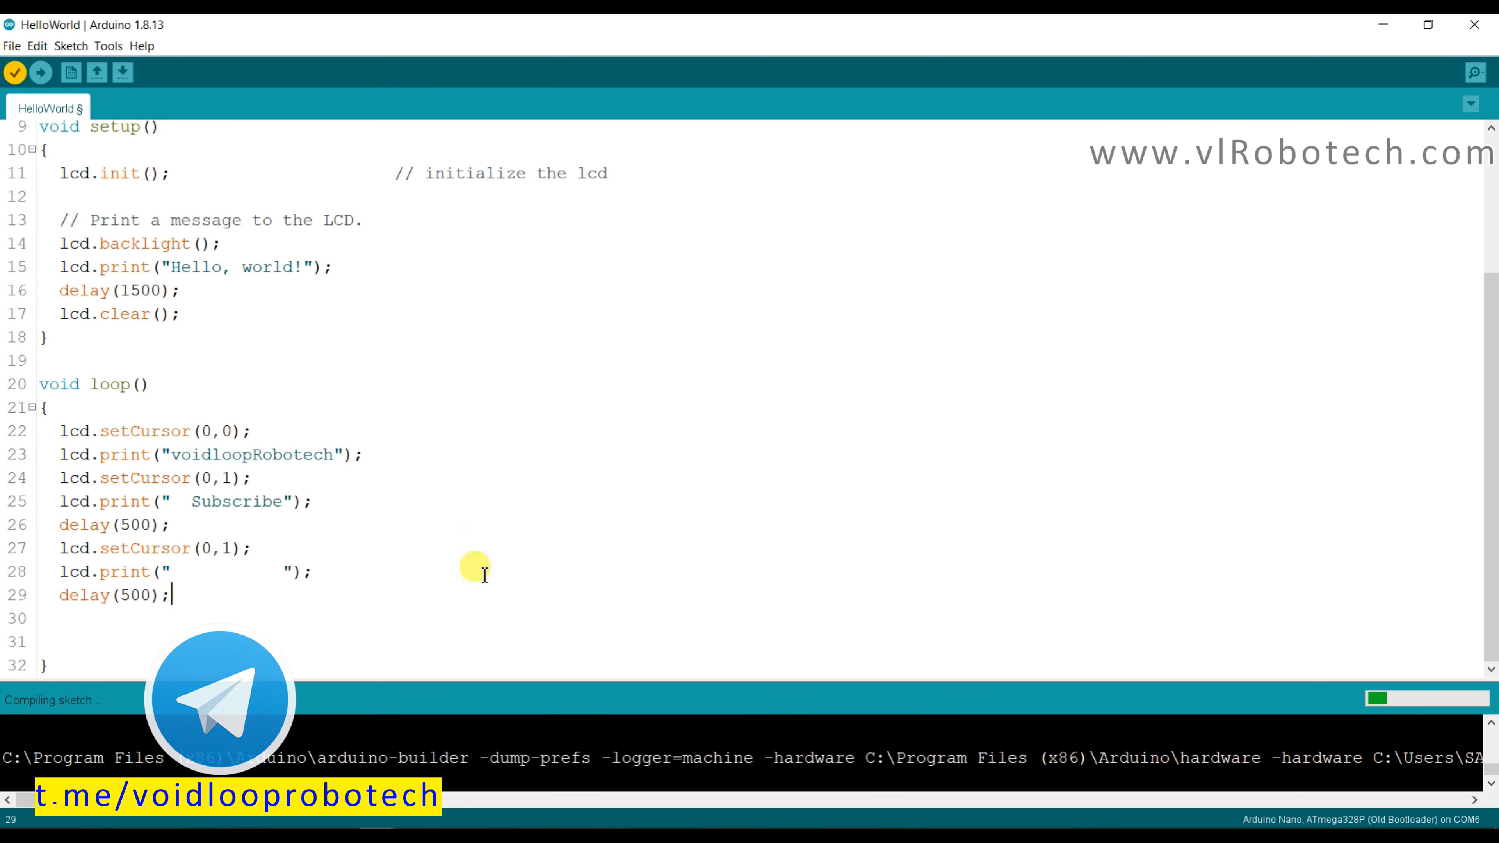
mouse_move(541, 668)
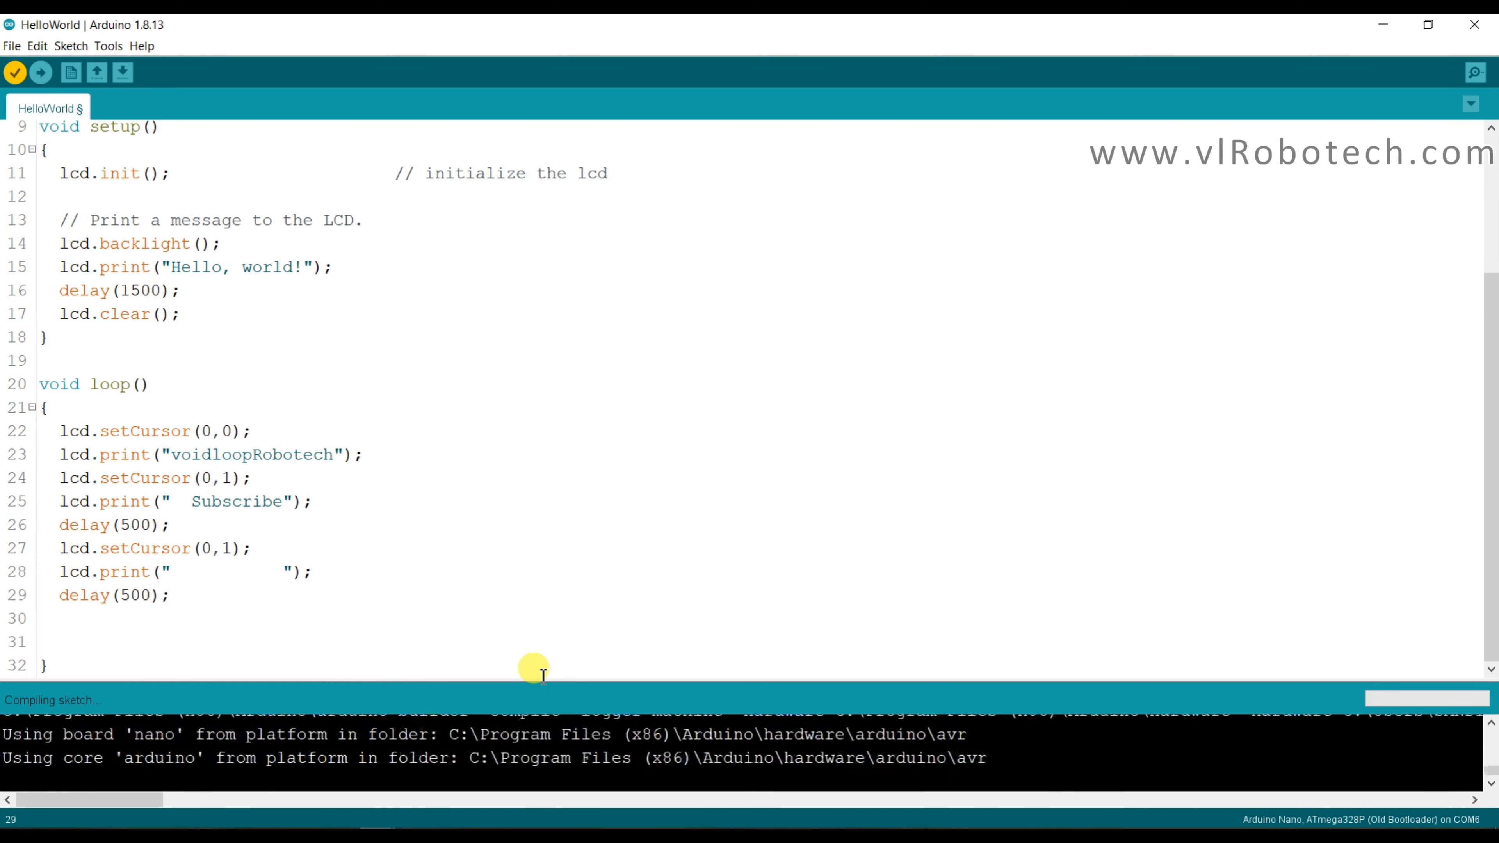
mouse_move(536, 688)
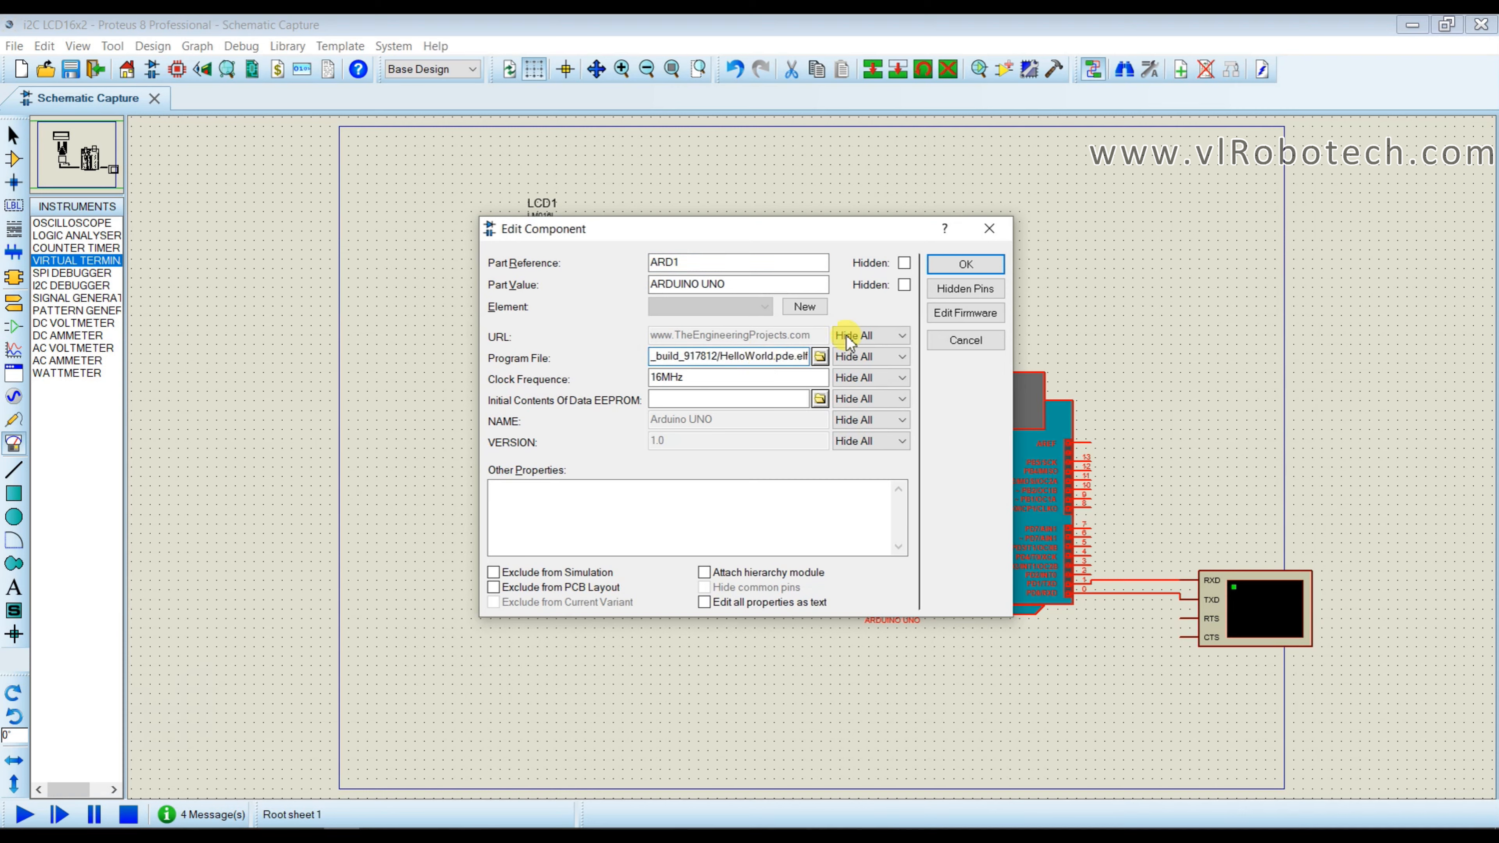
Confirm the Arduino firmware, run the simulation showing voidloopRobotech and Subscribe, then stop it.
left_click(963, 264)
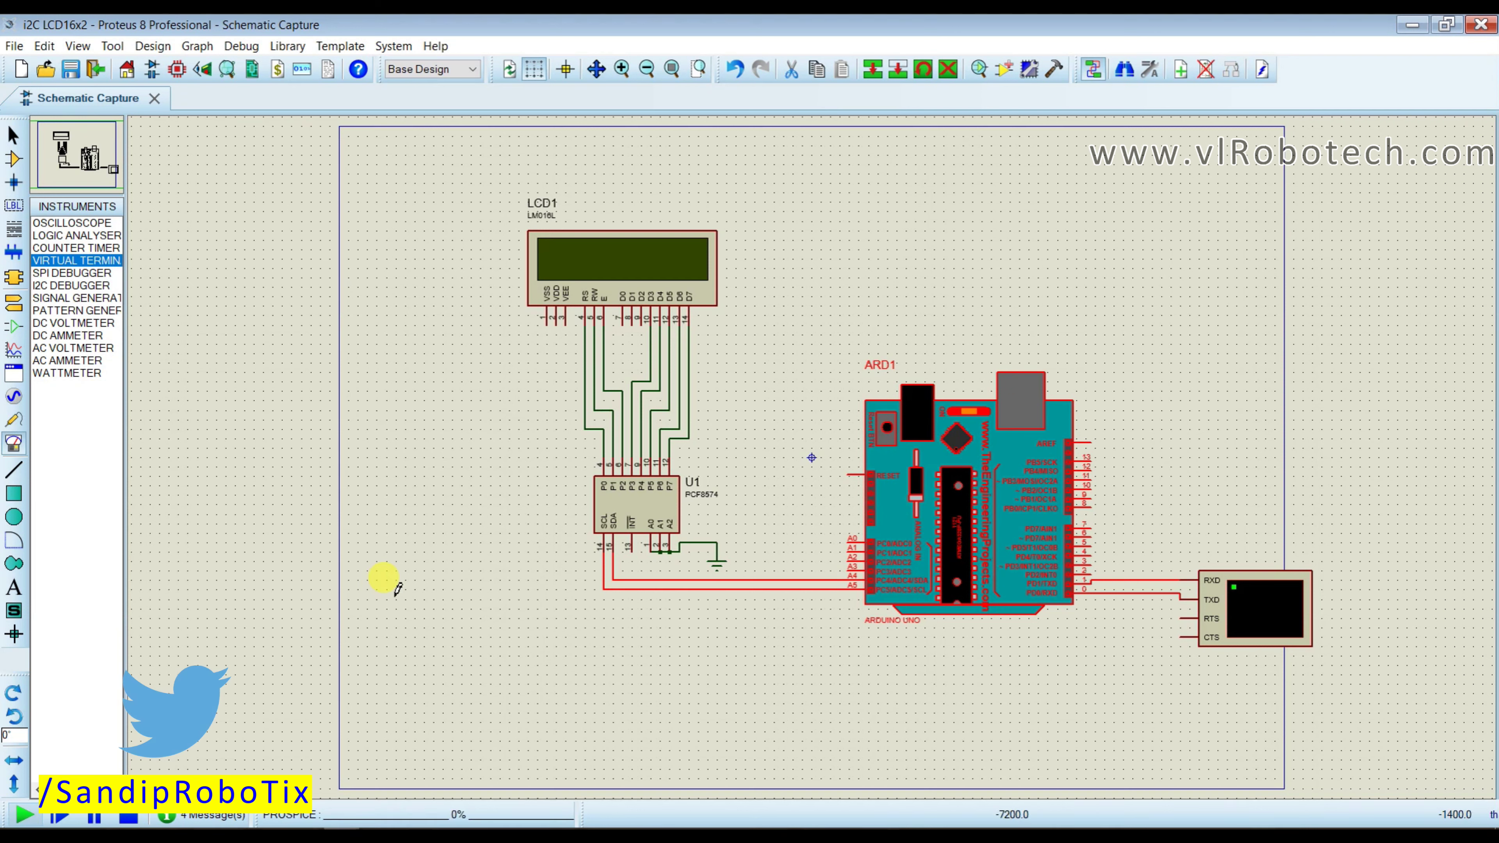
left_click(12, 821)
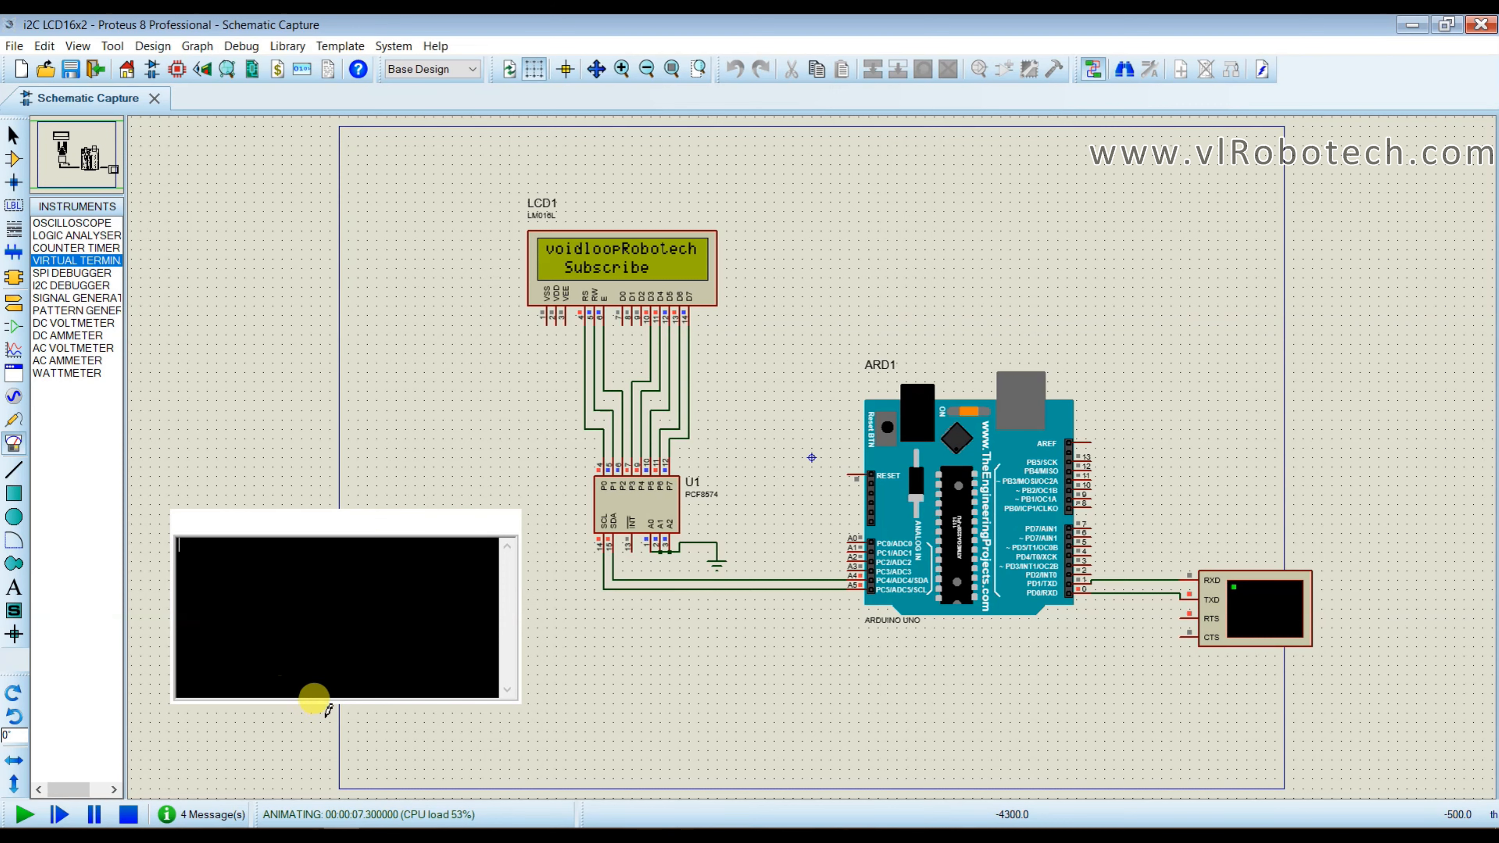
left_click(125, 814)
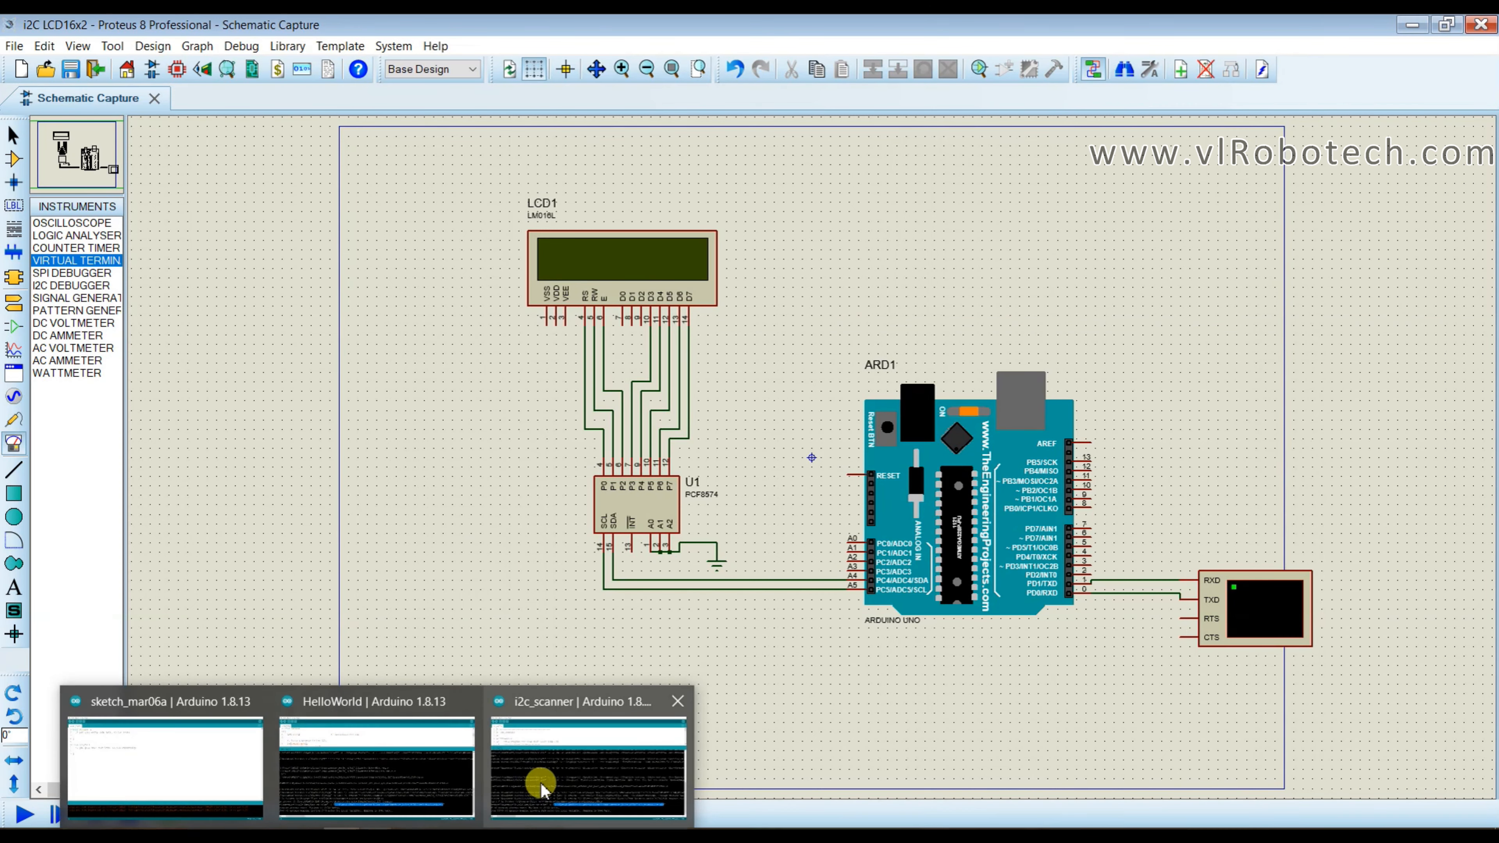
Pad Subscribe with extra leading spaces, recompile, and restart the Proteus simulation.
left_click(375, 765)
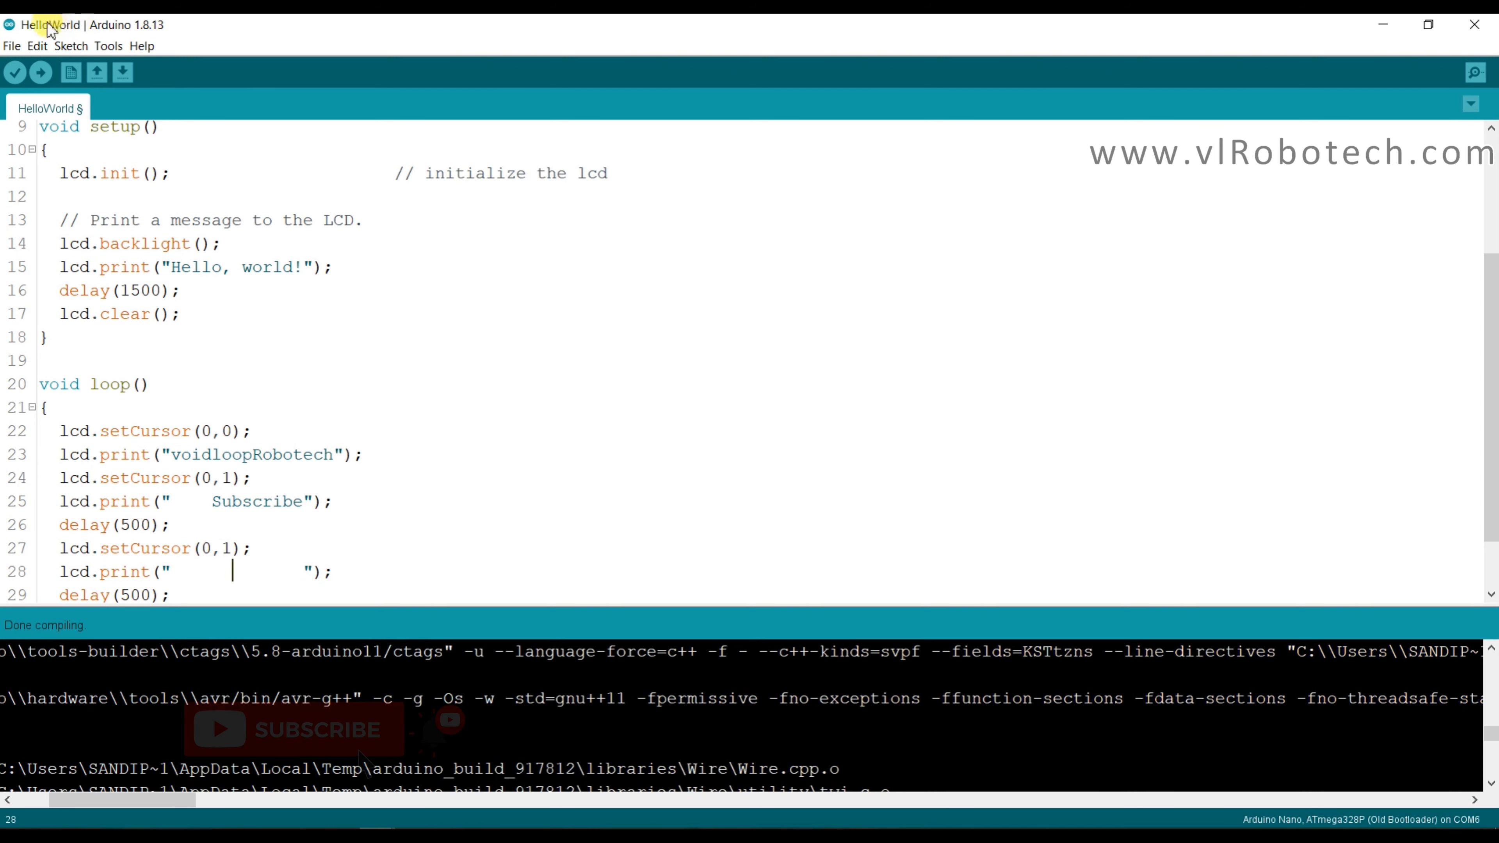
left_click(17, 73)
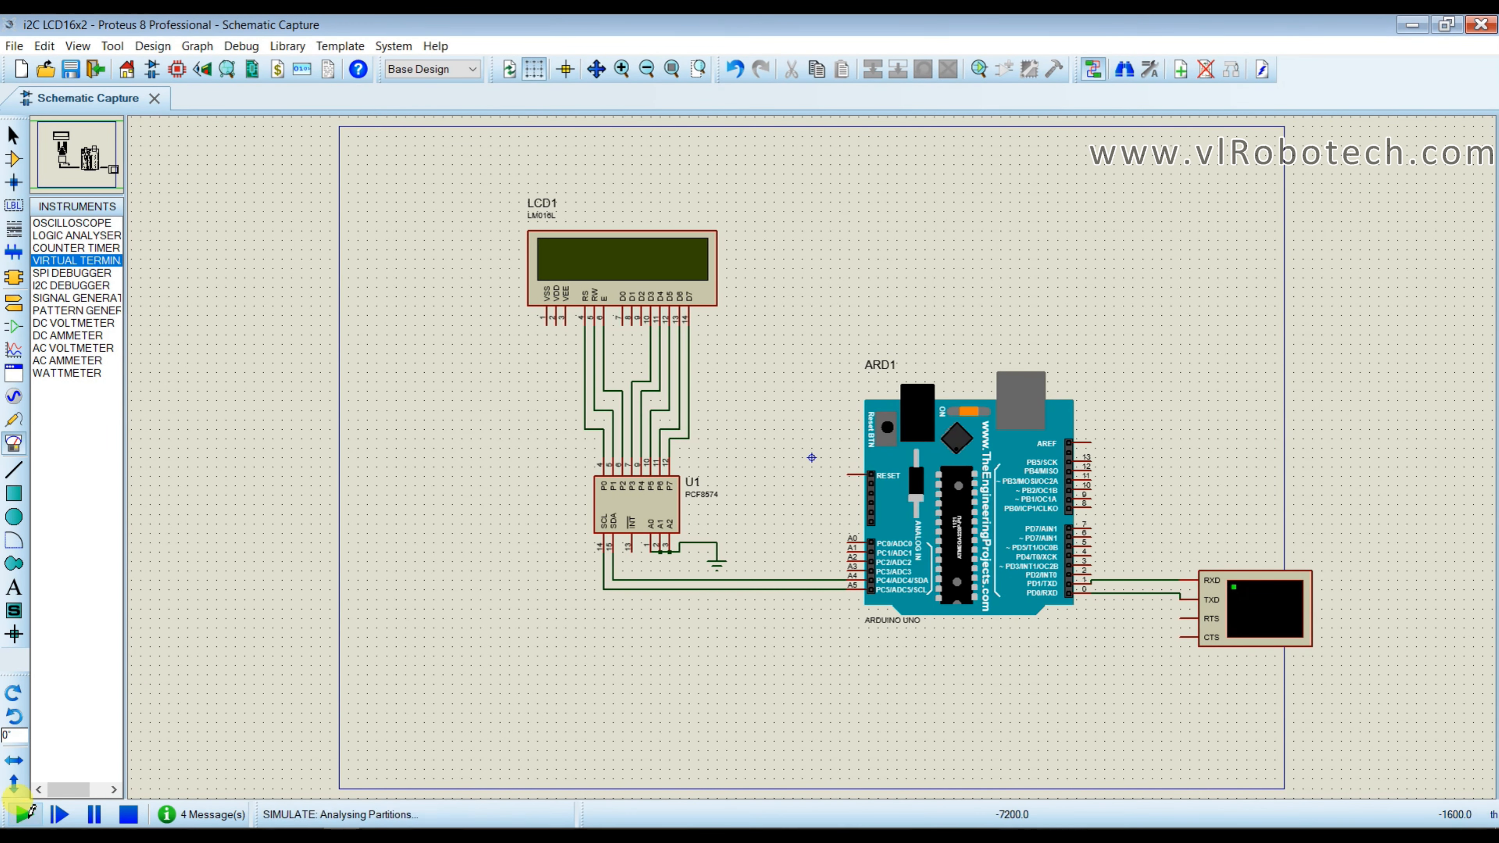
left_click(13, 814)
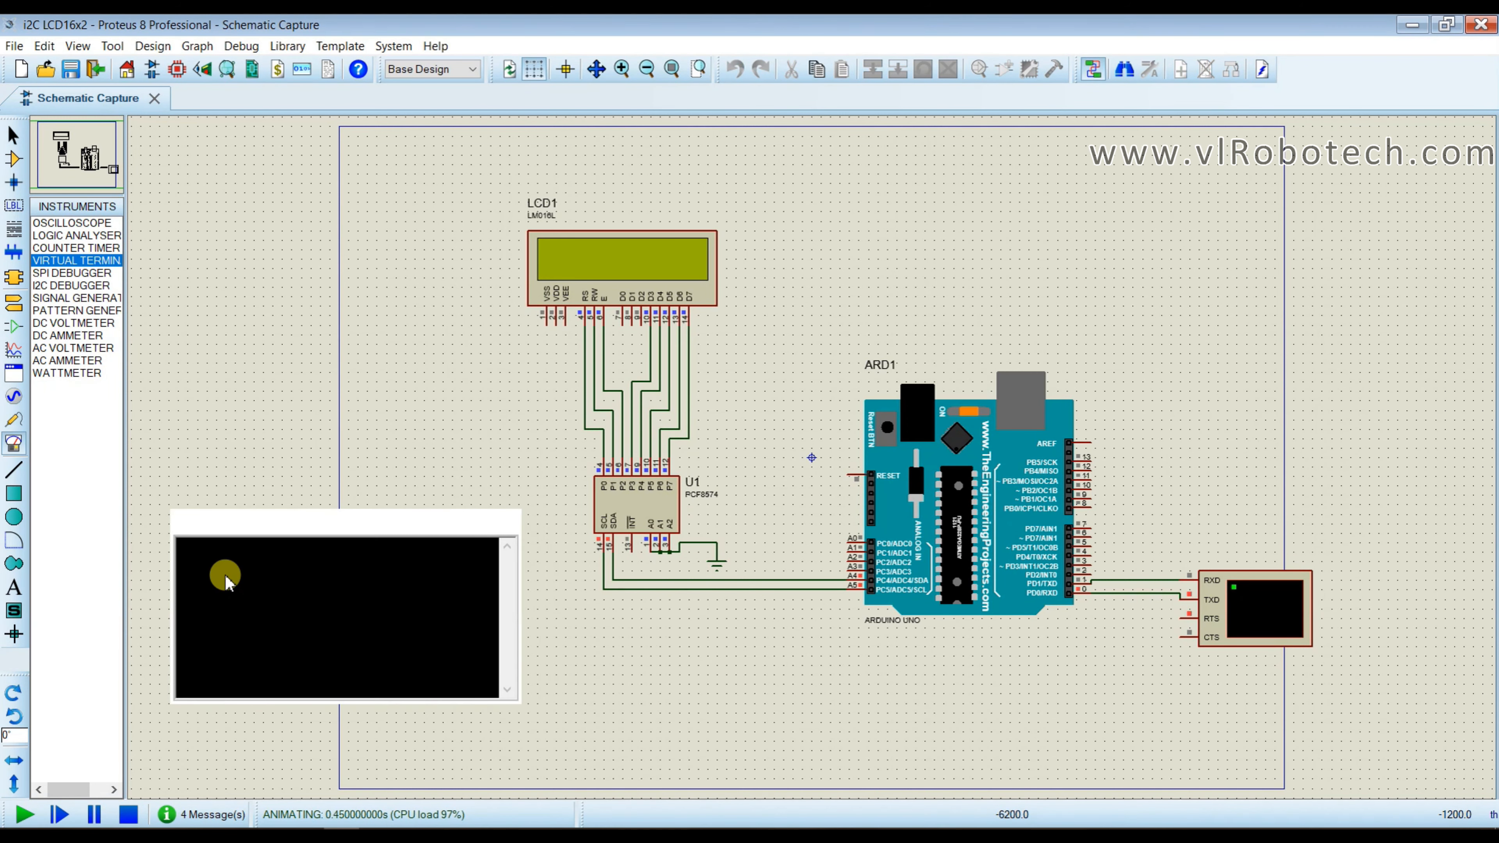